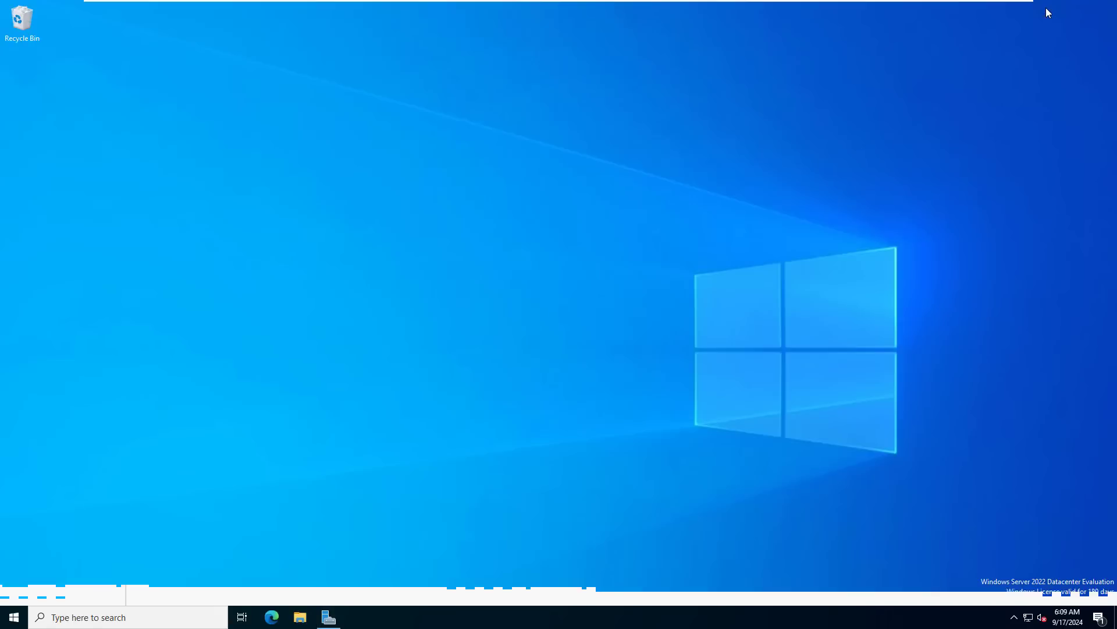
- Reach the list of network adapters from the Start menu's Network Connections
right_click(13, 617)
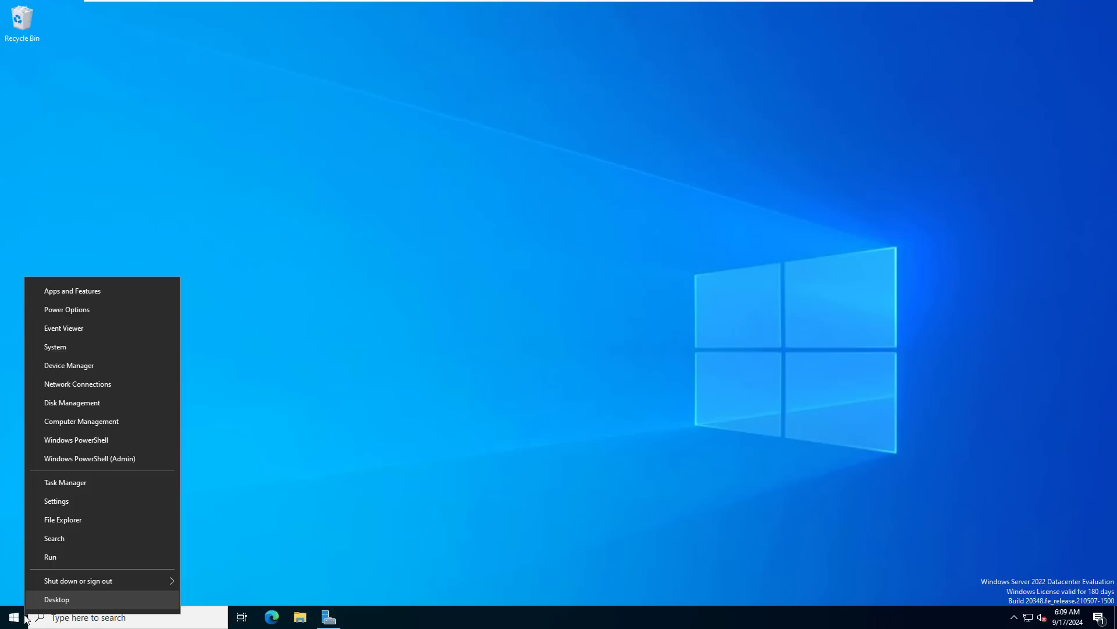
mouse_move(77, 386)
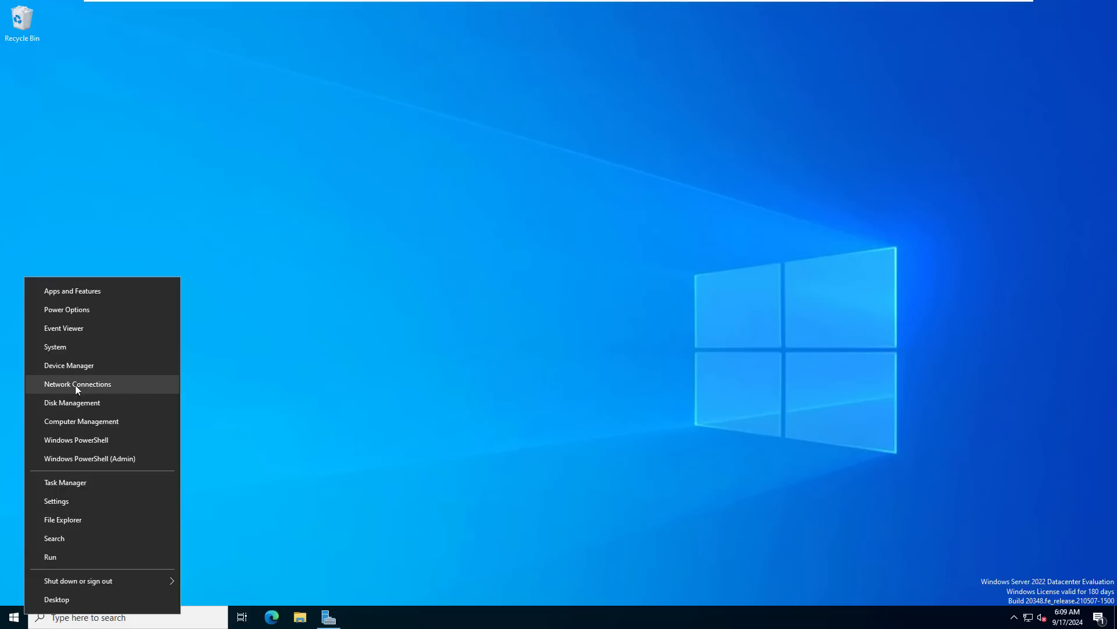
left_click(77, 383)
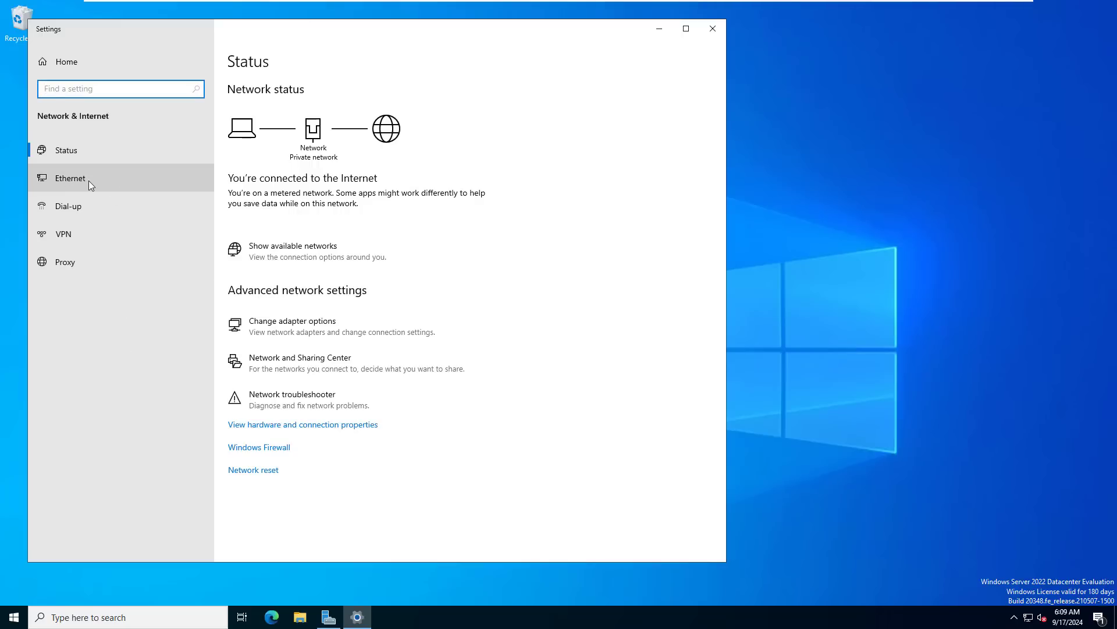
left_click(69, 178)
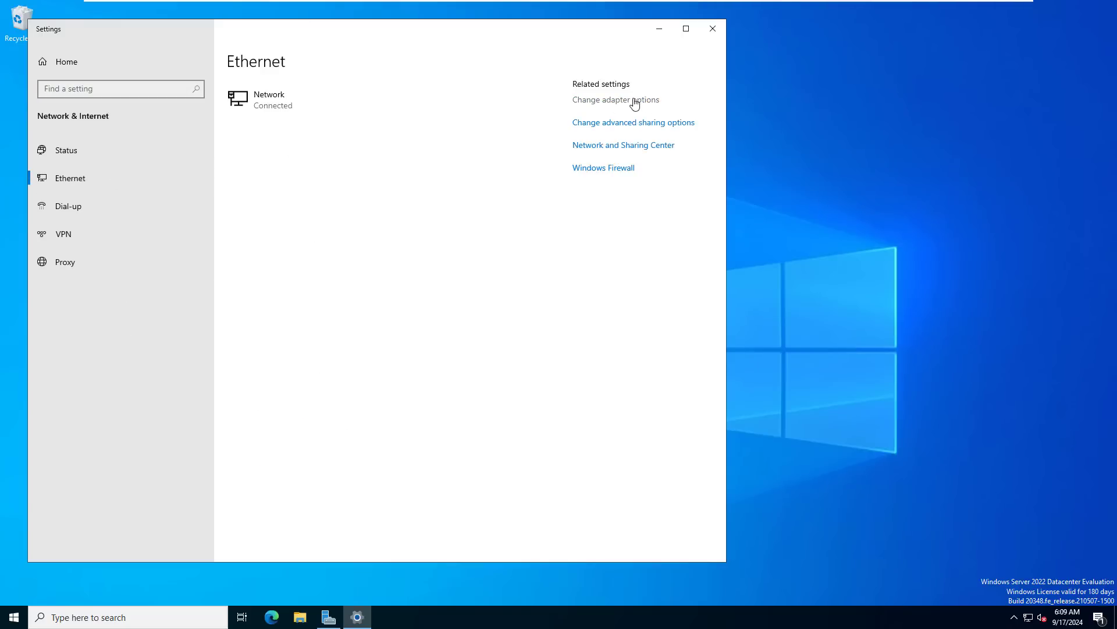
left_click(616, 99)
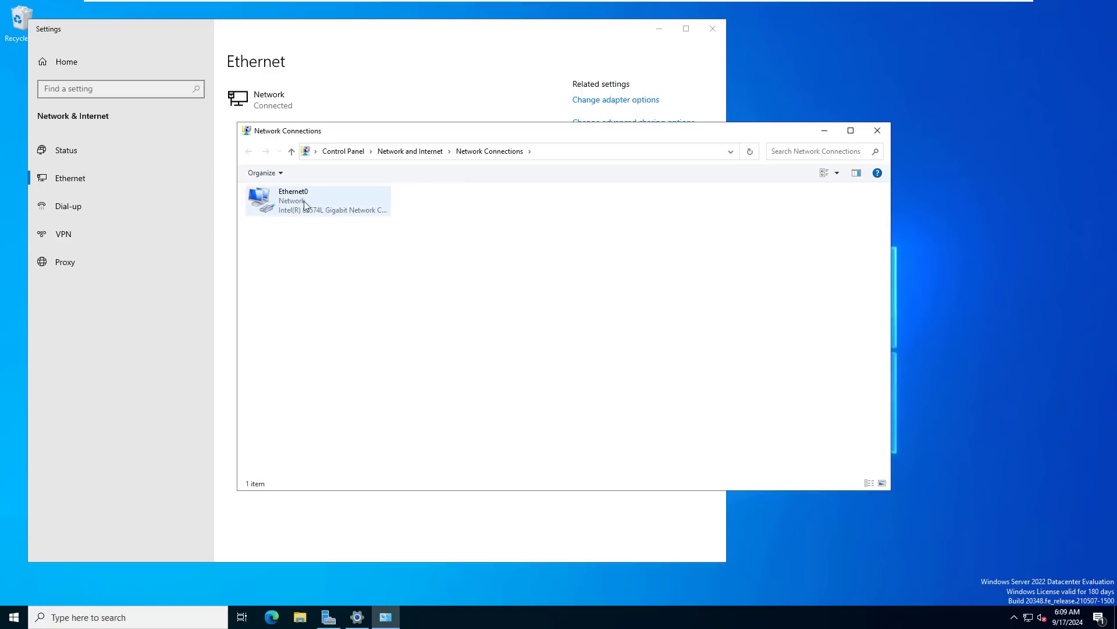
- Bring up the IPv4 properties of the Ethernet0 adapter
right_click(306, 204)
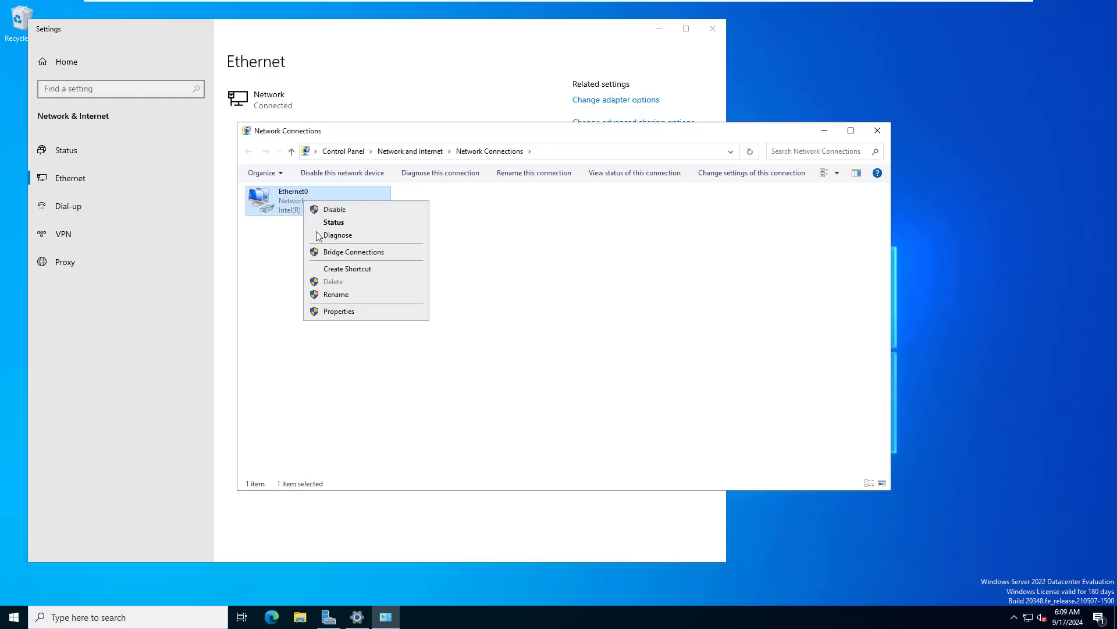
left_click(339, 311)
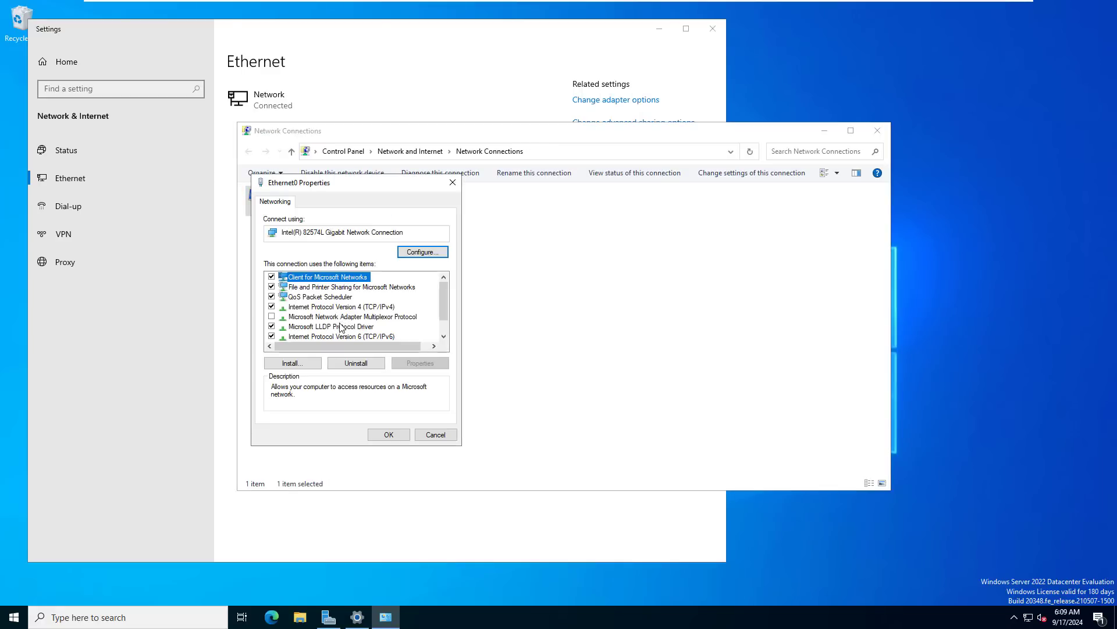
left_click(338, 307)
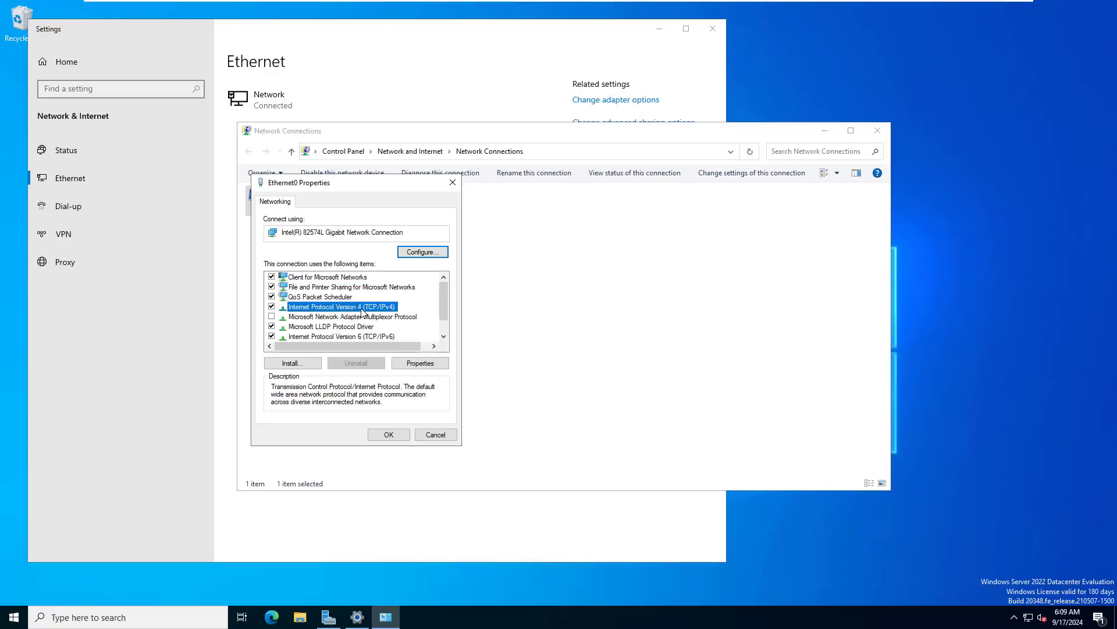
left_click(420, 363)
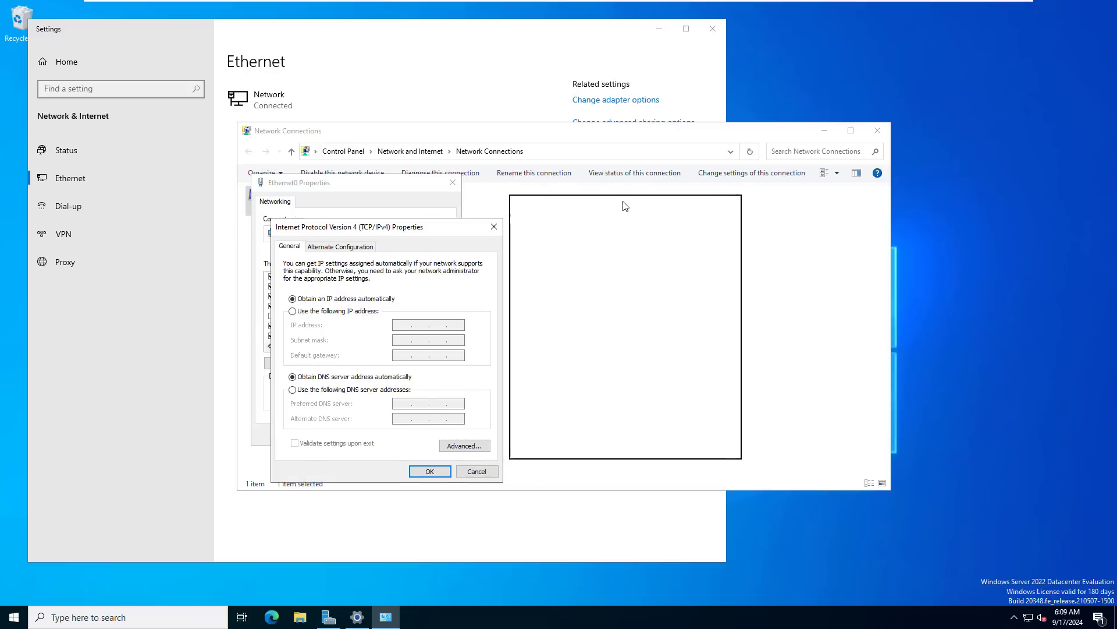
- Assign static IP 192.168.1.254, mask 255.255.255.0, gateway 192.168.1.1 and DNS 192.168.1.254
left_click(292, 311)
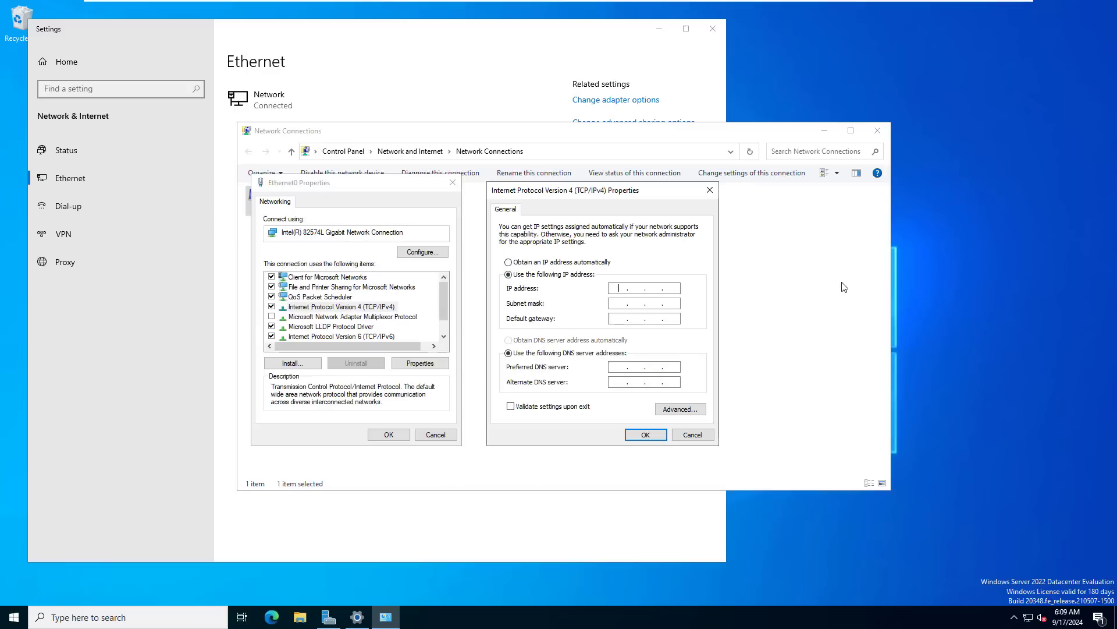
type("192.168.1.254")
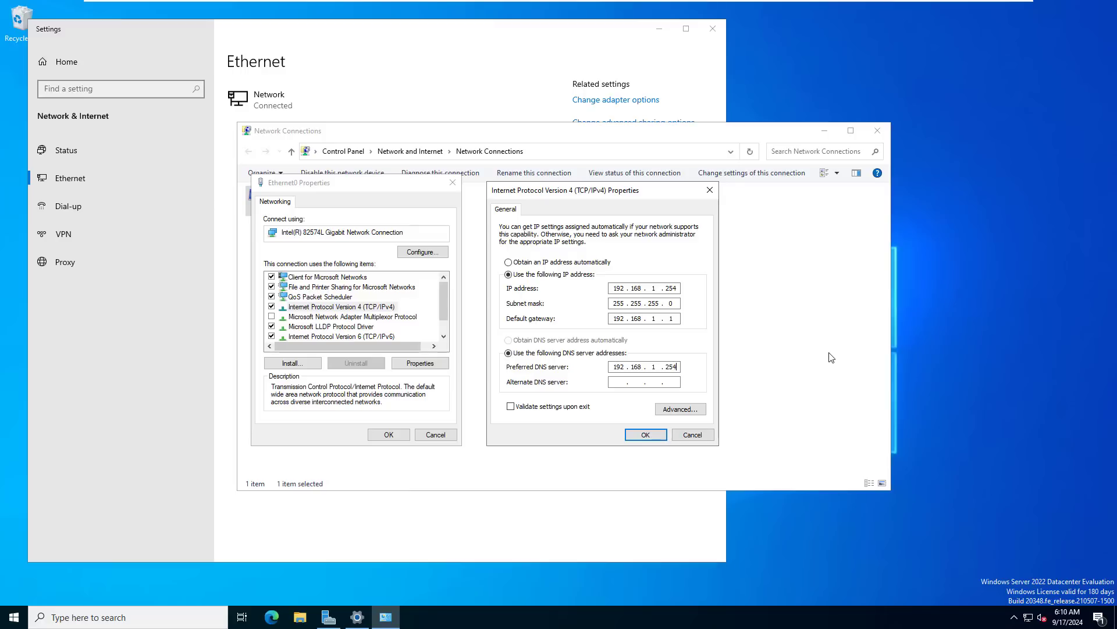
double_click(670, 367)
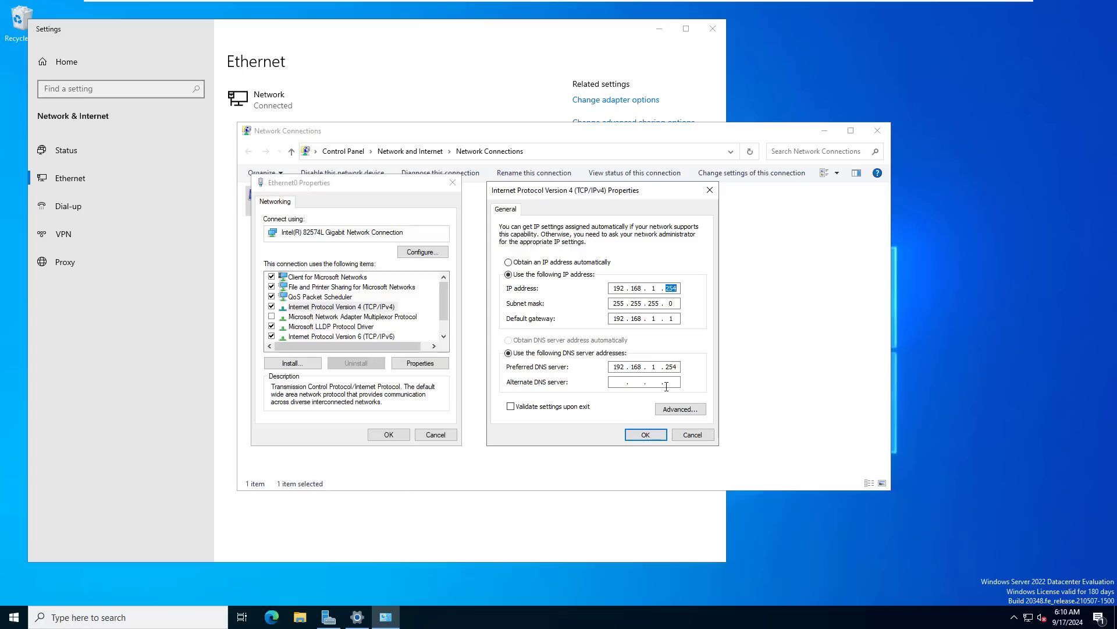
left_click(645, 434)
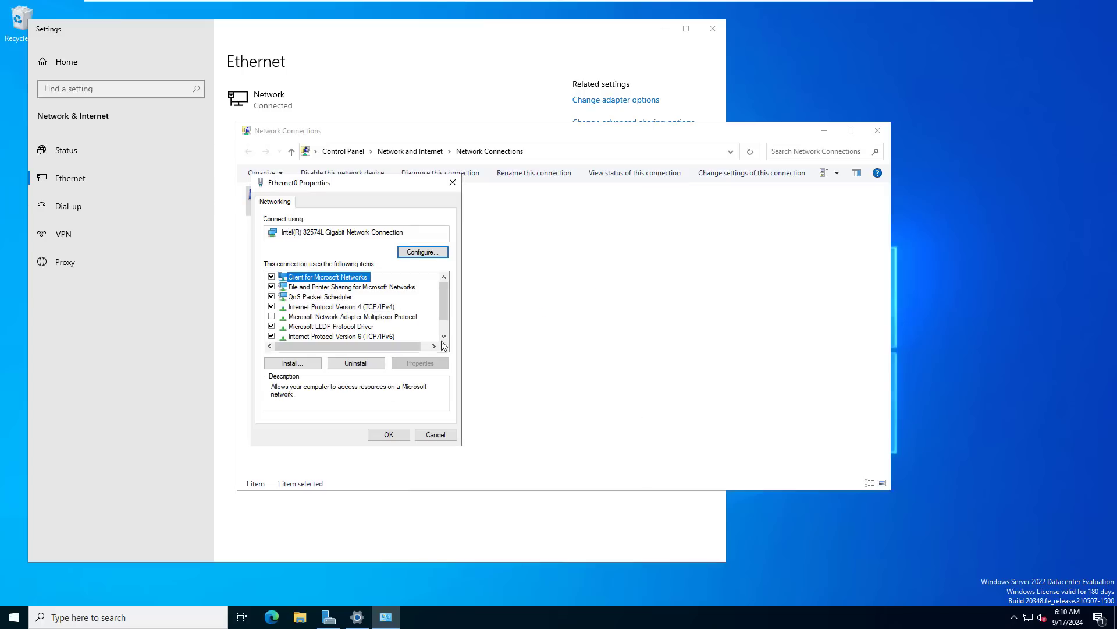
- Adjust the IPv6 item in the adapter's item list and close the dialogs
scroll("down", 3)
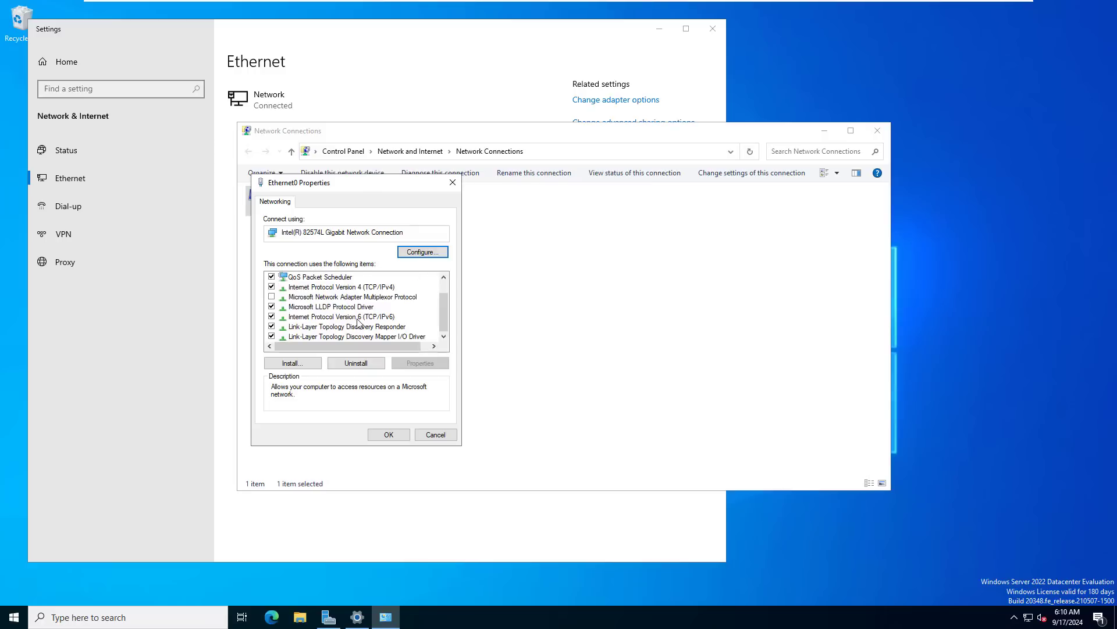
left_click(341, 317)
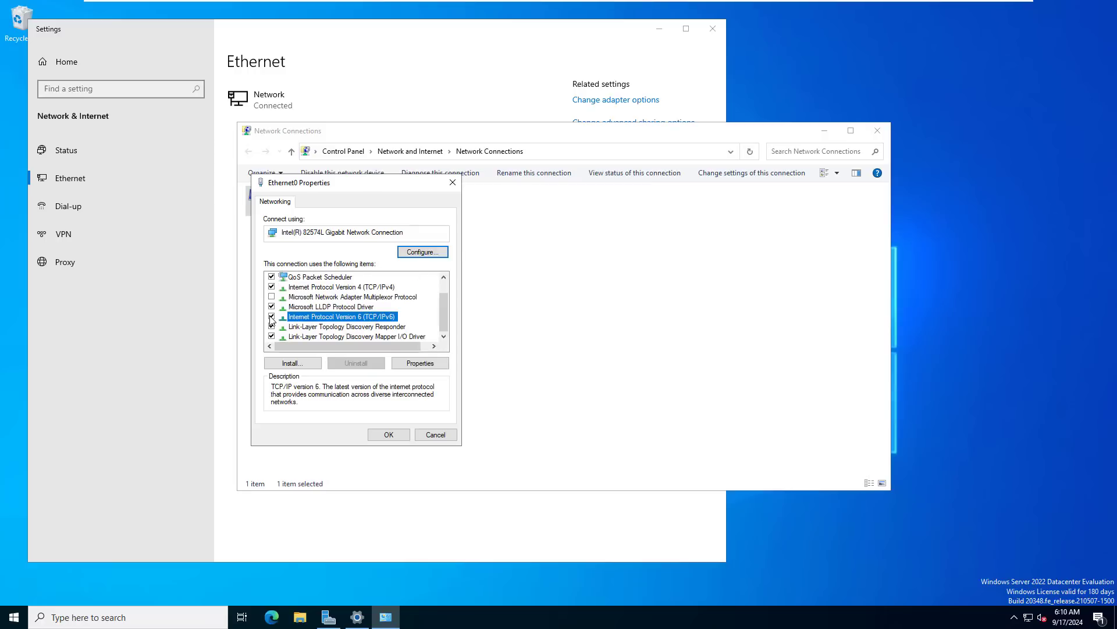
left_click(271, 316)
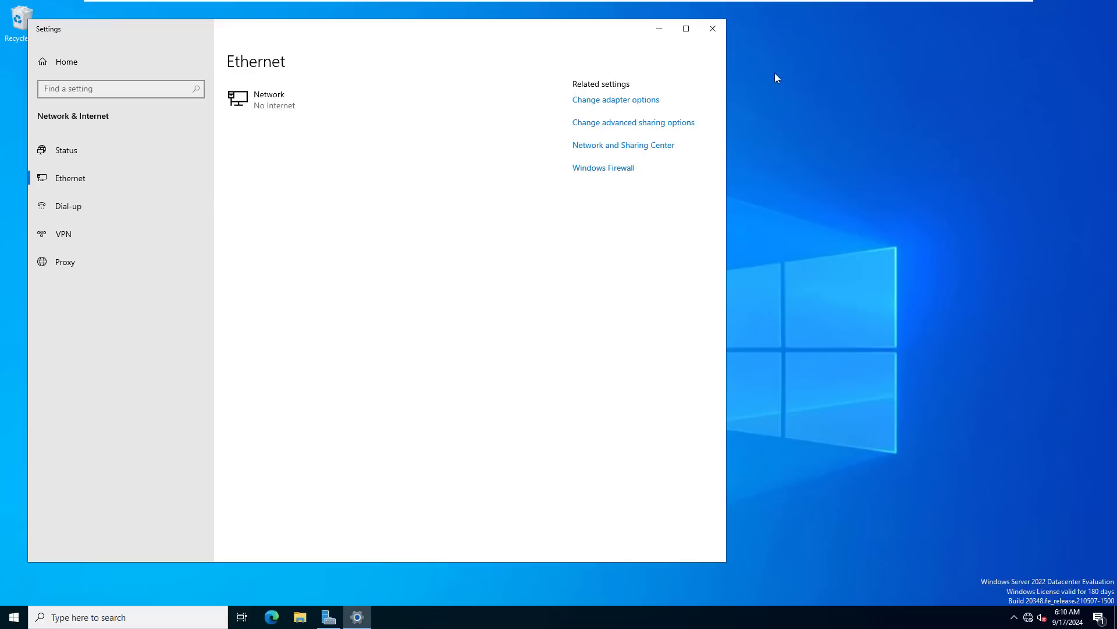
- Reach the About page under System in Windows Settings
left_click(713, 28)
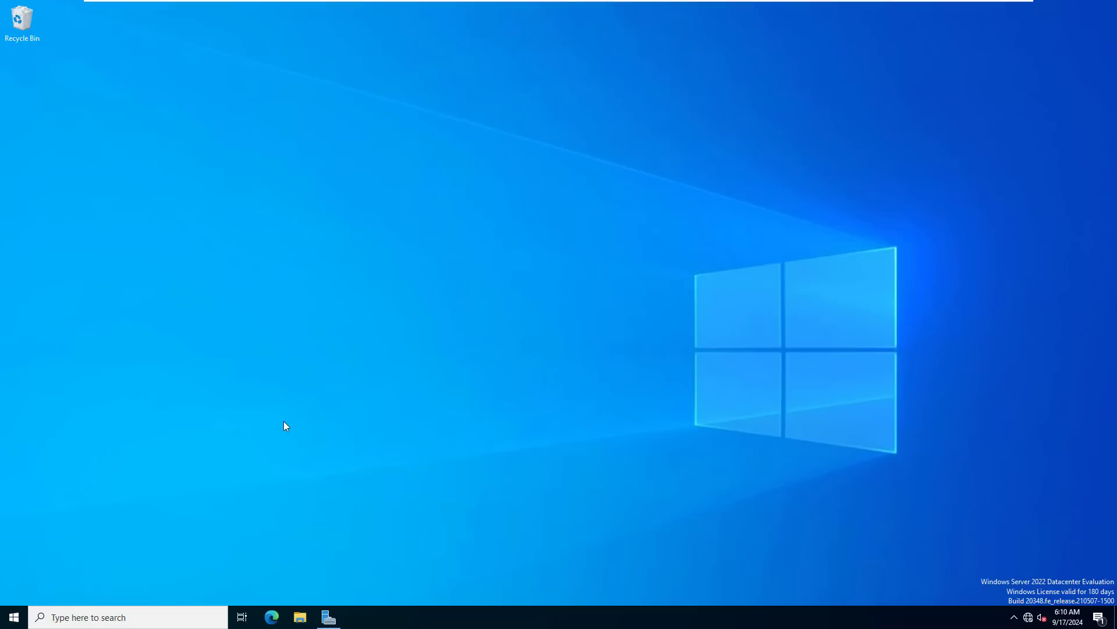
left_click(13, 616)
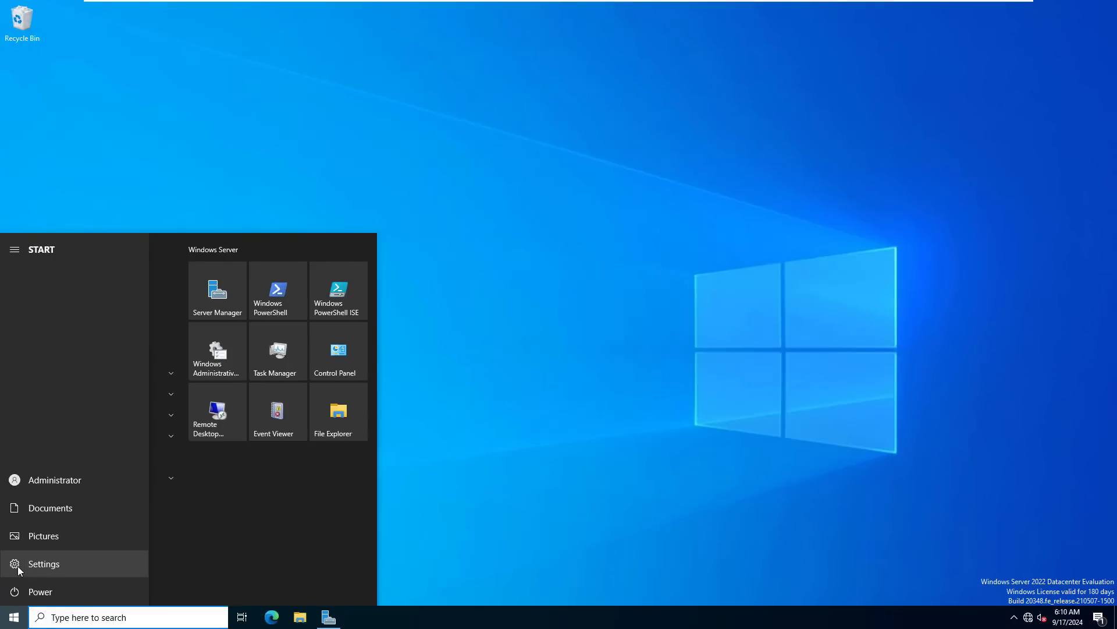
left_click(43, 564)
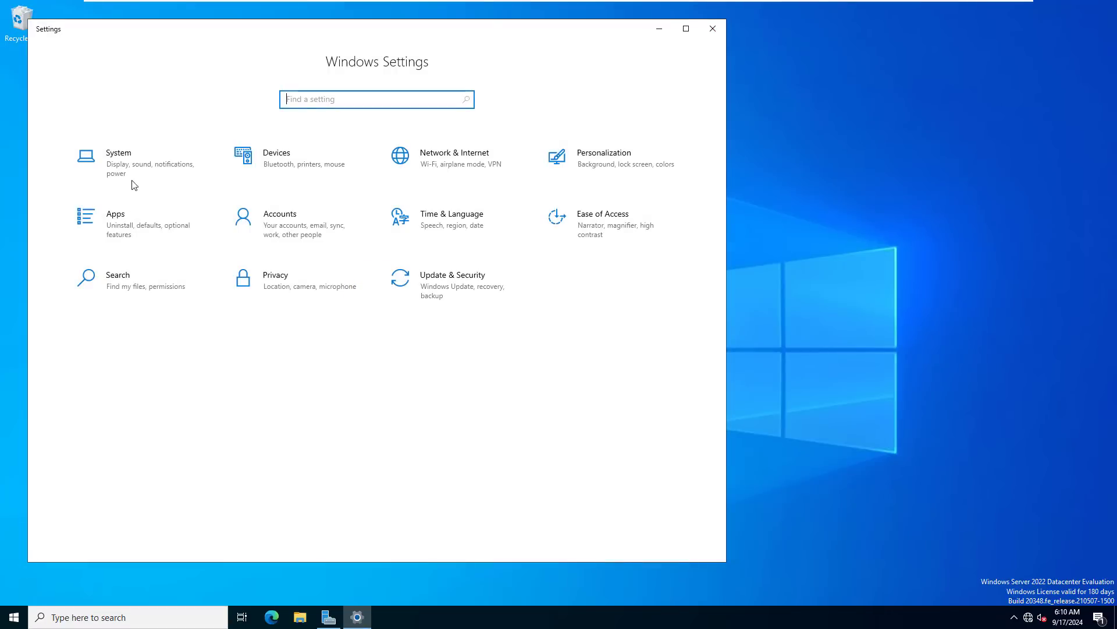
left_click(119, 155)
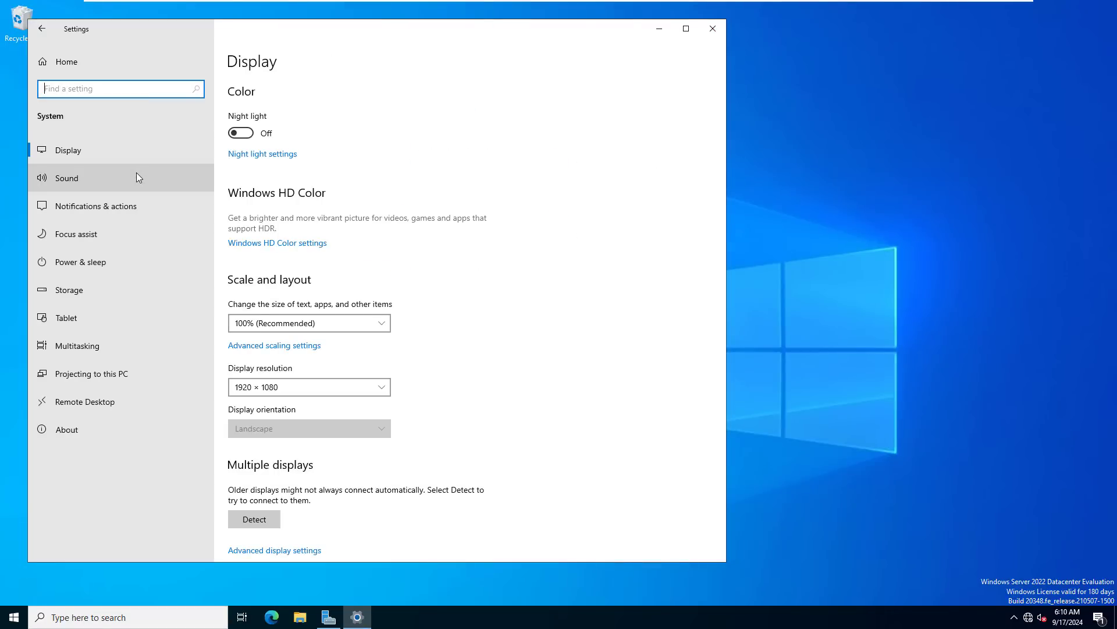
left_click(66, 430)
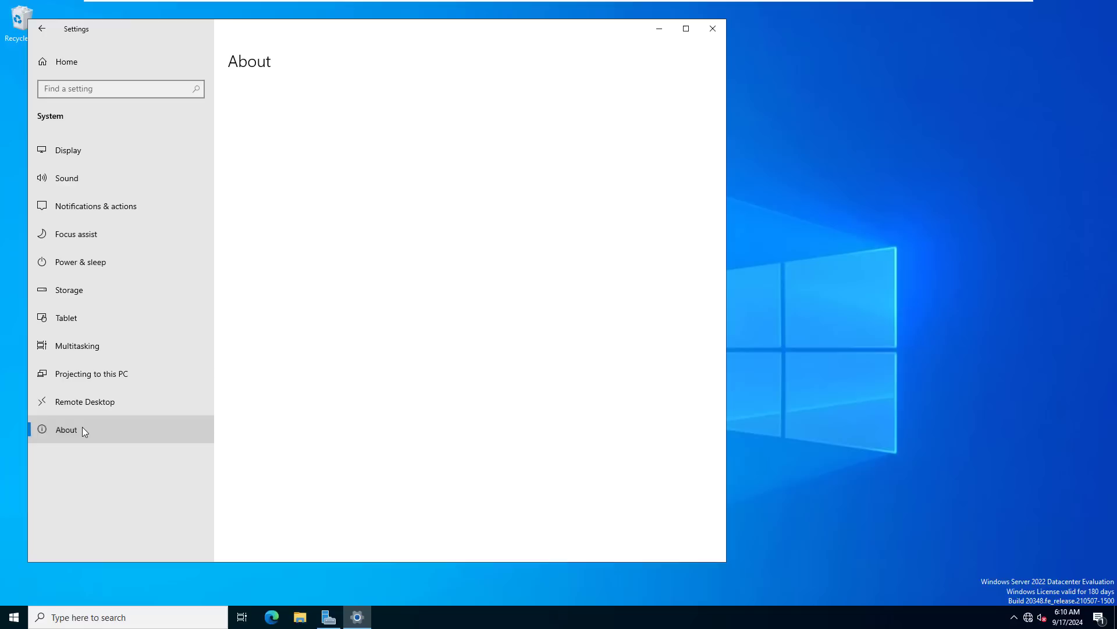
left_click(66, 430)
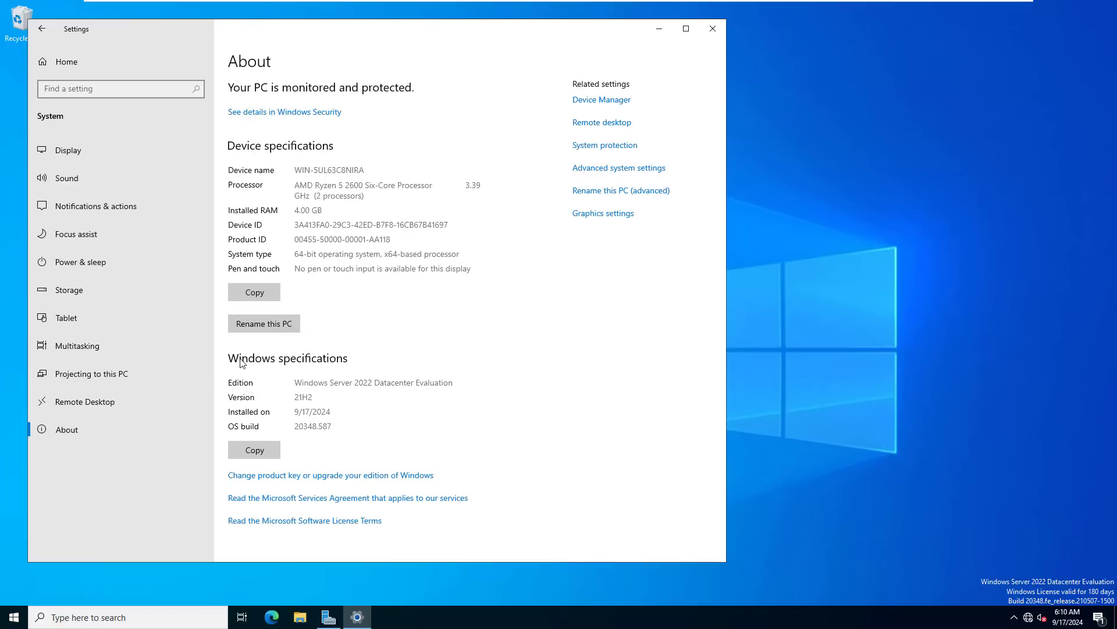
- Rename the PC to sv1 and restart it to apply the new name
left_click(263, 323)
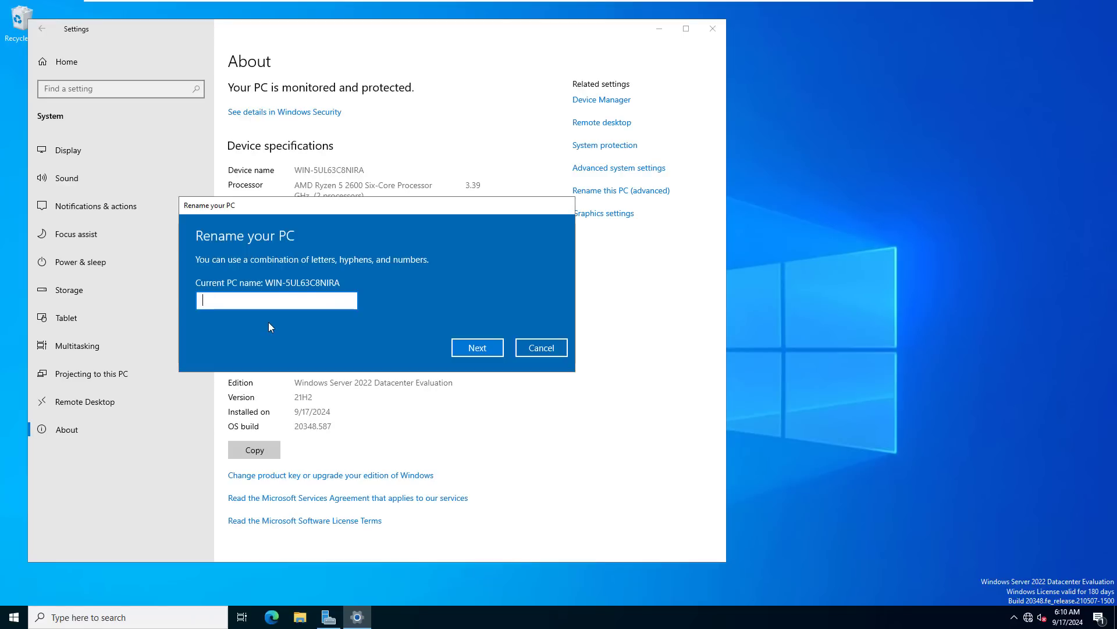
type("sv1")
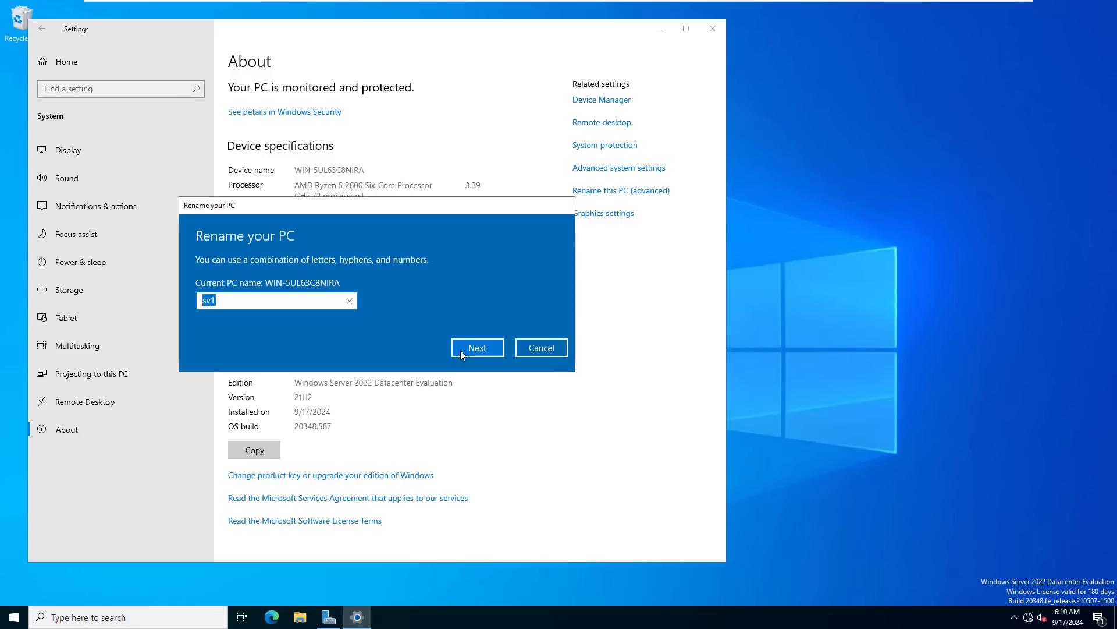
left_click(478, 348)
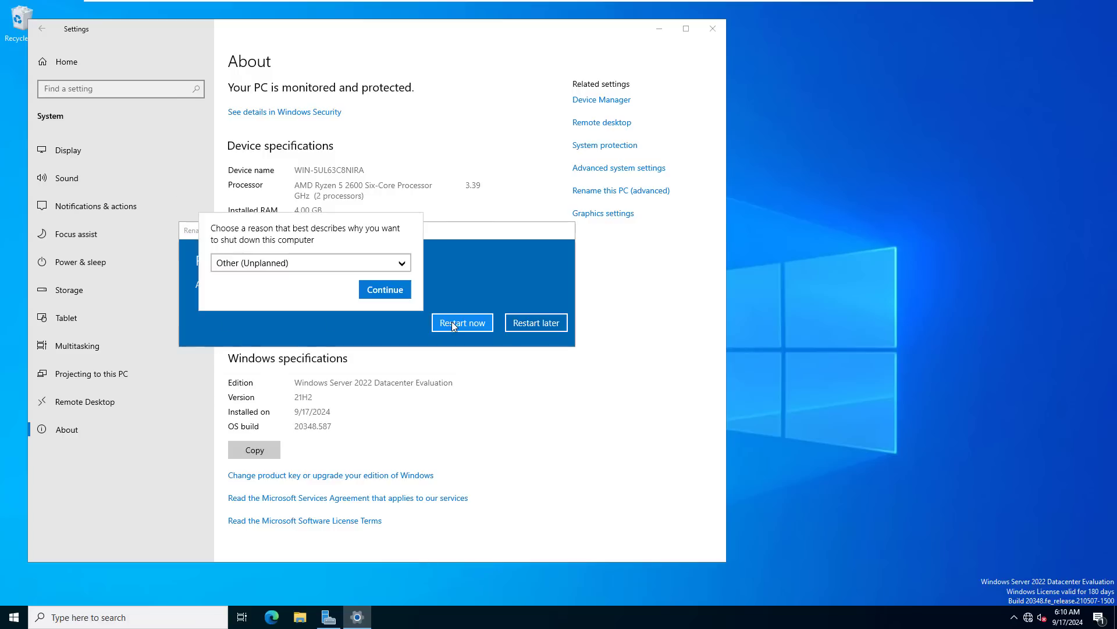
left_click(384, 289)
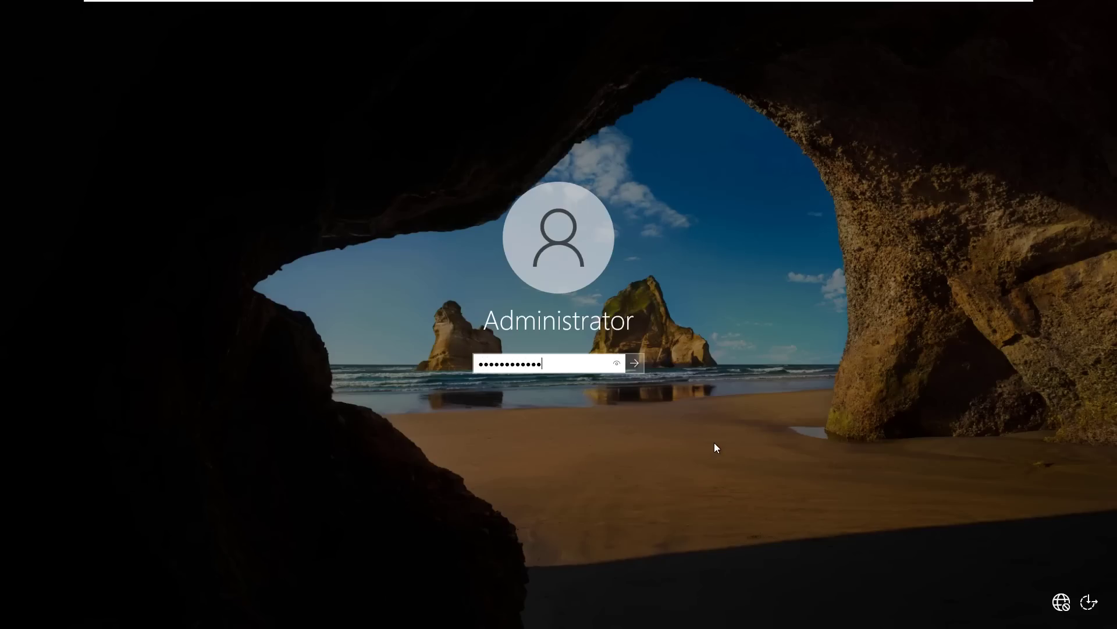
- Sign in as Administrator after the restart so Server Manager loads
left_click(637, 363)
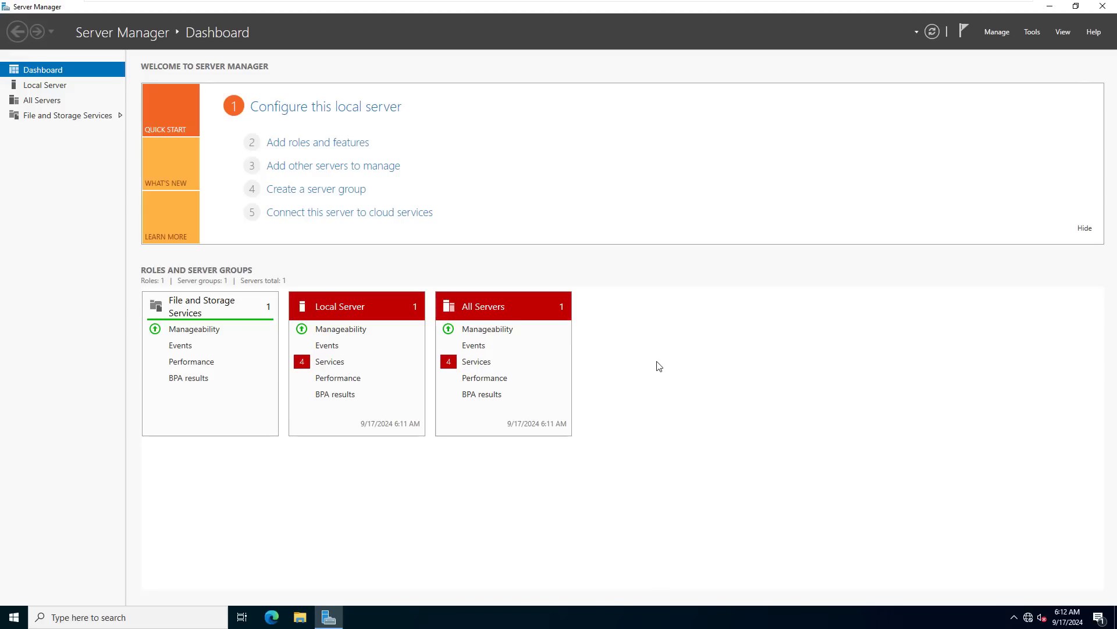
mouse_move(335, 148)
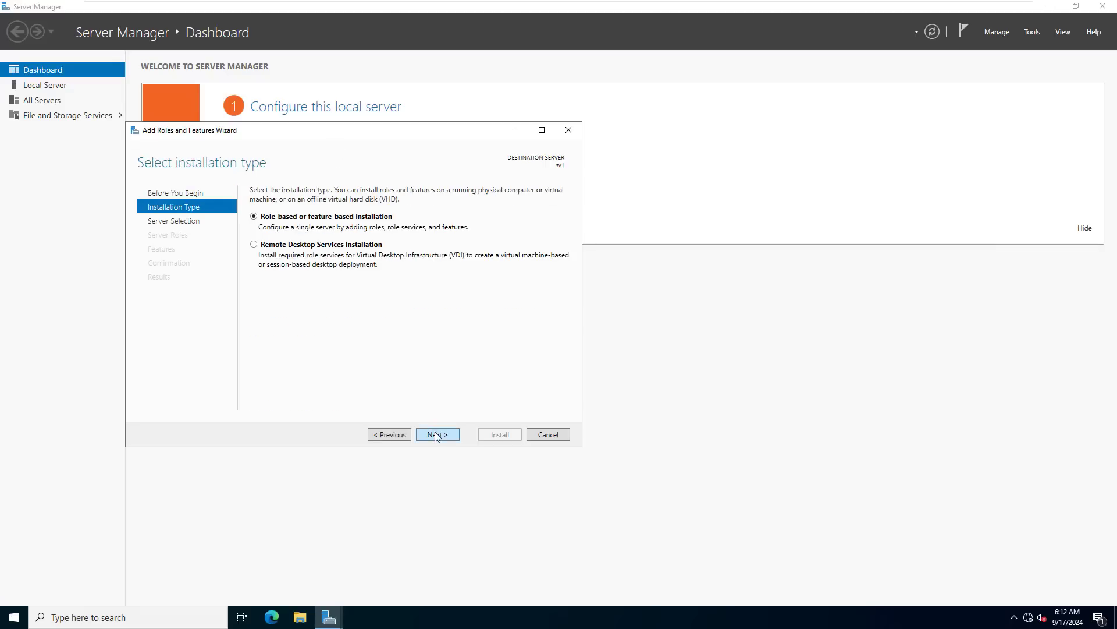
- Install the Active Directory Domain Services role with its required features on sv1
left_click(437, 434)
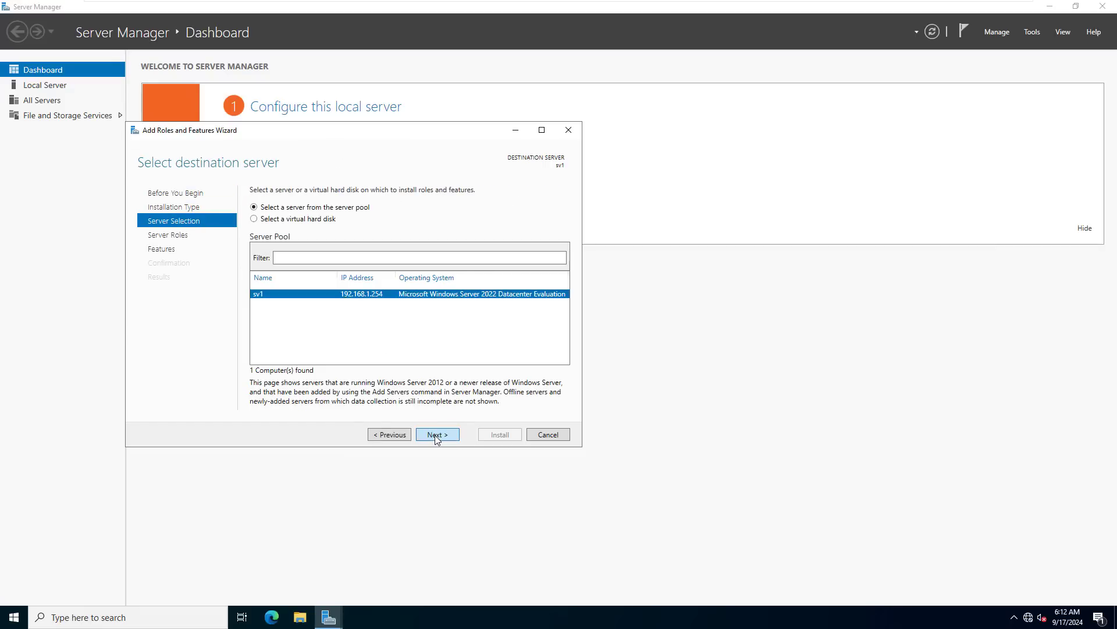
left_click(437, 434)
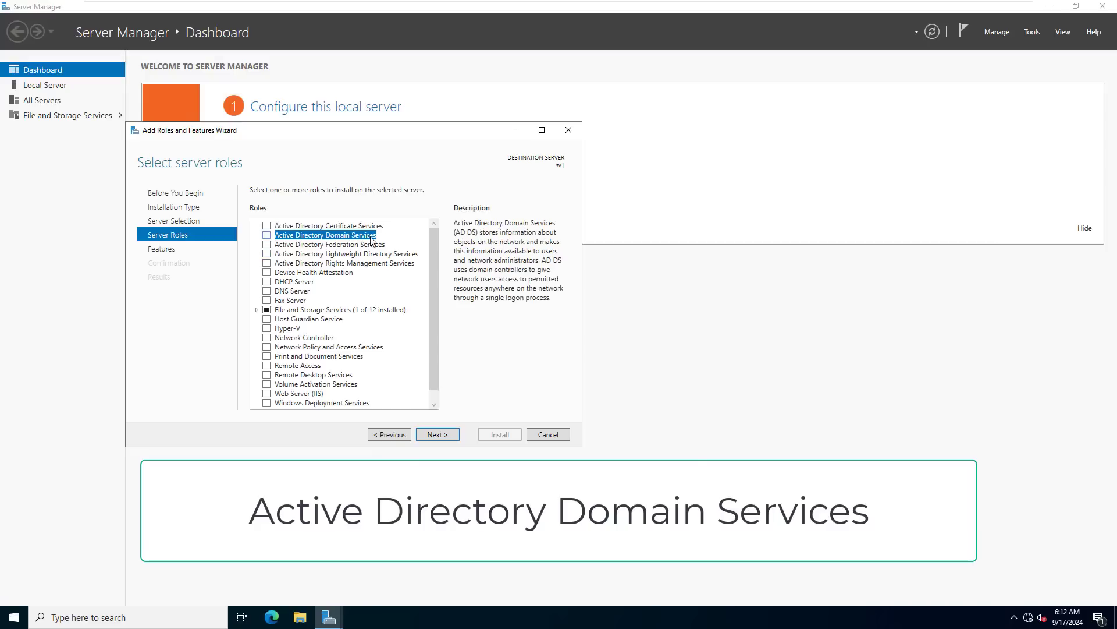
left_click(266, 235)
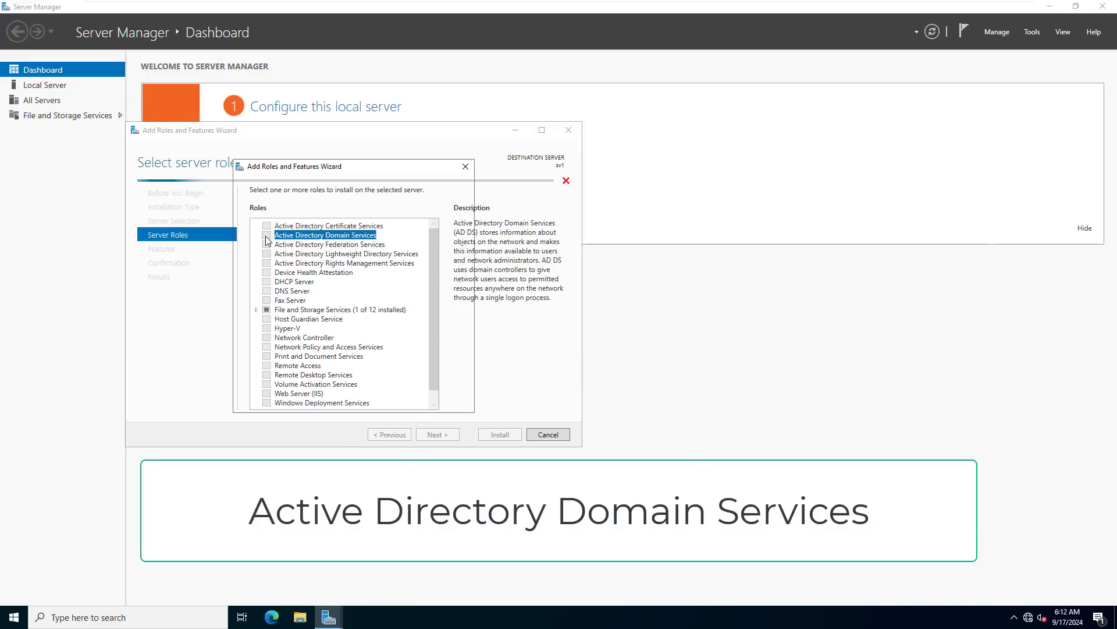
left_click(266, 234)
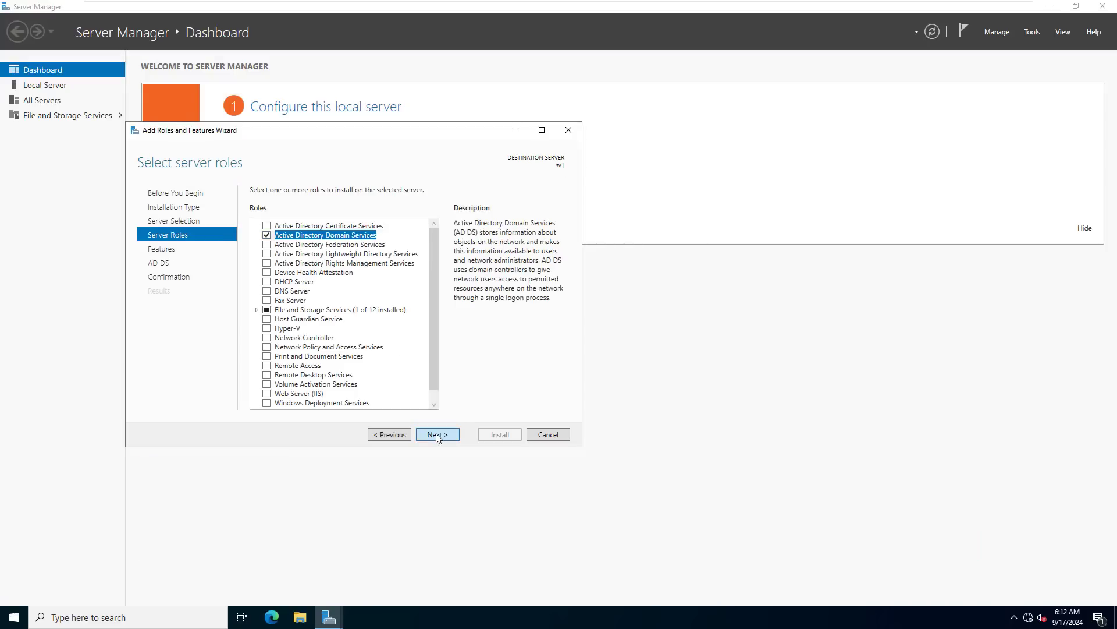
left_click(437, 434)
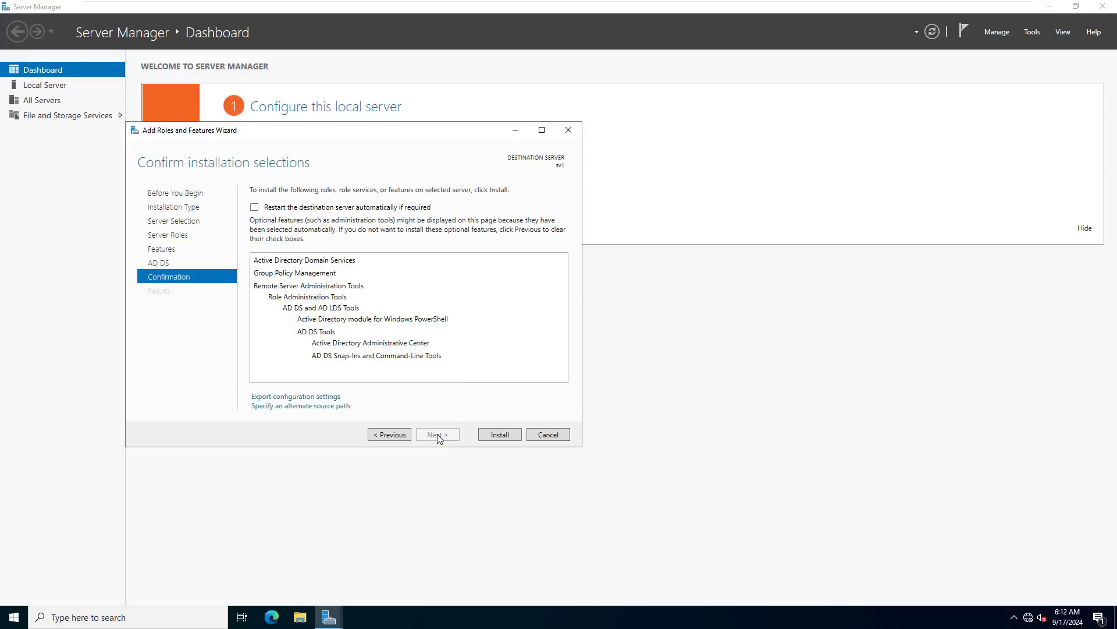
left_click(500, 434)
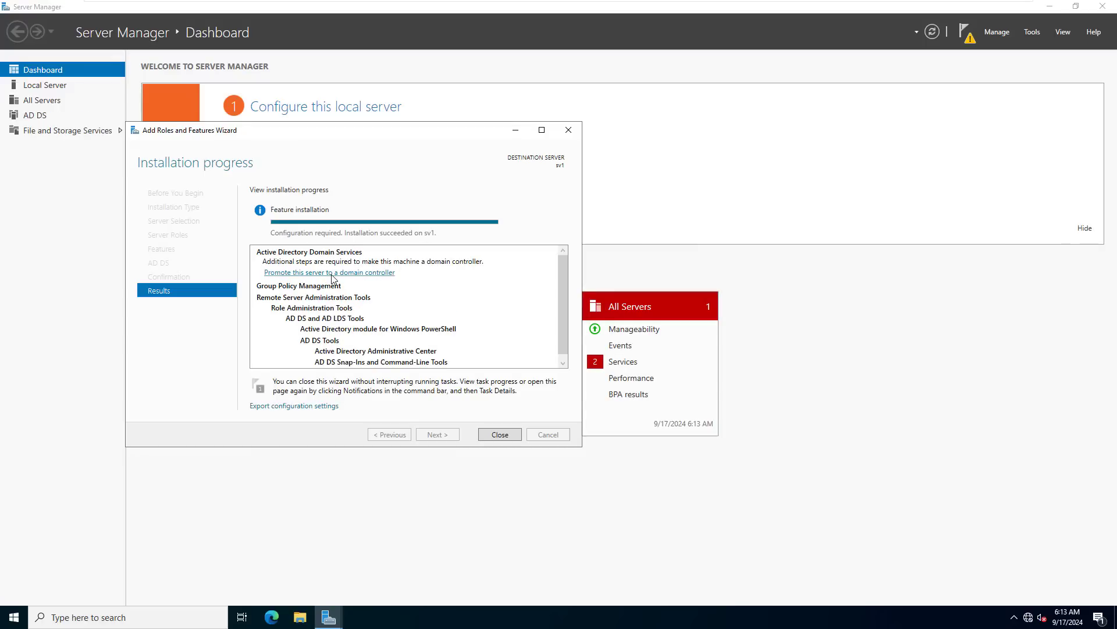
- Promote the server by adding a new forest with root domain netvn.local, maximizing the wizard
left_click(329, 273)
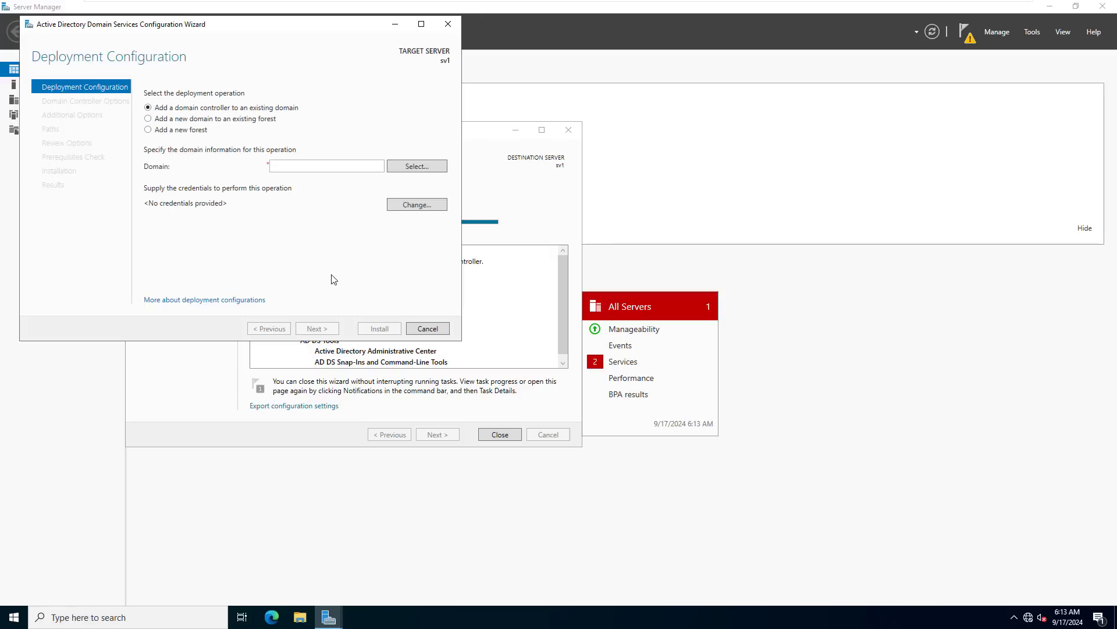
left_click(148, 130)
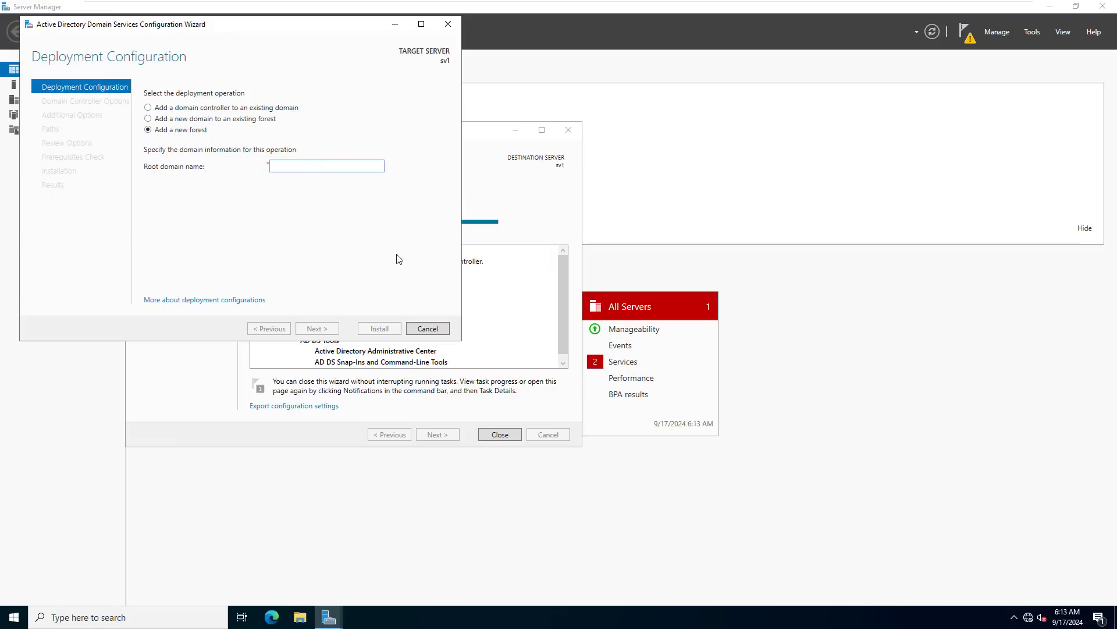
type("netvn.local")
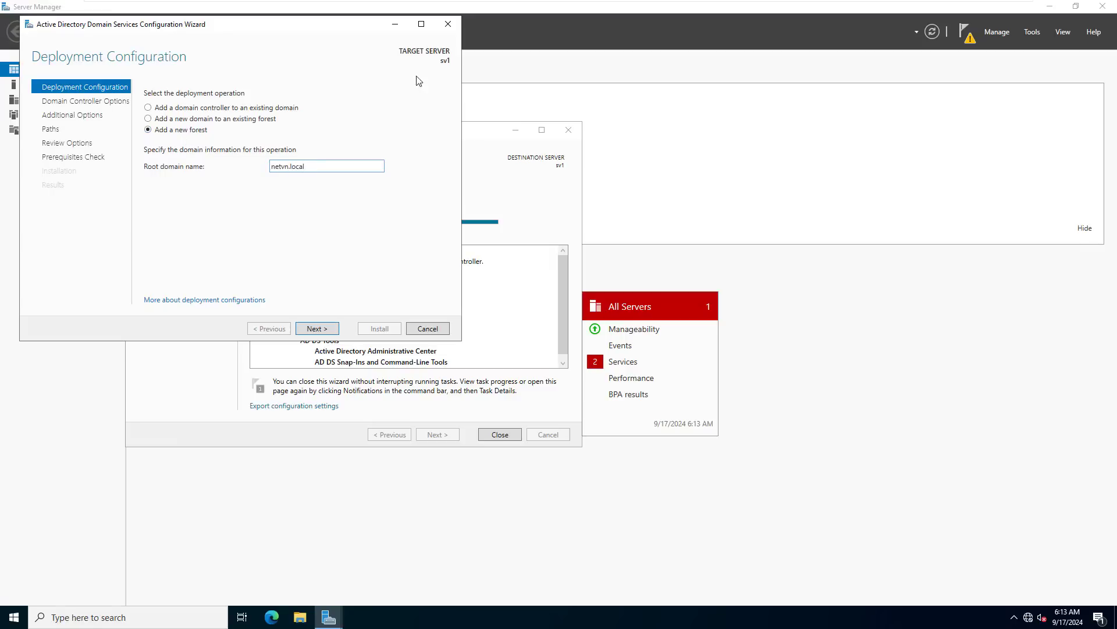
left_click(422, 24)
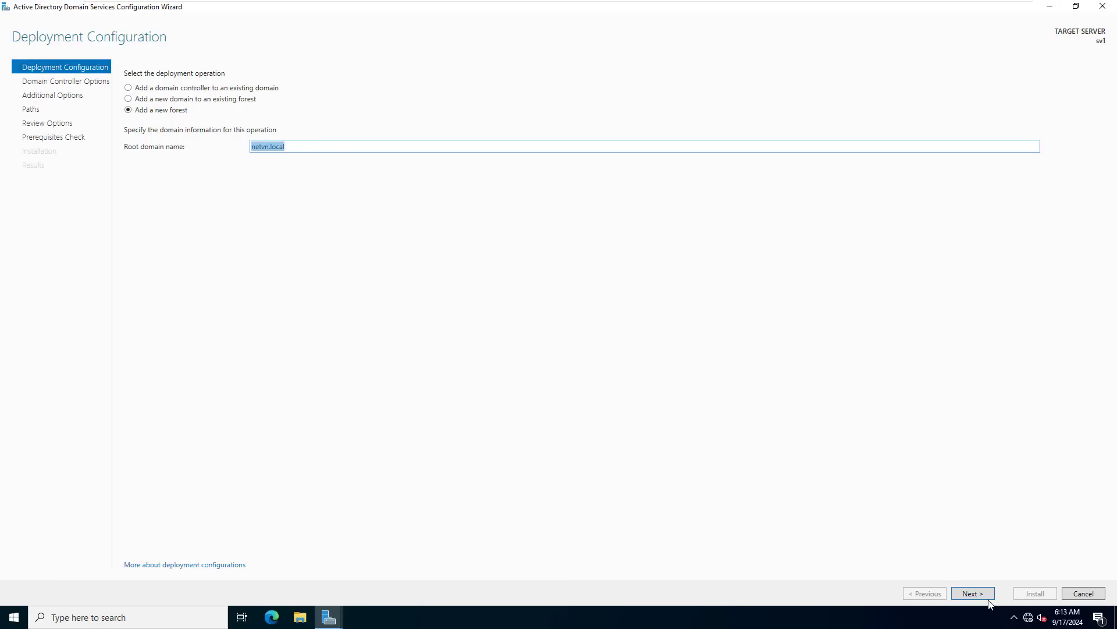
left_click(972, 593)
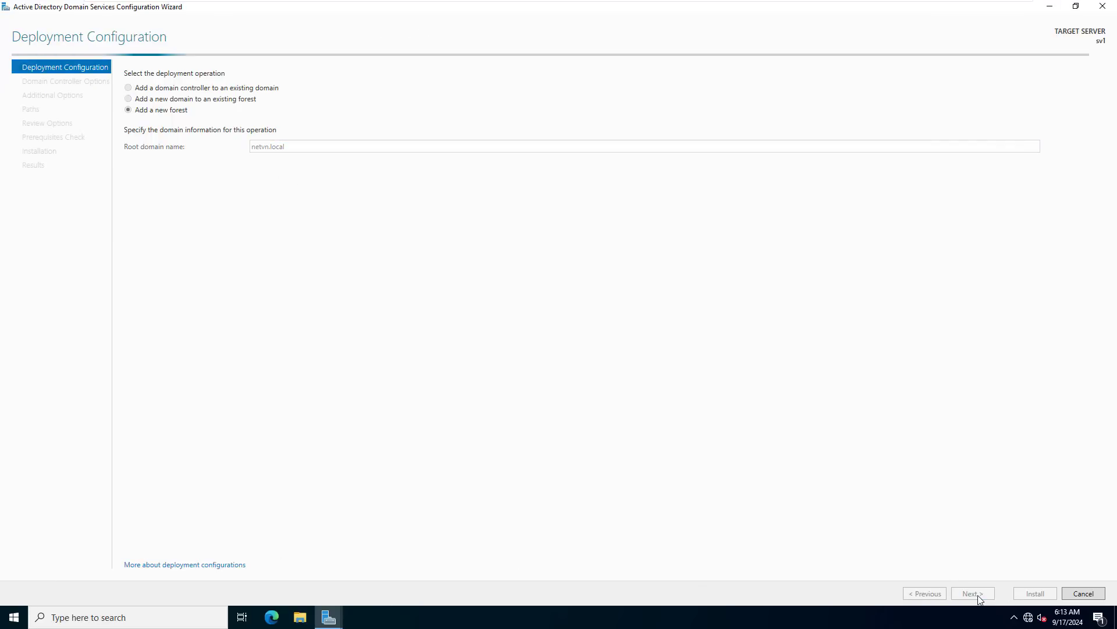
- Accept DSRM password, DNS options, paths and review, then install to promote sv1 to domain controller
left_click(973, 593)
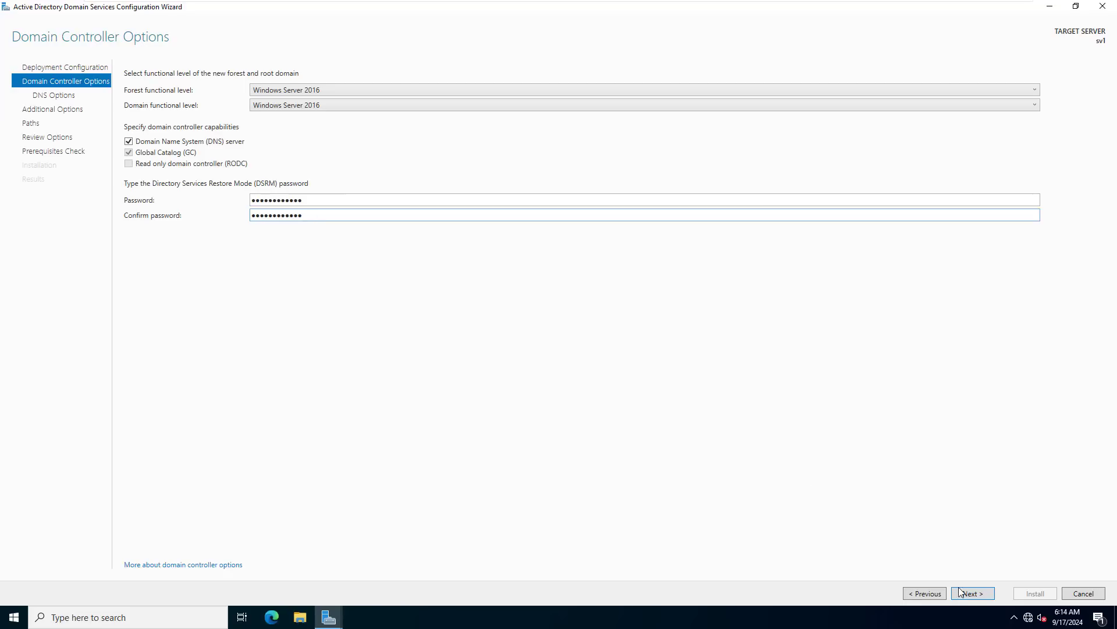
left_click(973, 593)
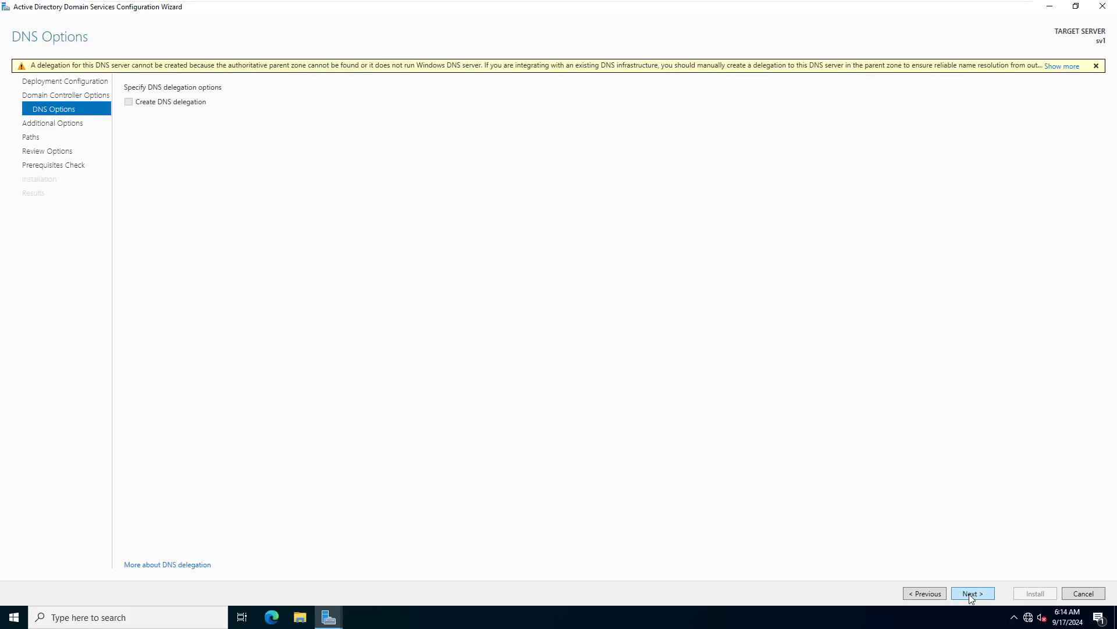
left_click(973, 593)
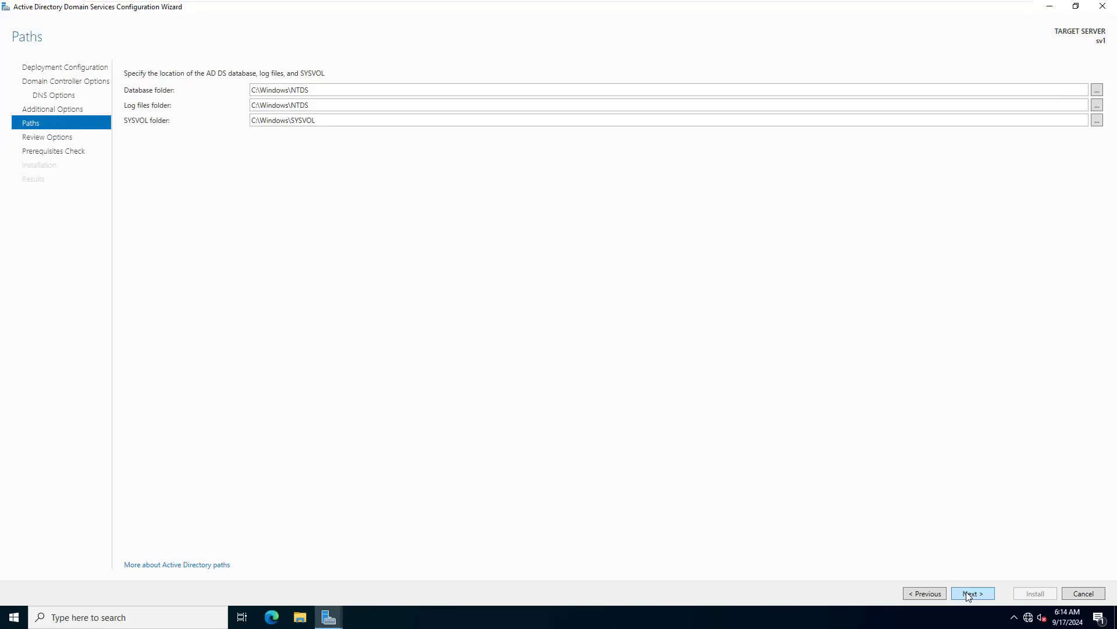
left_click(972, 593)
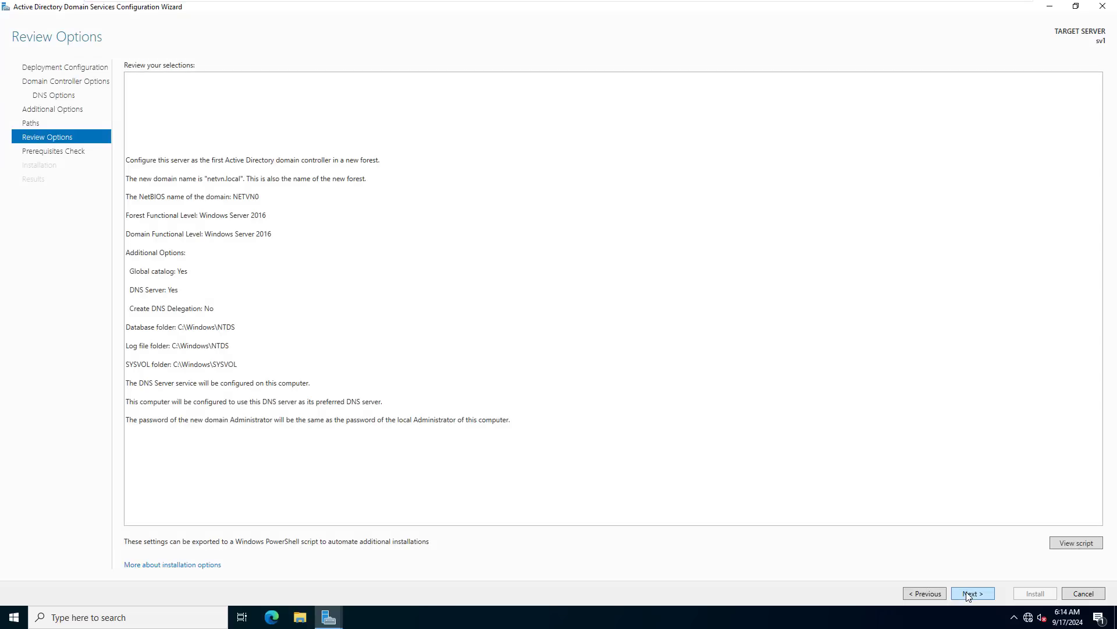
left_click(973, 593)
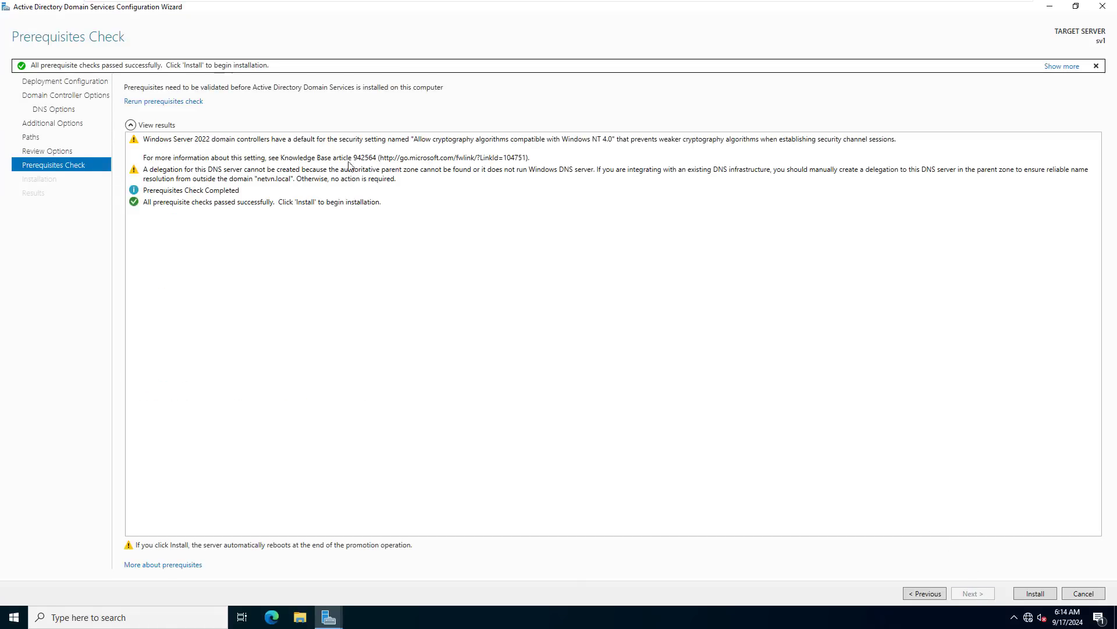
mouse_move(249, 65)
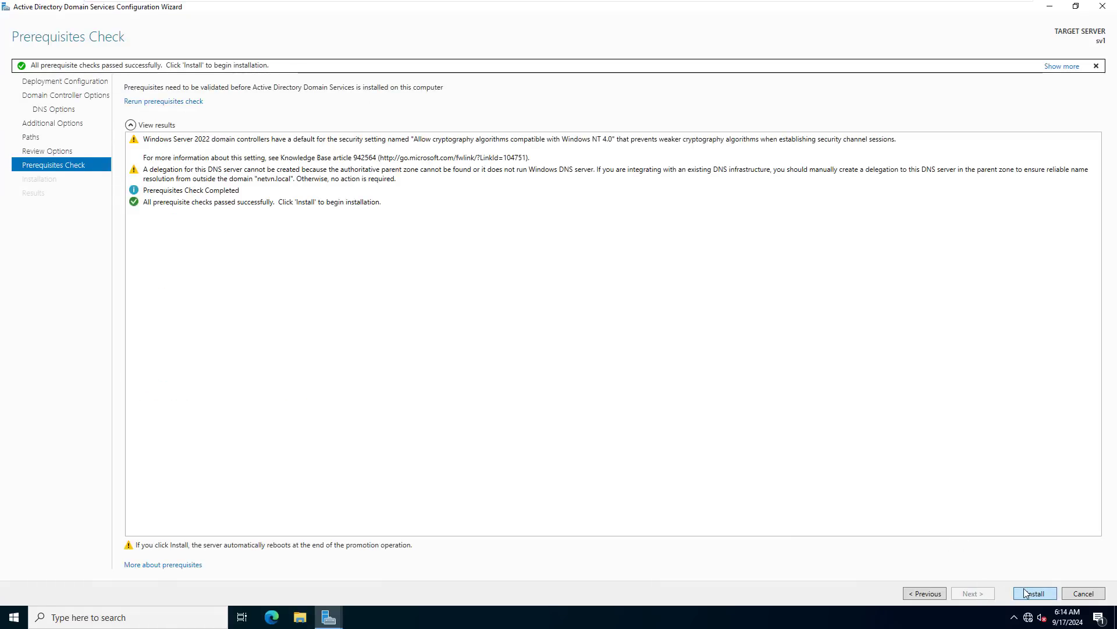
left_click(1035, 593)
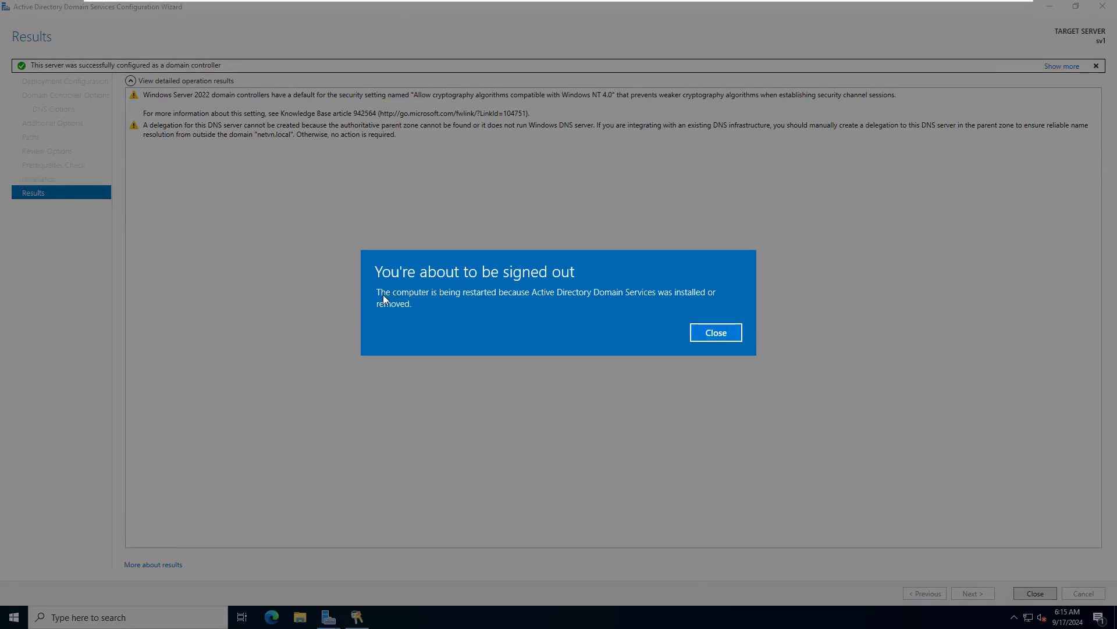
mouse_move(710, 301)
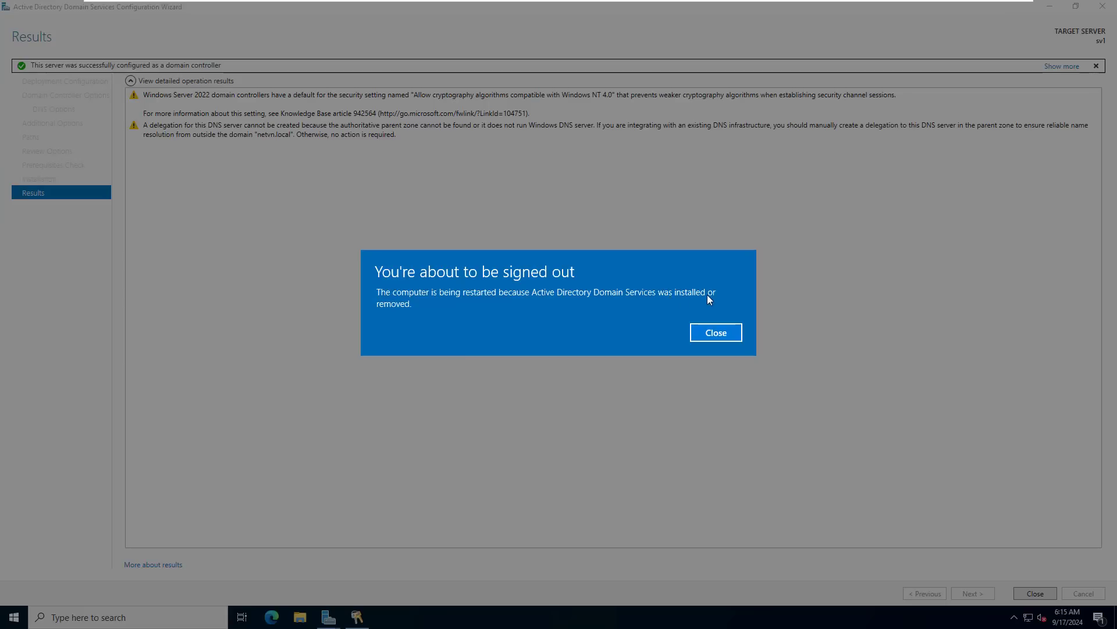
mouse_move(683, 339)
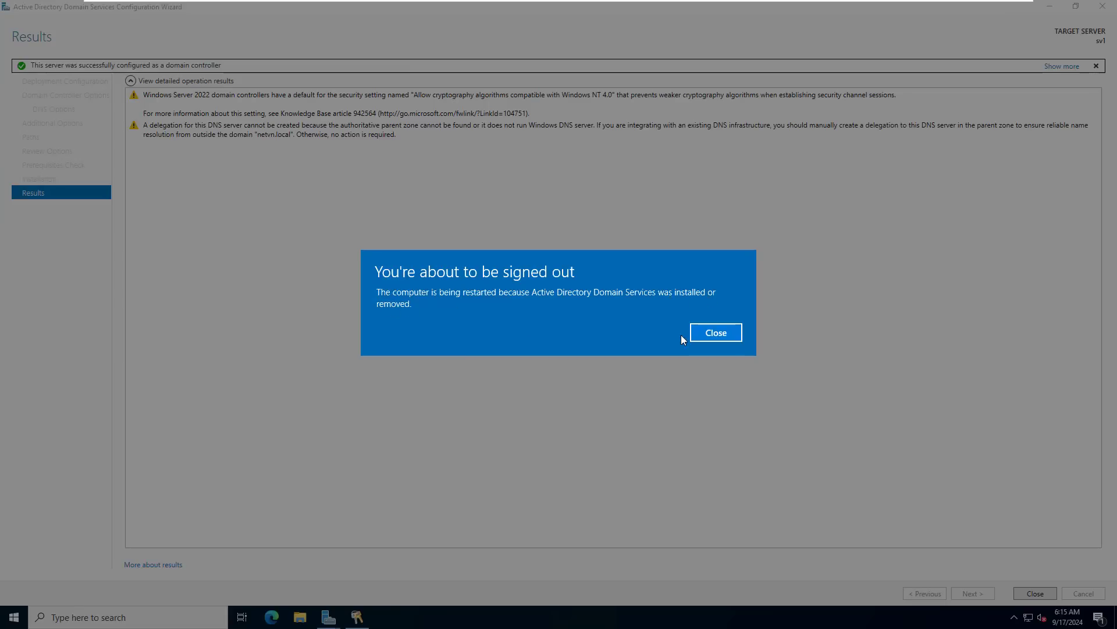
- Dismiss the sign-out notice and sign back in as Administrator after the reboot
left_click(716, 333)
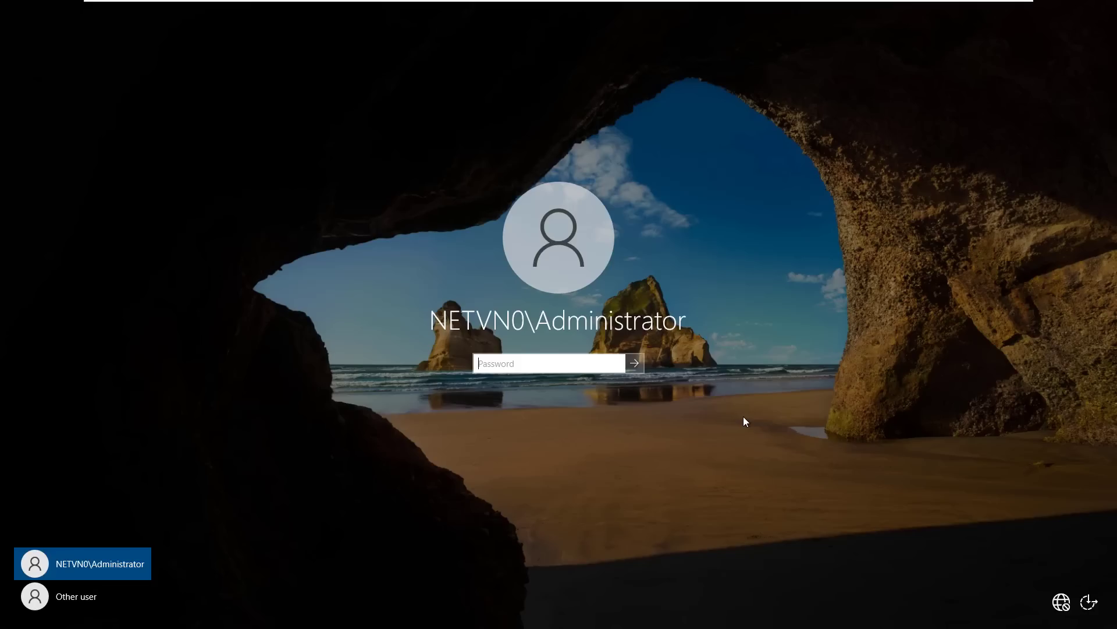
left_click(548, 364)
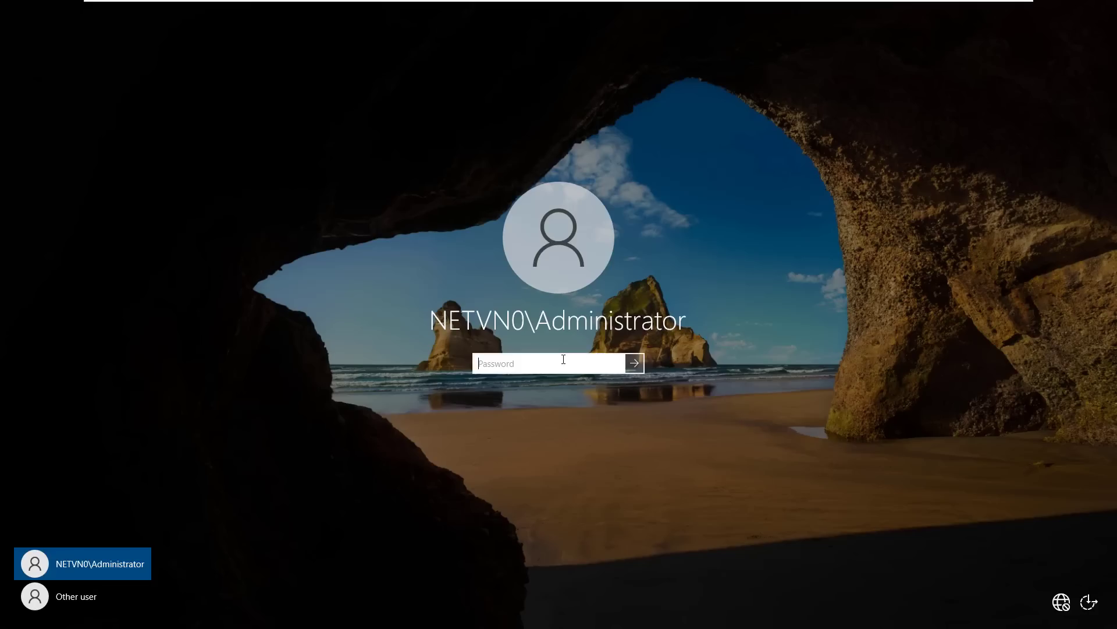
type("••")
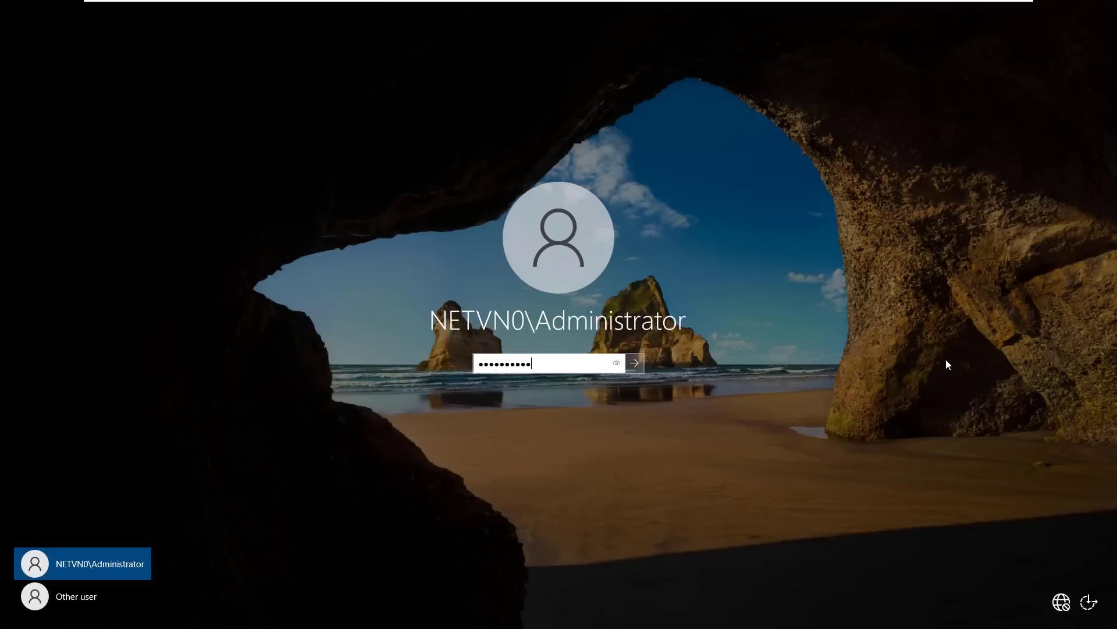
left_click(636, 363)
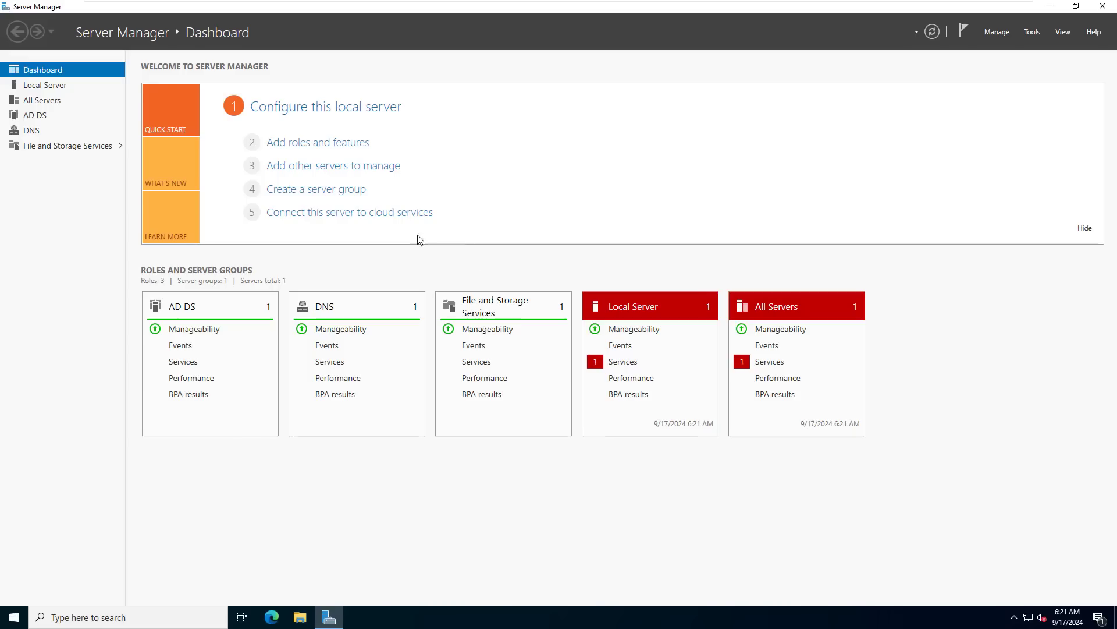
- Check in Local Server properties that sv1 belongs to netvn.local with IP 192.168.1.254
left_click(42, 85)
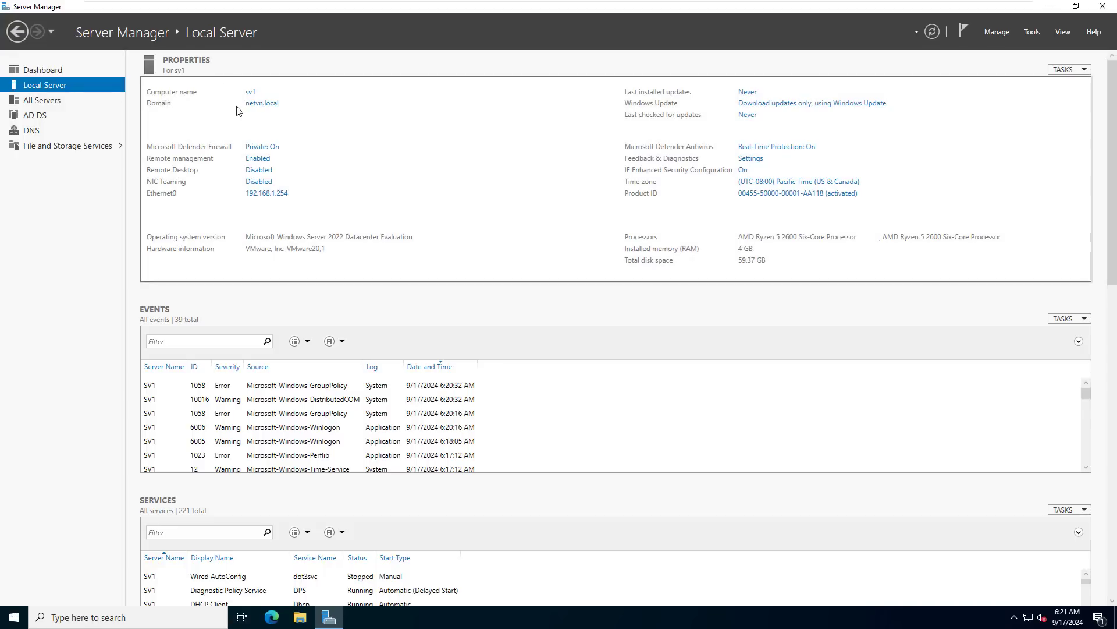
mouse_move(270, 210)
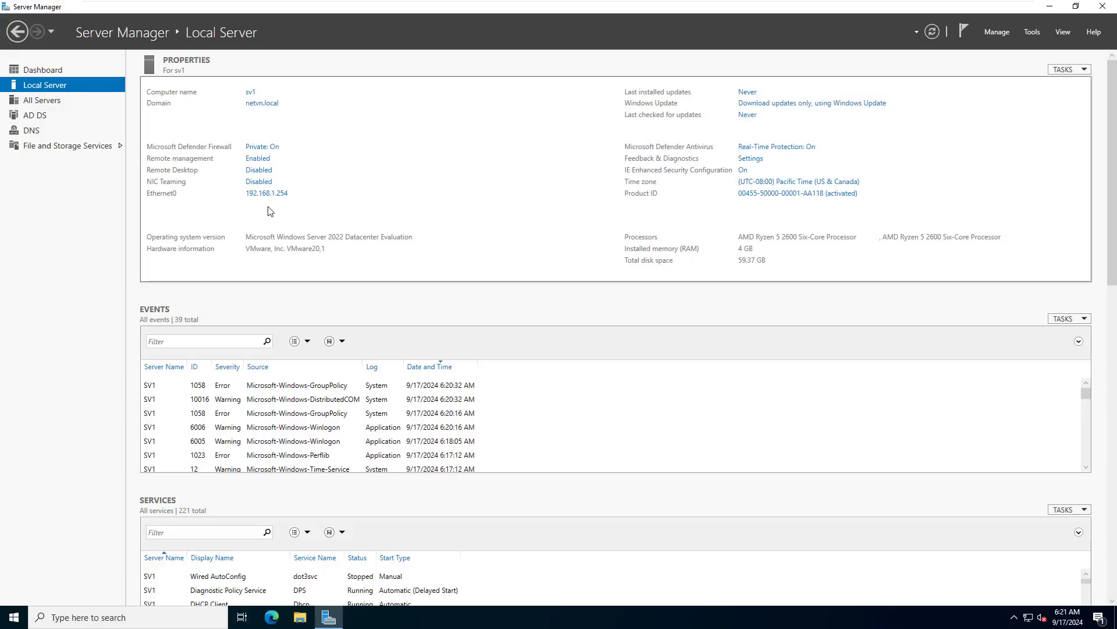
mouse_move(1017, 26)
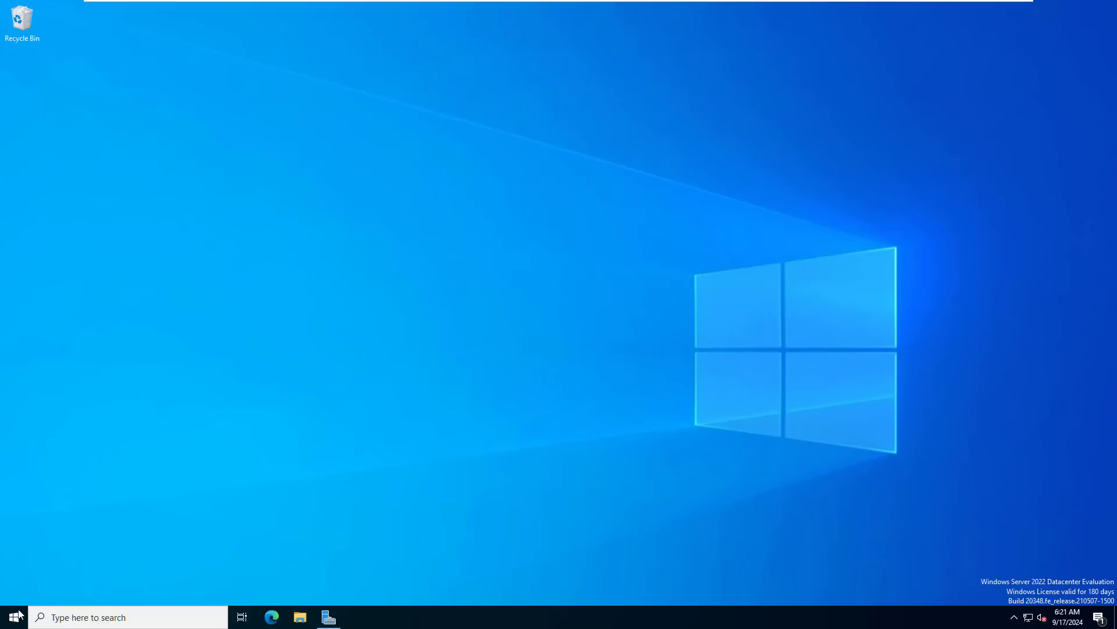
- Reach the IPv4 properties of Ethernet0 through Network Connections
right_click(10, 616)
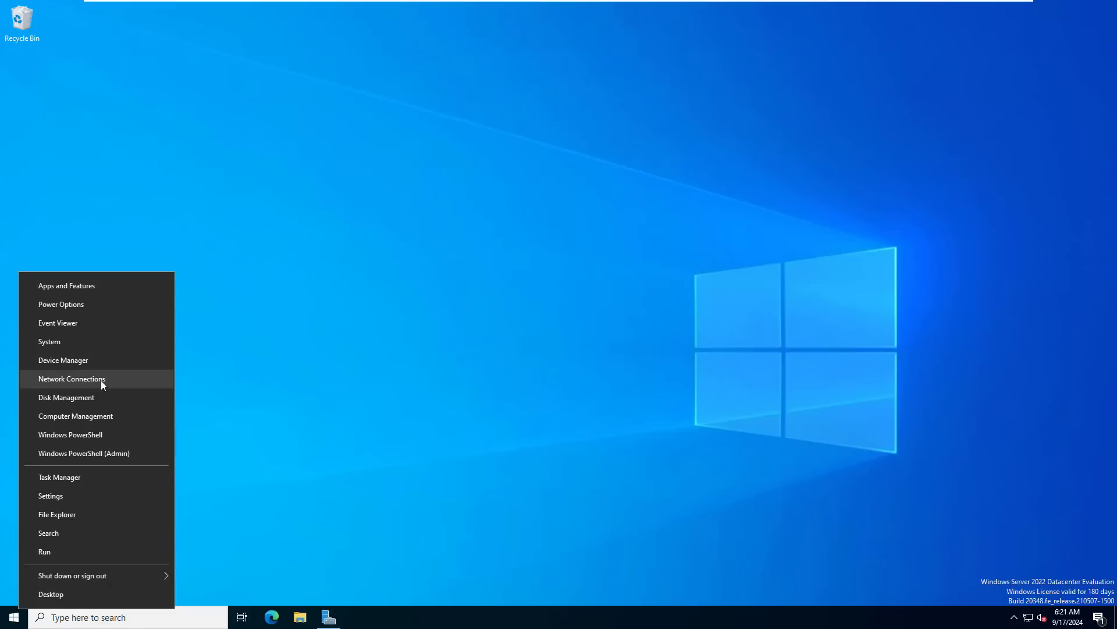
left_click(71, 378)
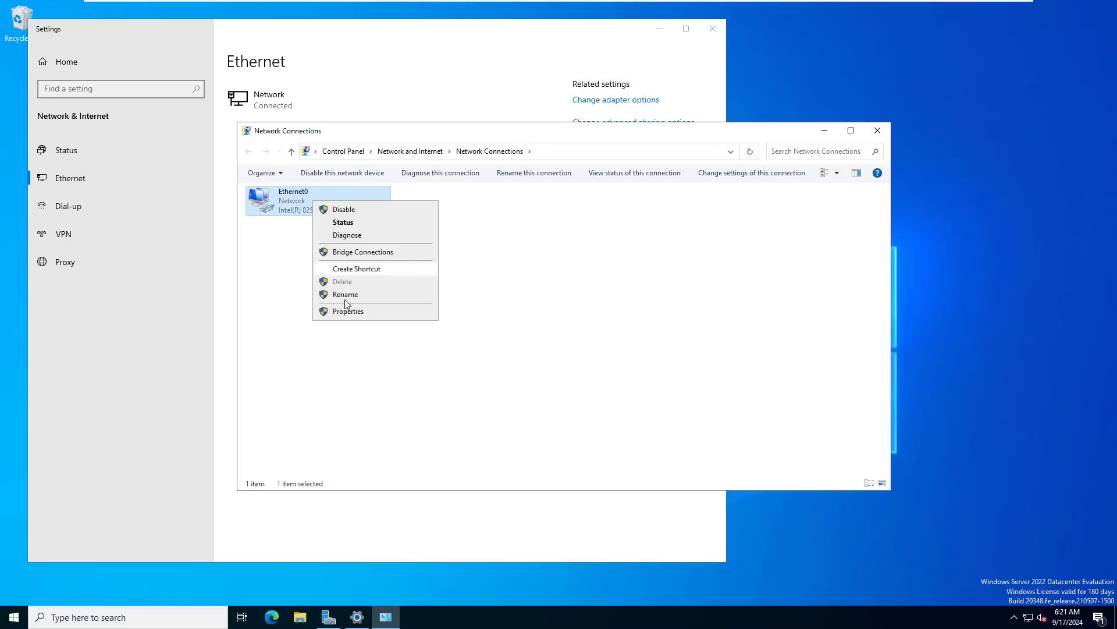
left_click(348, 311)
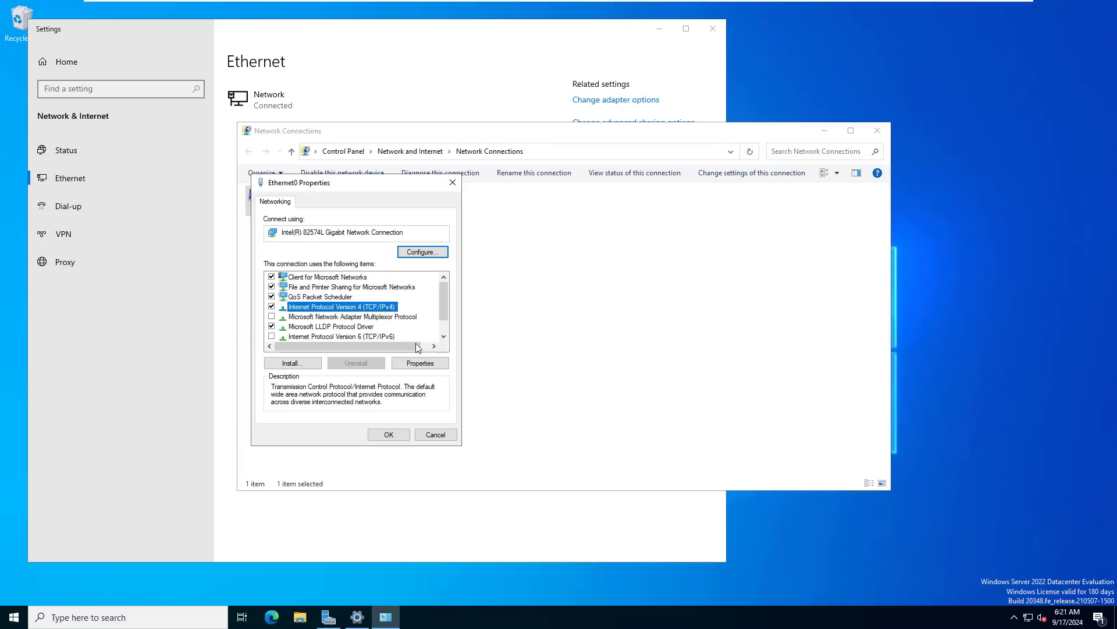
left_click(420, 363)
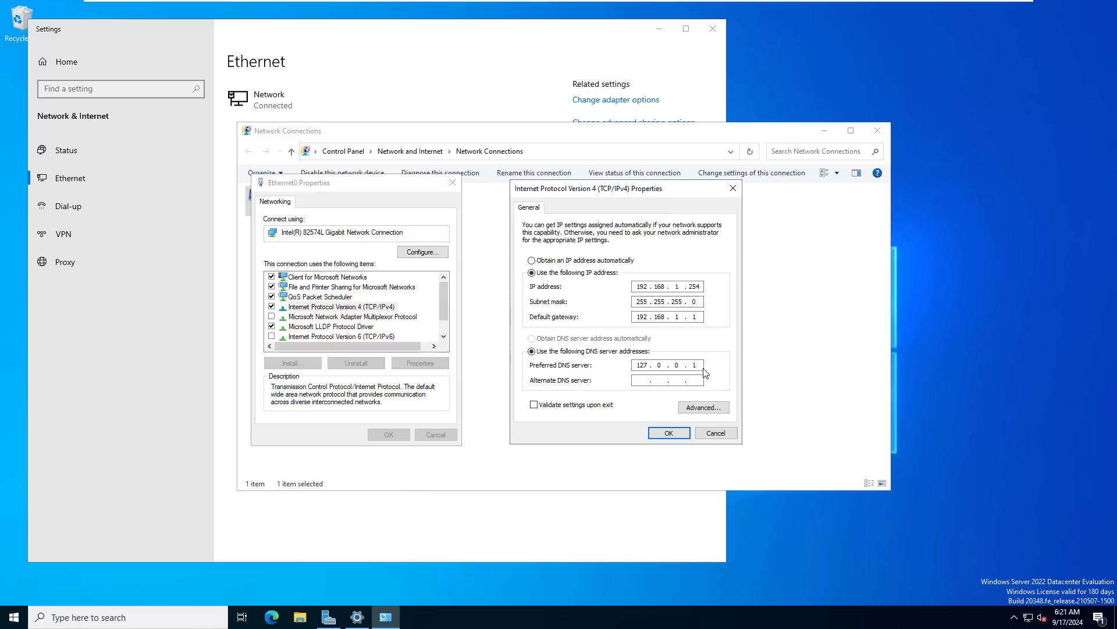
- Change the preferred DNS server from 127.0.0.1 back to 192.168.1.254 and close the windows
type("192 . 168 . 1 . 254")
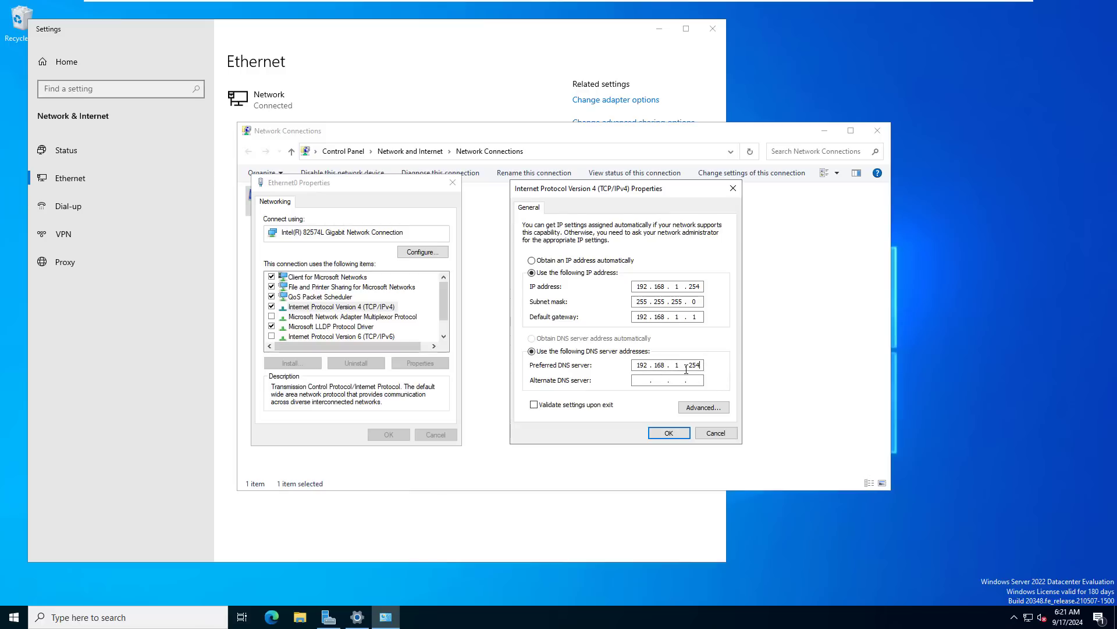
double_click(694, 365)
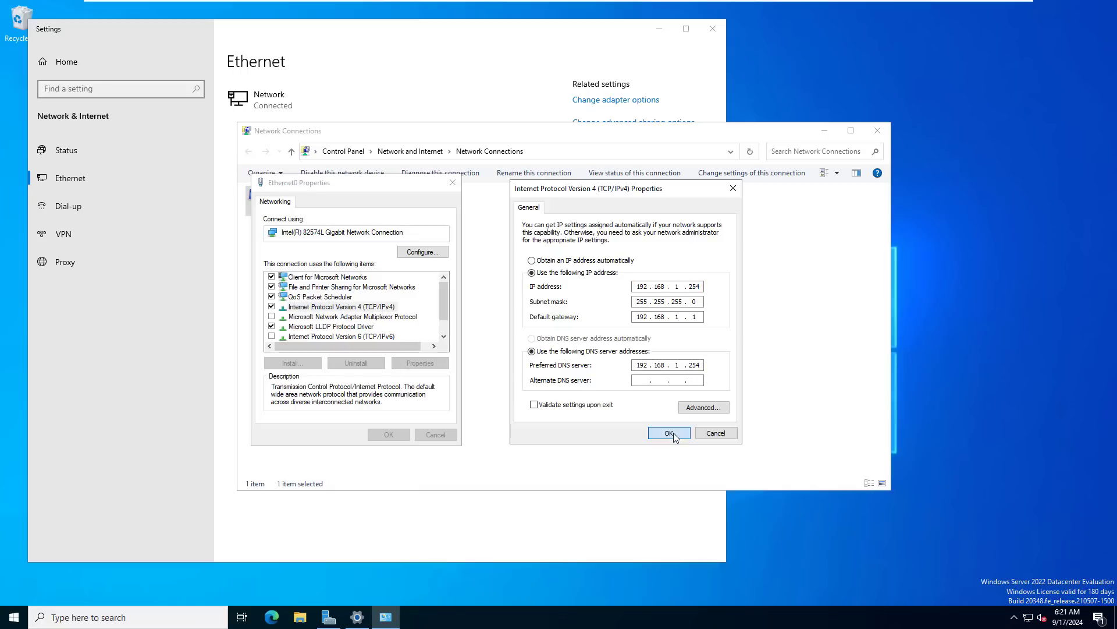
left_click(669, 432)
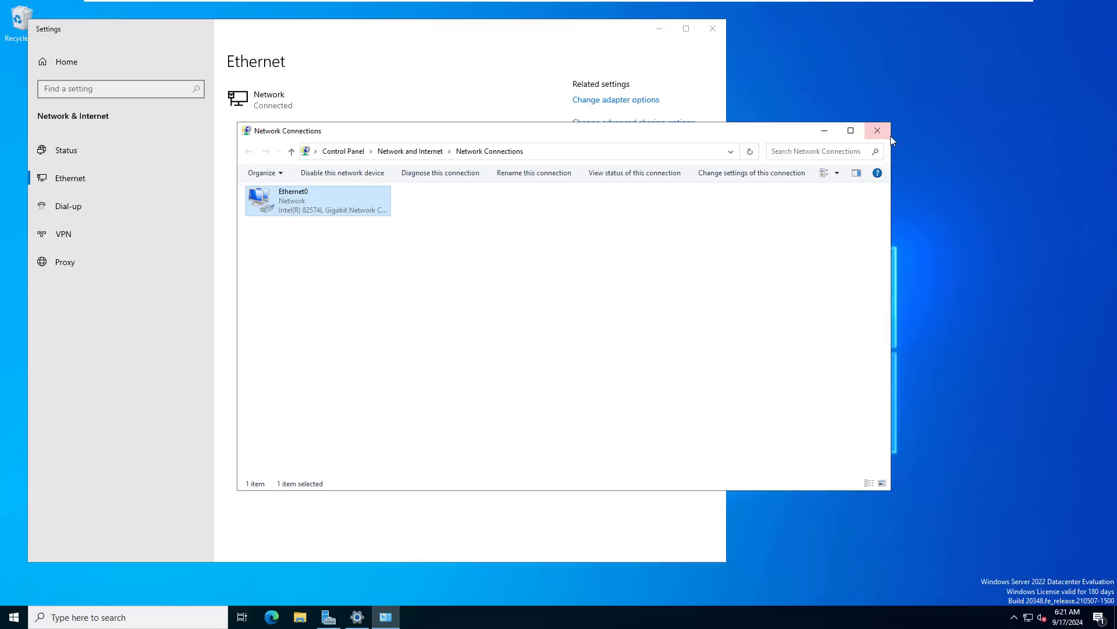
left_click(877, 130)
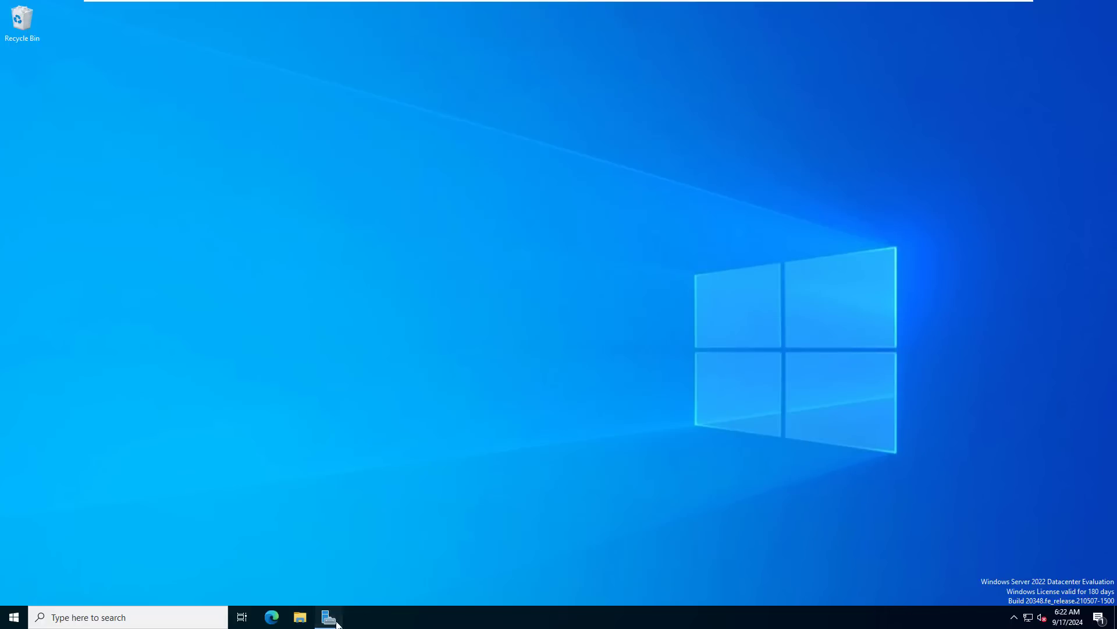
- Launch DNS Manager from Server Manager's Tools menu and maximize it
left_click(329, 617)
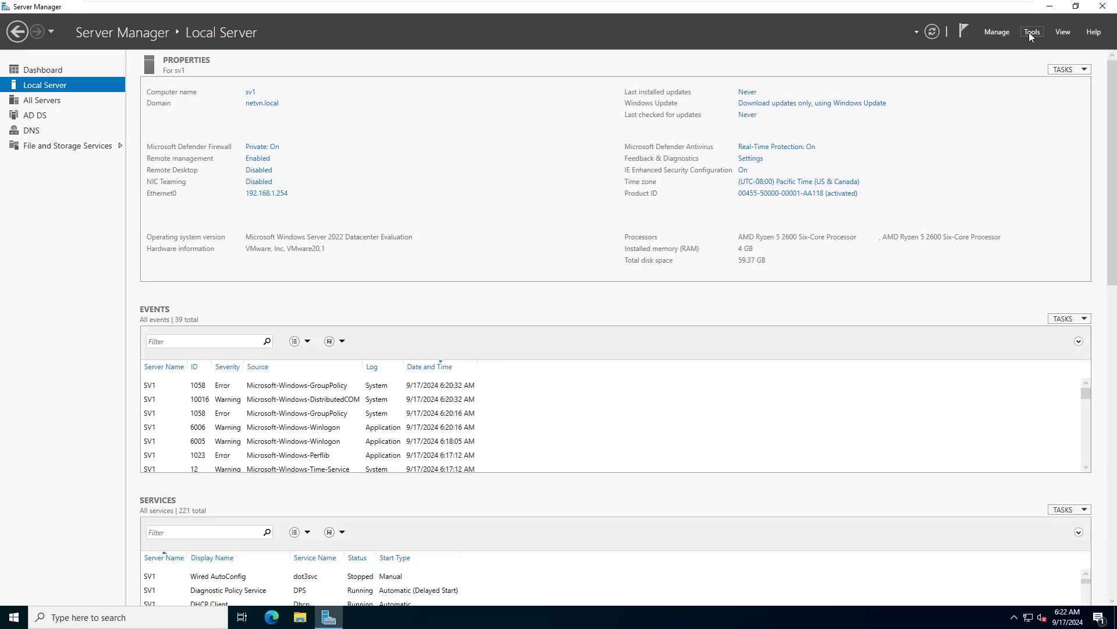
left_click(1034, 31)
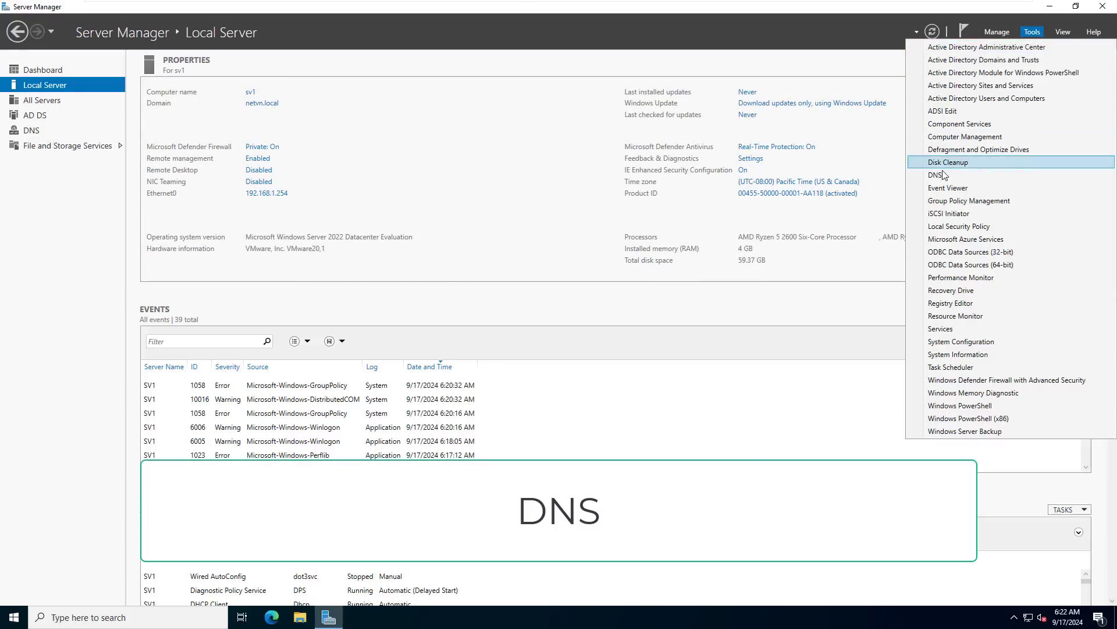
left_click(936, 174)
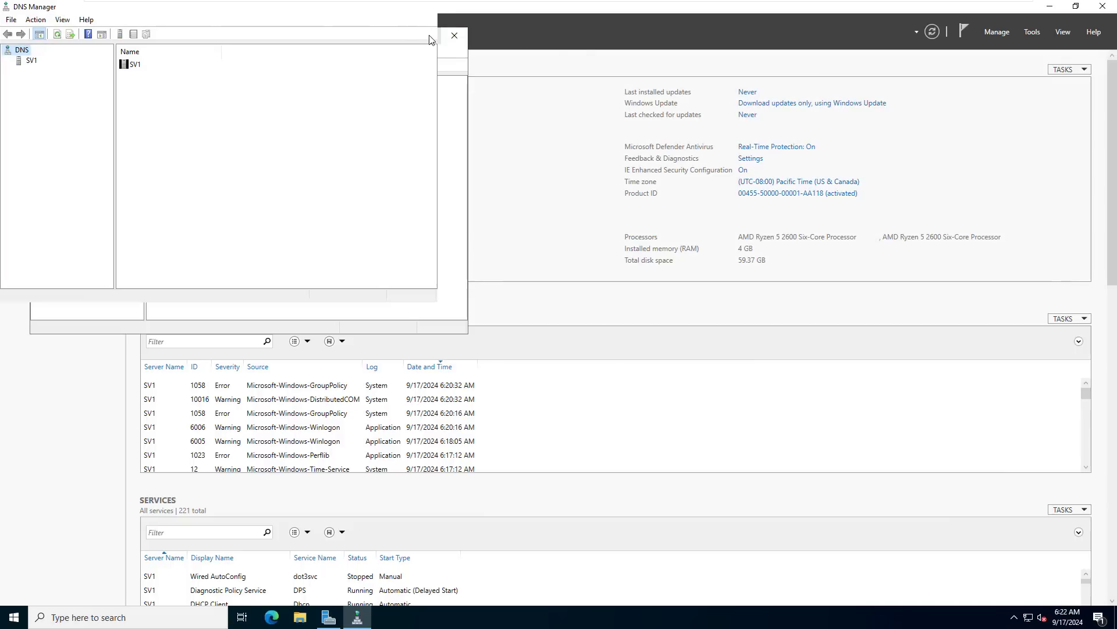
left_click(28, 60)
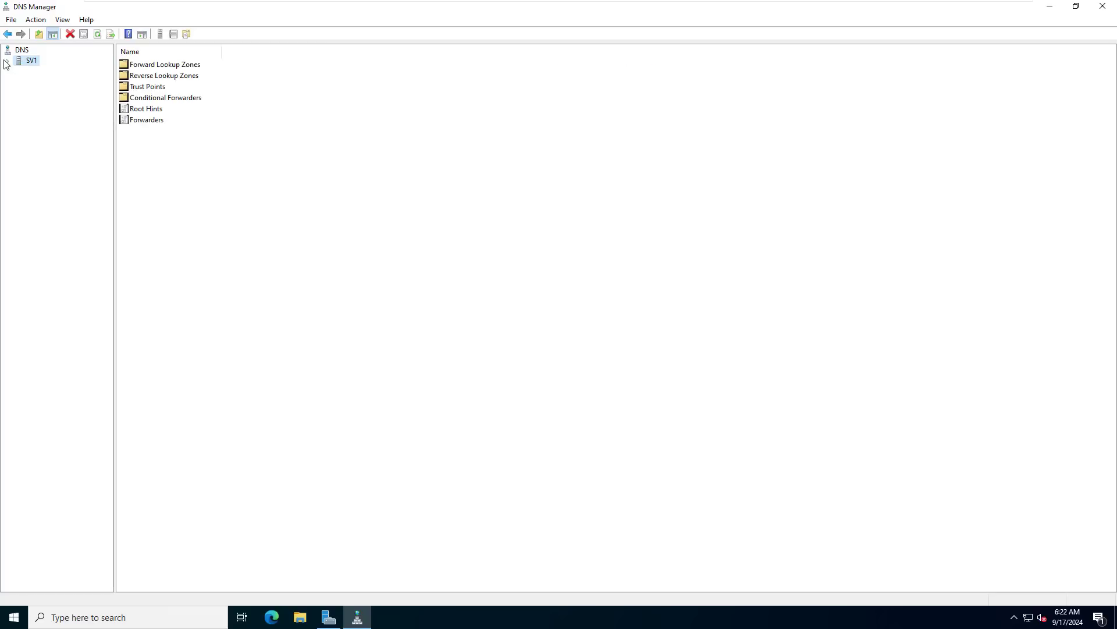
- Expand SV1's Forward Lookup Zones and view netvn.local with host sv1 at 192.168.1.254
left_click(13, 60)
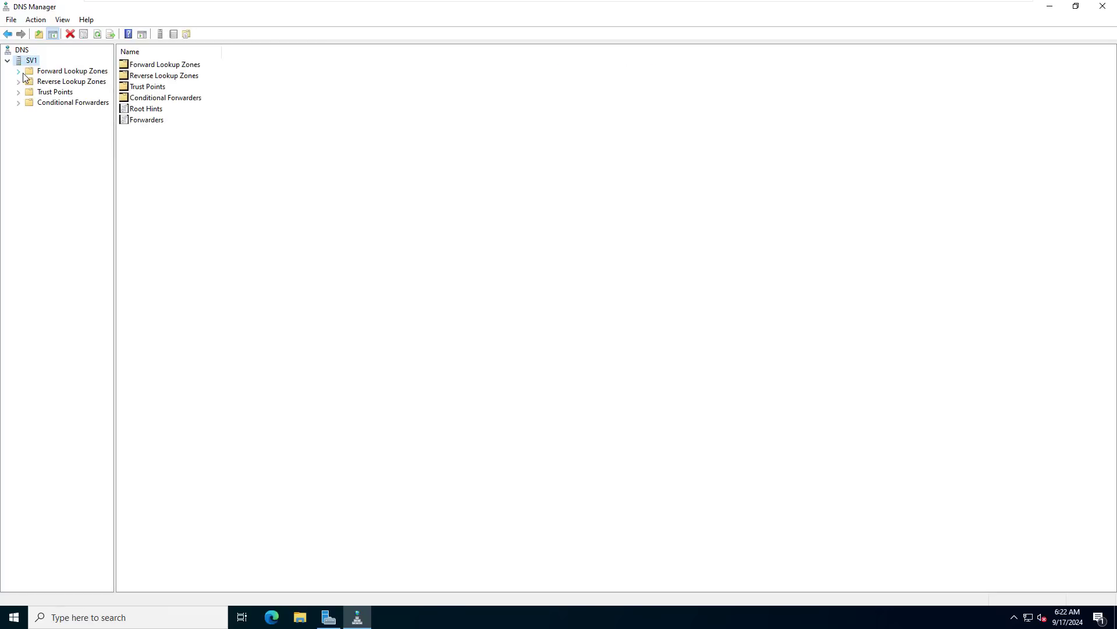
left_click(55, 92)
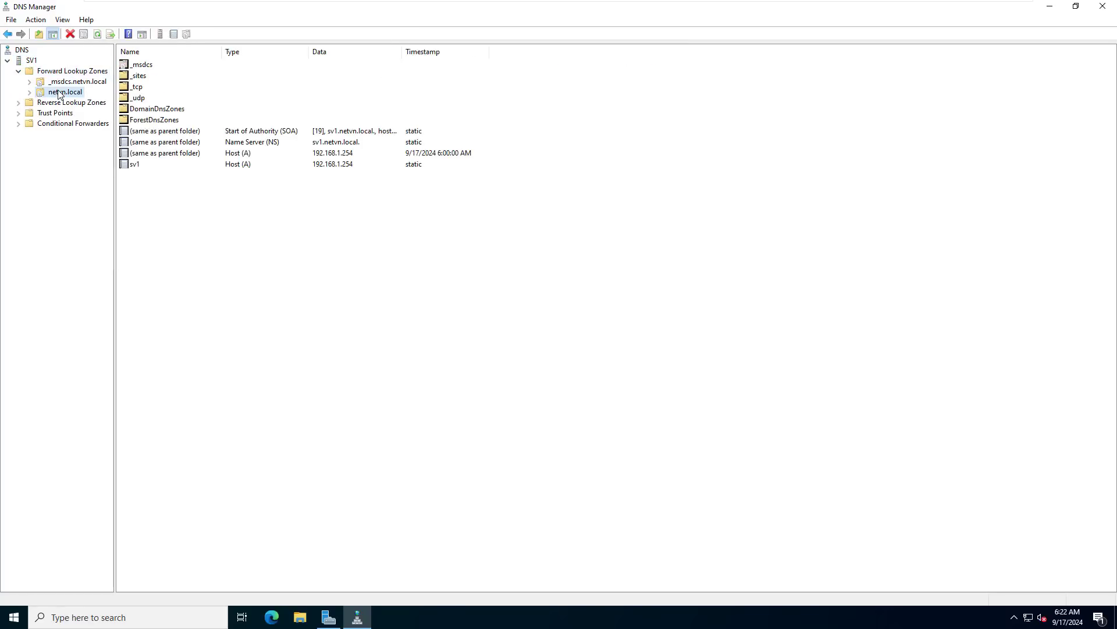
left_click(135, 163)
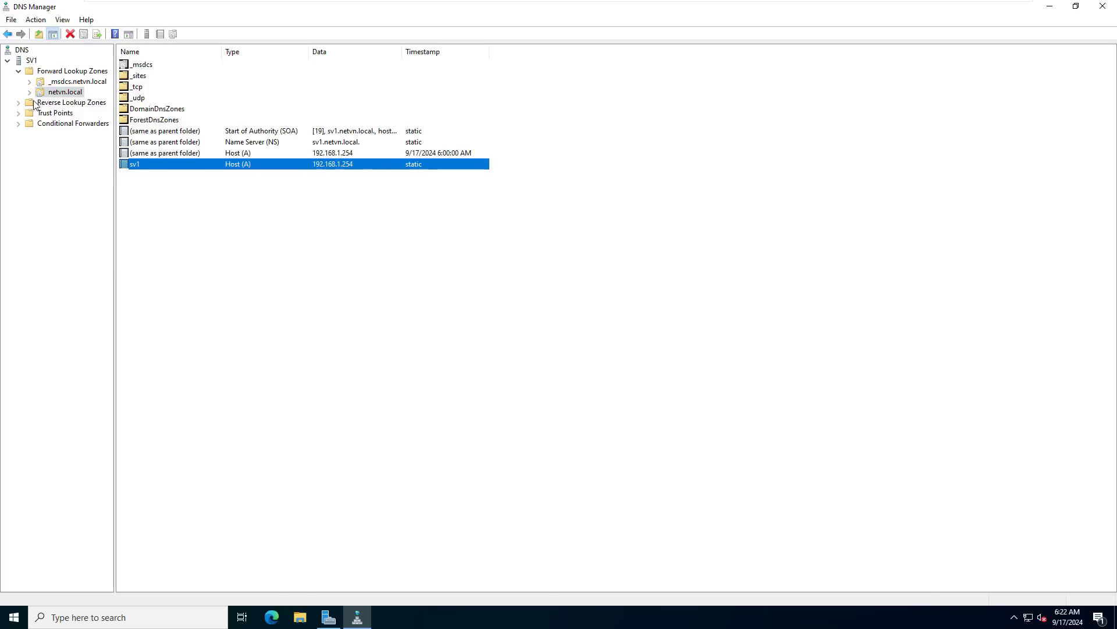
left_click(70, 102)
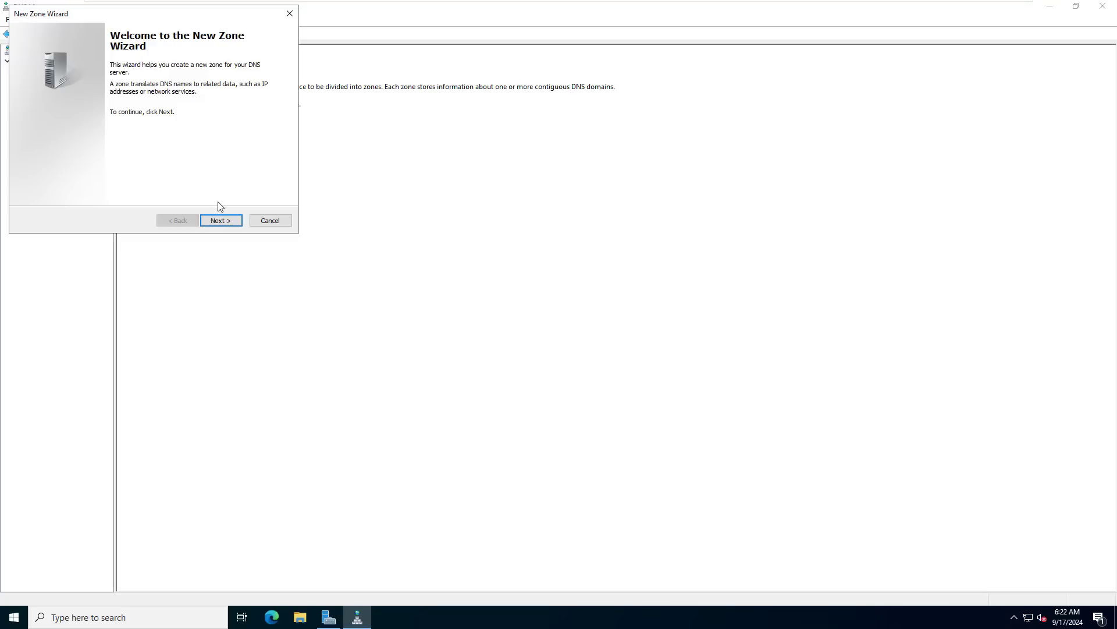
- Create an AD-integrated reverse lookup zone for network ID 192.168.1 with domain-wide replication
left_click(221, 220)
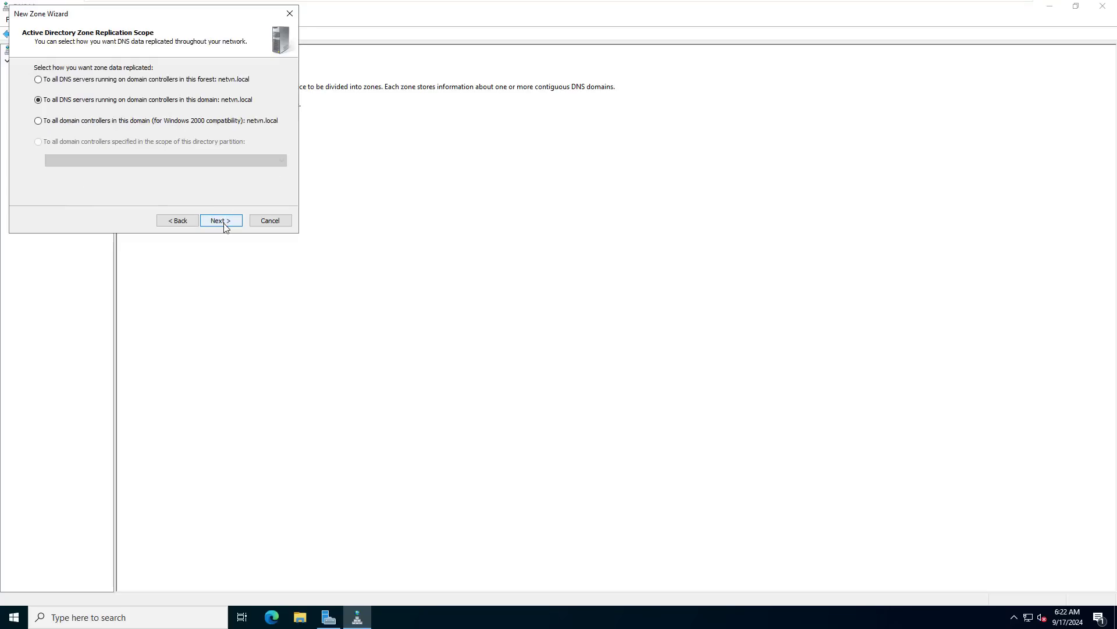
left_click(221, 220)
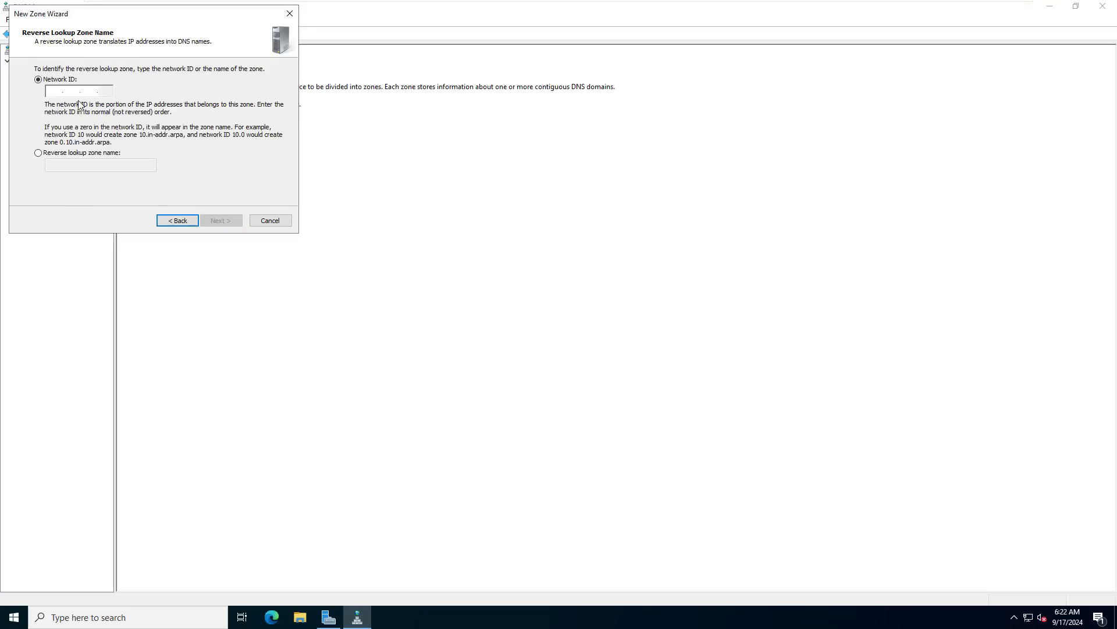
type("192.168.1.")
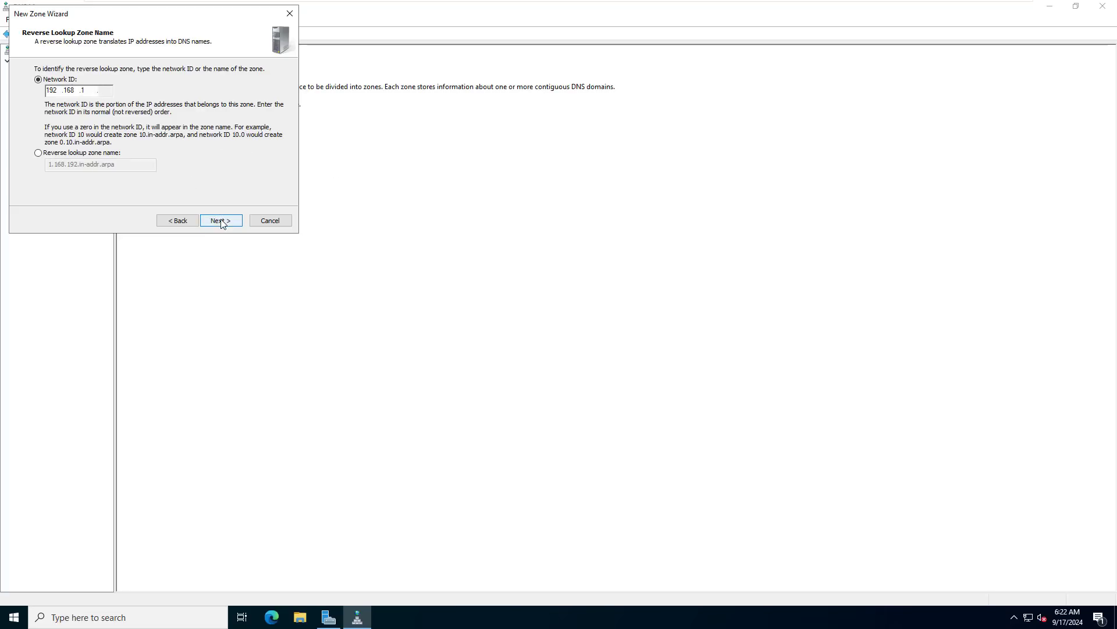
left_click(221, 220)
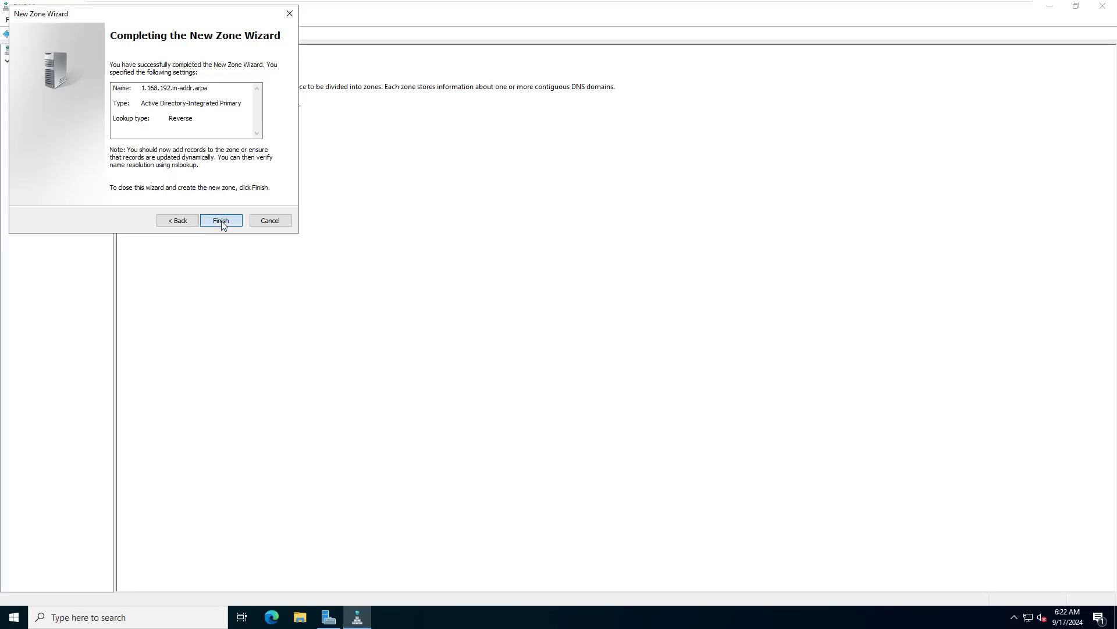
left_click(220, 220)
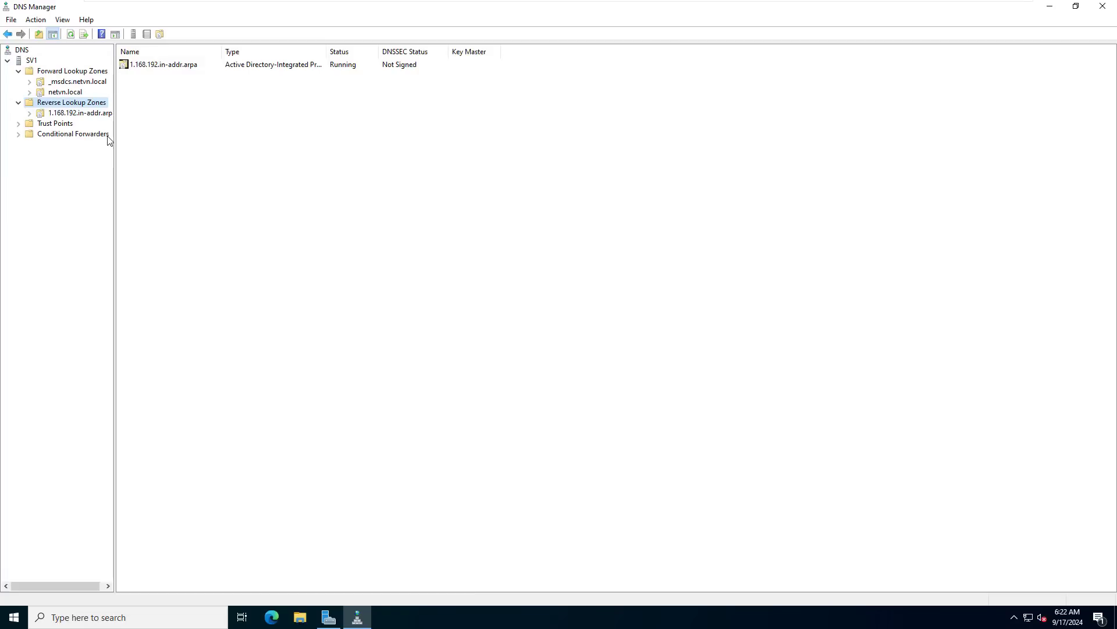
left_click(77, 112)
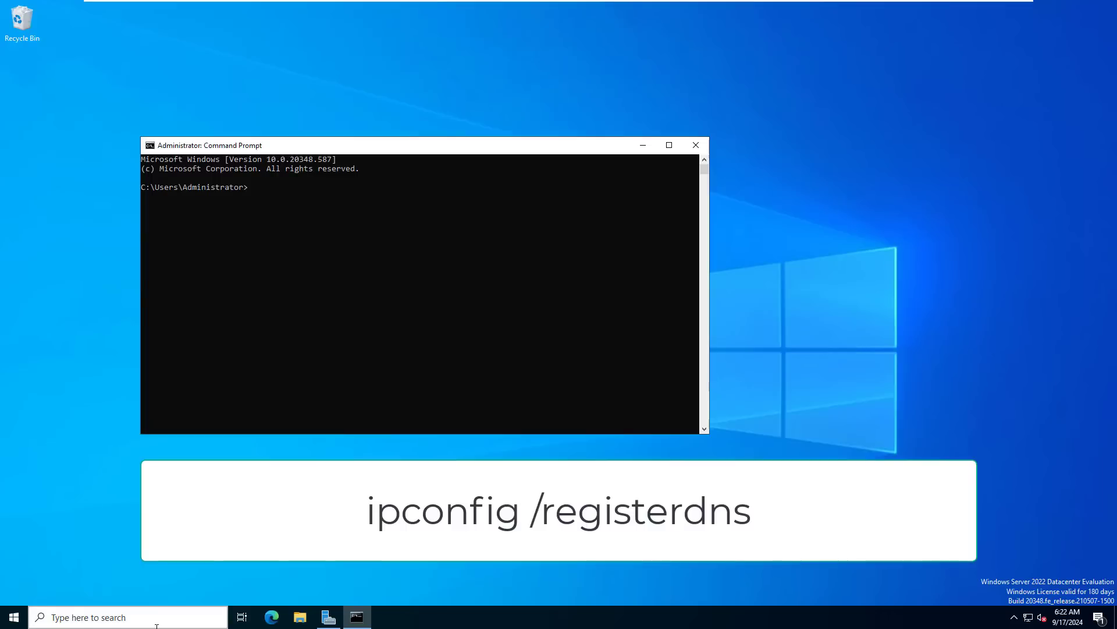
- Run ipconfig /registerdns and nslookup to resolve sv1 and 192.168.1.254, then close the prompt
type("ipconfig /registerds")
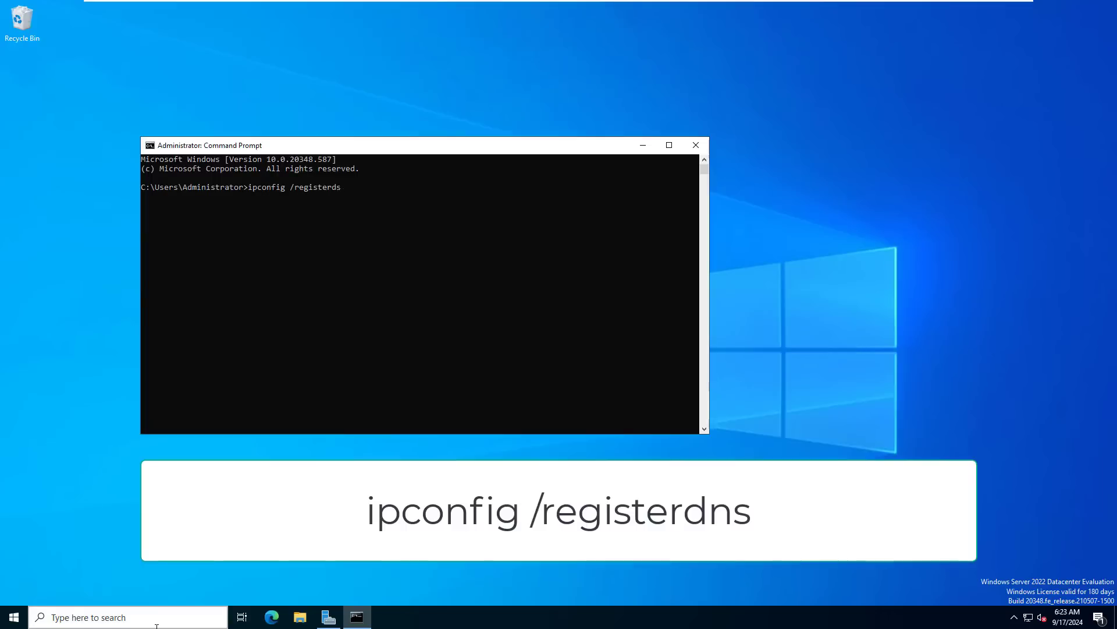
type("nslooku")
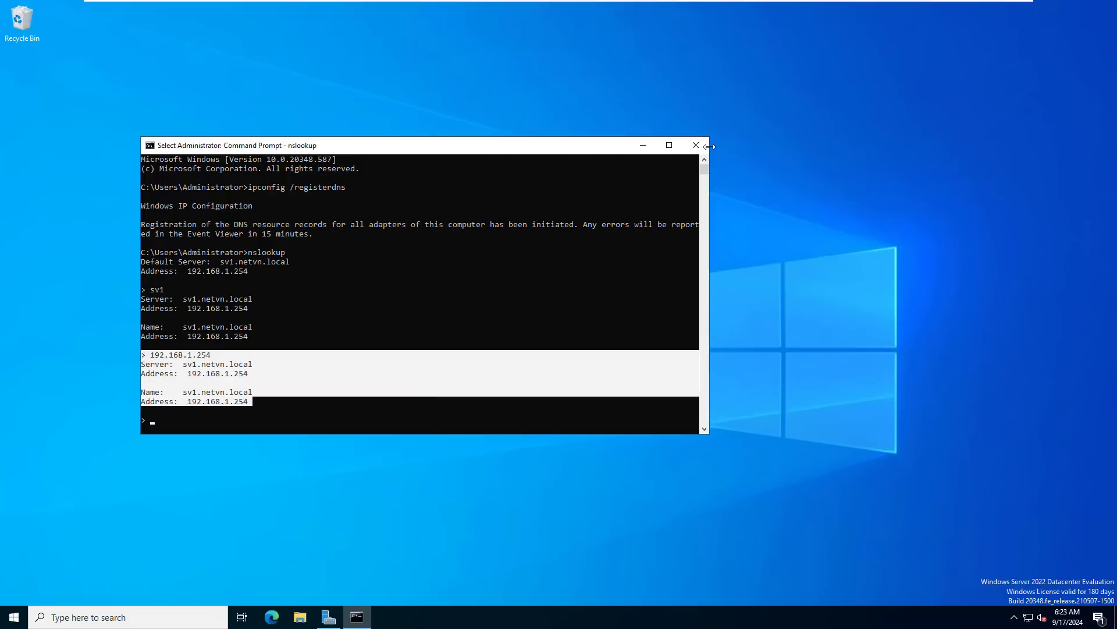
left_click(696, 145)
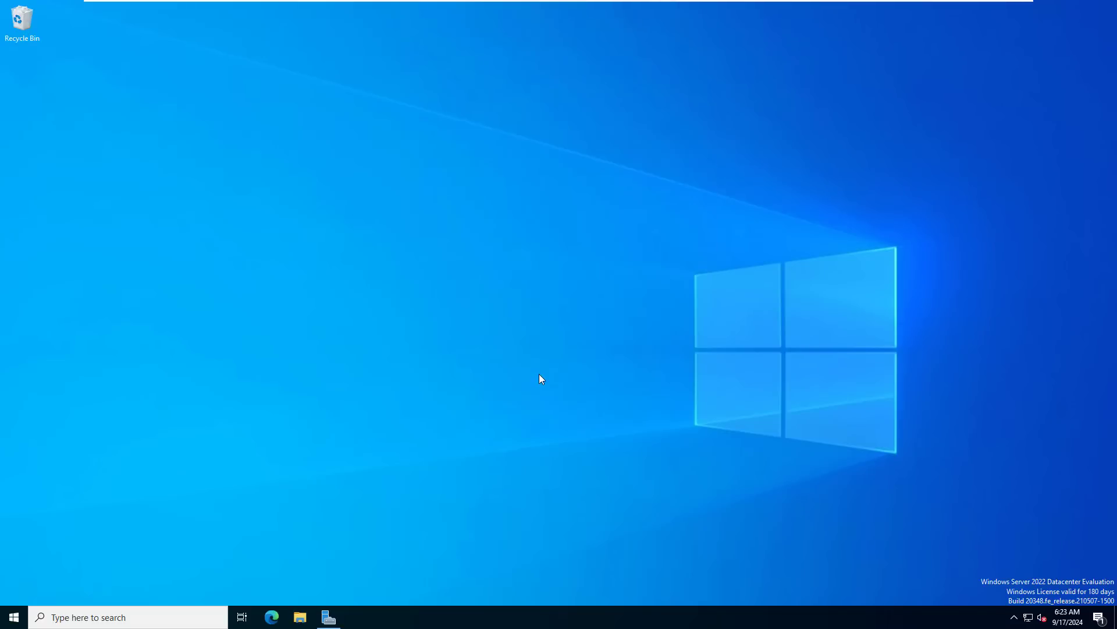
- Launch Active Directory Users and Computers from Server Manager and maximize it
left_click(329, 617)
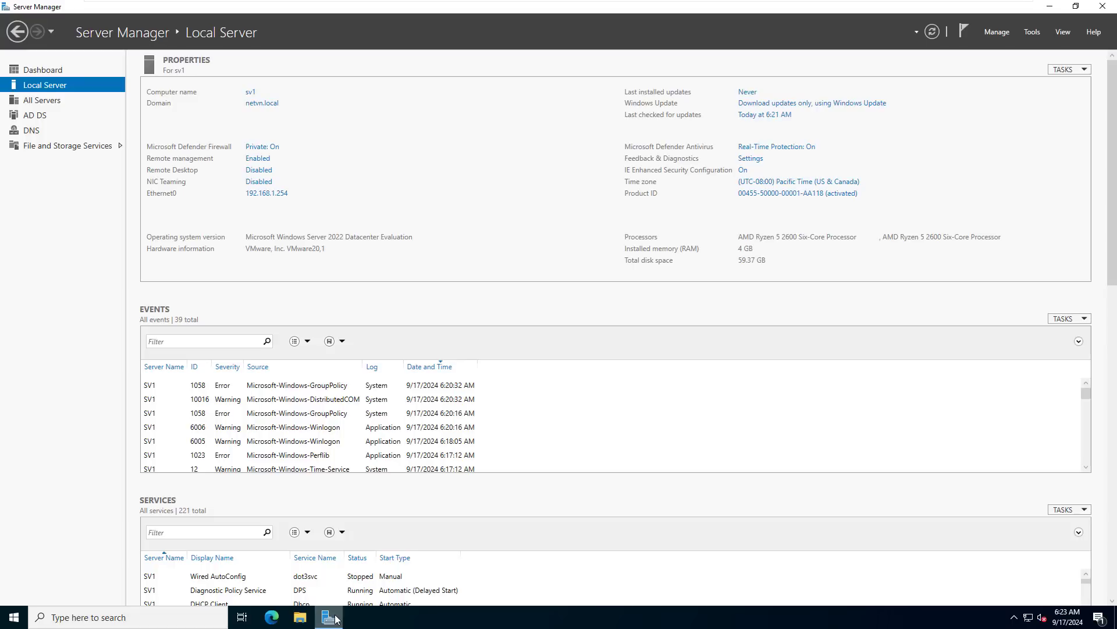
left_click(1032, 31)
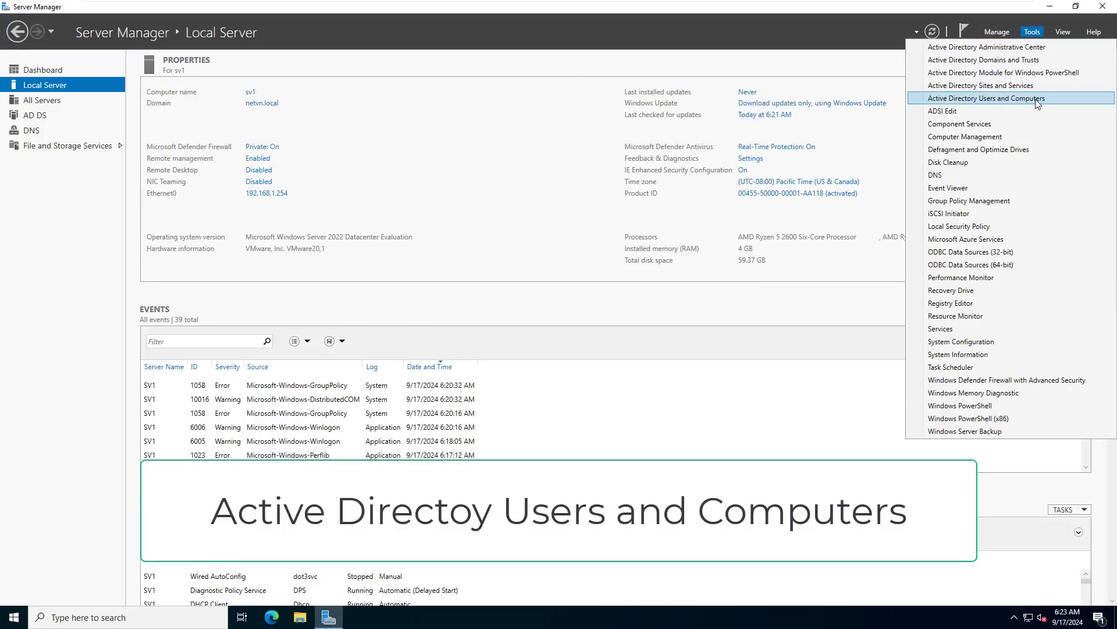
left_click(994, 97)
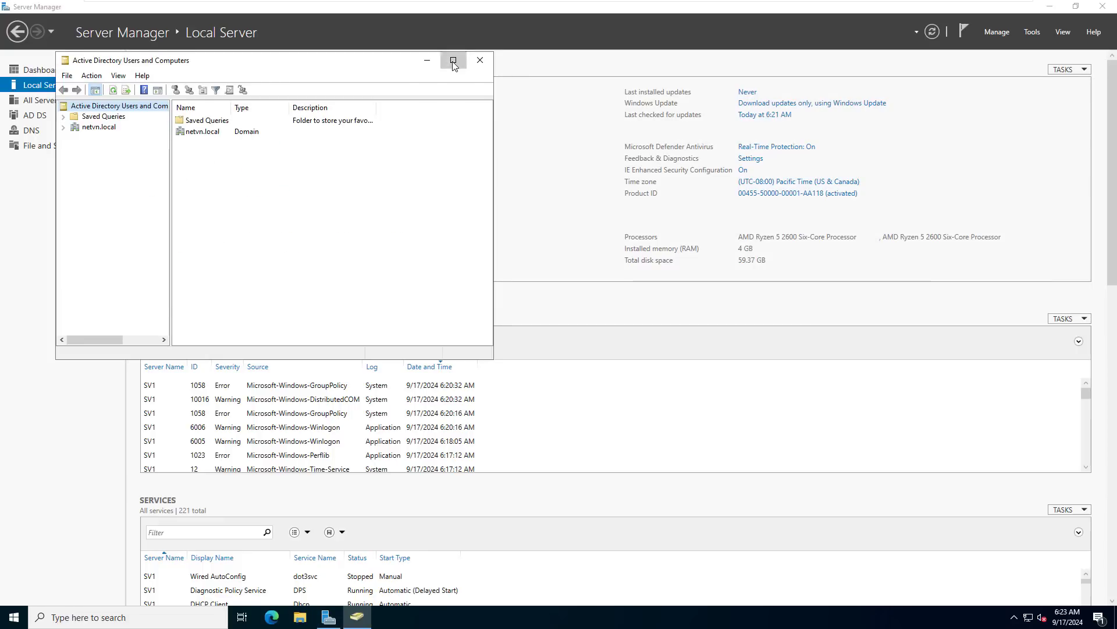
left_click(452, 60)
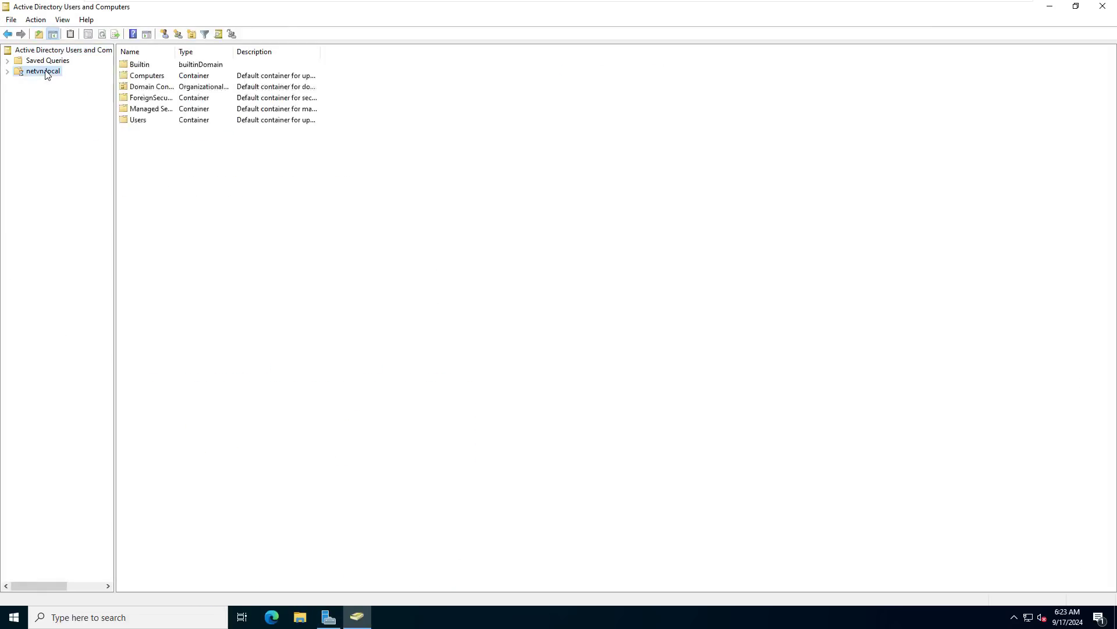
- Show the New object submenu for the netvn.local domain
right_click(38, 70)
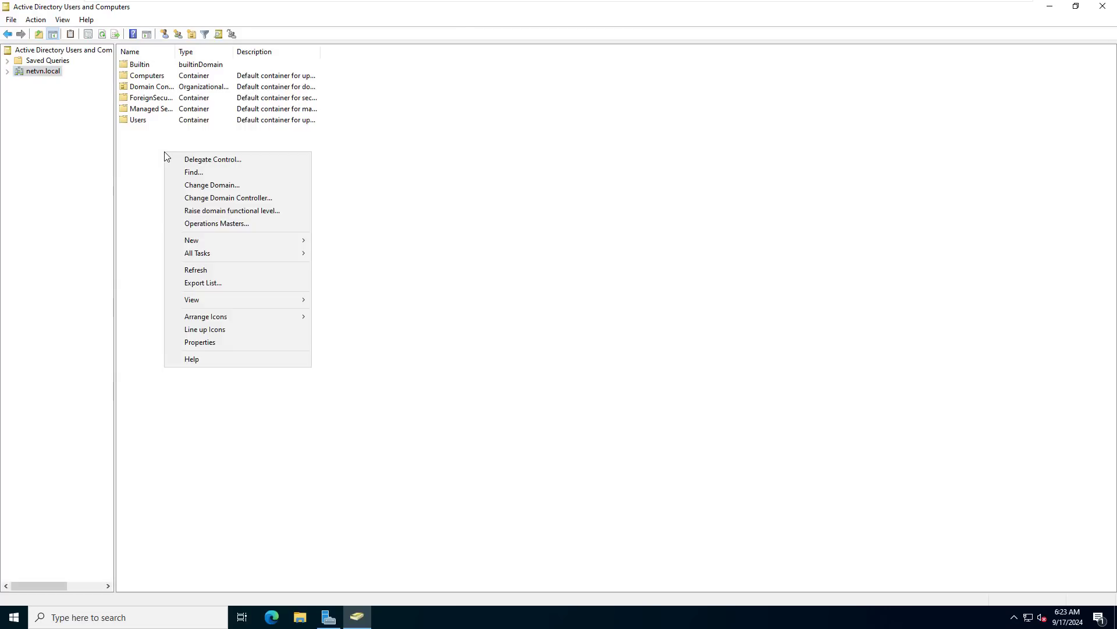
left_click(192, 240)
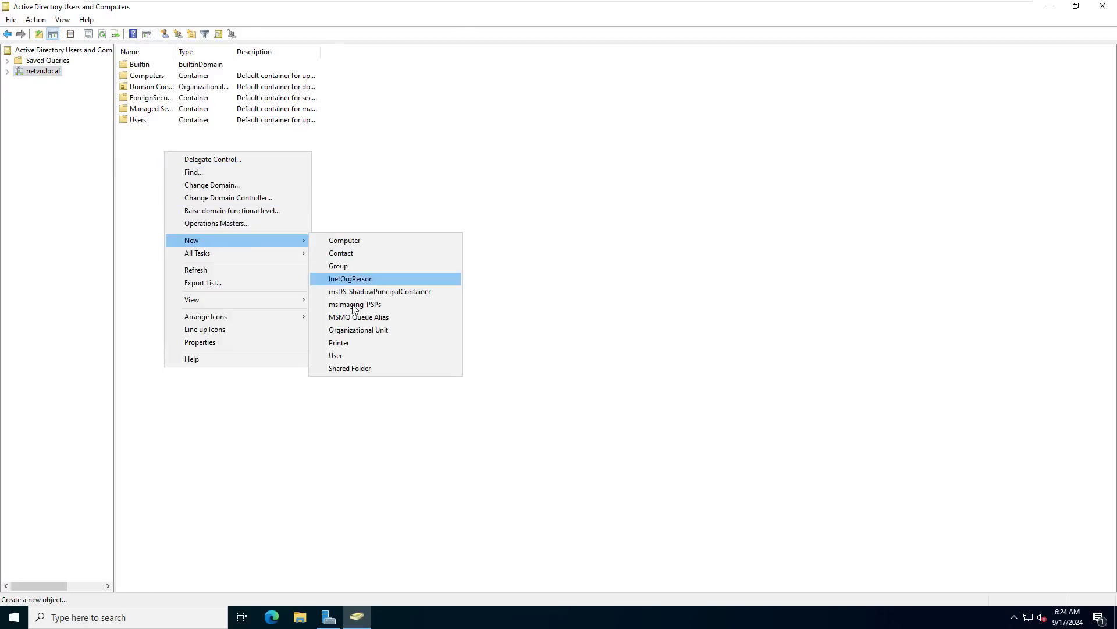
- Create an organizational unit named New York under netvn.local
left_click(358, 329)
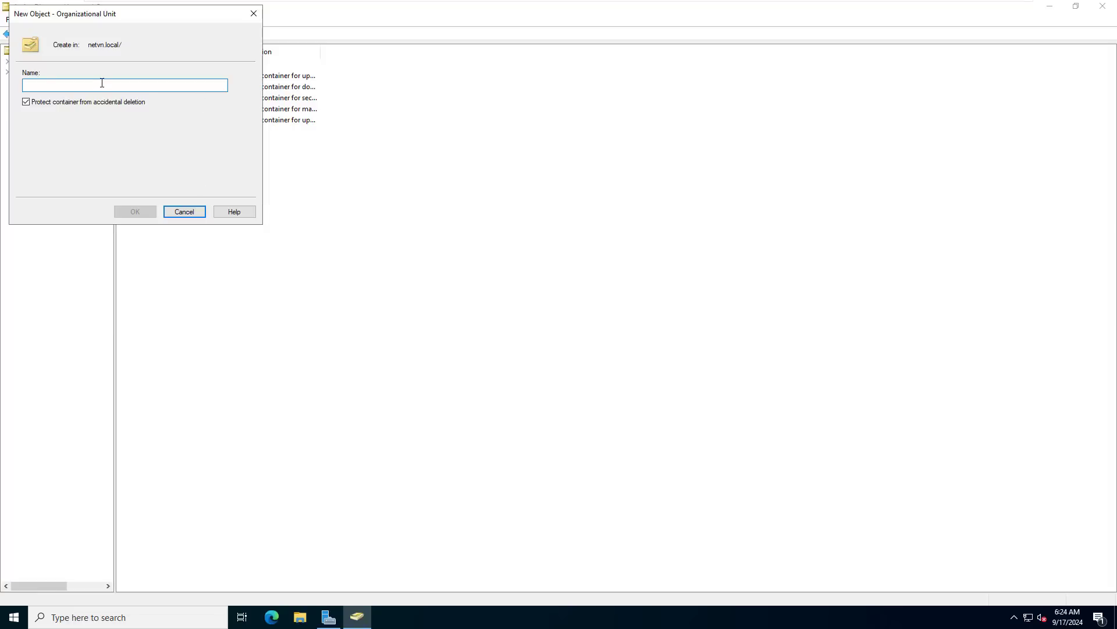
type("New York")
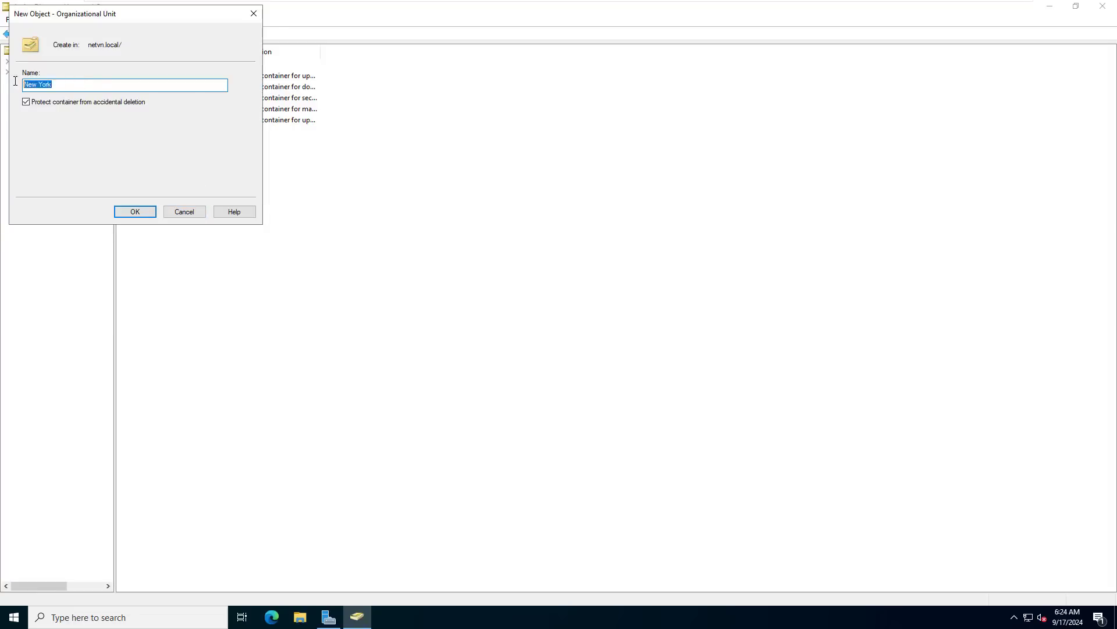
left_click(134, 211)
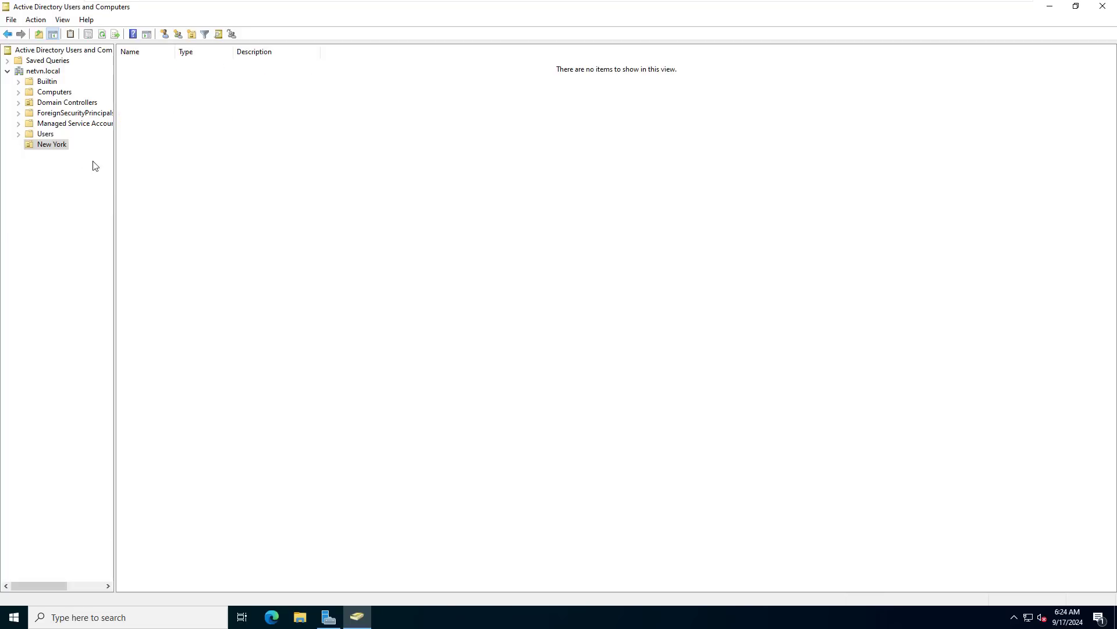
mouse_move(232, 149)
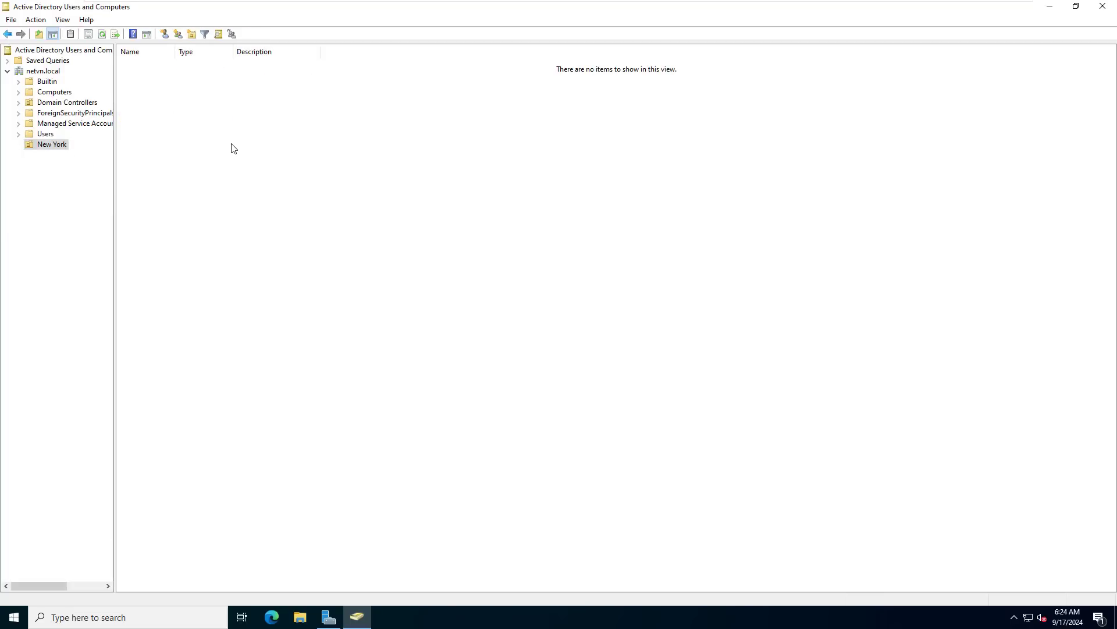
- Create two global security groups, IT and Sale, in the New York unit
right_click(234, 148)
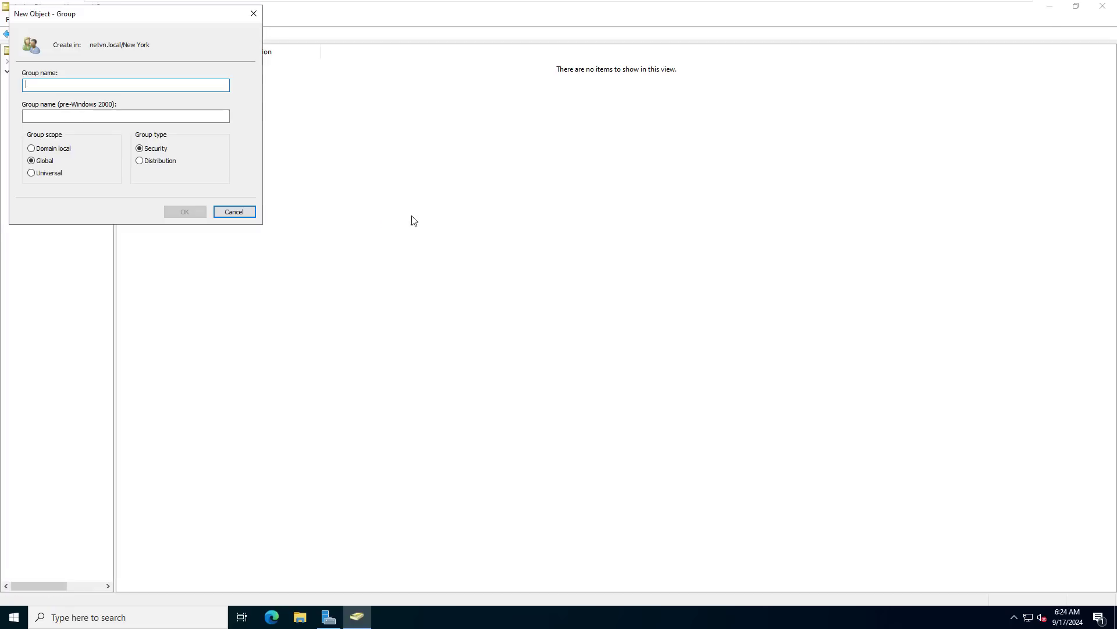
type("IT")
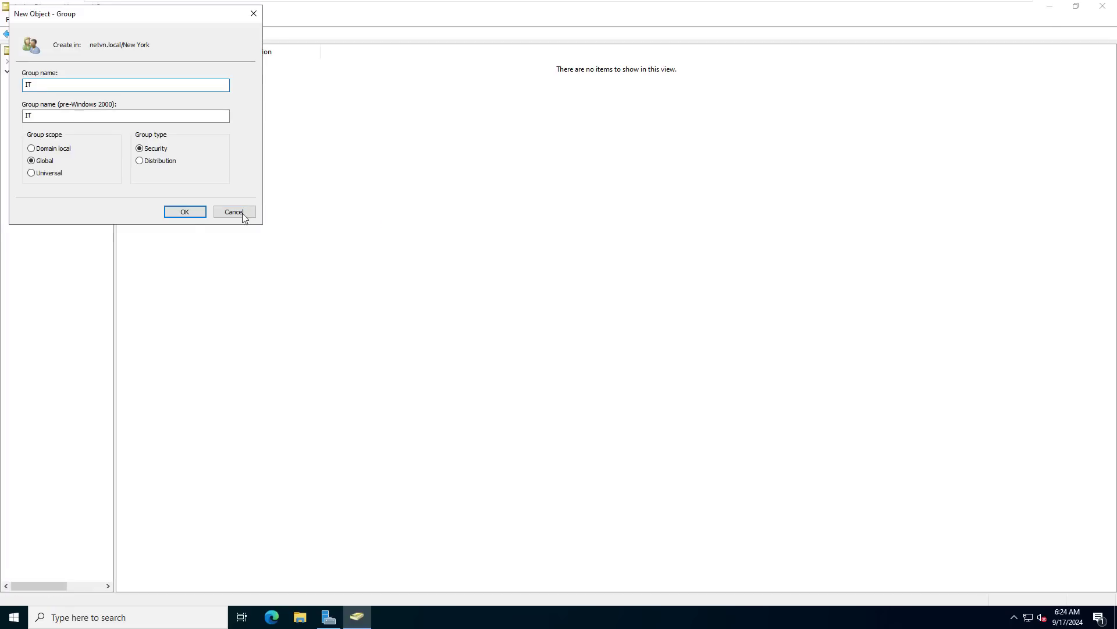
left_click(184, 212)
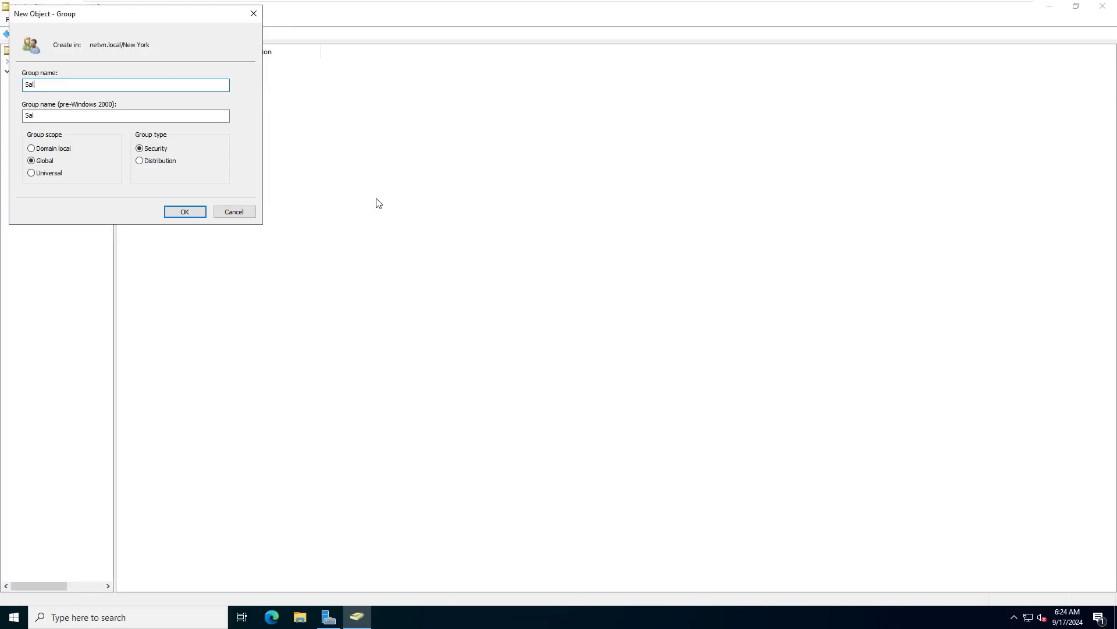
left_click(185, 211)
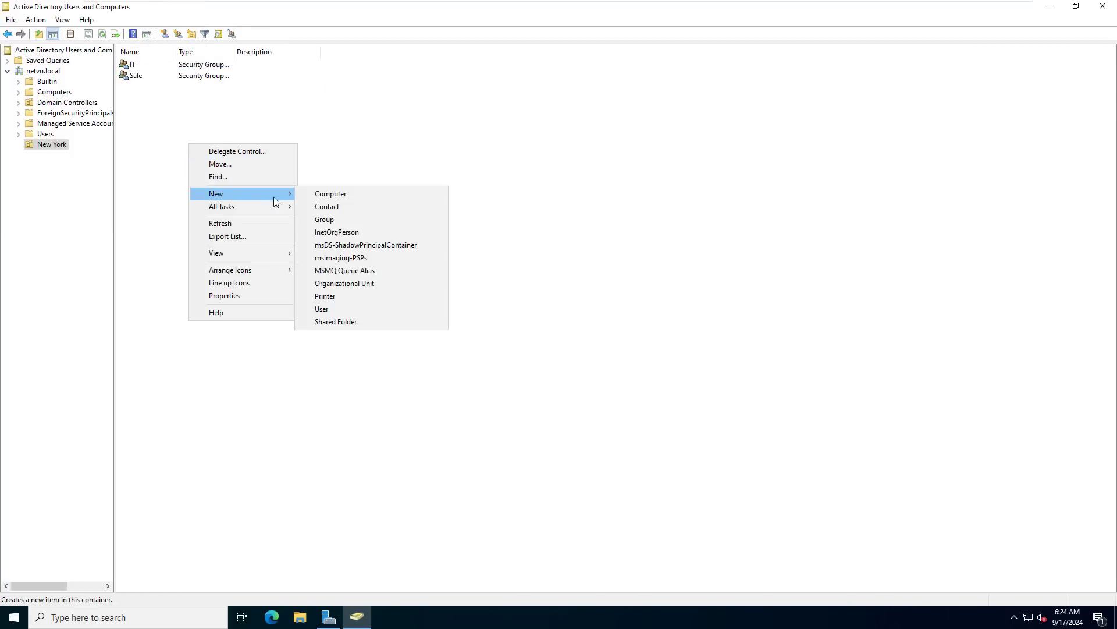
mouse_move(335, 311)
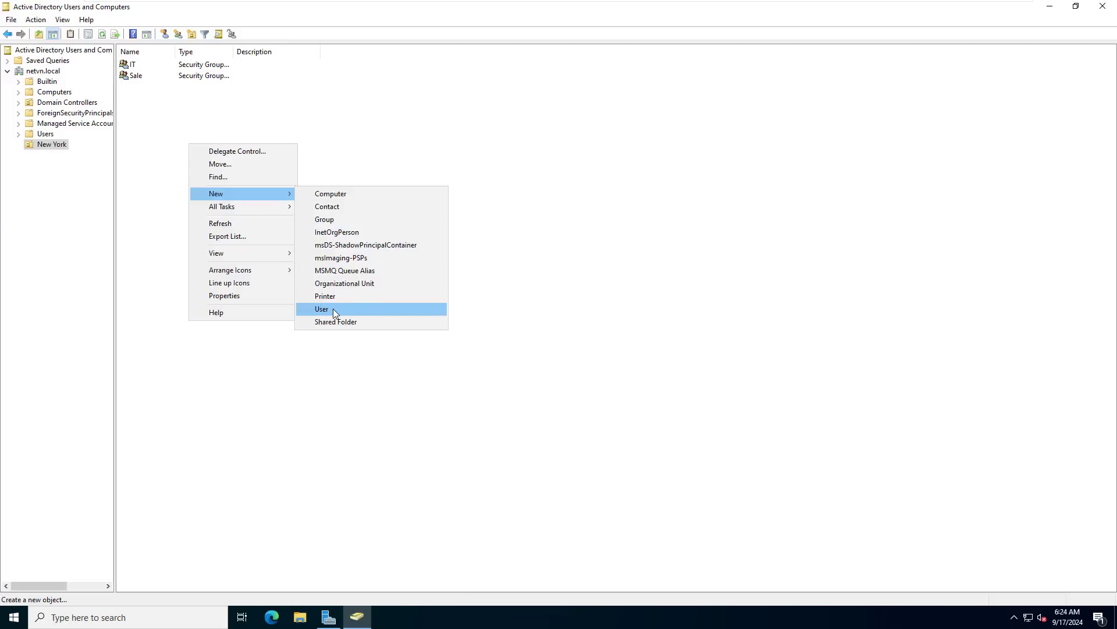
- Start a new user John in New York with logon name john
left_click(322, 309)
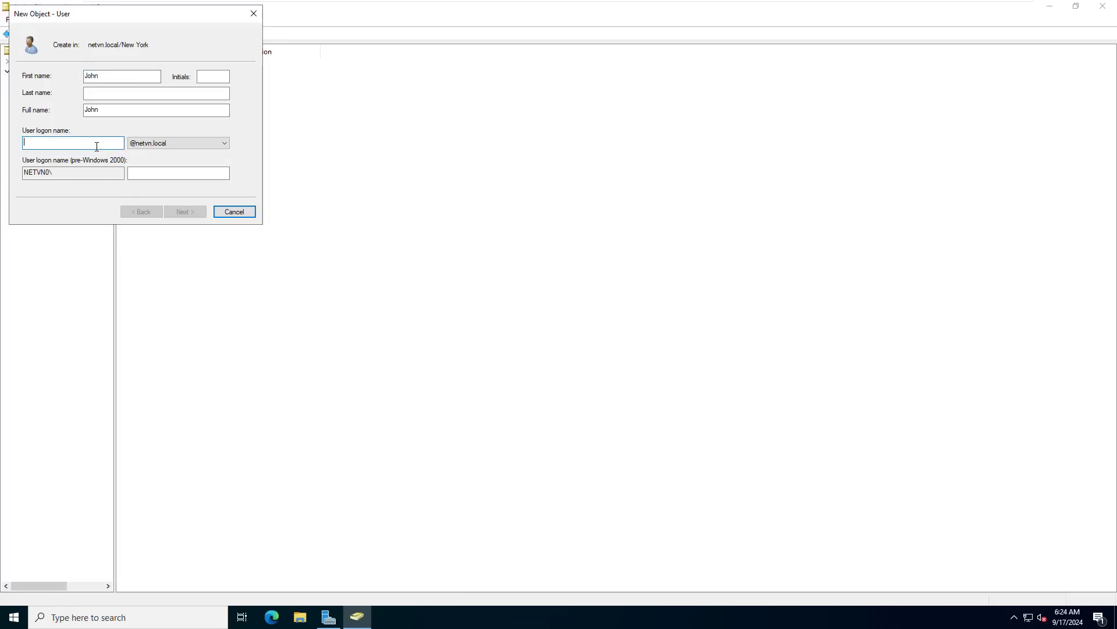
type("joh")
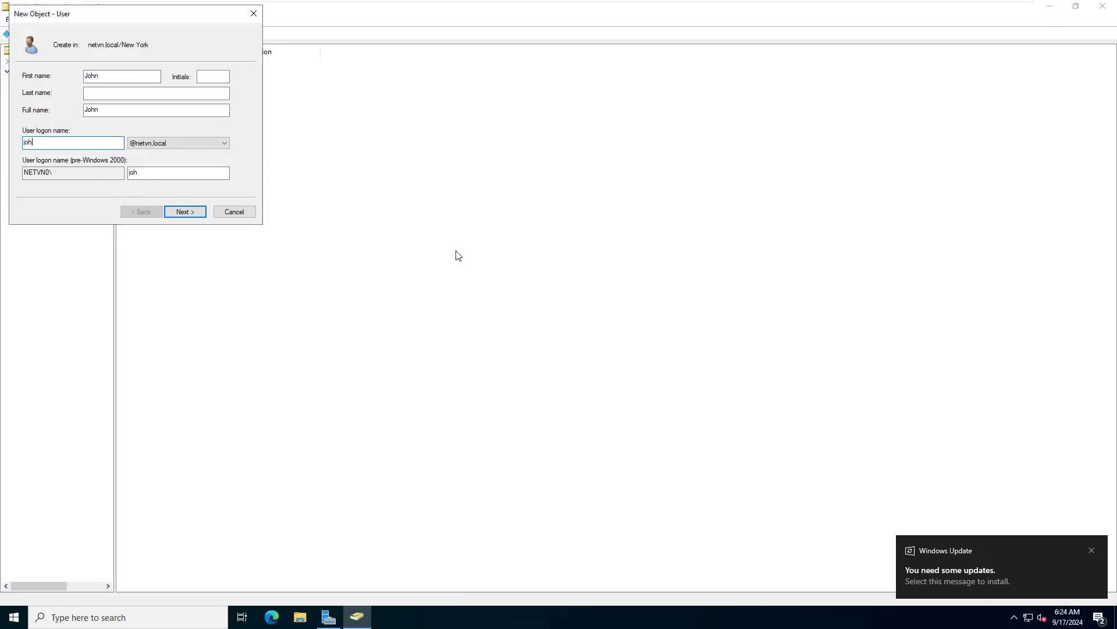
type("n")
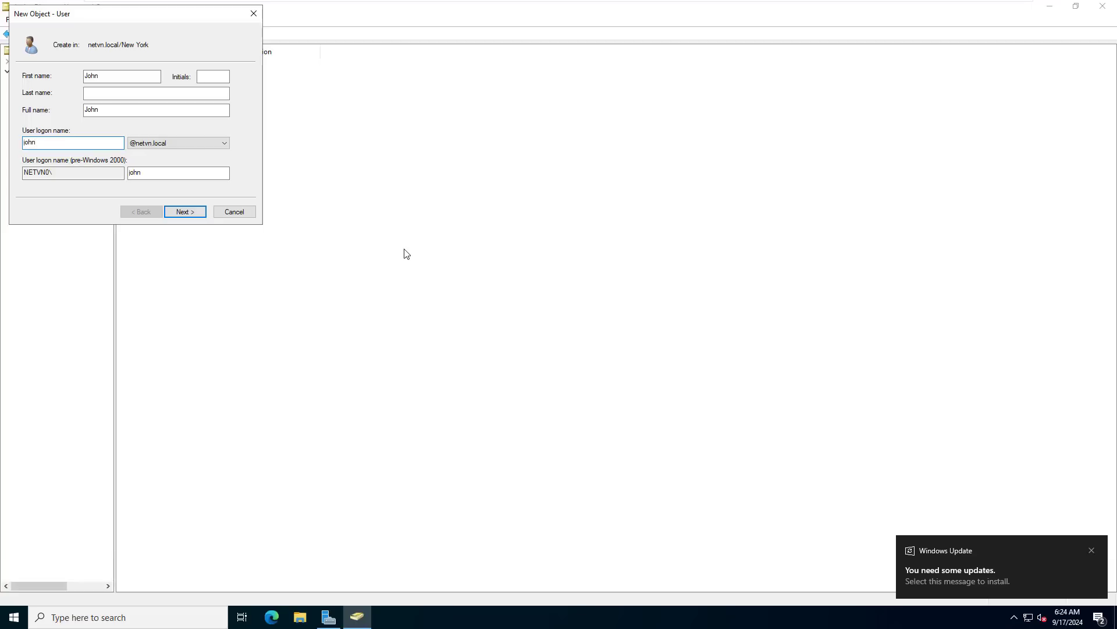
mouse_move(194, 212)
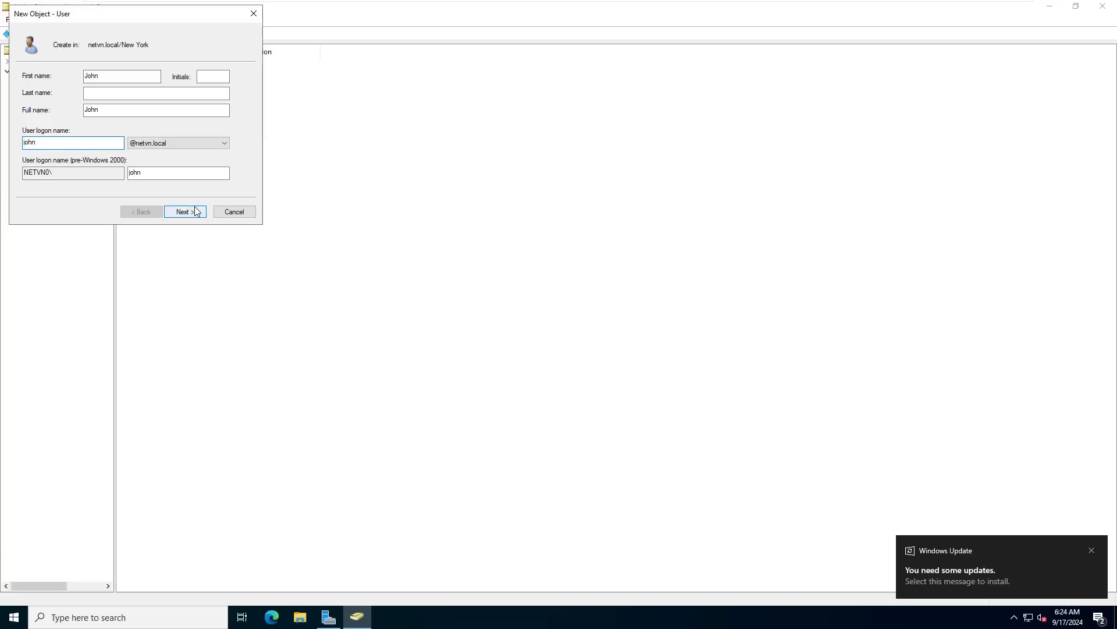
left_click(185, 211)
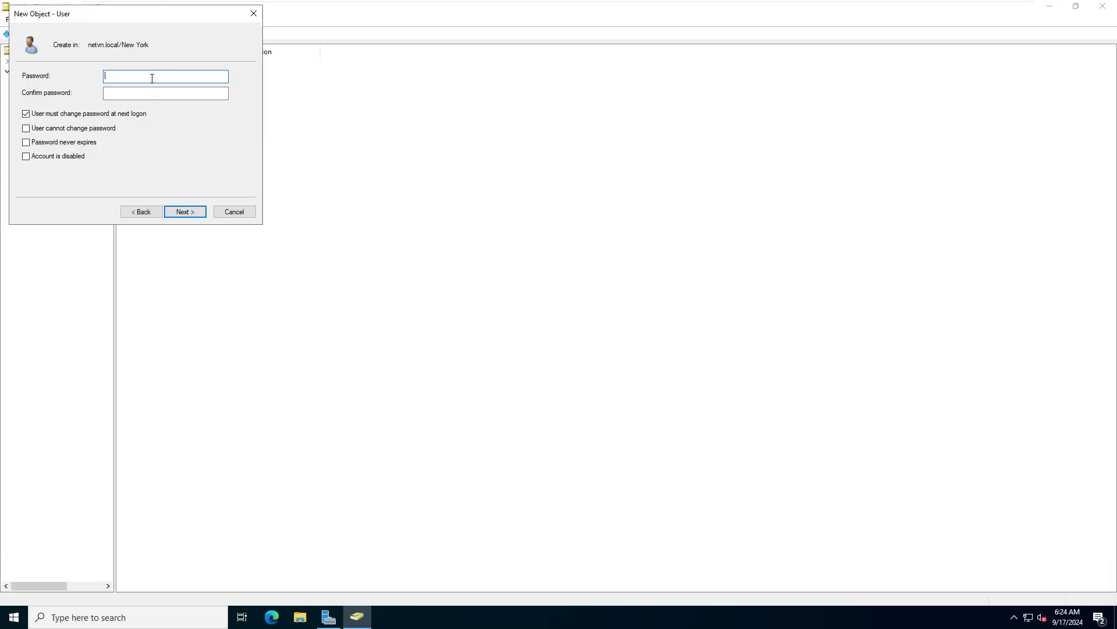
- Set John's password to never expire and finish creating the account
left_click(25, 142)
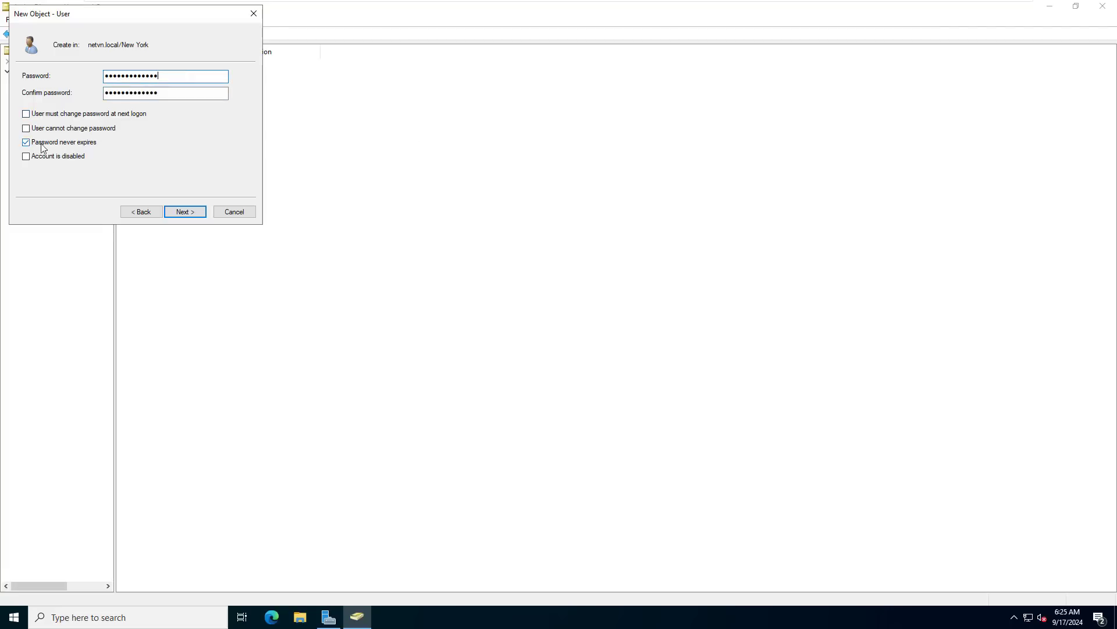
left_click(185, 212)
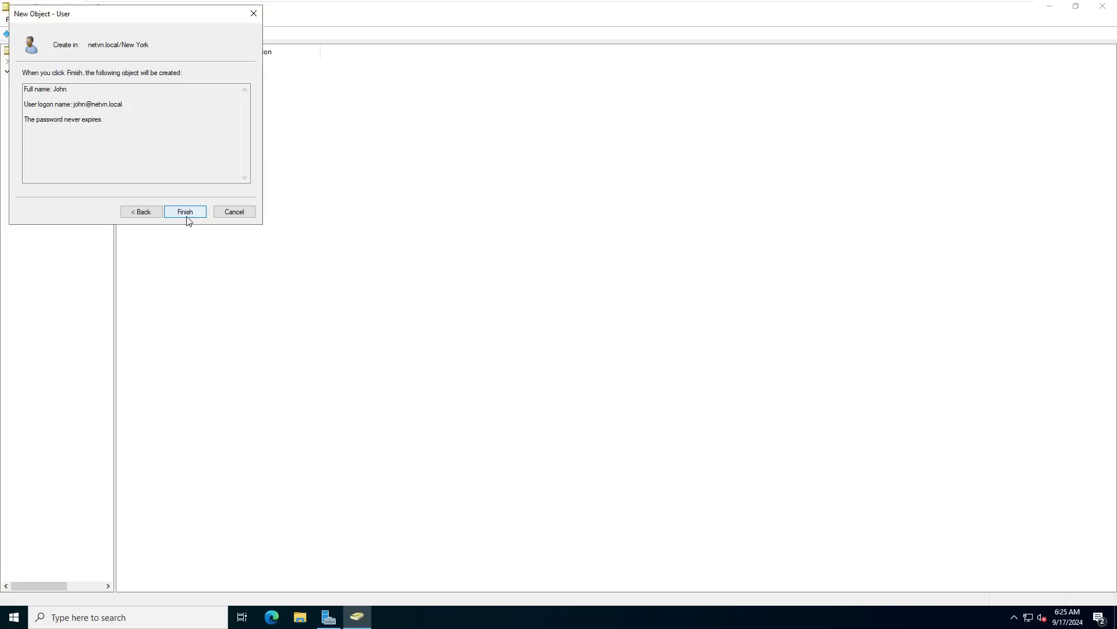
left_click(184, 211)
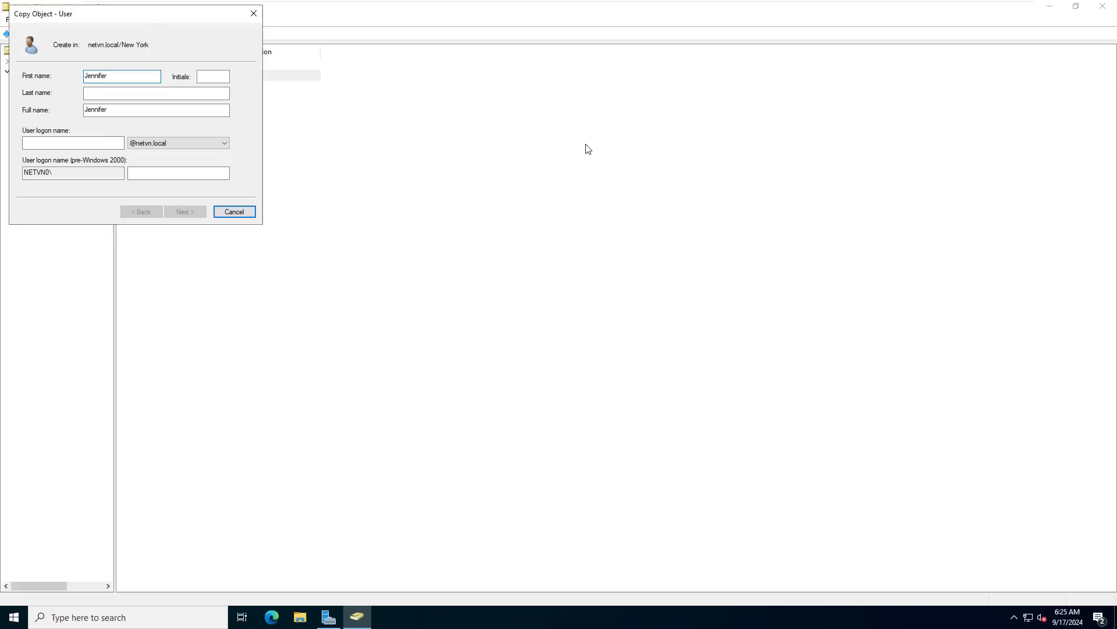
- Name the copied account Jennifer with logon name jennifer and continue
type("jennifer")
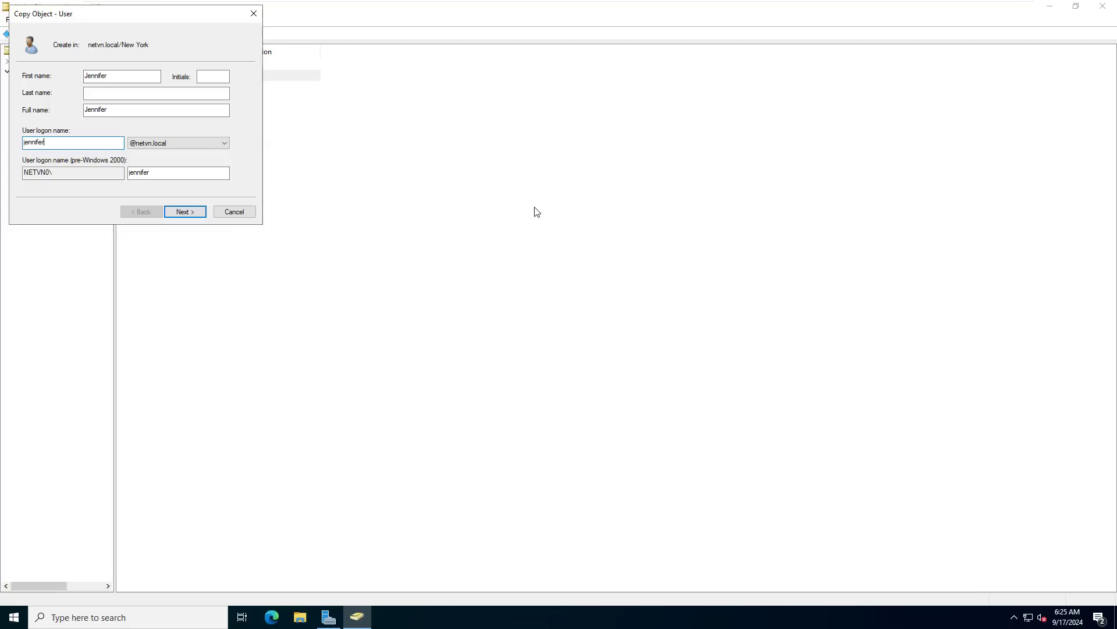
left_click(185, 211)
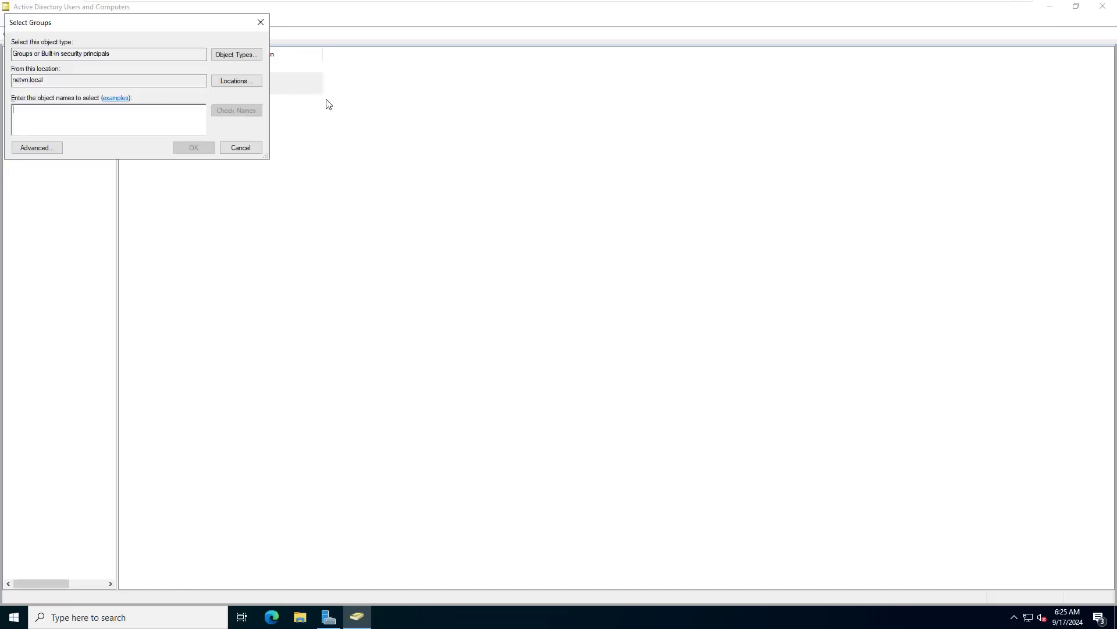
mouse_move(175, 123)
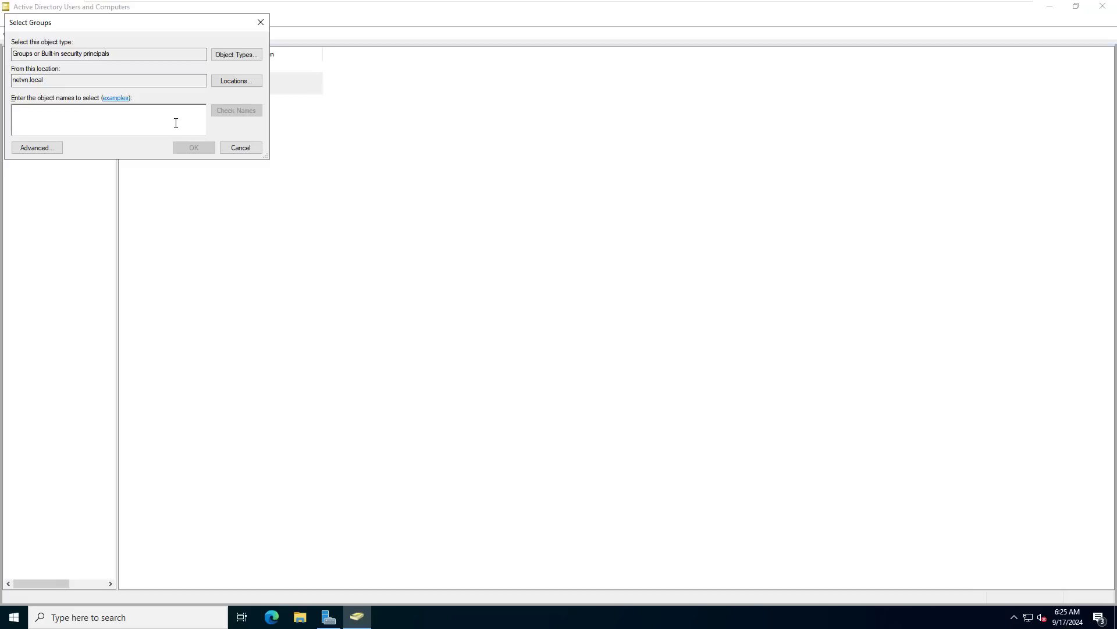
- Add Jennifer and John to the IT security group
type("IT")
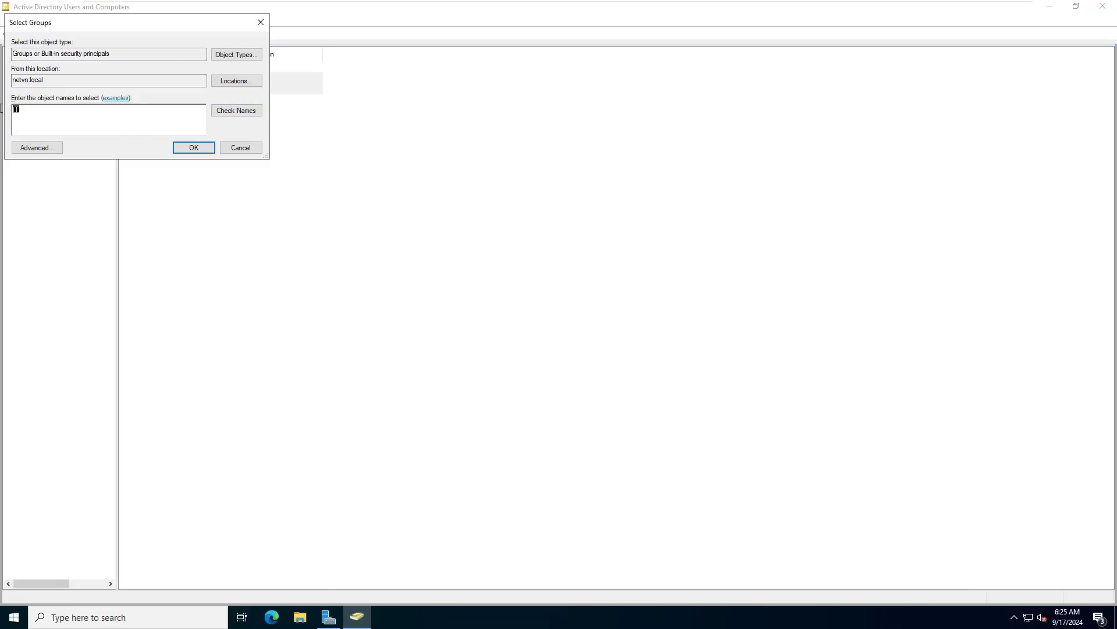
left_click(193, 147)
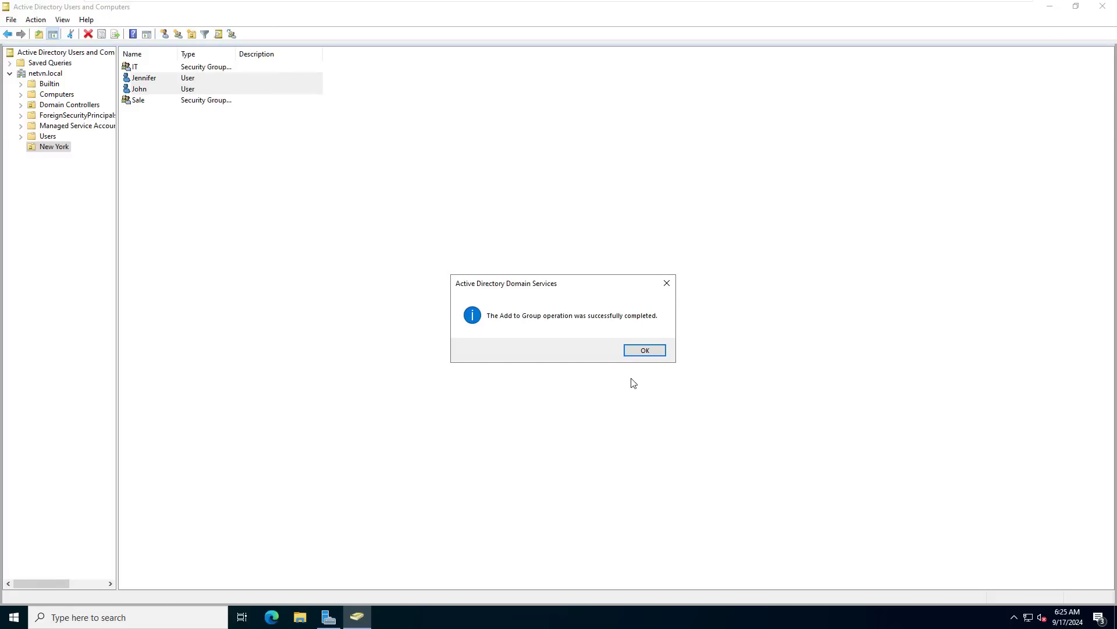
left_click(645, 350)
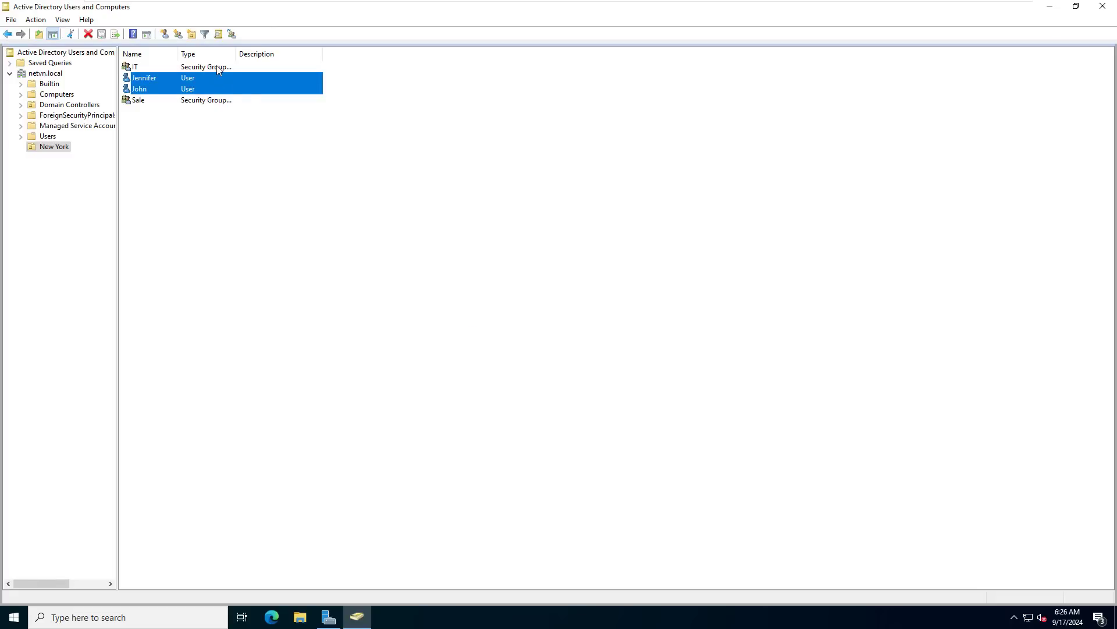
- View the IT group's Members tab to confirm both accounts
double_click(135, 66)
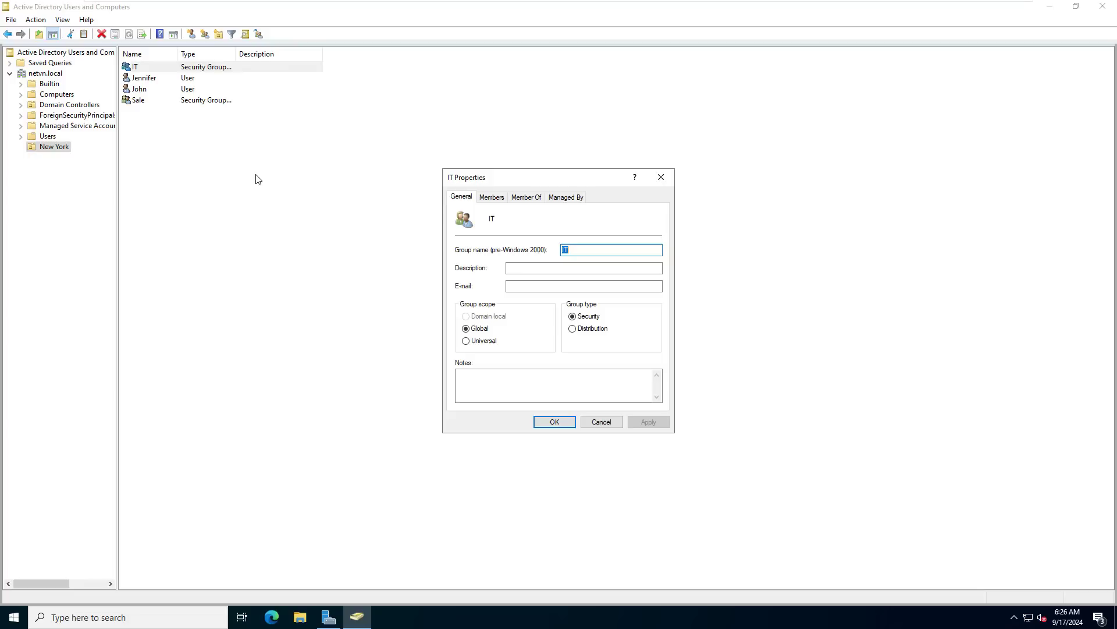
left_click(492, 196)
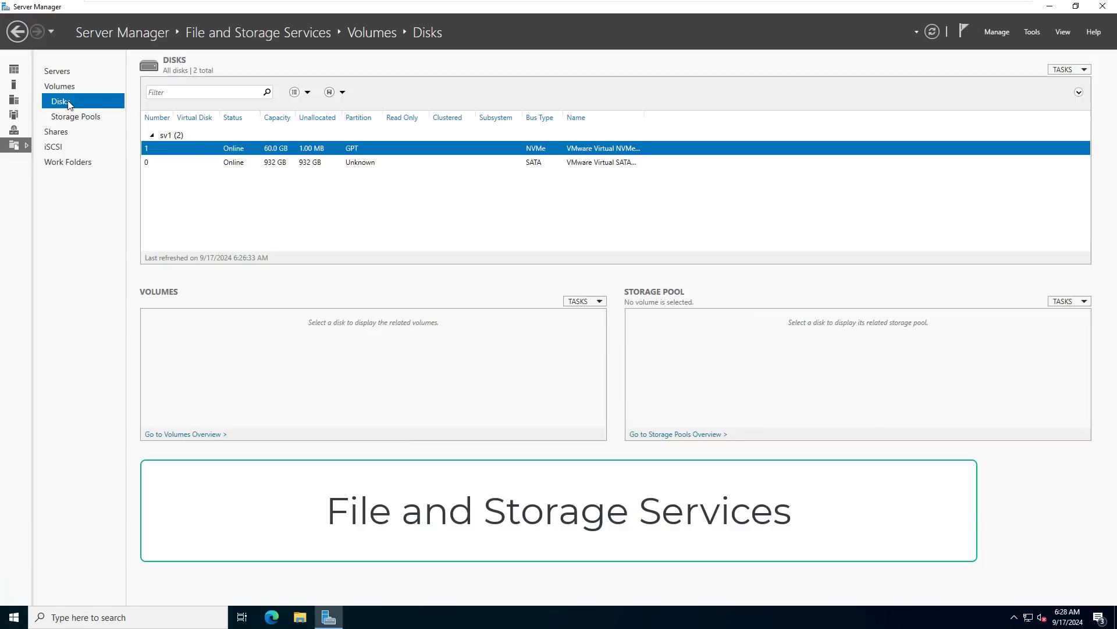
- Initialize the unallocated 932 GB SATA disk as GPT
left_click(303, 162)
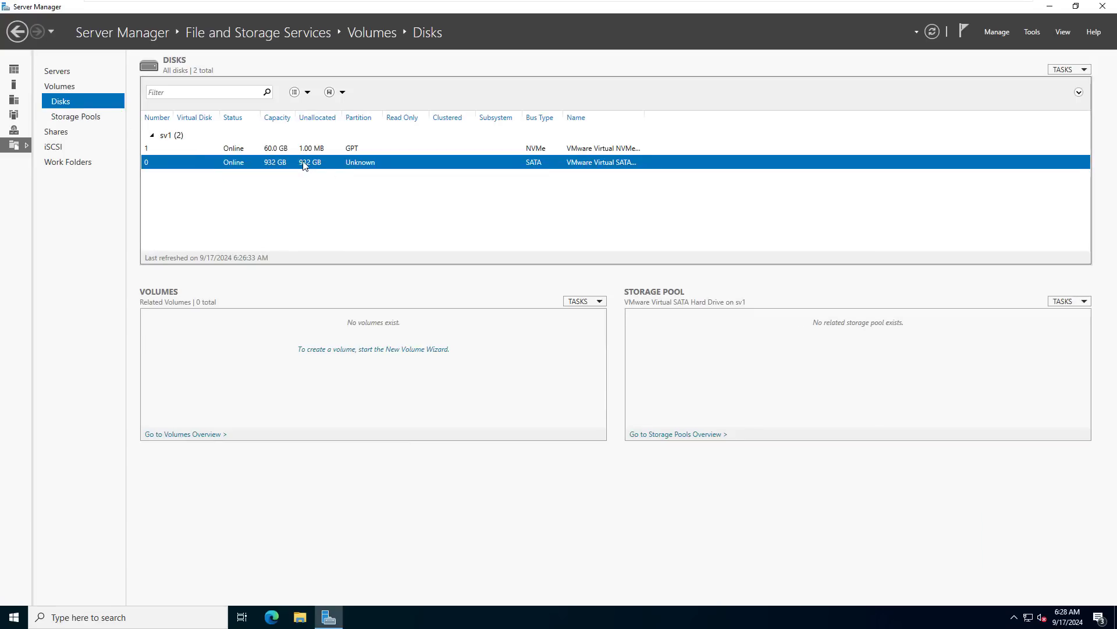
mouse_move(355, 166)
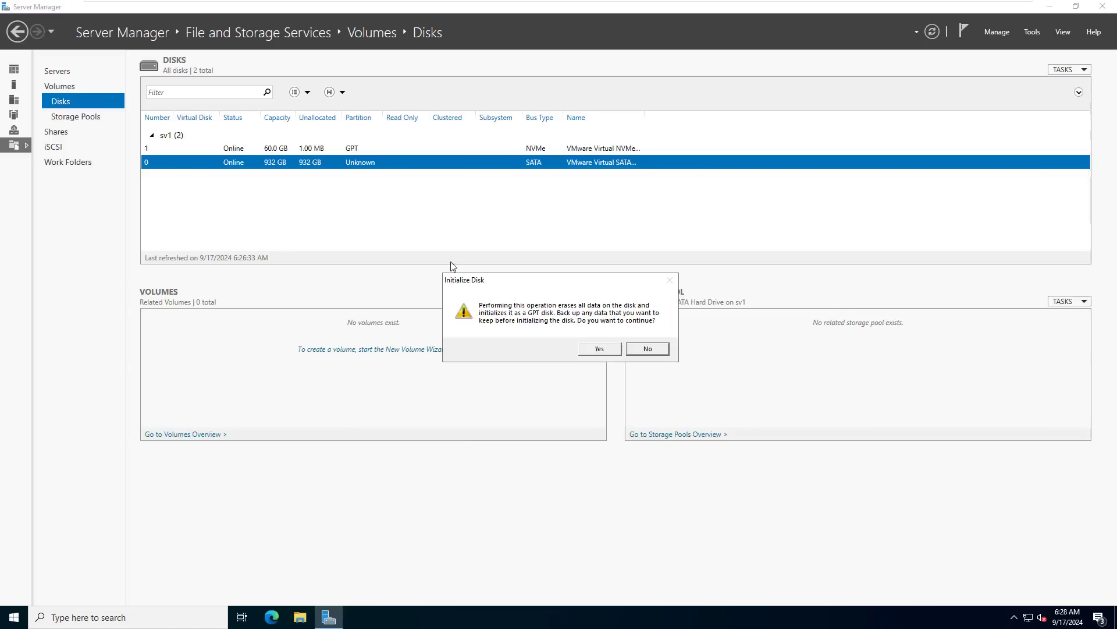
left_click(599, 348)
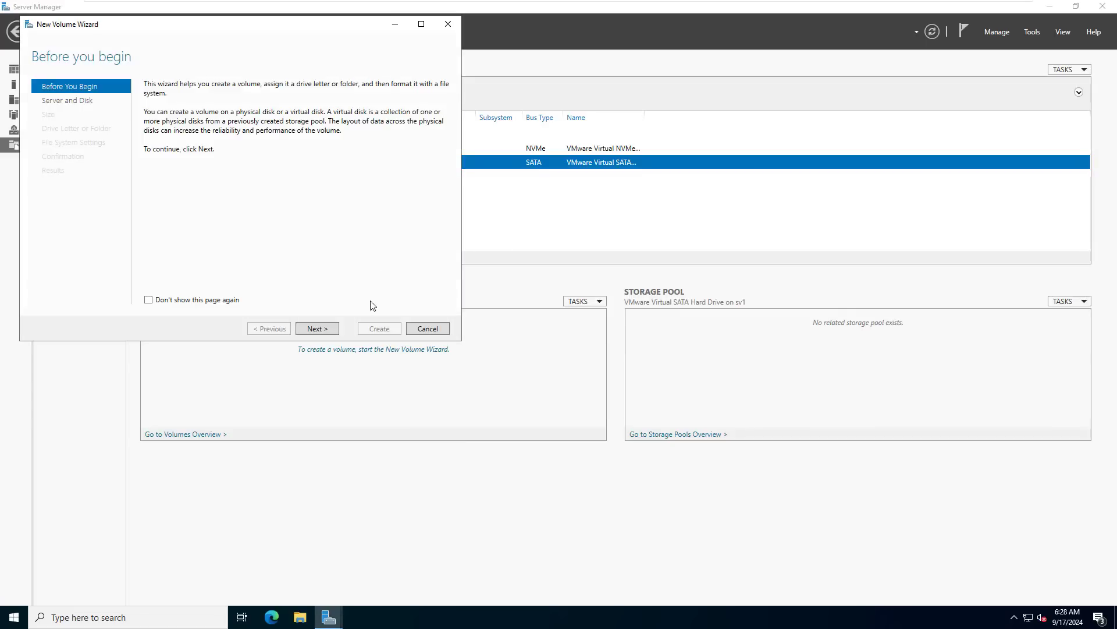
- Create a full-size 932 GB NTFS volume labelled Storage on Disk 0
left_click(318, 329)
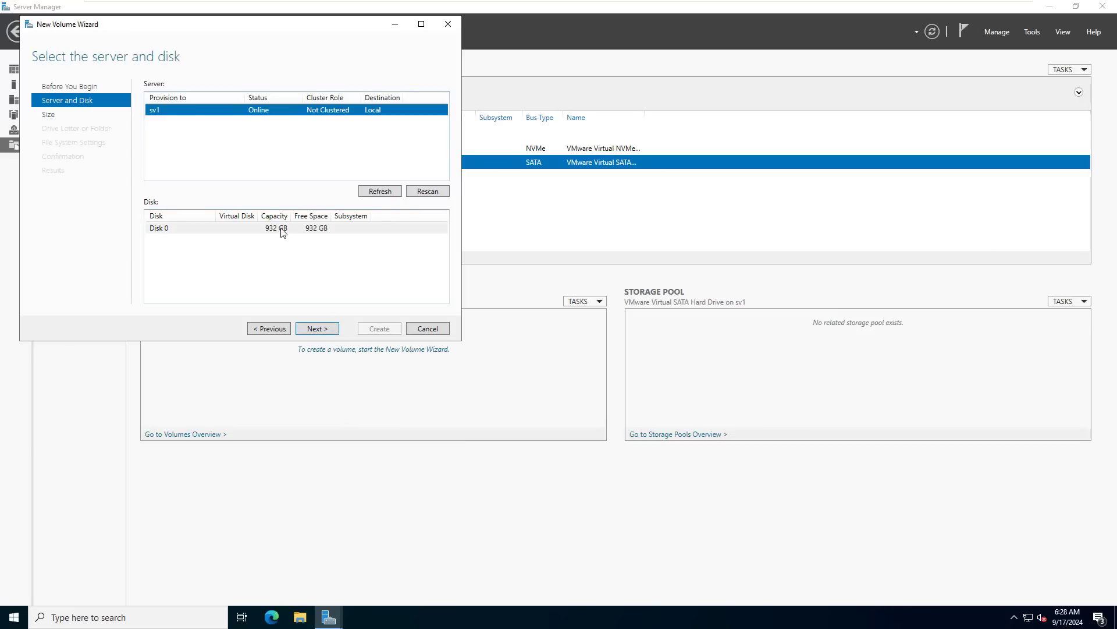
left_click(318, 328)
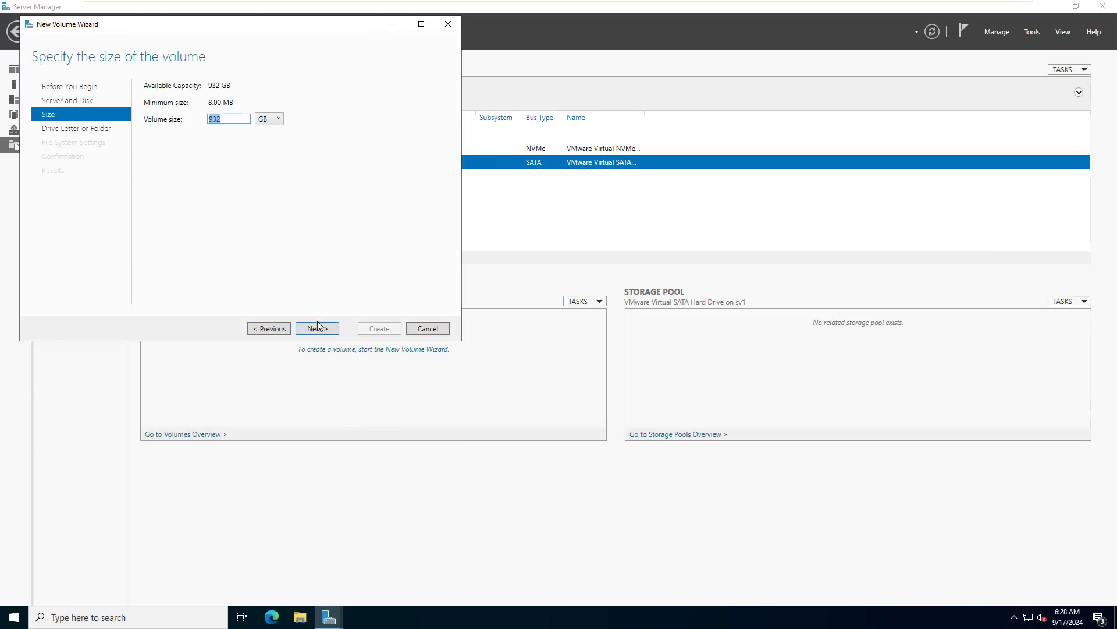
left_click(318, 328)
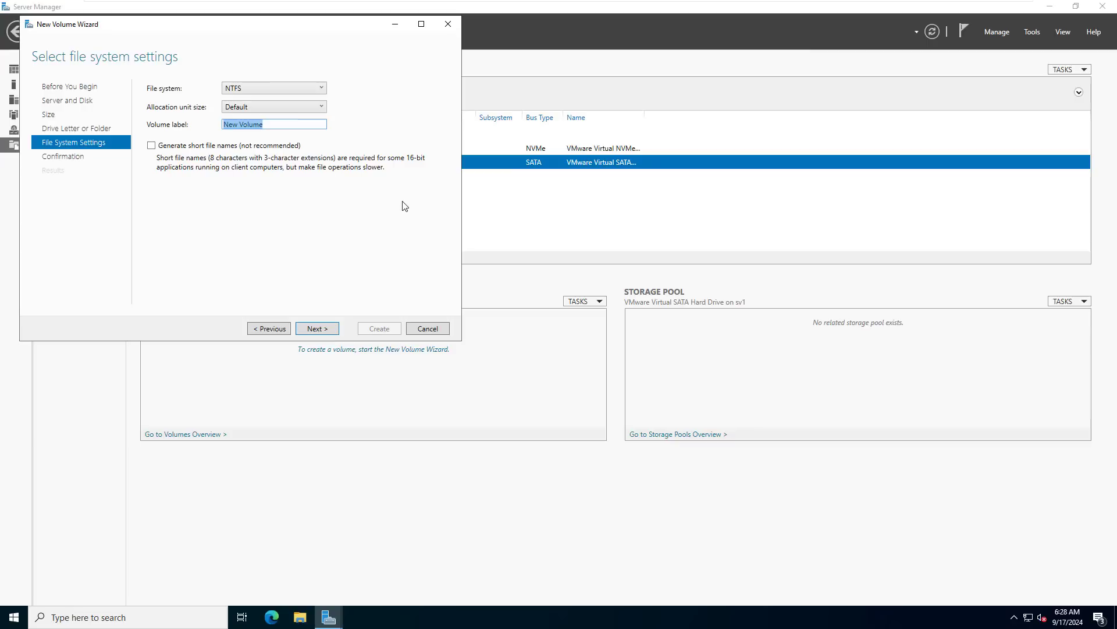
type("Storage")
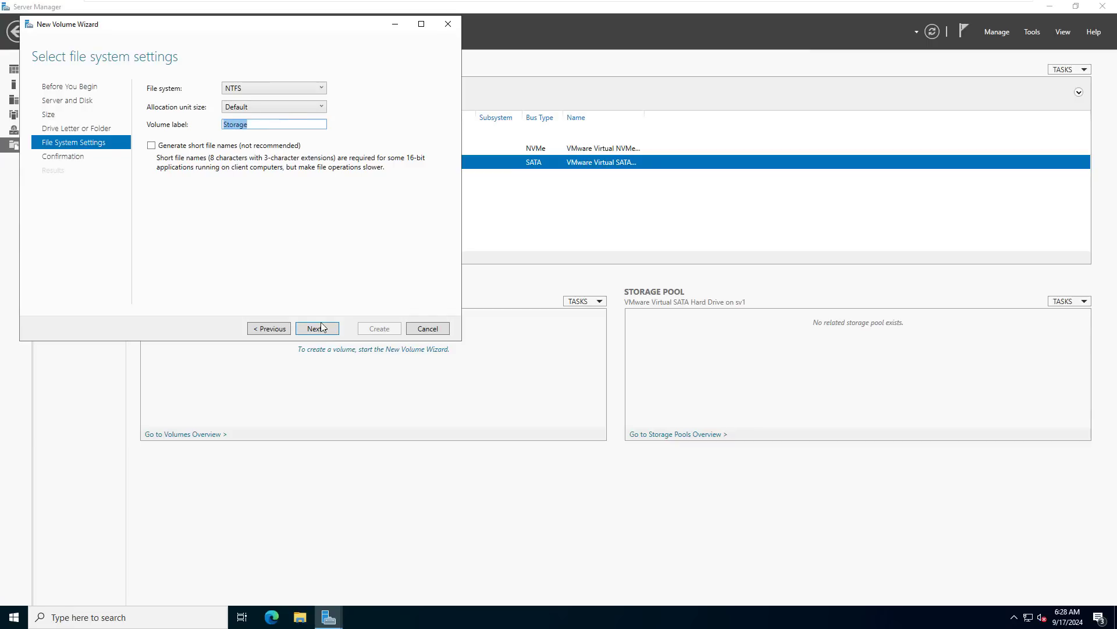
left_click(318, 328)
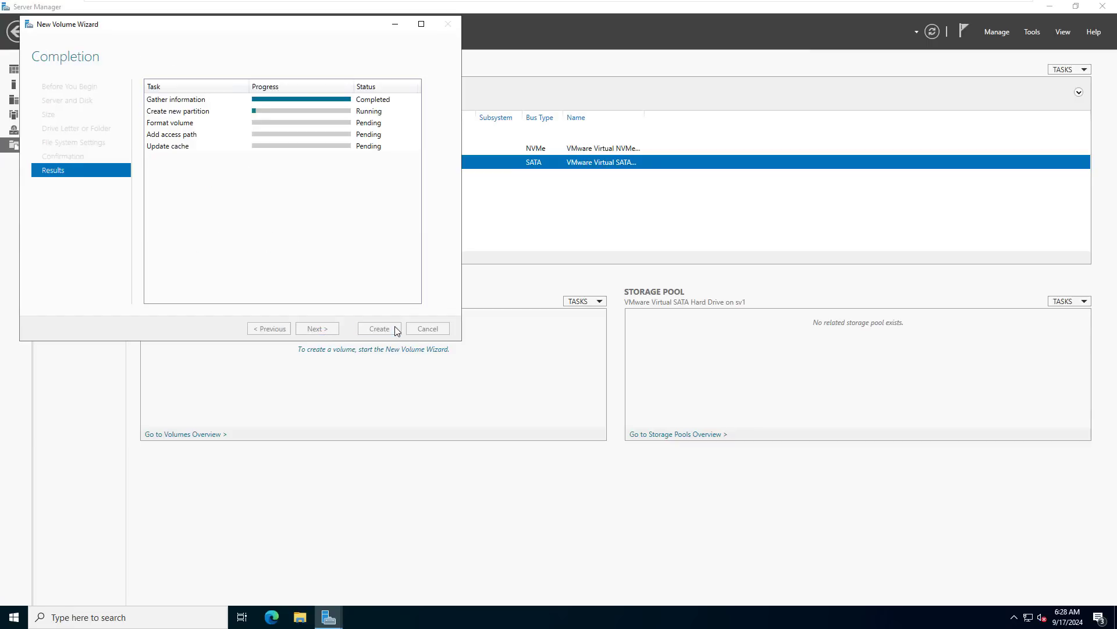
left_click(379, 328)
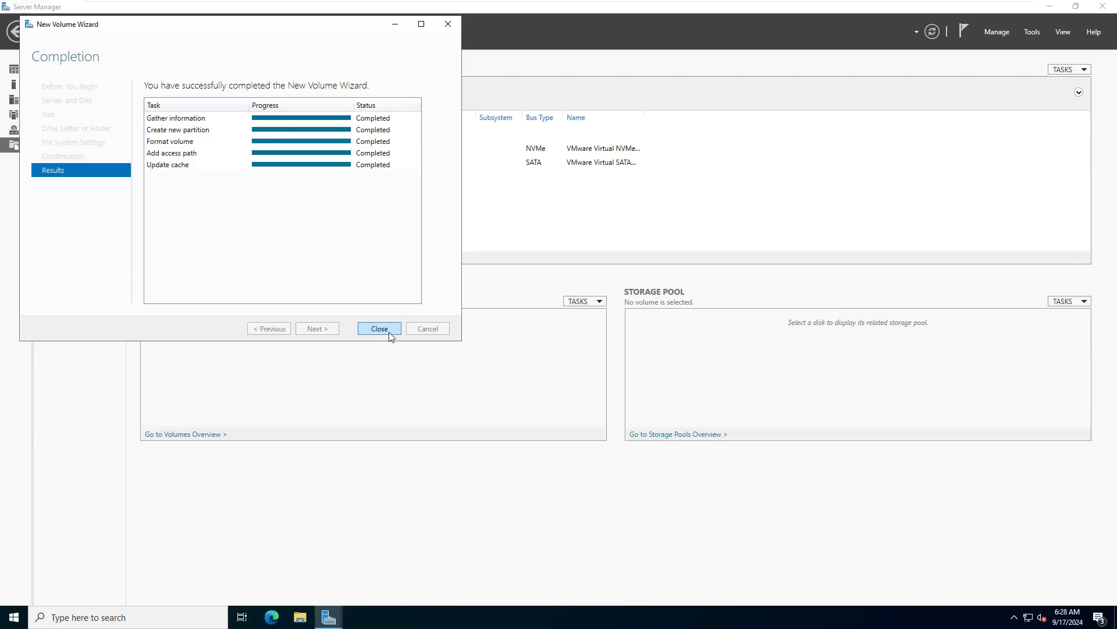
left_click(379, 329)
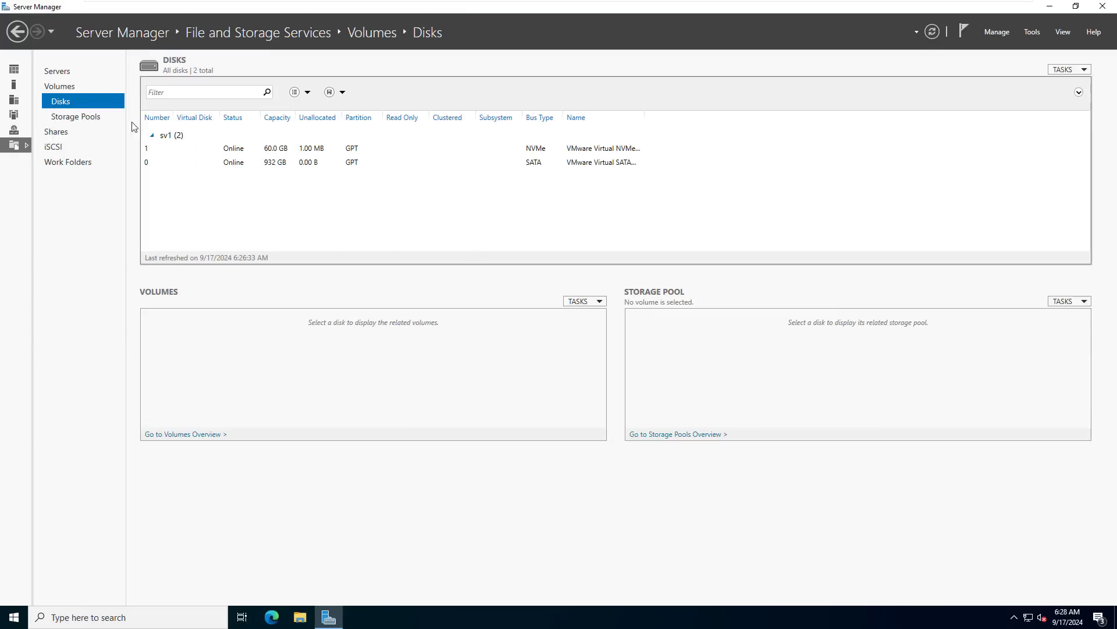
- Review the D: Storage volume (932 GB, 931 GB free) and move on to the Shares list
left_click(58, 85)
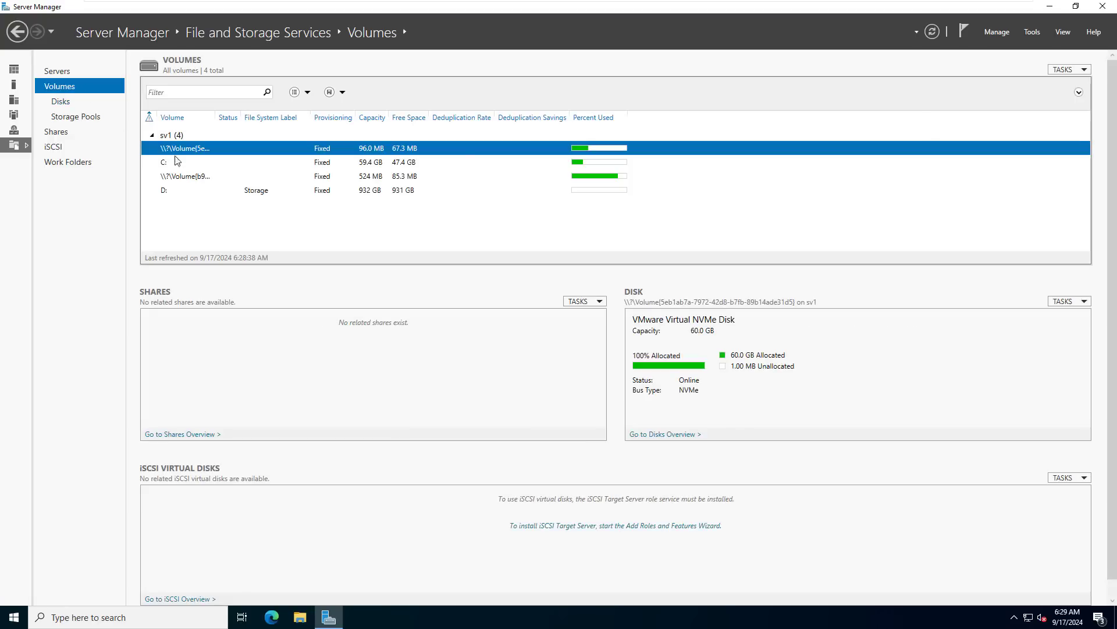
left_click(296, 190)
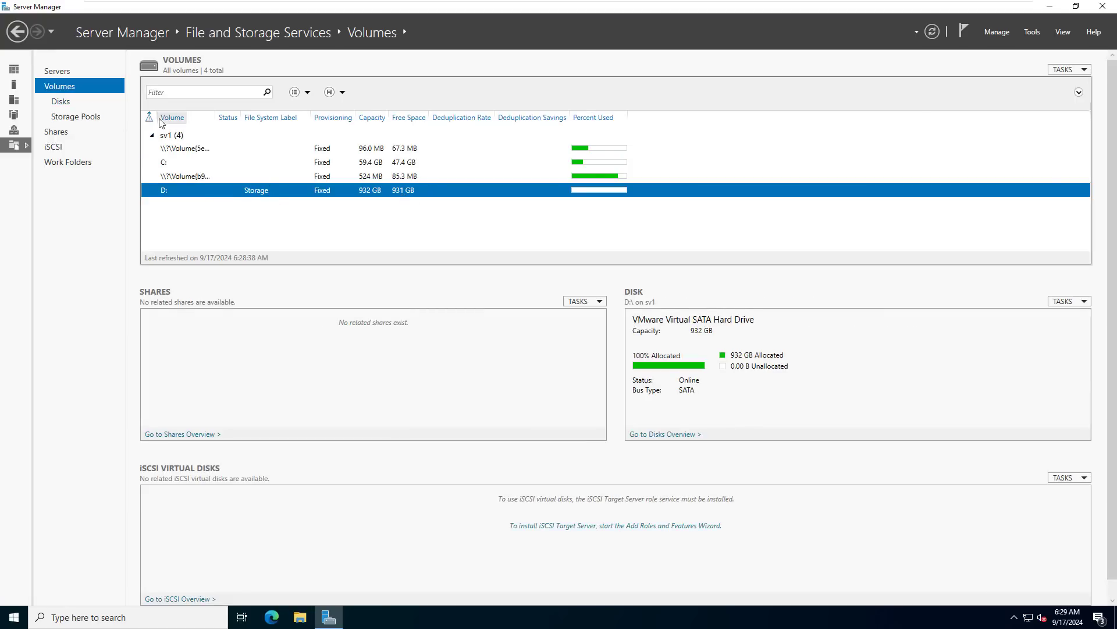
left_click(56, 132)
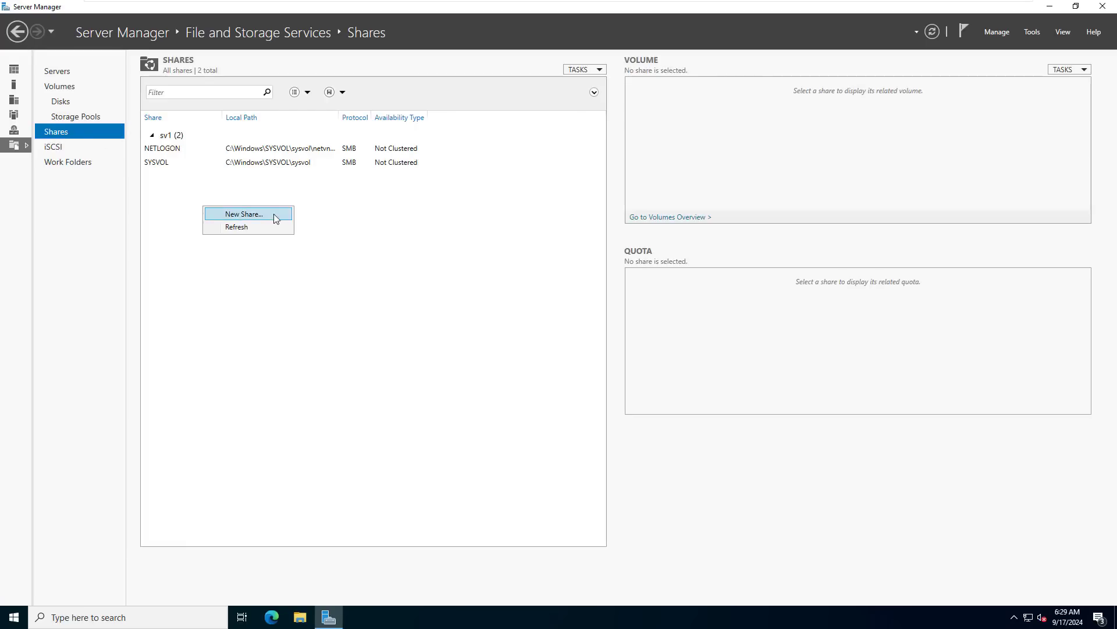
- Start a new quick SMB share on the D: volume named Data
left_click(242, 214)
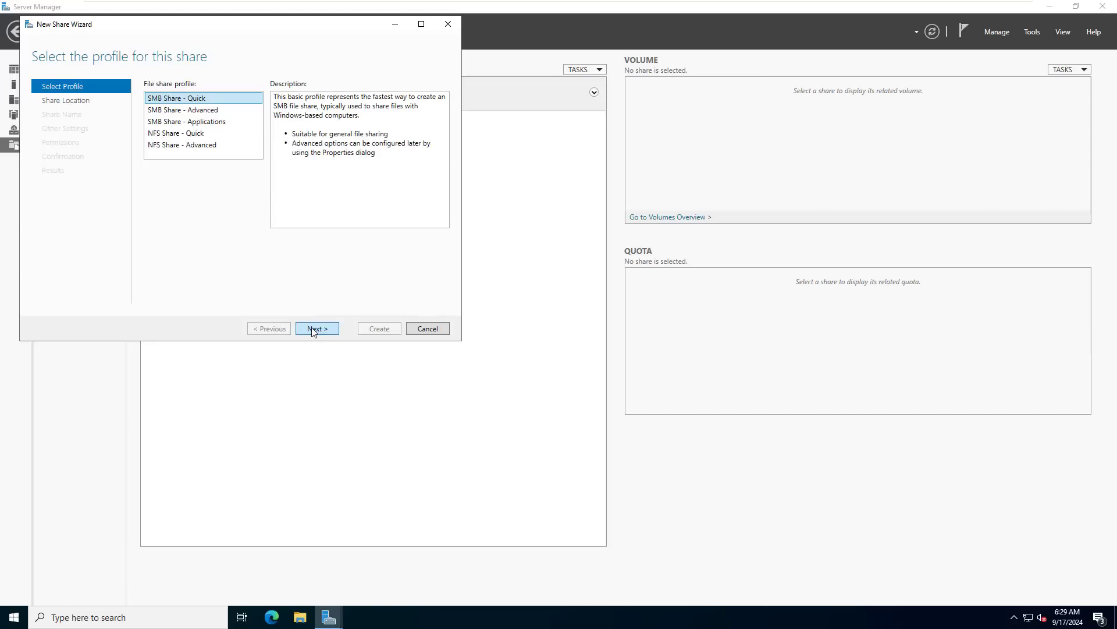
left_click(317, 328)
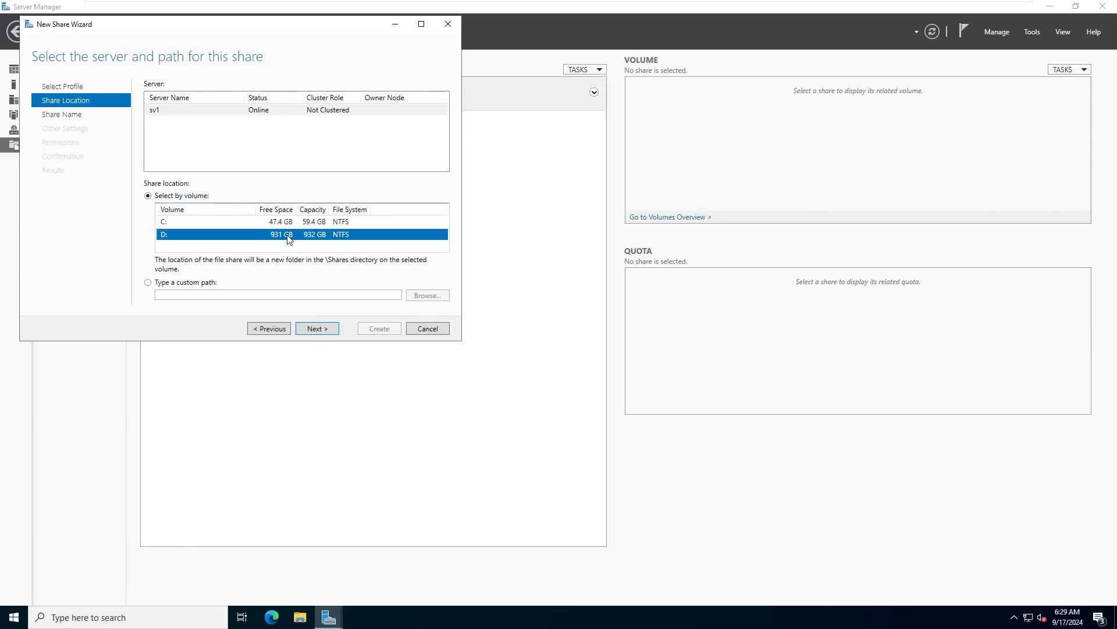
left_click(316, 328)
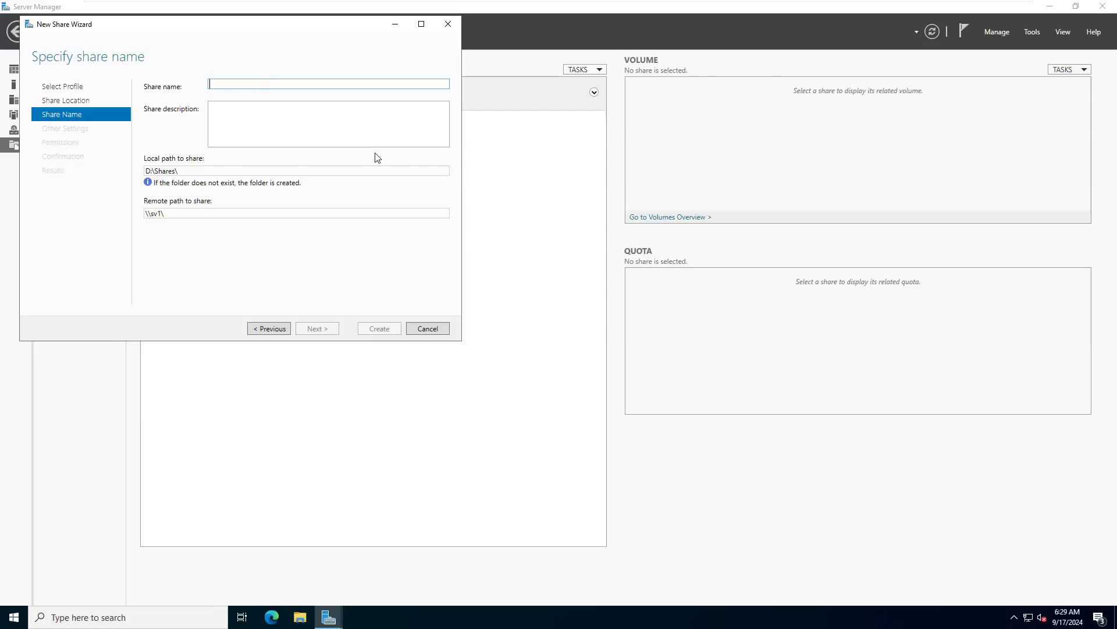
type("Data")
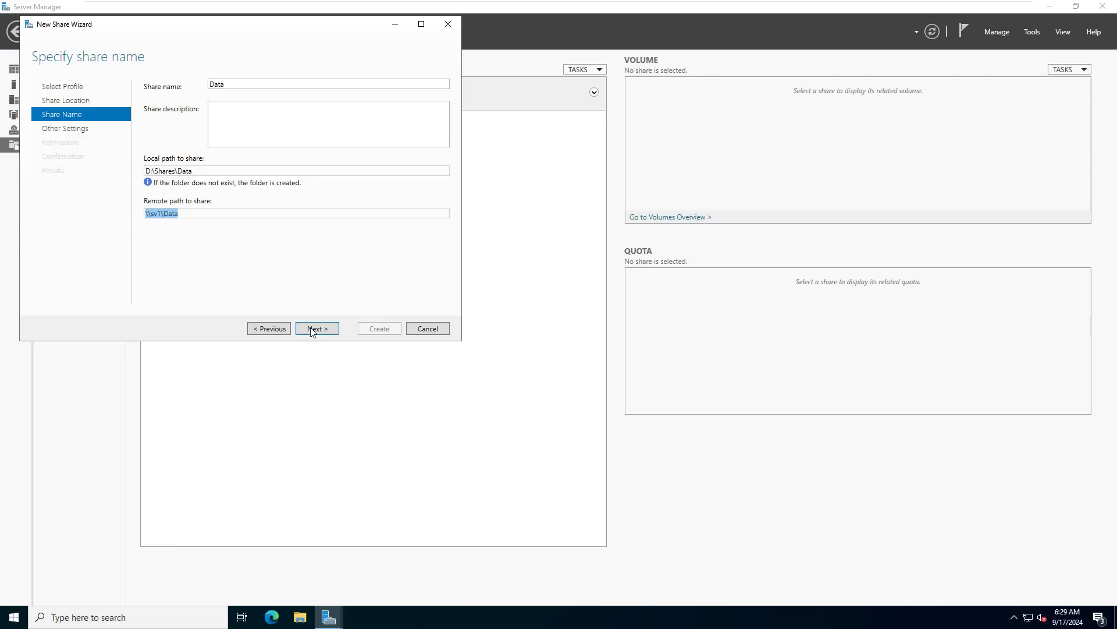
left_click(317, 328)
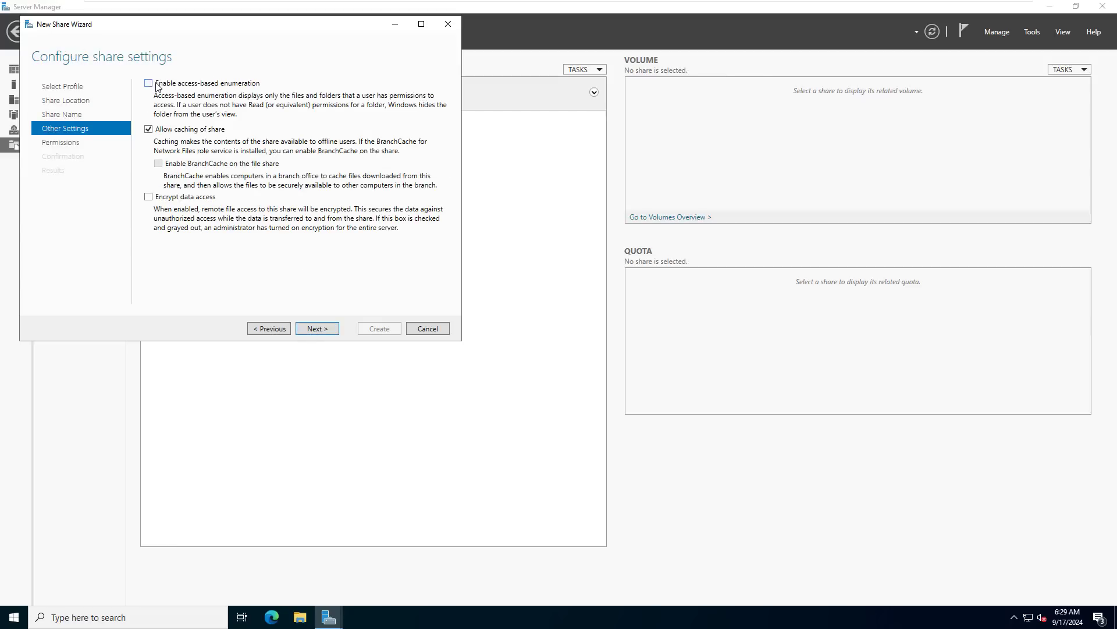
- Enable access-based enumeration, keep default permissions and create the Data share
left_click(149, 83)
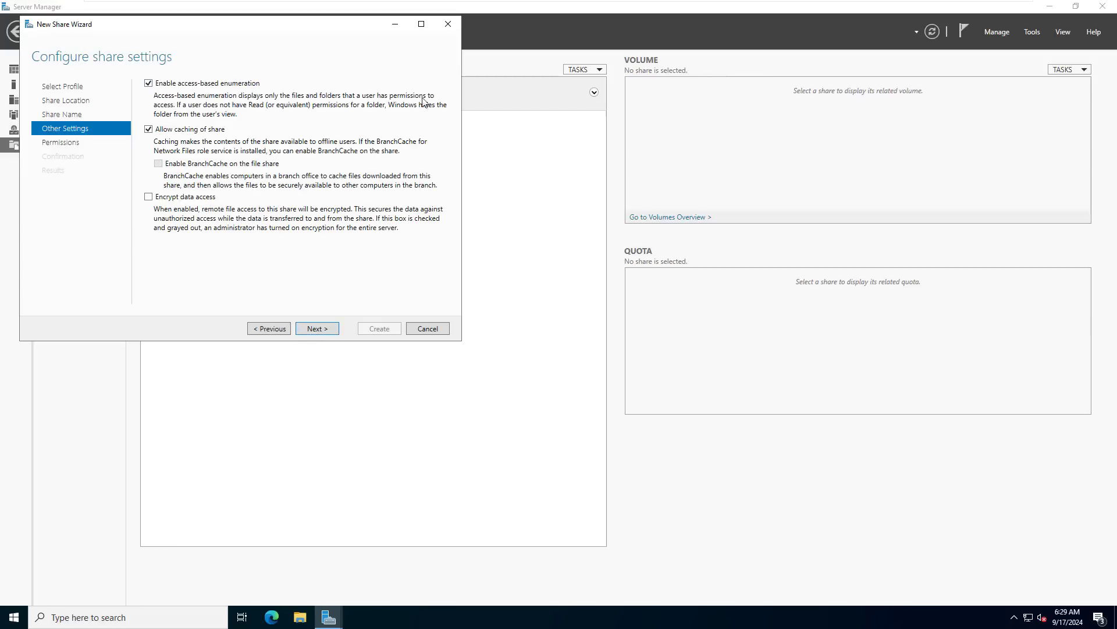
mouse_move(420, 111)
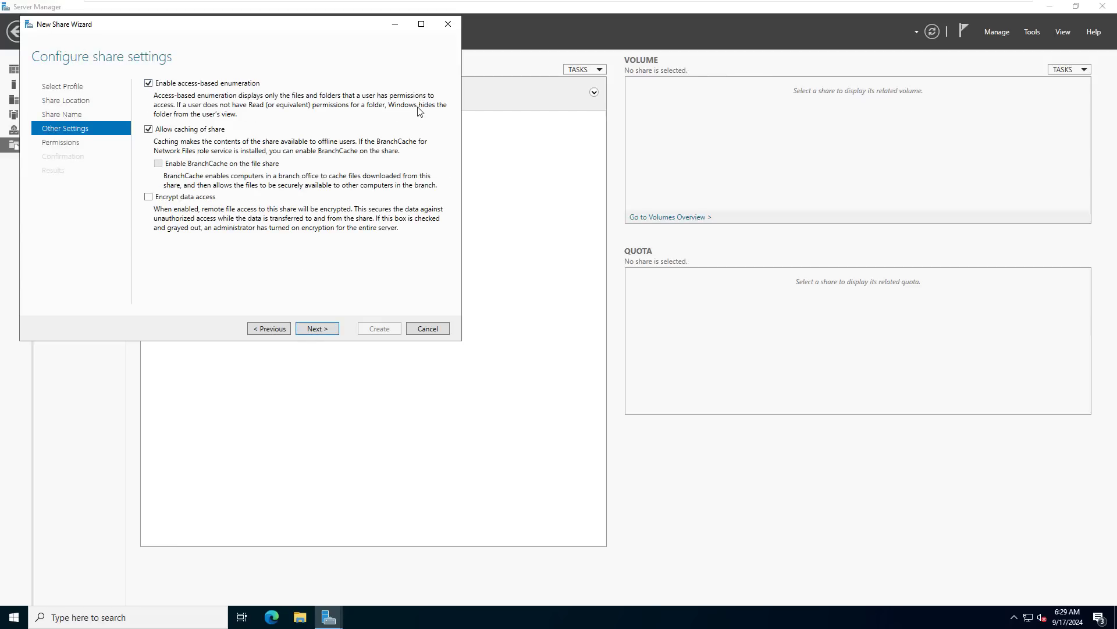
mouse_move(269, 161)
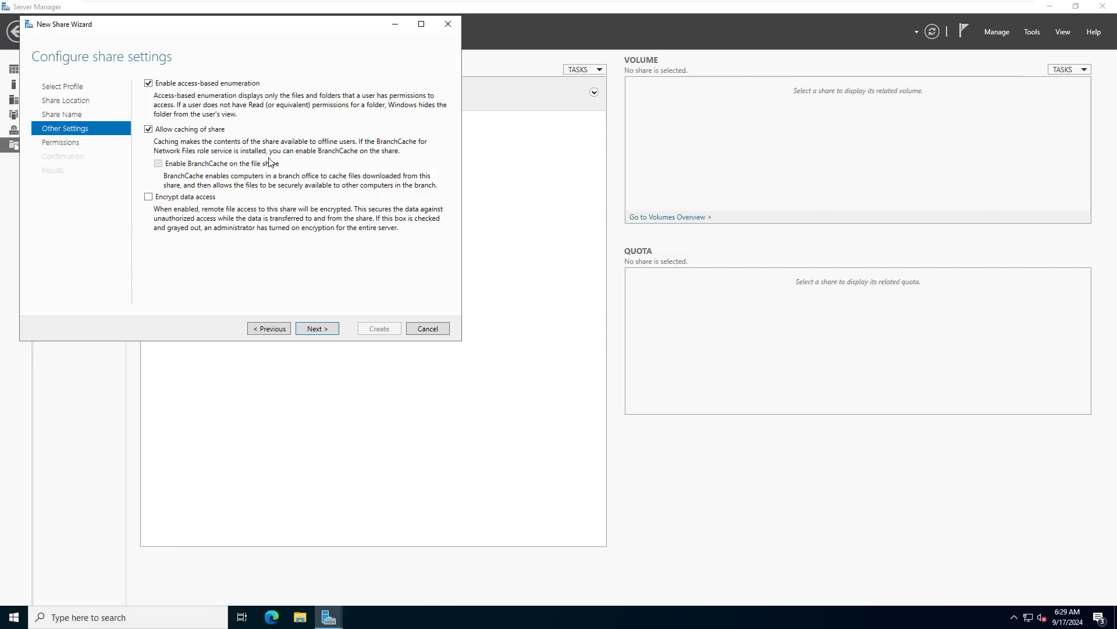
left_click(318, 329)
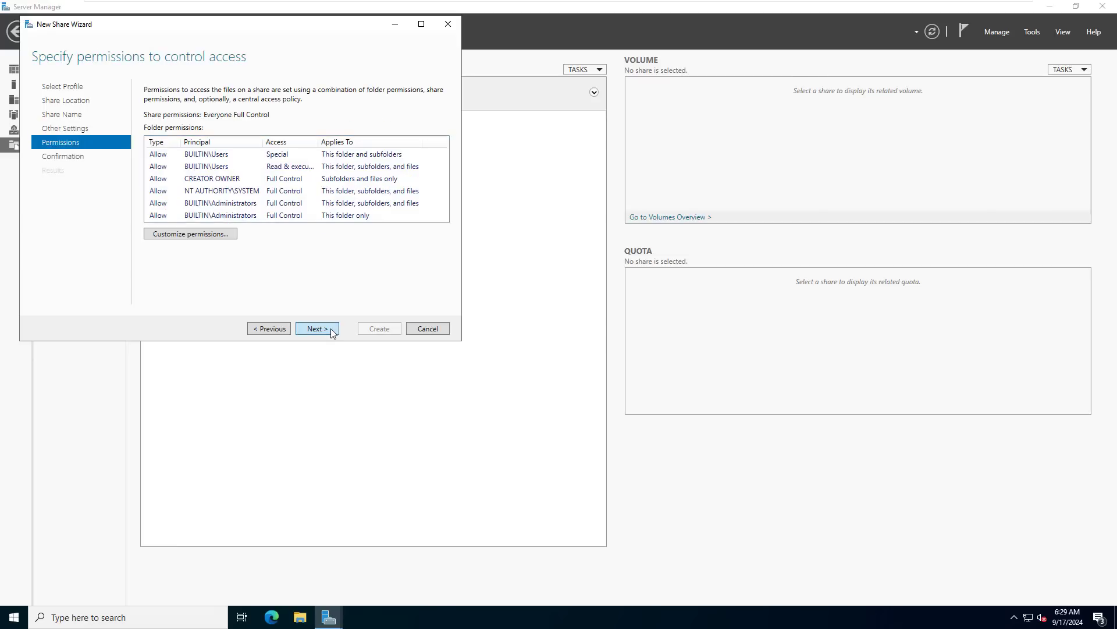
left_click(317, 328)
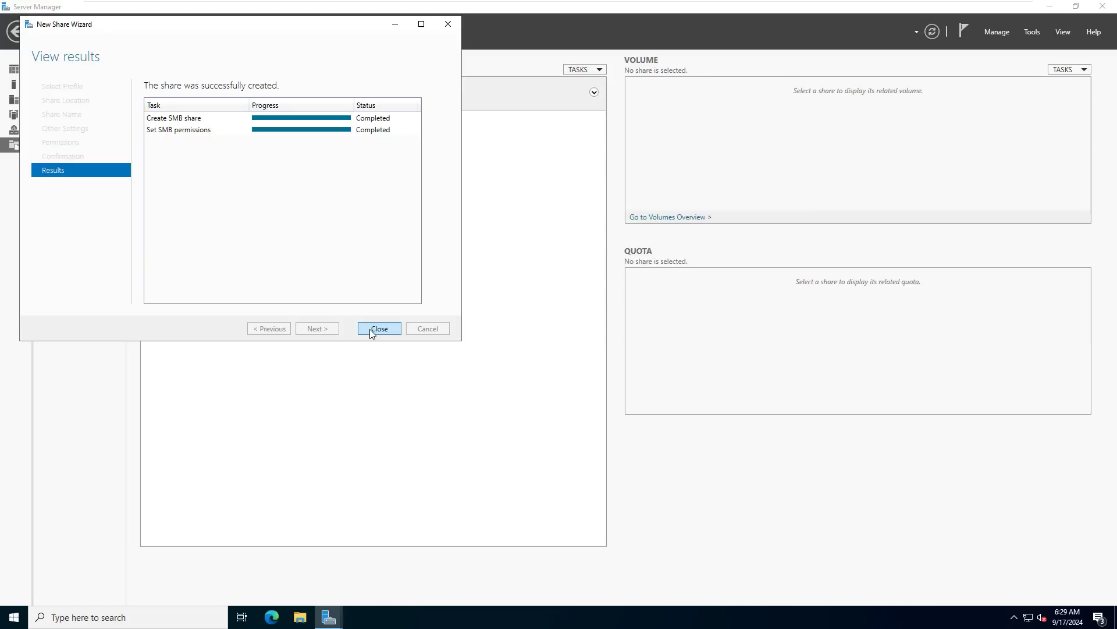
left_click(379, 328)
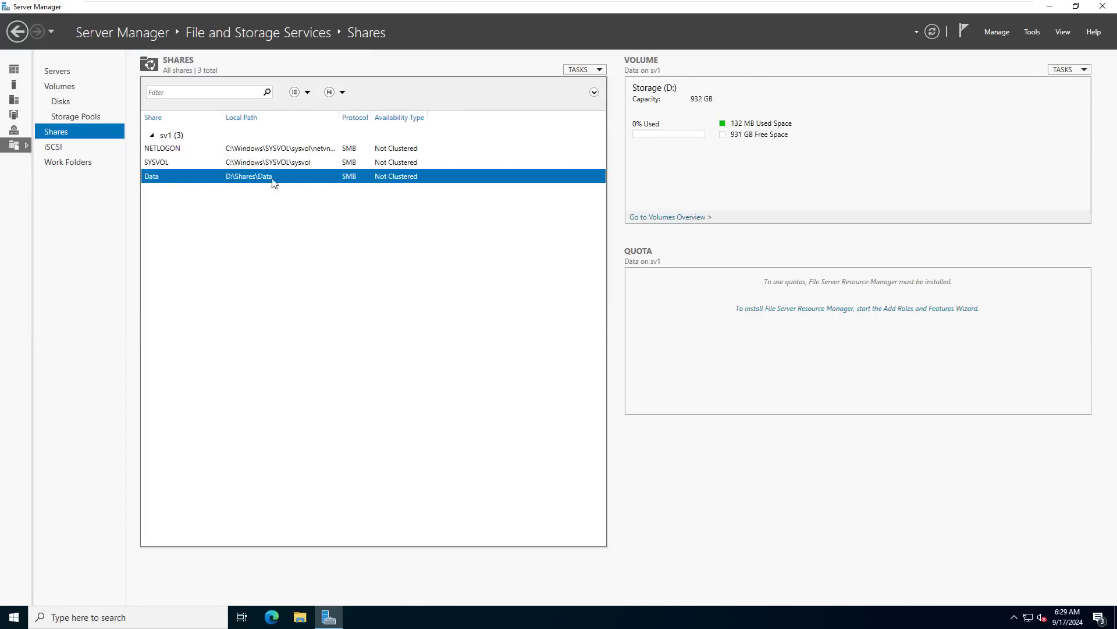
mouse_move(339, 180)
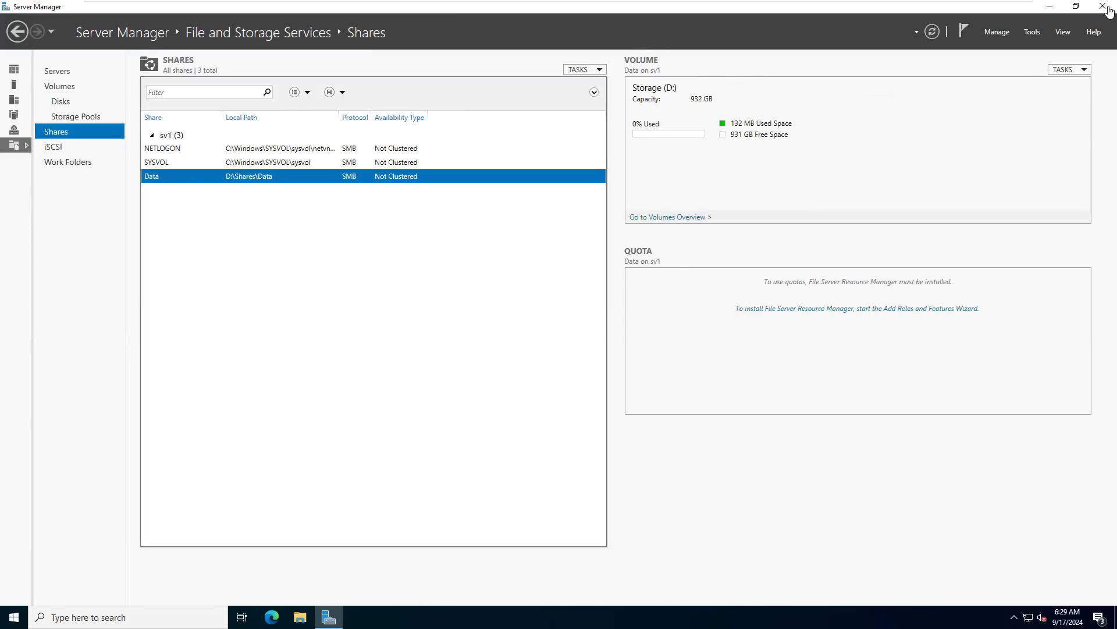
- Browse to D:\Shares\Data in File Explorer and create the IT and Sale folders
left_click(1101, 6)
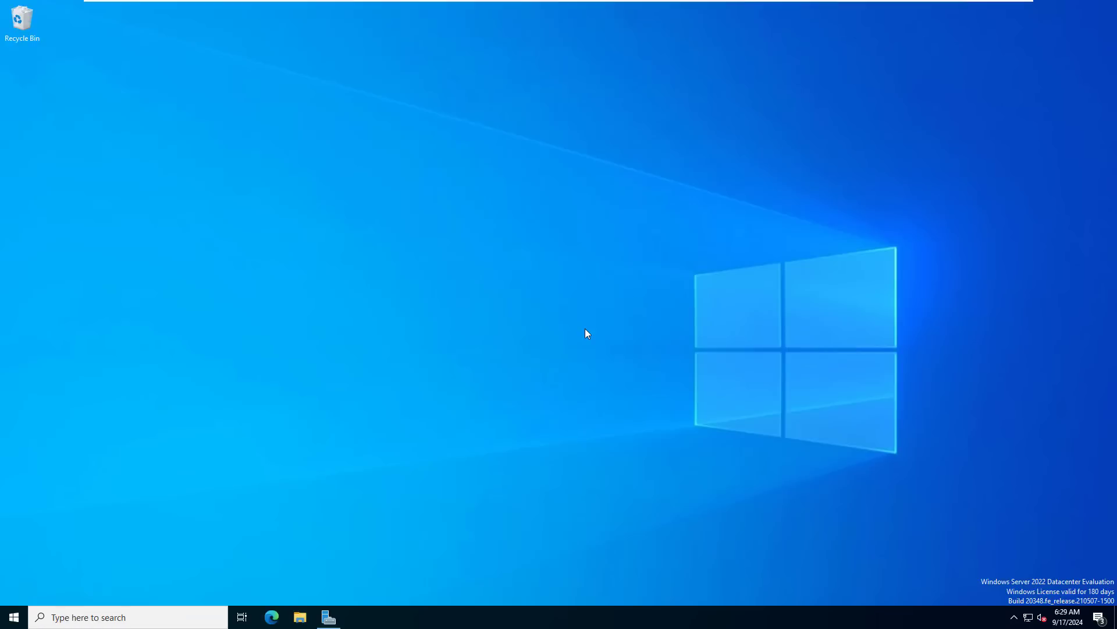
left_click(300, 617)
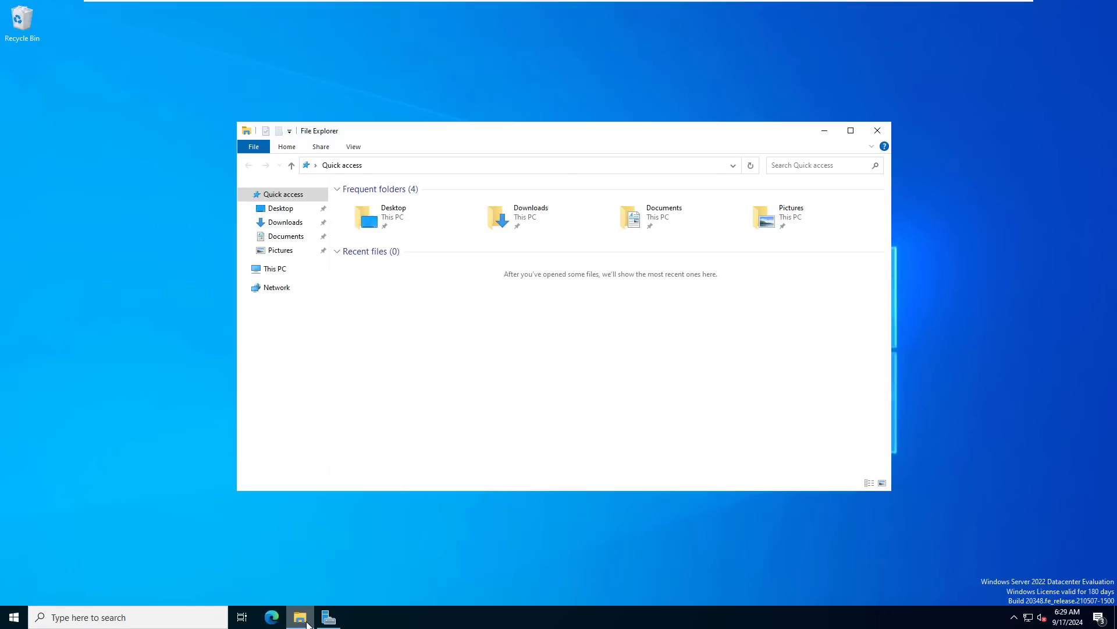
left_click(275, 268)
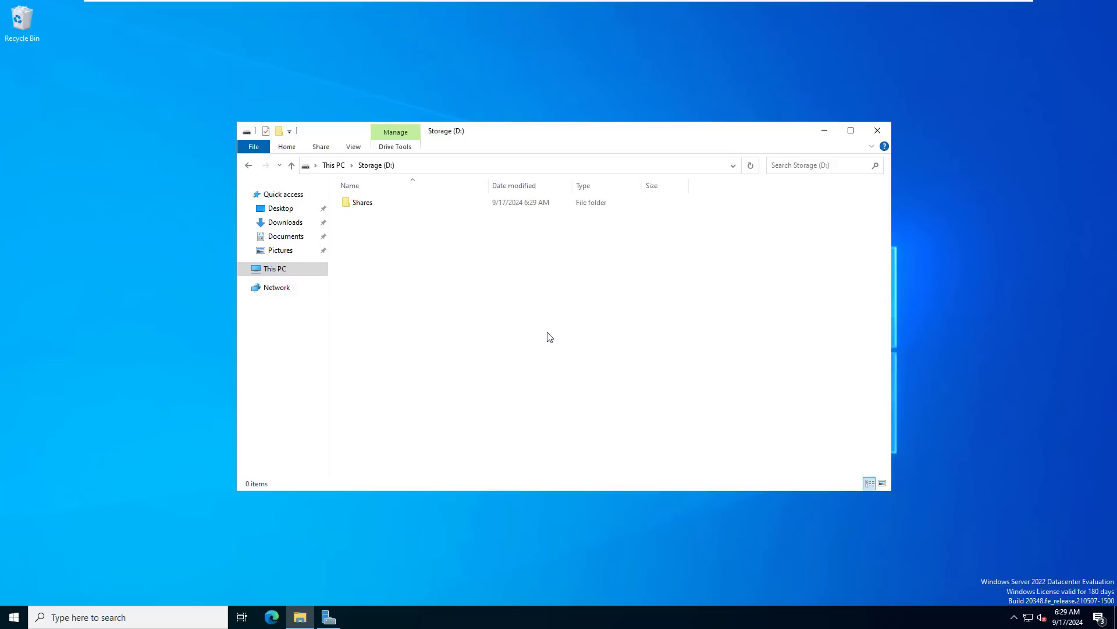
double_click(362, 202)
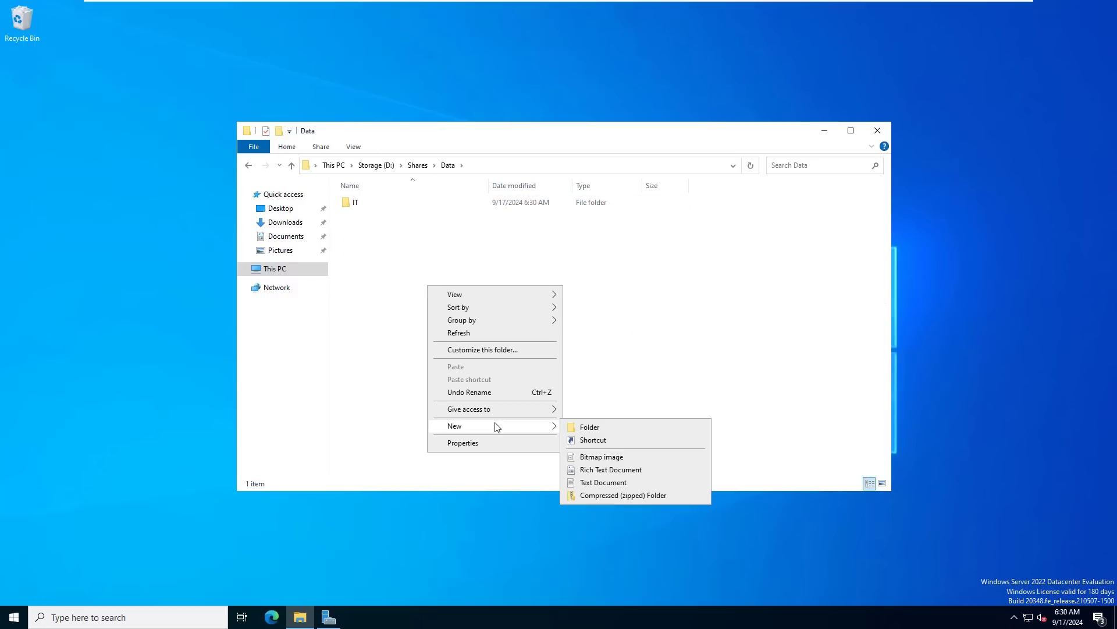
left_click(593, 426)
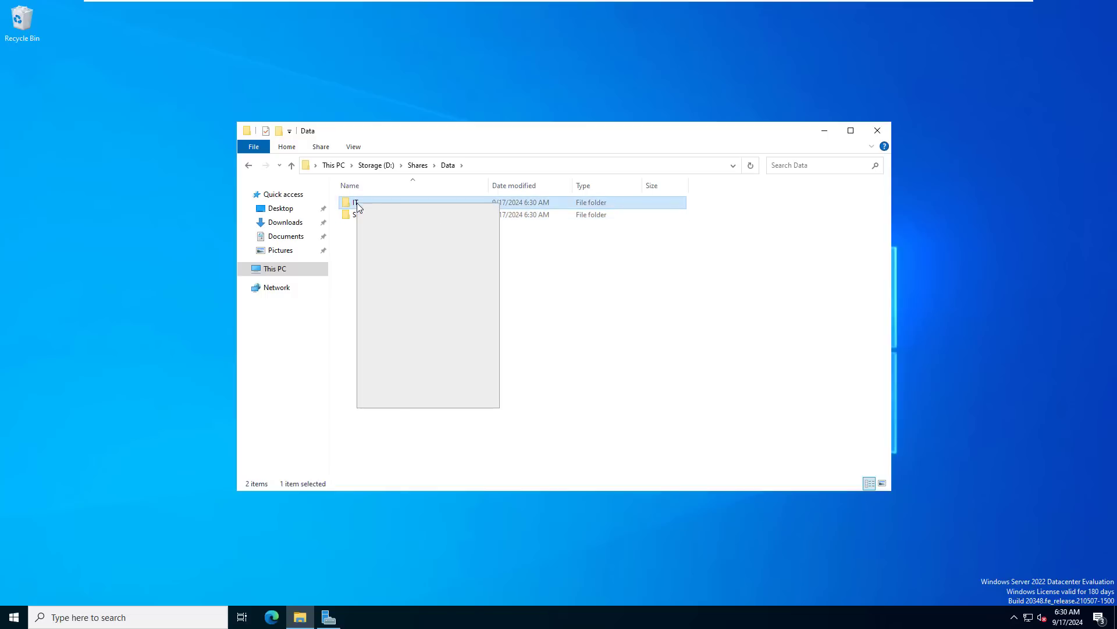
- Disable permission inheritance on the IT folder via its advanced security settings
left_click(355, 203)
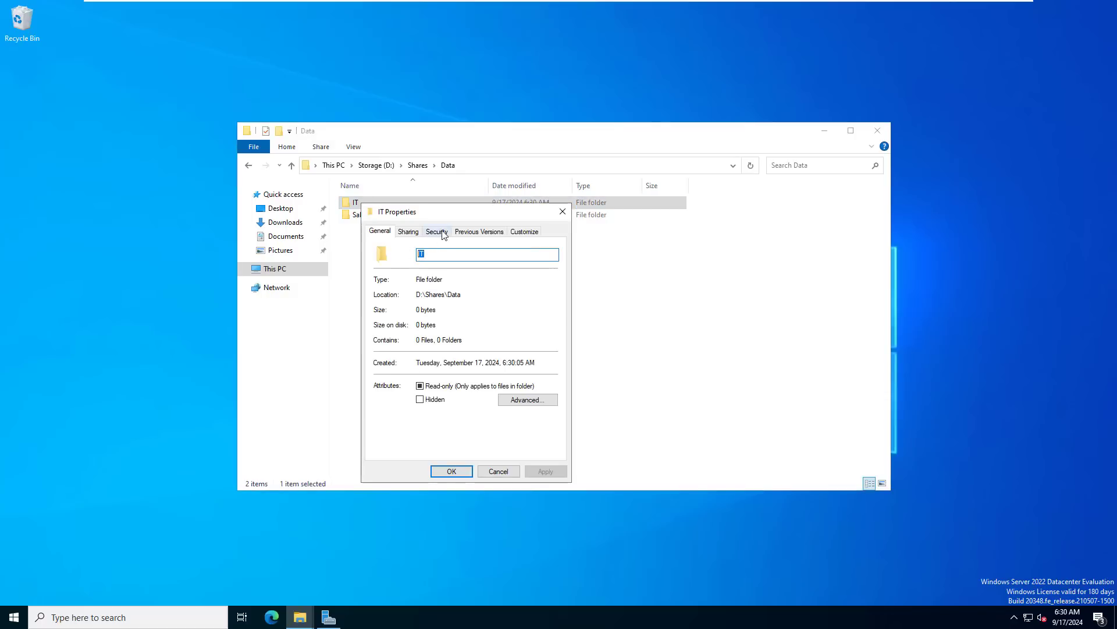
left_click(436, 231)
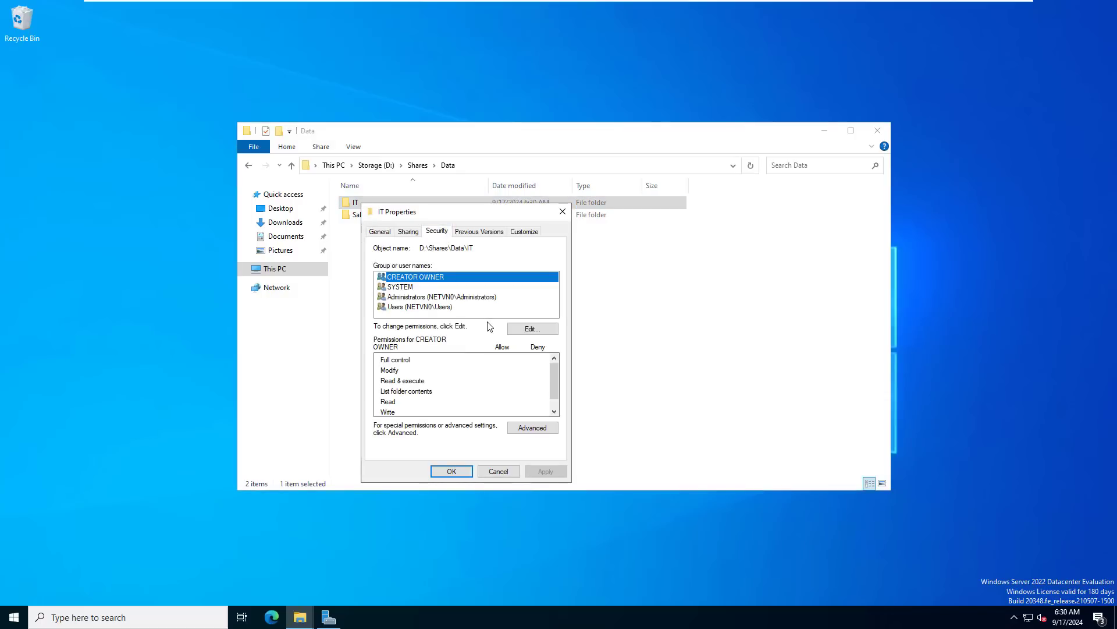
left_click(533, 427)
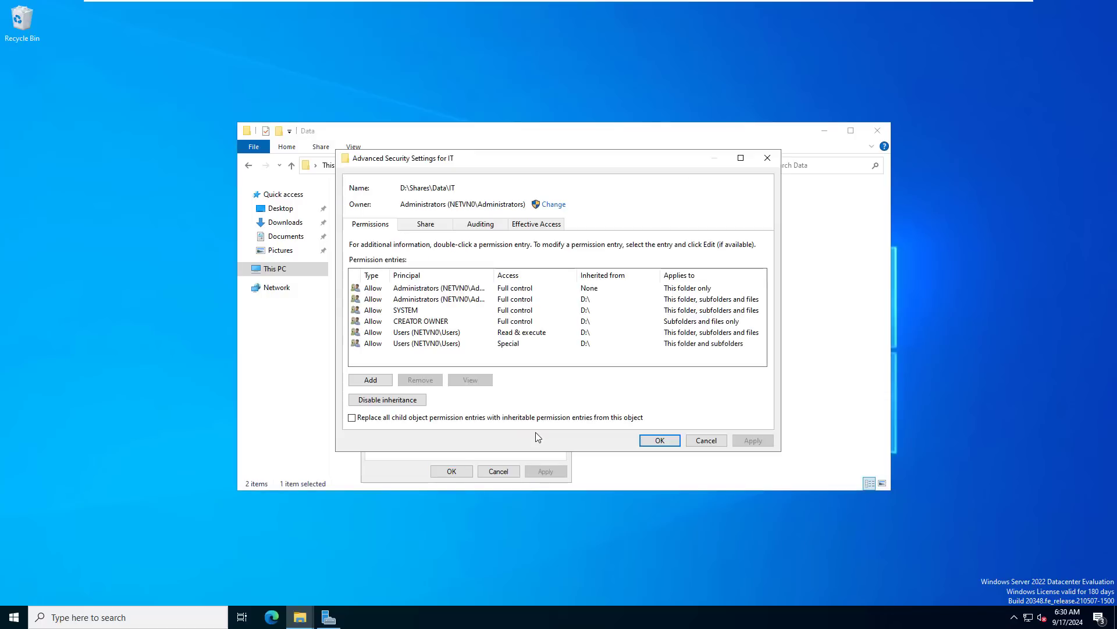
left_click(387, 399)
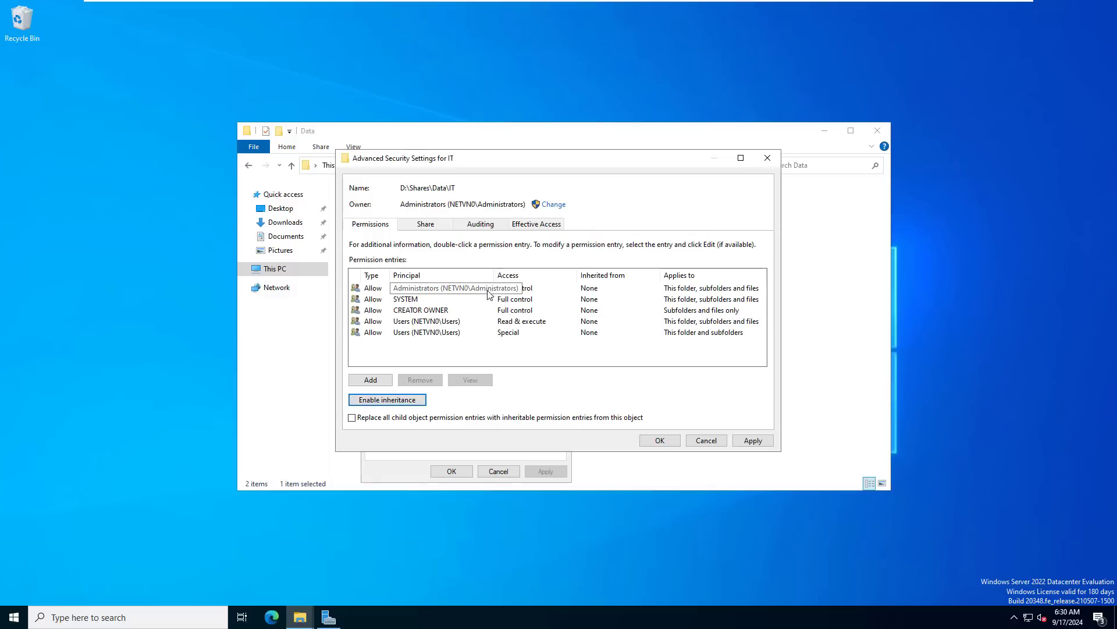
left_click(706, 439)
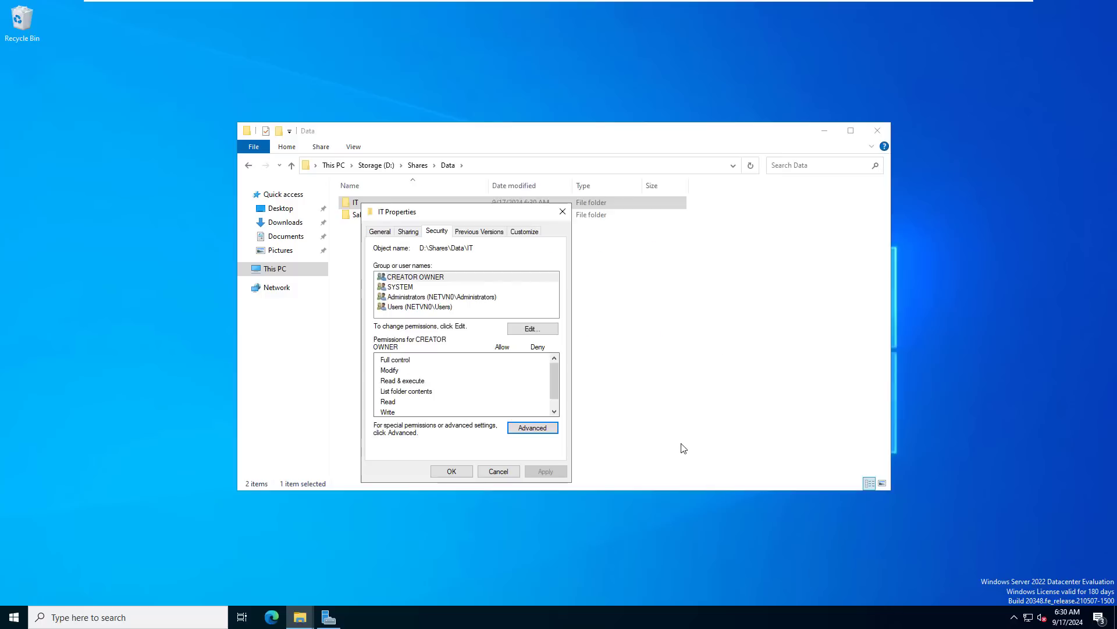
- Remove Users and grant the IT group Modify access on the IT folder
left_click(532, 329)
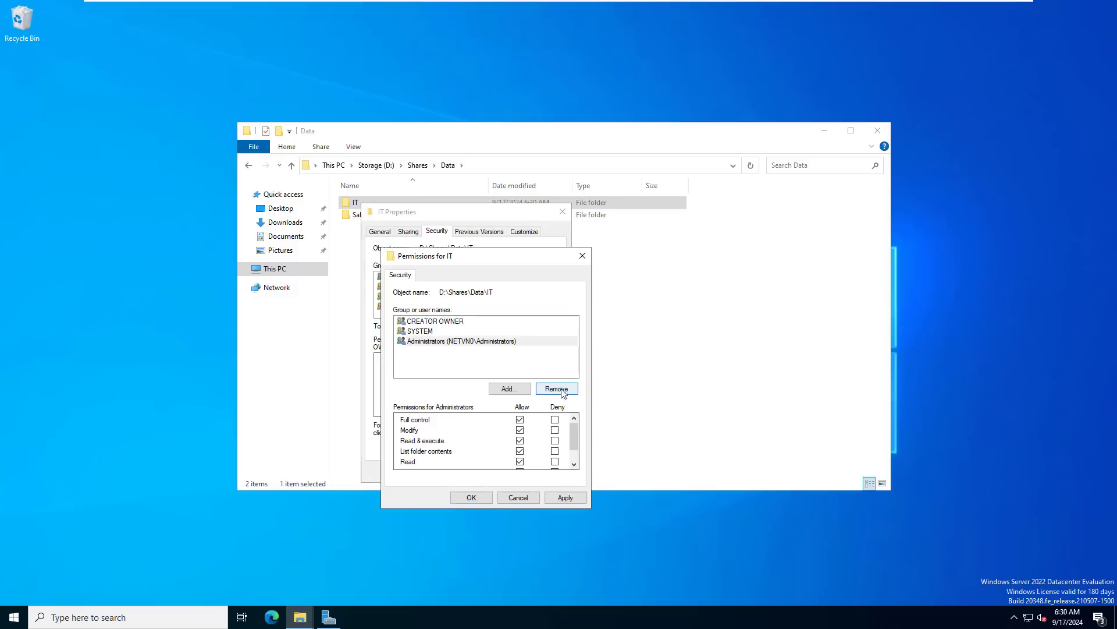
left_click(510, 388)
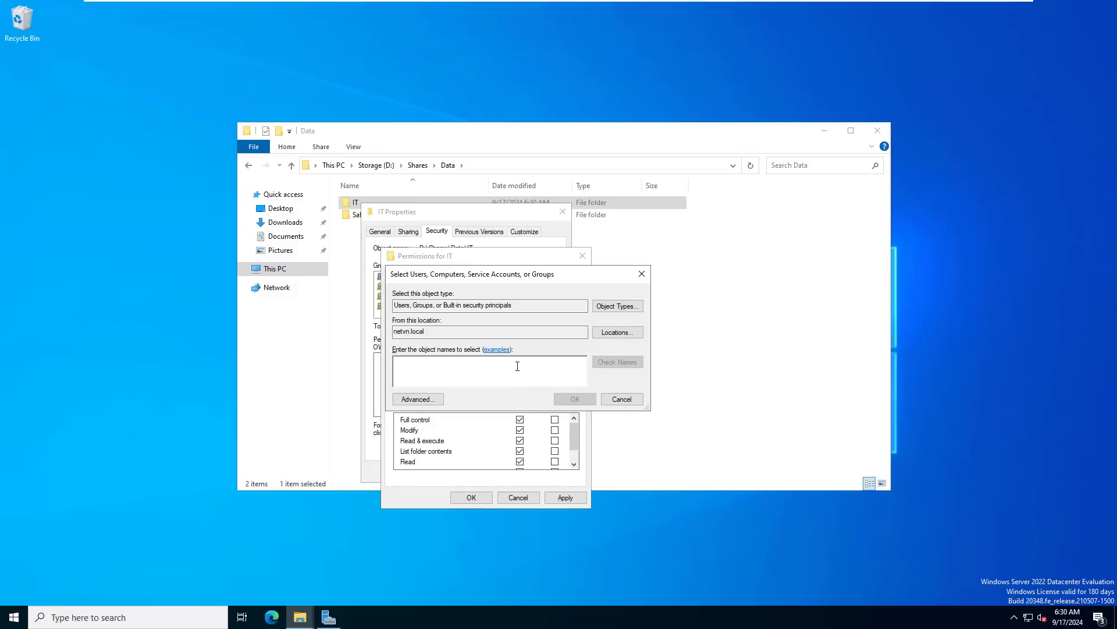
type("IT")
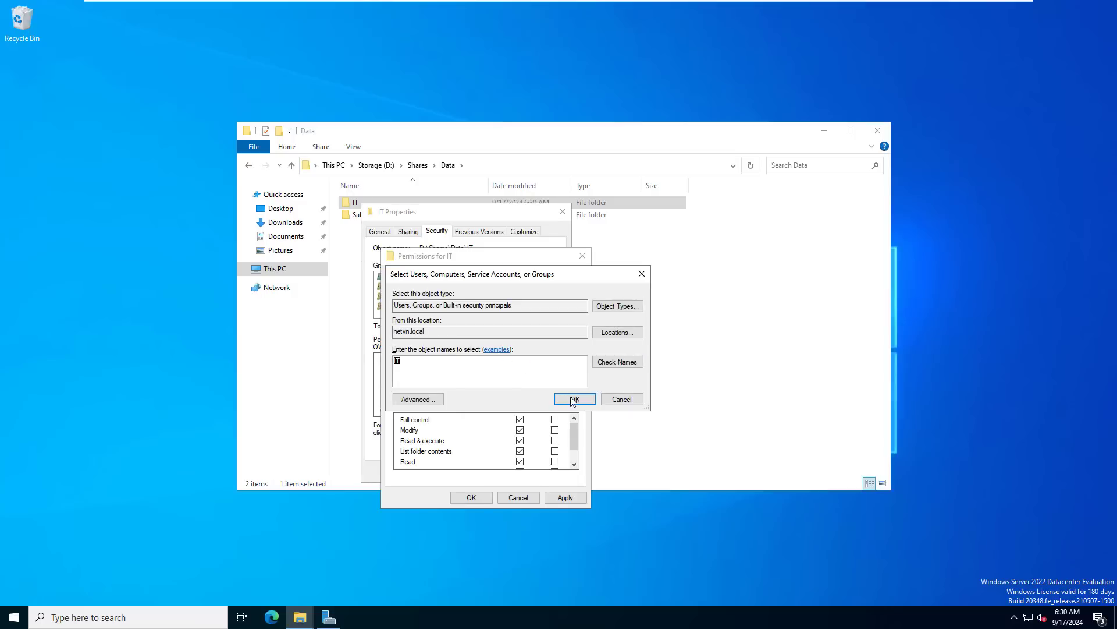
left_click(574, 399)
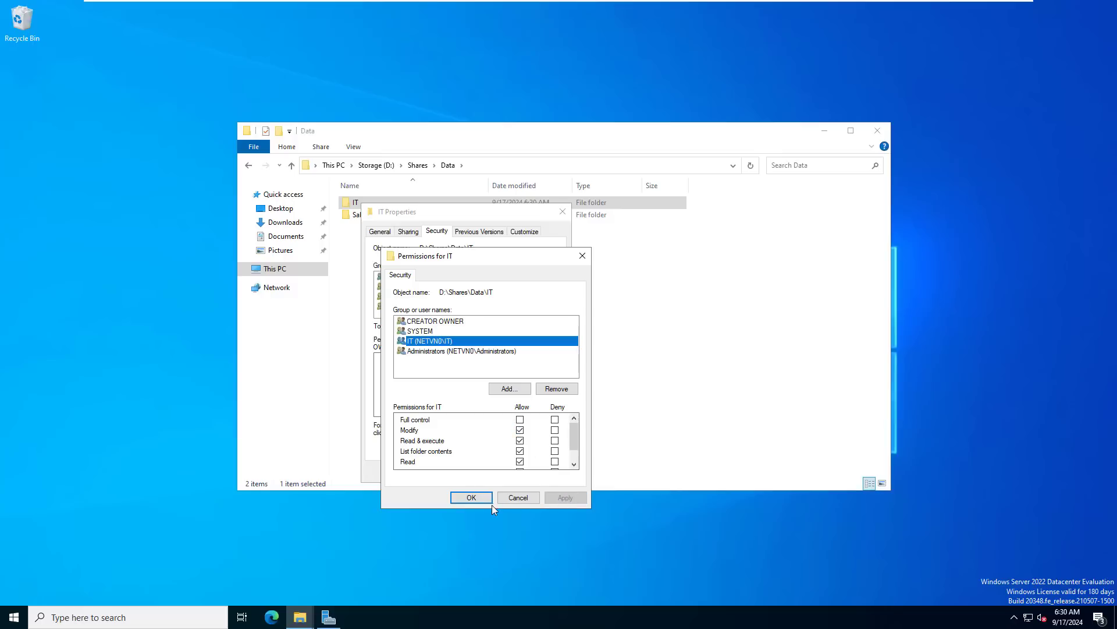
left_click(471, 497)
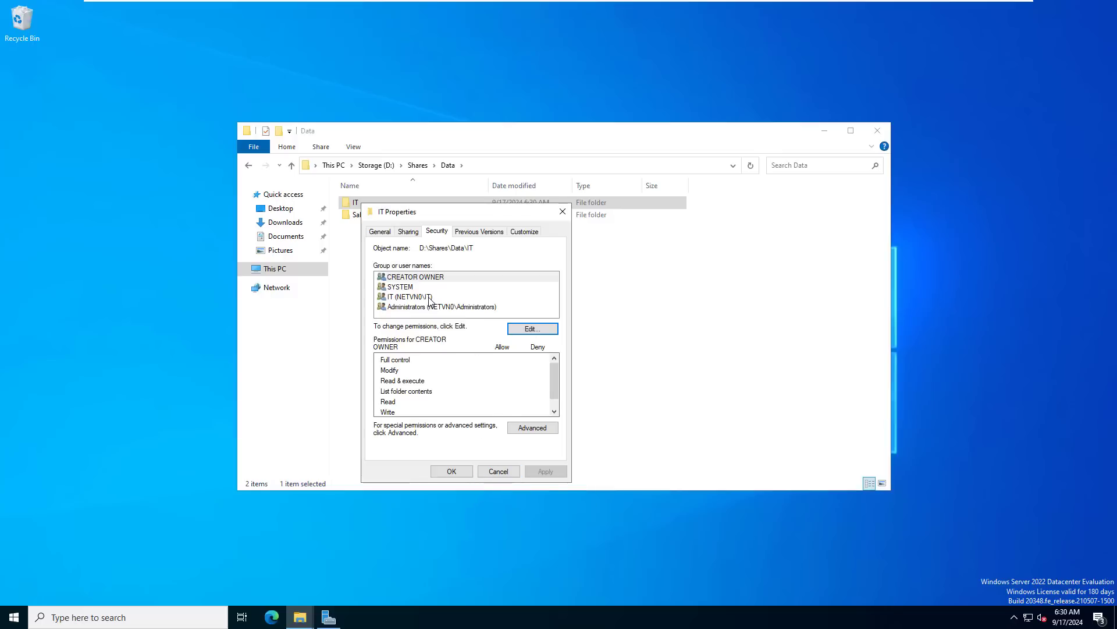
left_click(410, 296)
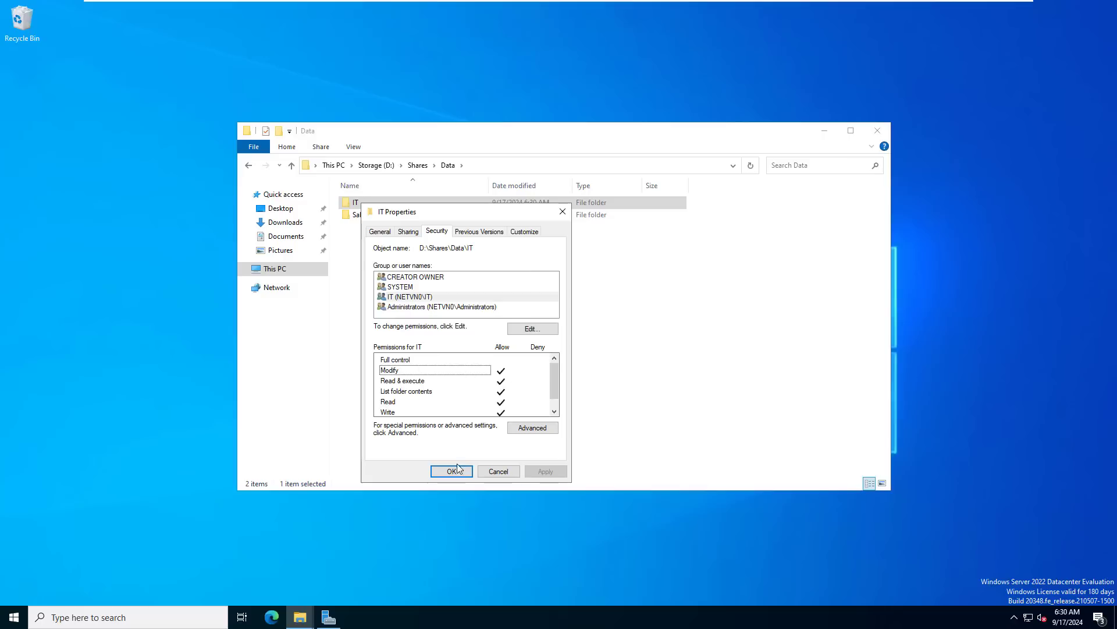
left_click(452, 471)
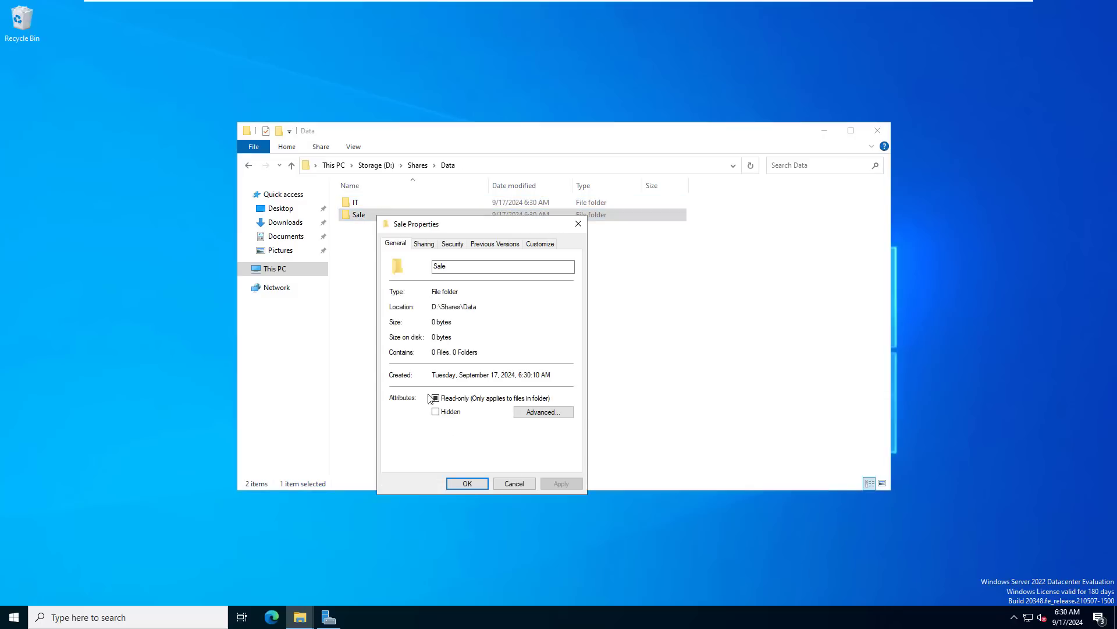
- Disable inheritance on Sale, remove Users and grant the Sale group Modify access
left_click(452, 244)
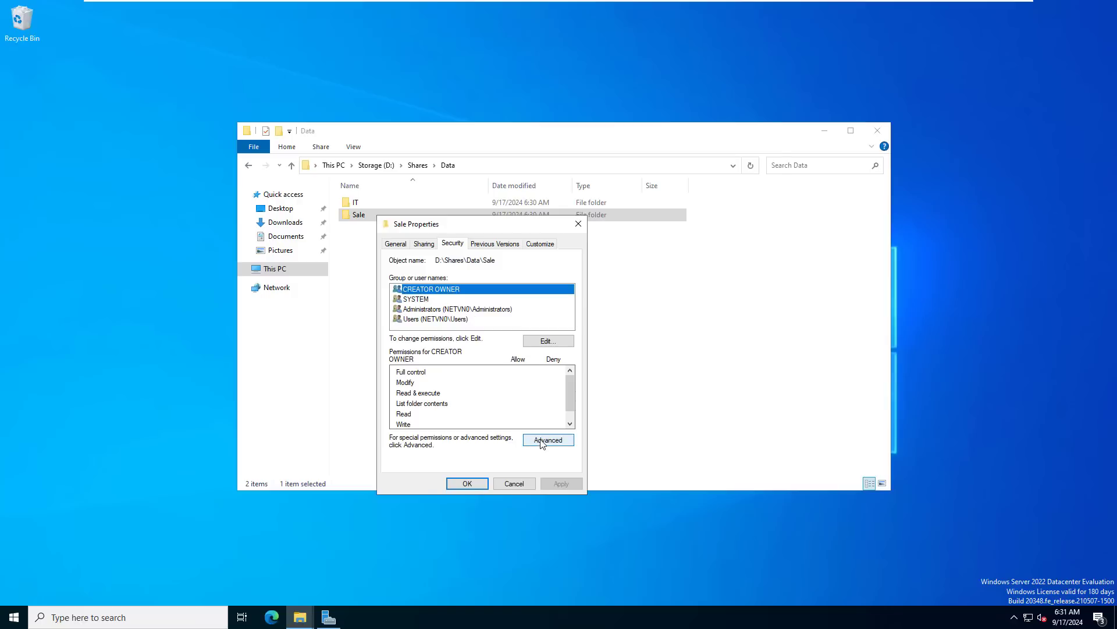
left_click(548, 439)
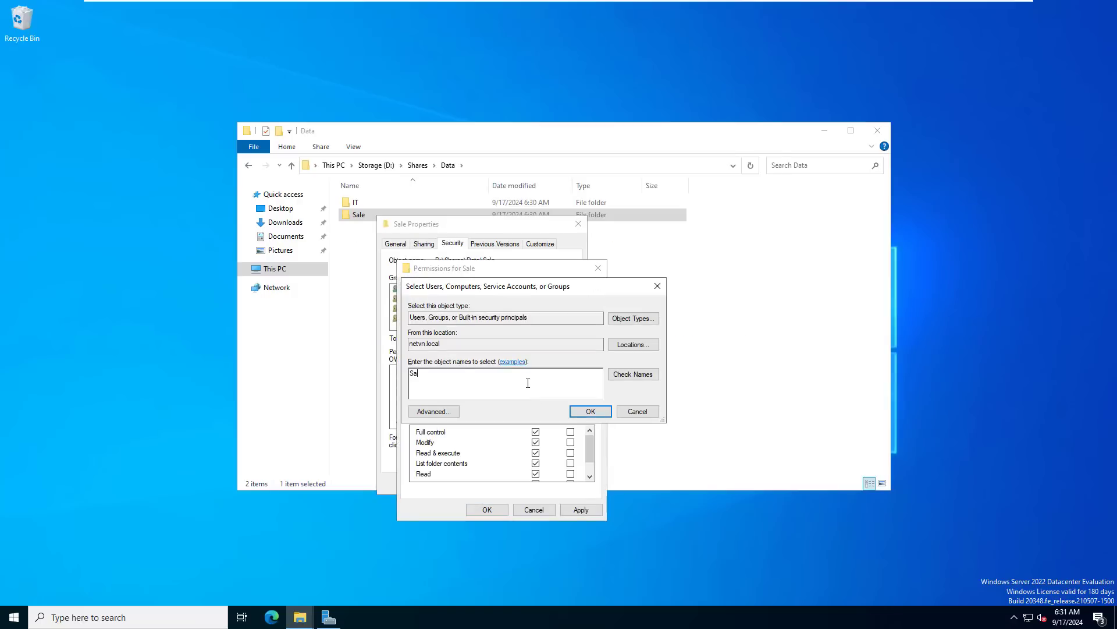
left_click(590, 410)
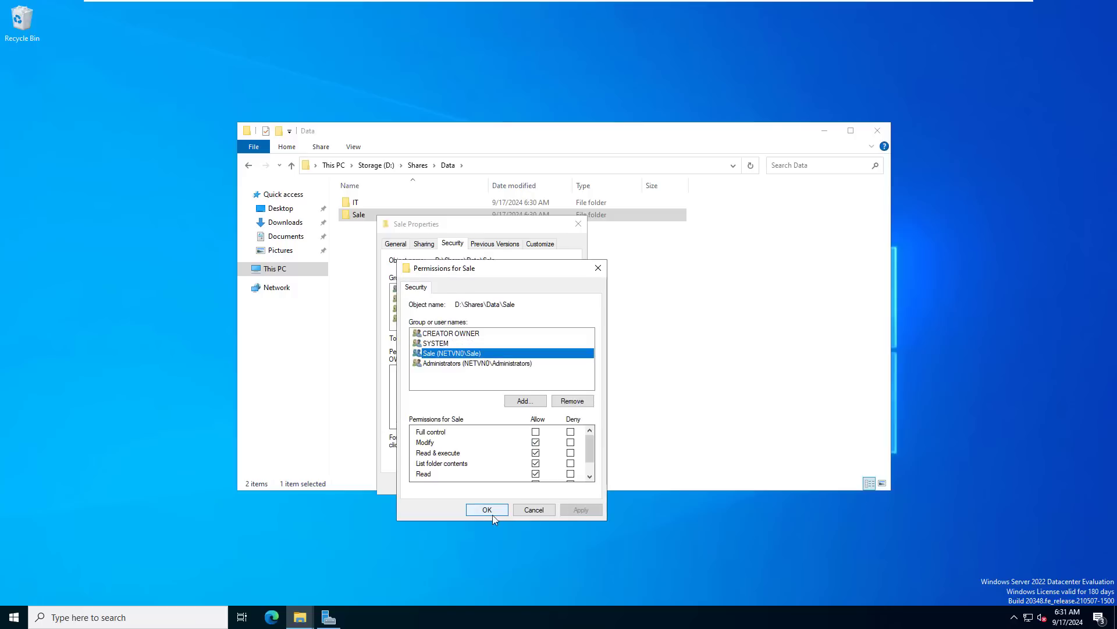
left_click(487, 509)
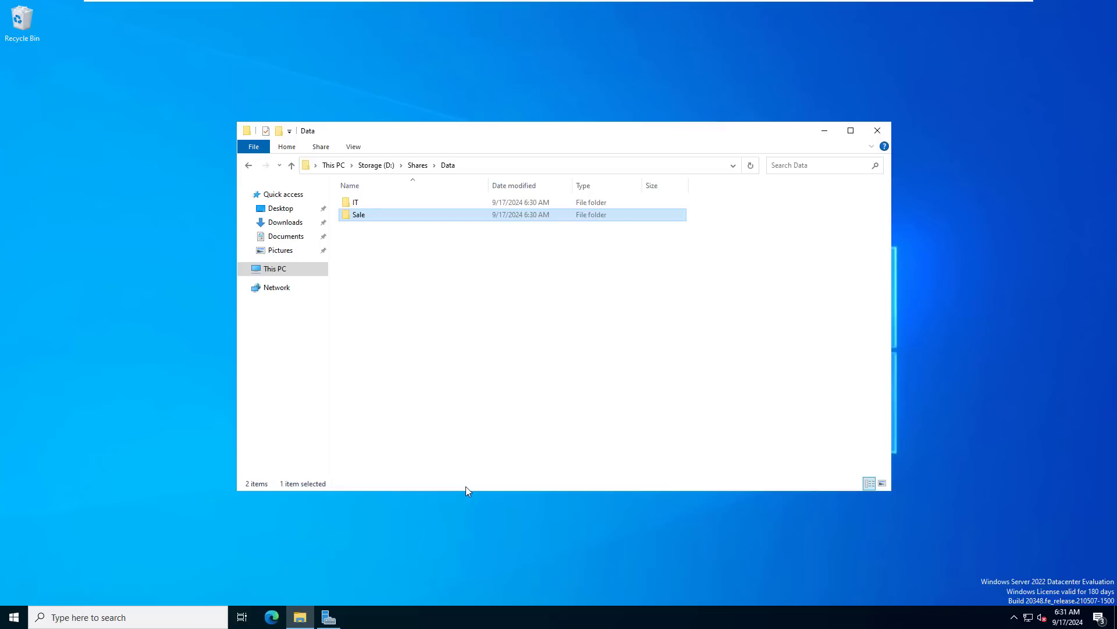
mouse_move(877, 131)
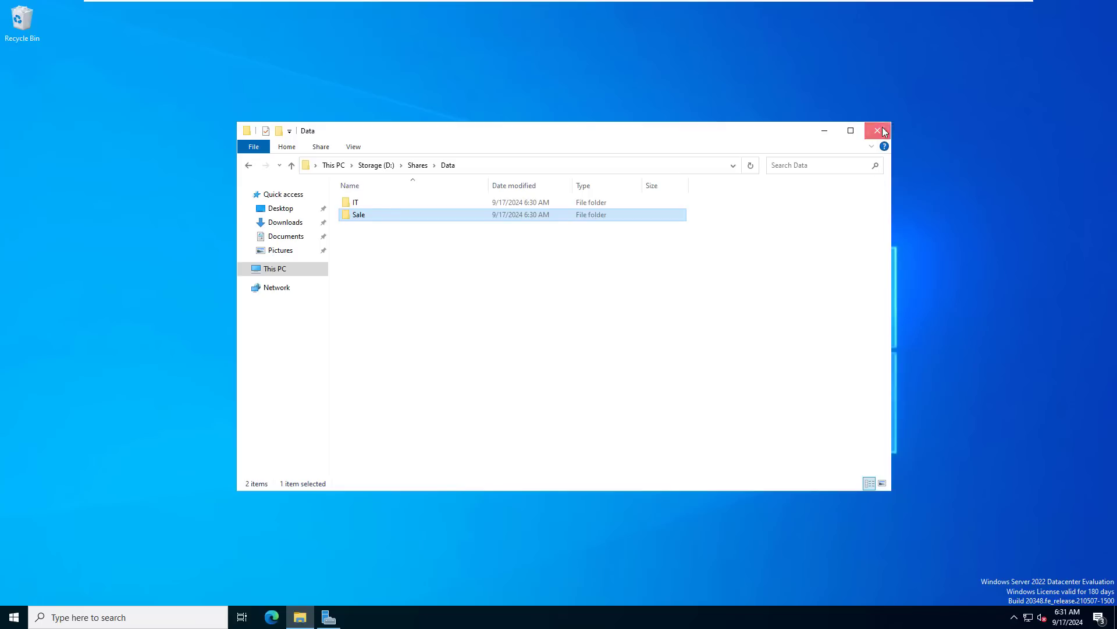
- Start Add Roles and Features and mark the Remote Access role for installation
left_click(879, 131)
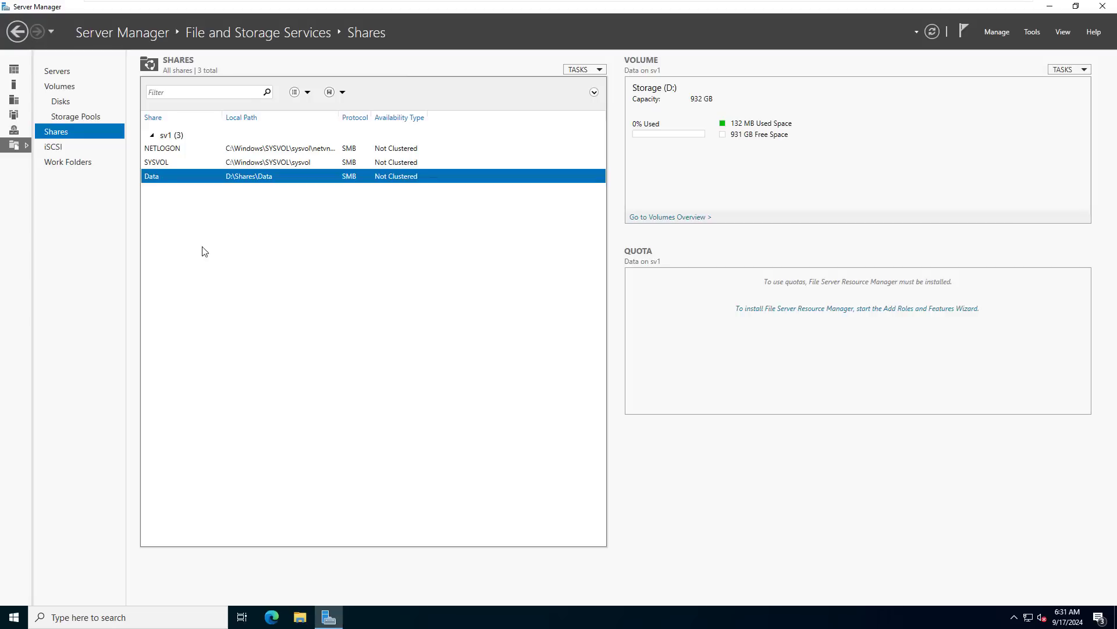
left_click(22, 32)
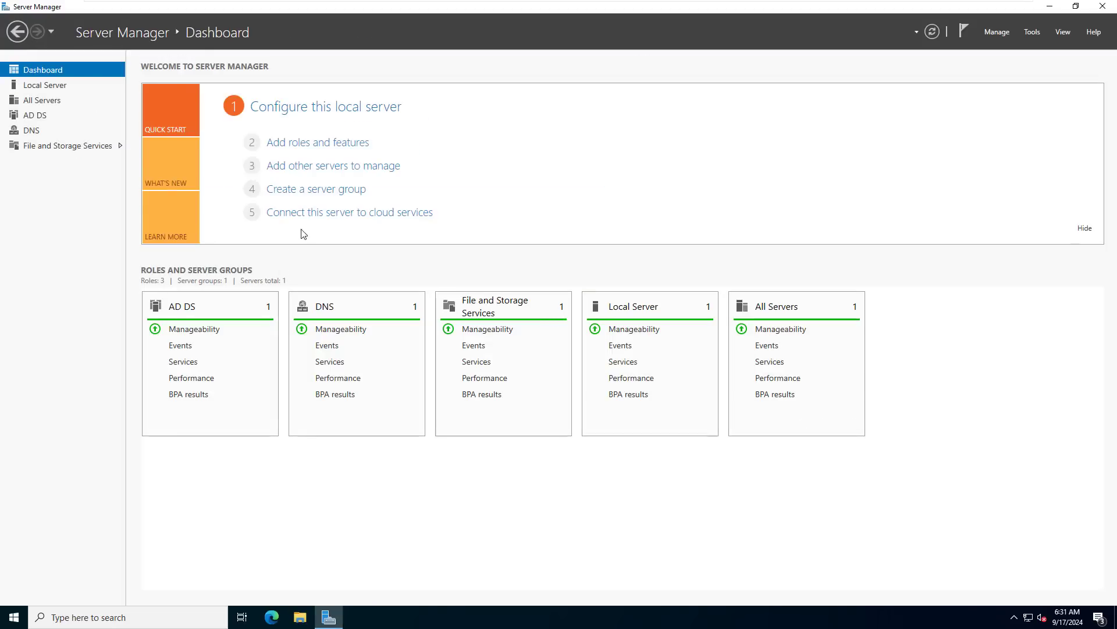
left_click(317, 142)
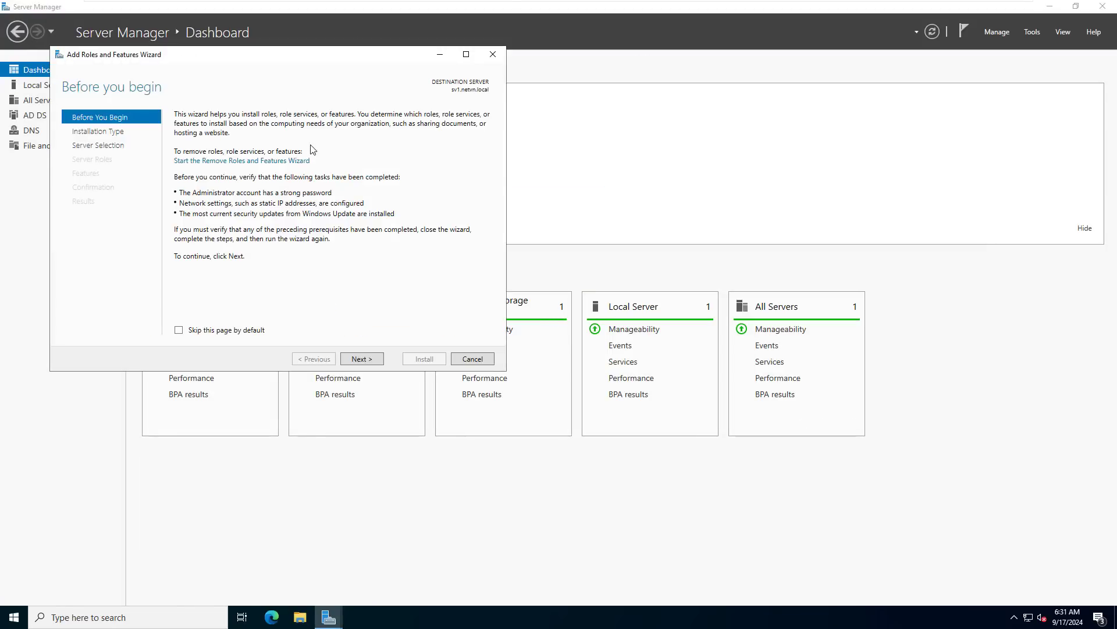
left_click(362, 358)
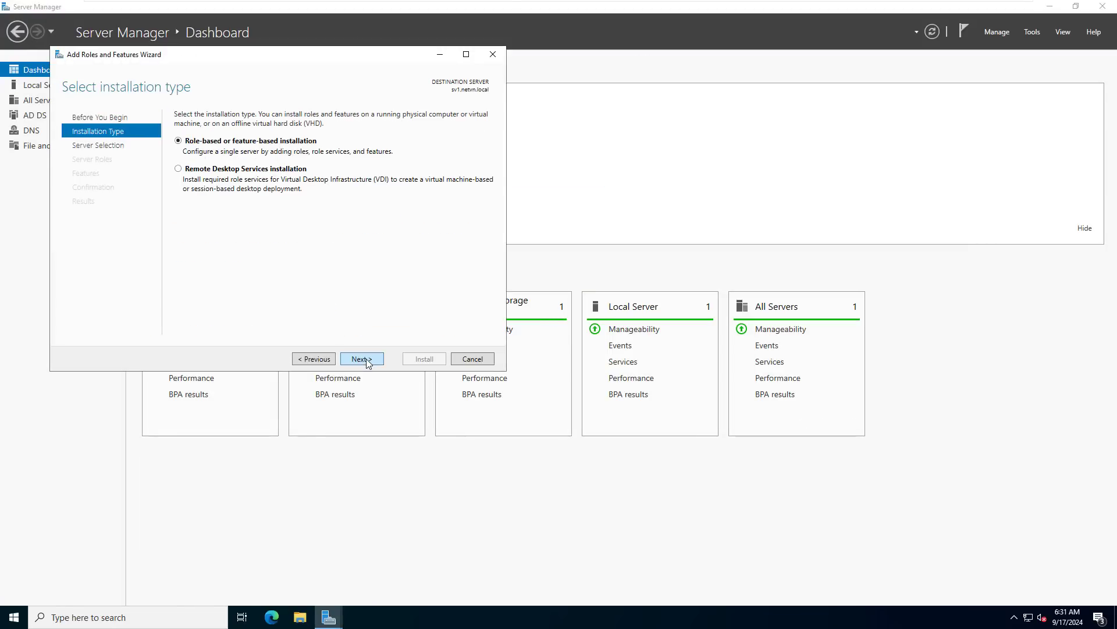
left_click(362, 359)
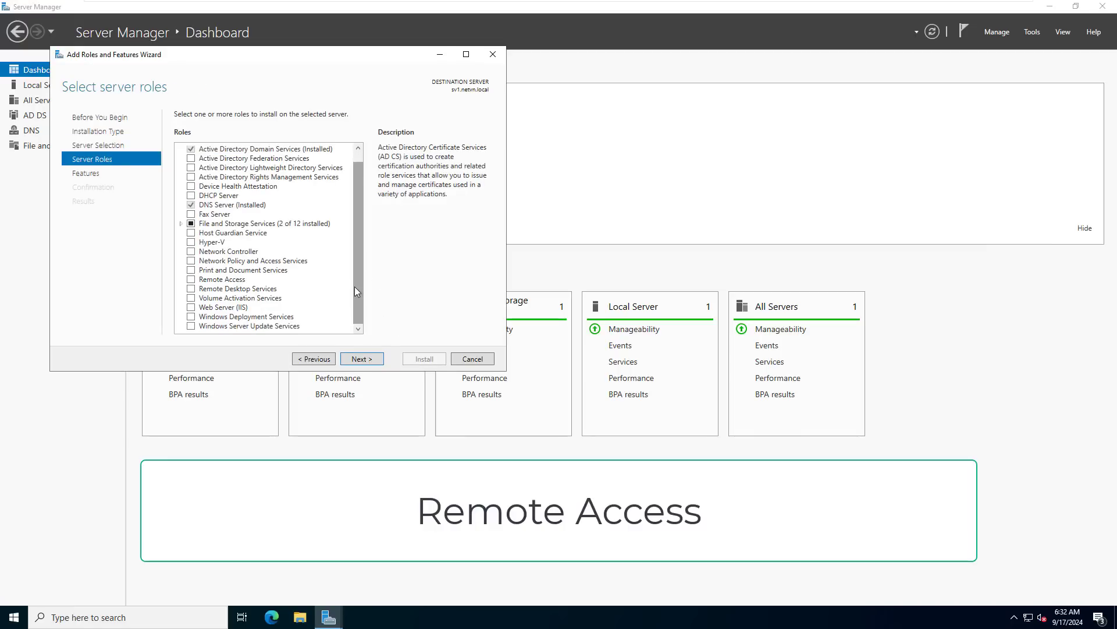
left_click(222, 278)
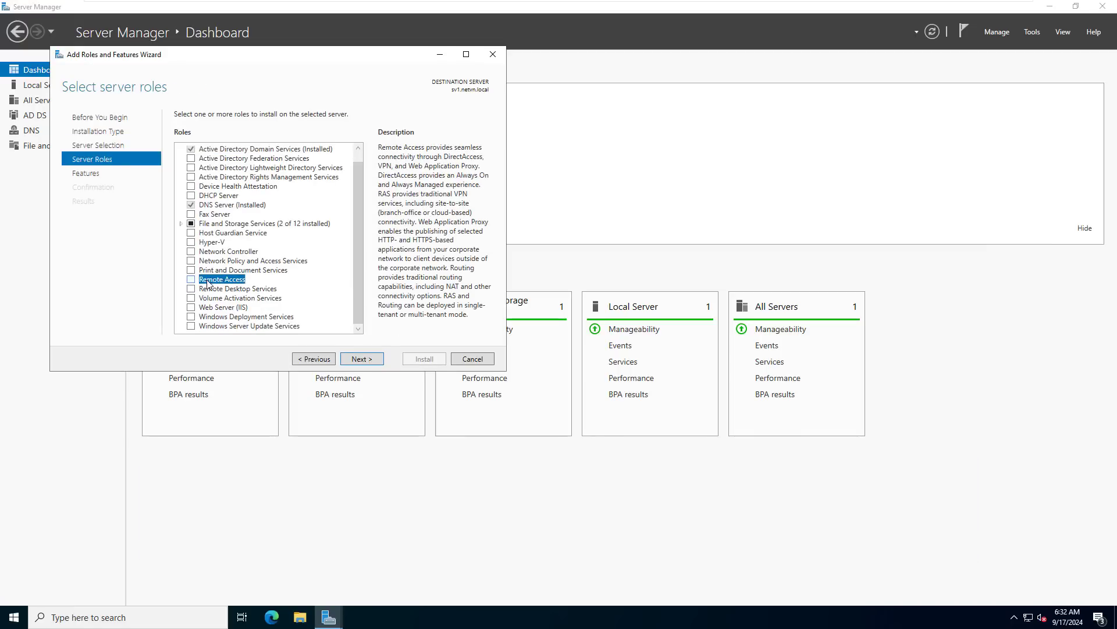
left_click(191, 278)
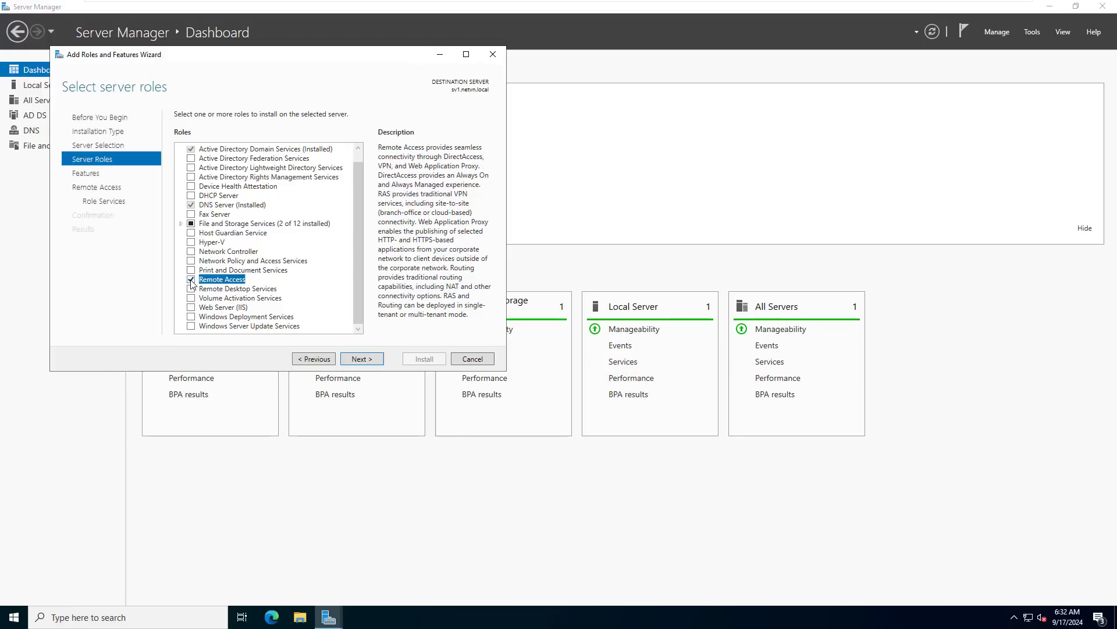
left_click(361, 358)
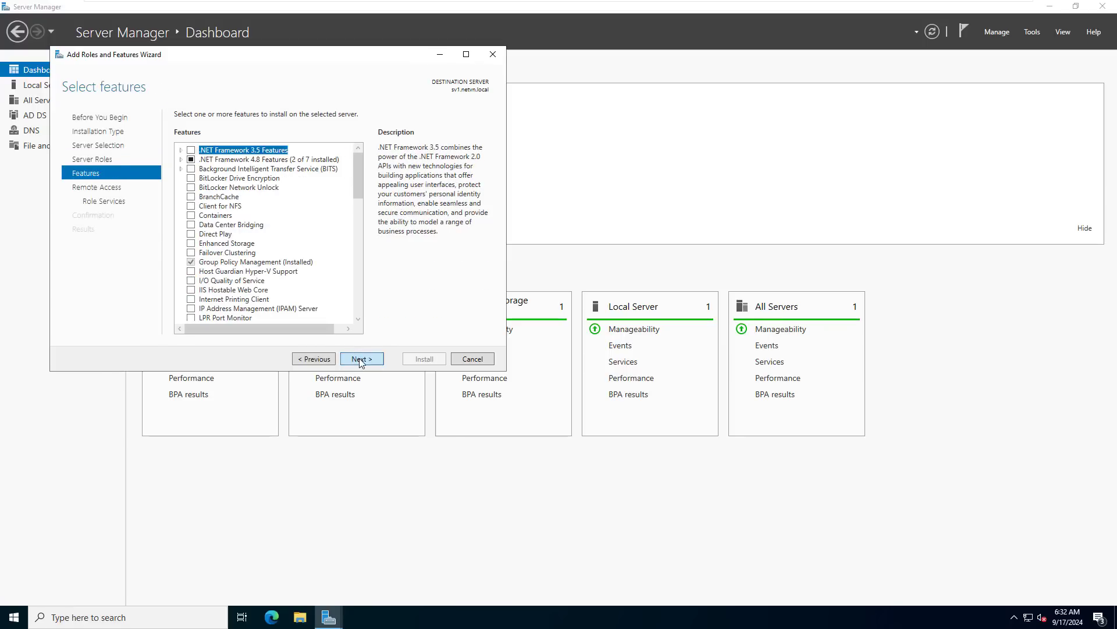
left_click(361, 359)
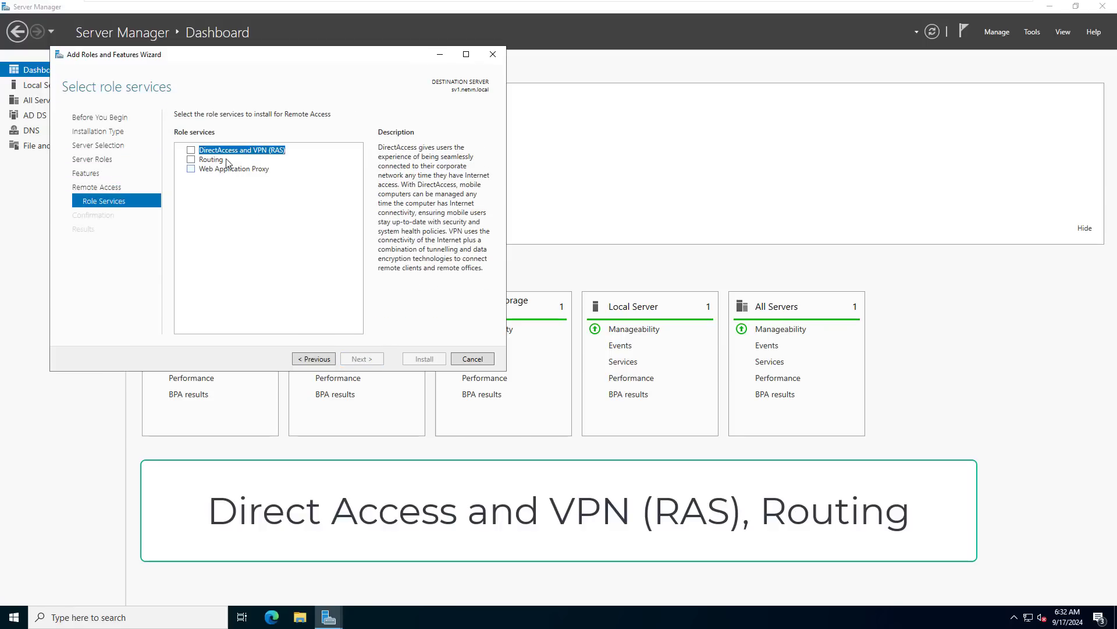
- Add DirectAccess and VPN (RAS) and Routing with required features and install the role
left_click(191, 149)
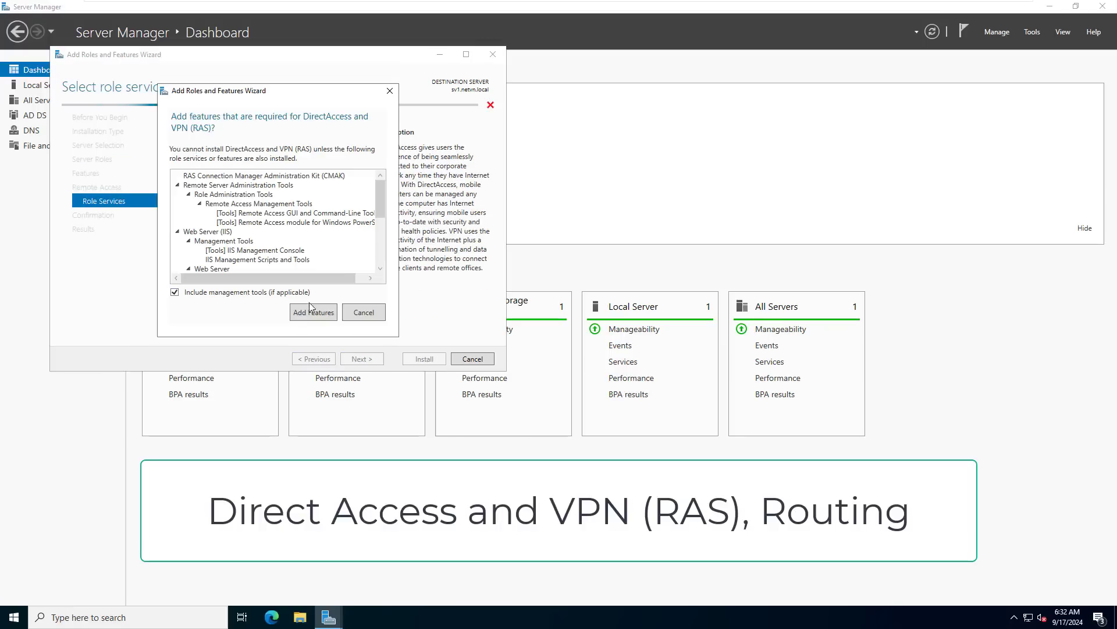
left_click(312, 312)
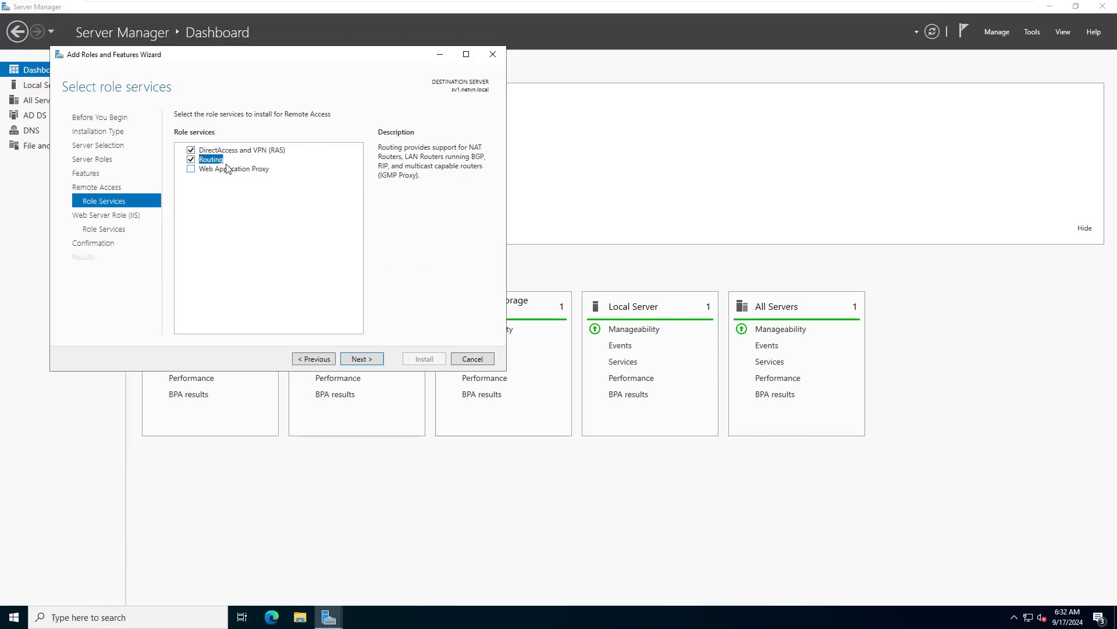
mouse_move(304, 238)
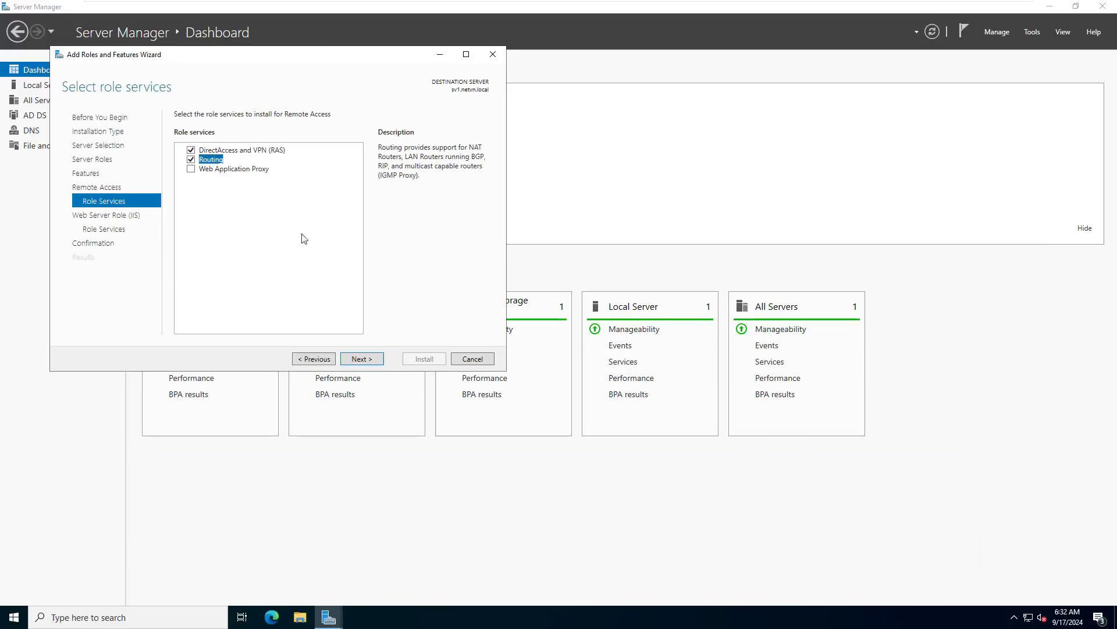
left_click(361, 358)
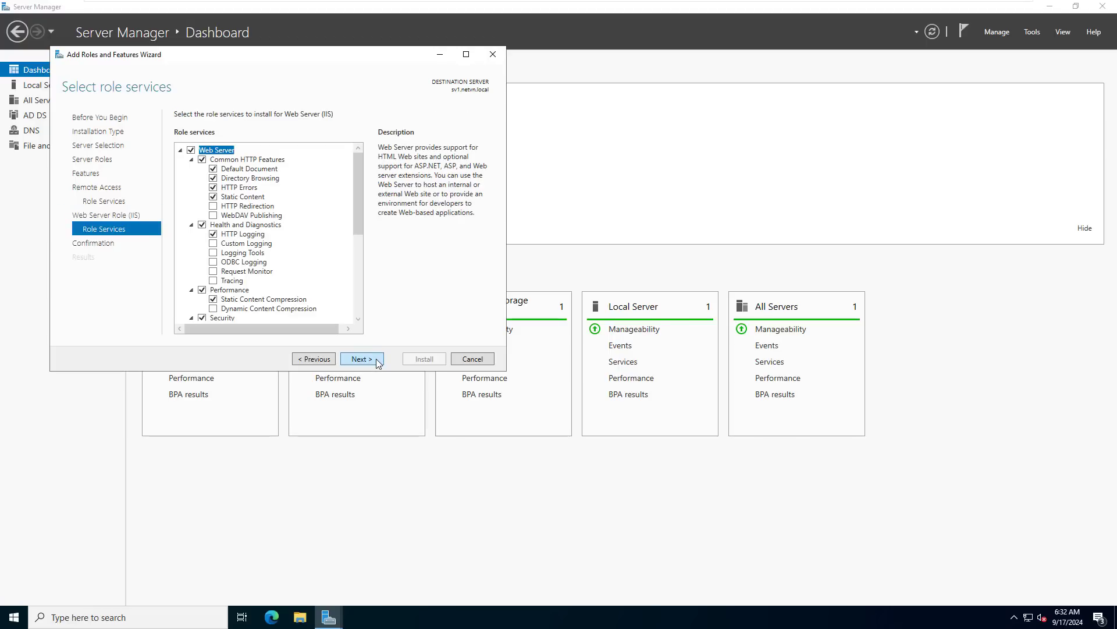
left_click(362, 359)
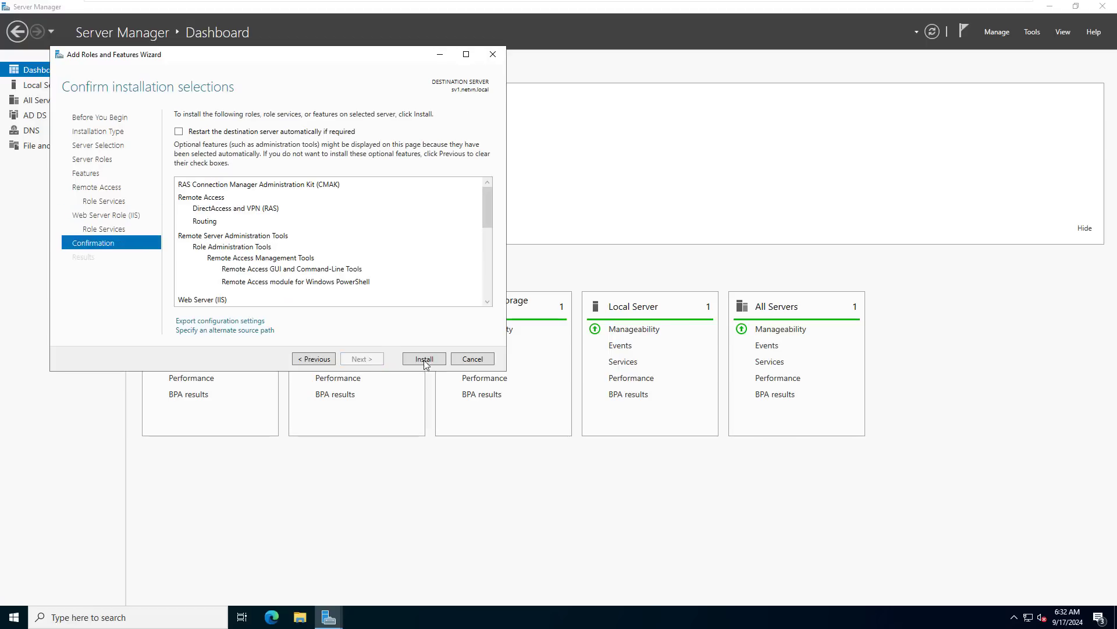
left_click(423, 358)
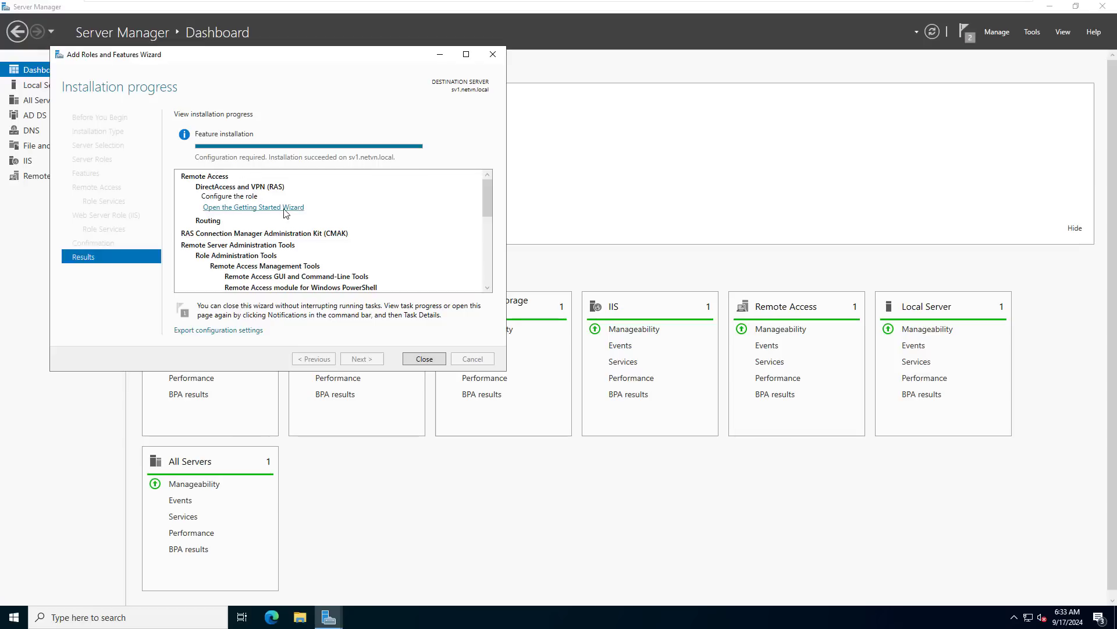
left_click(253, 206)
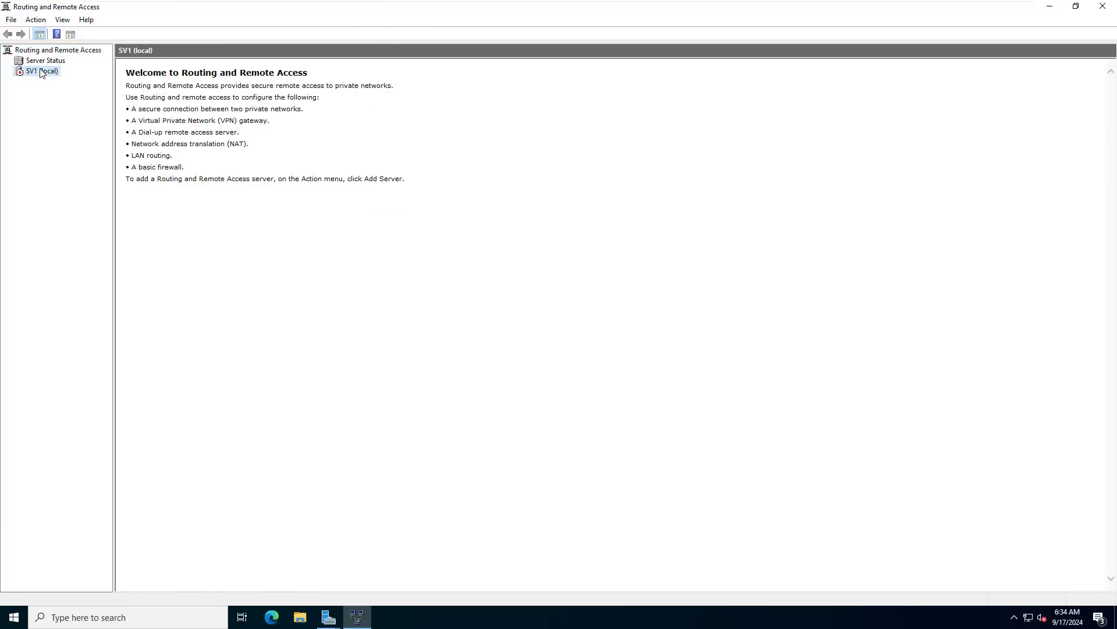
- Configure Routing and Remote Access on SV1 as a custom setup with VPN access and NAT
right_click(36, 72)
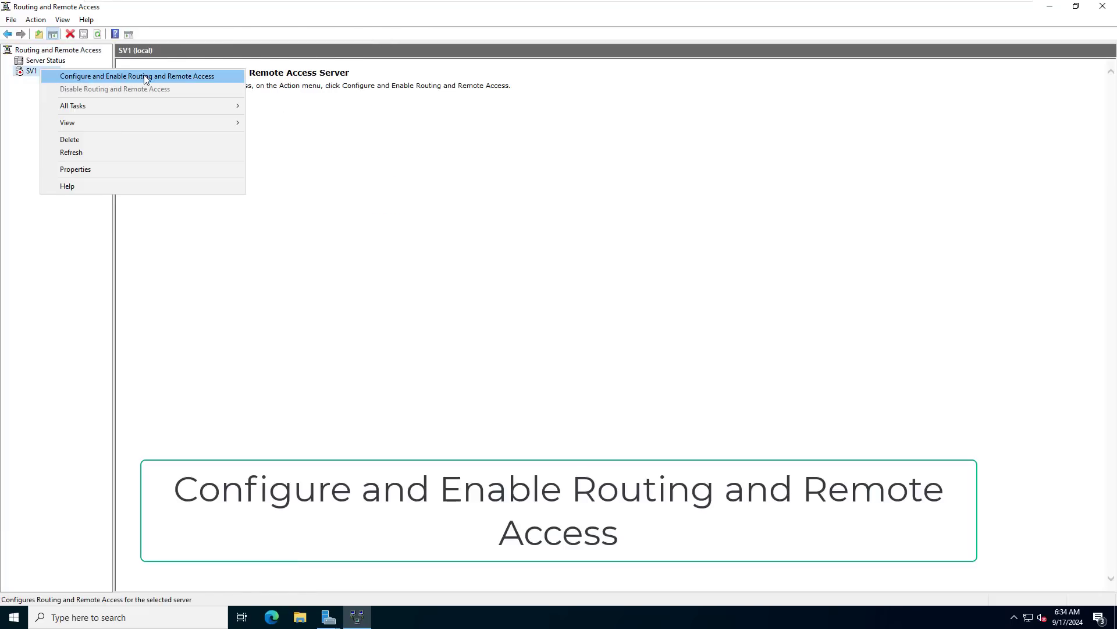
left_click(138, 76)
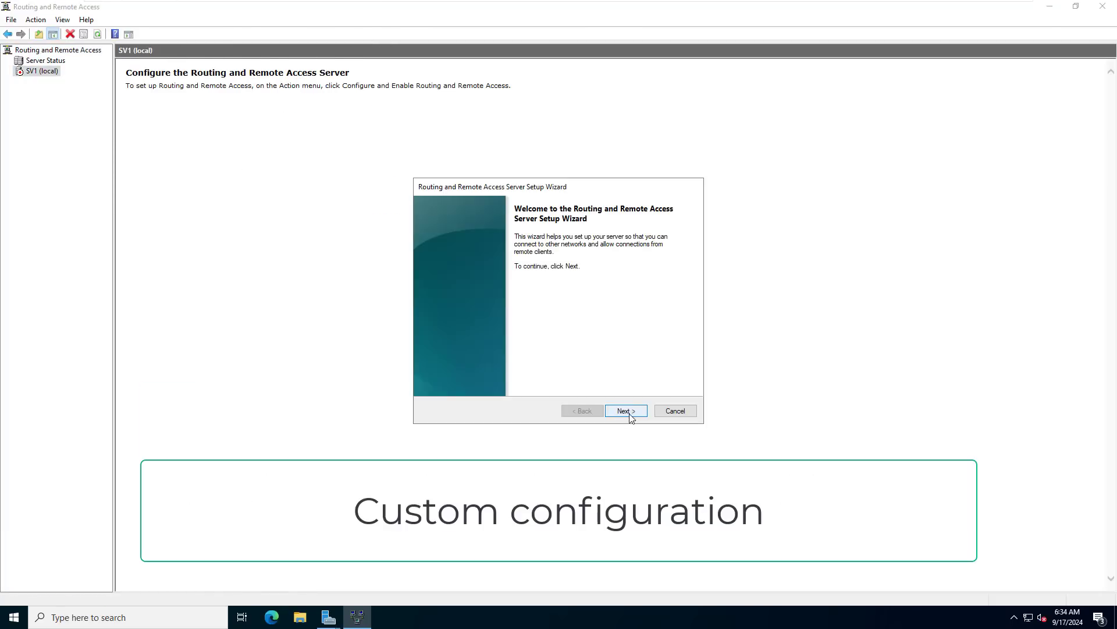
left_click(625, 410)
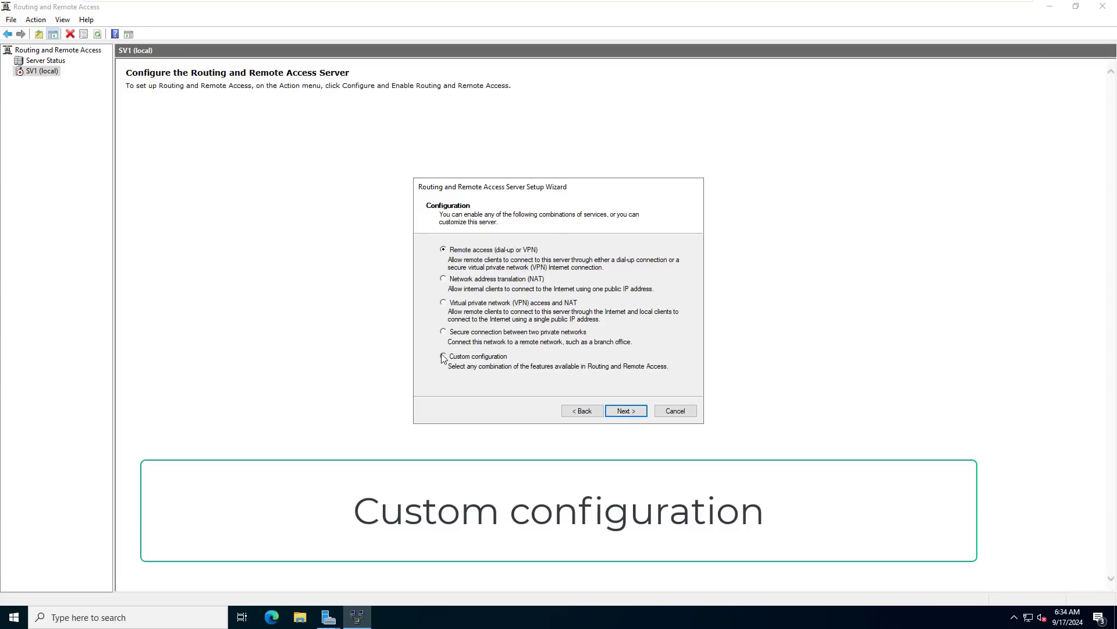
left_click(626, 411)
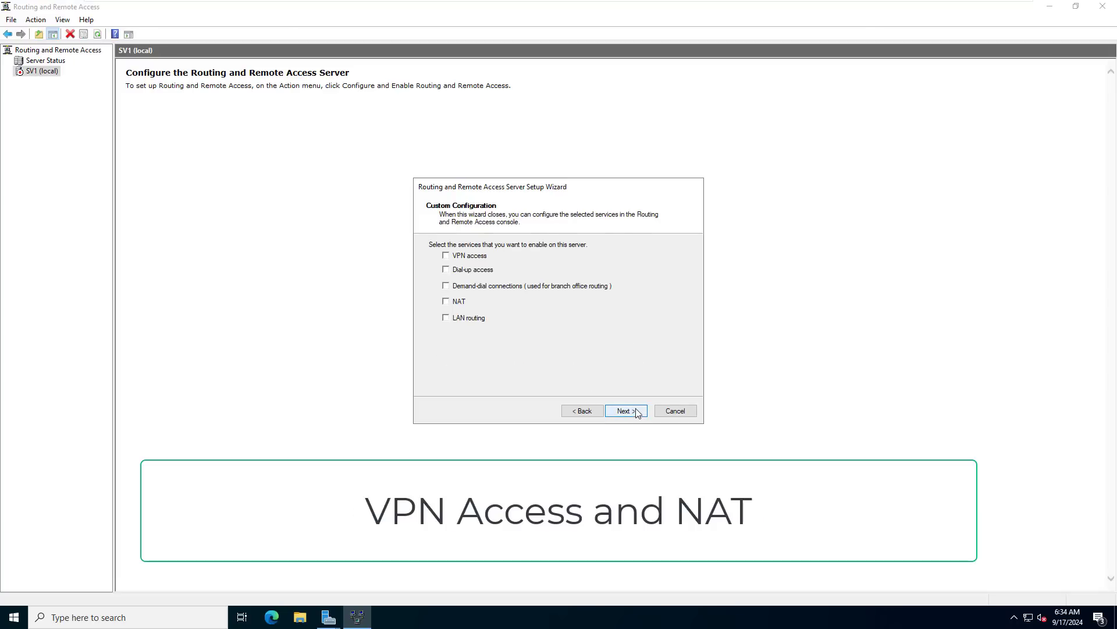
left_click(446, 255)
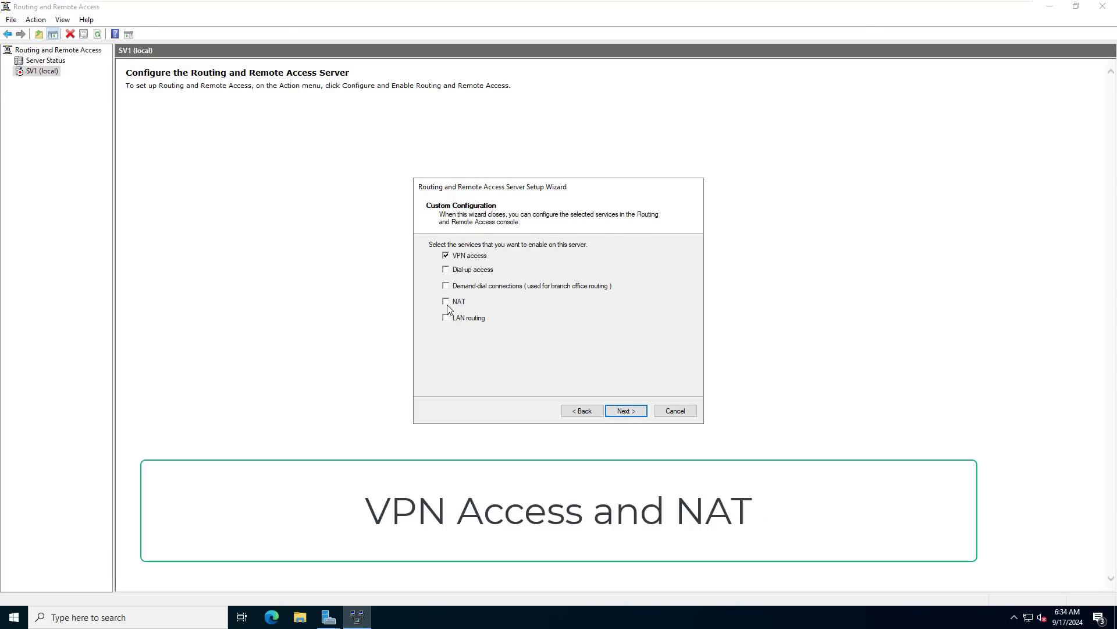
left_click(445, 302)
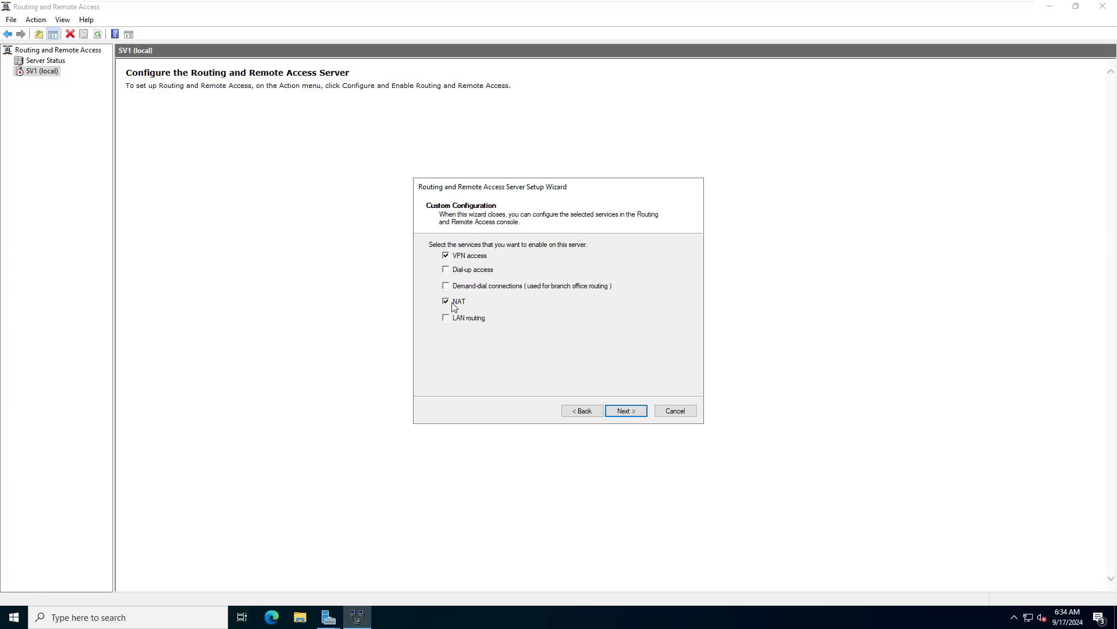
- Finish the setup wizard and start the Routing and Remote Access service
left_click(626, 411)
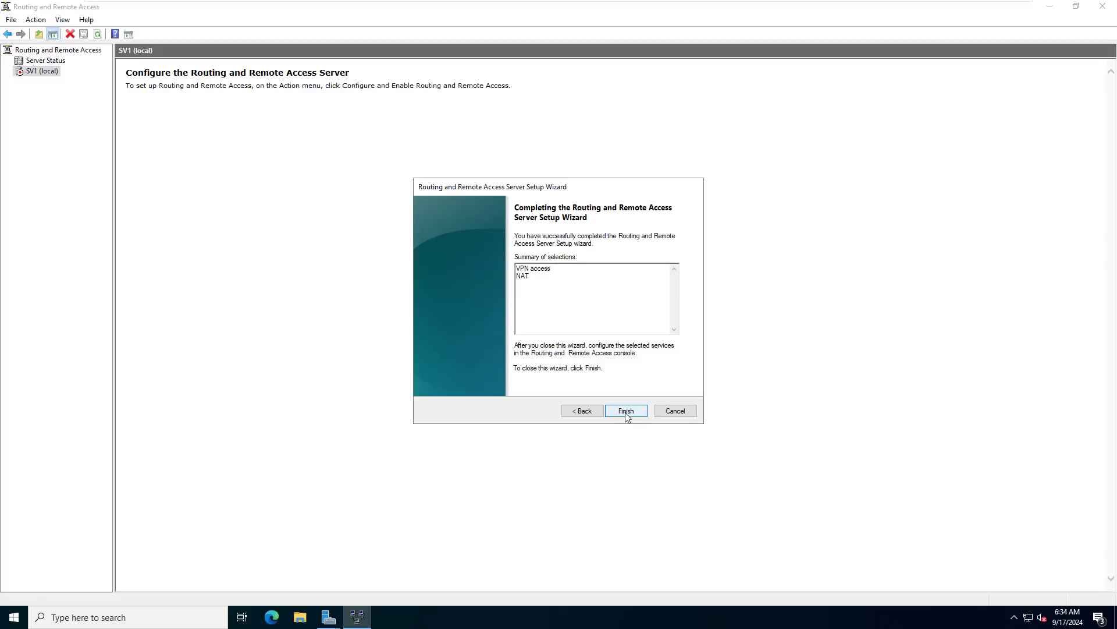
left_click(627, 410)
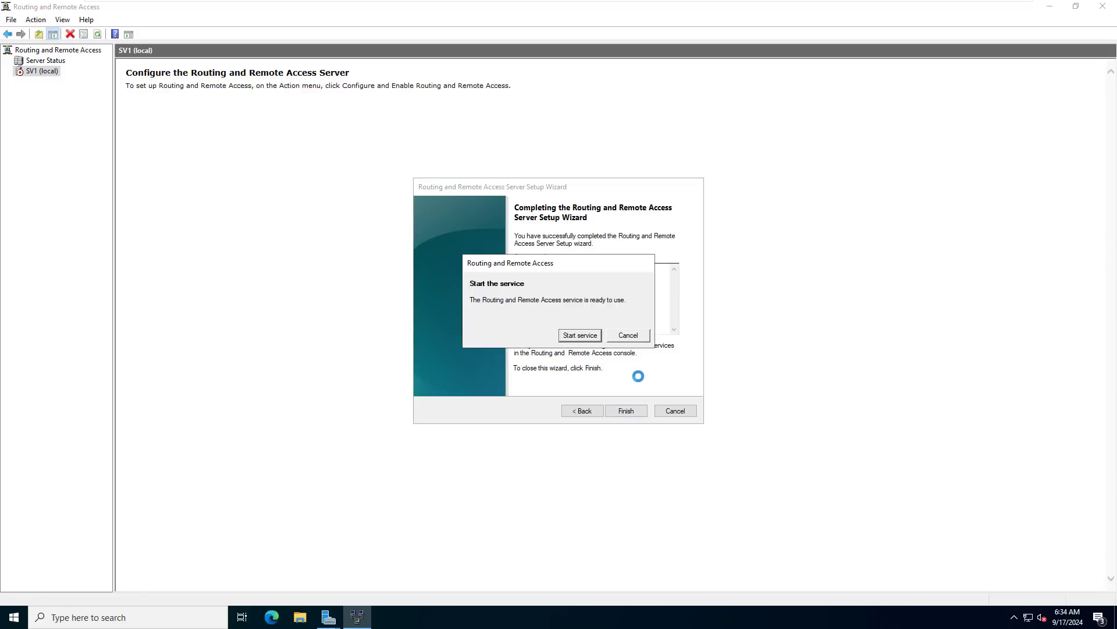
left_click(580, 335)
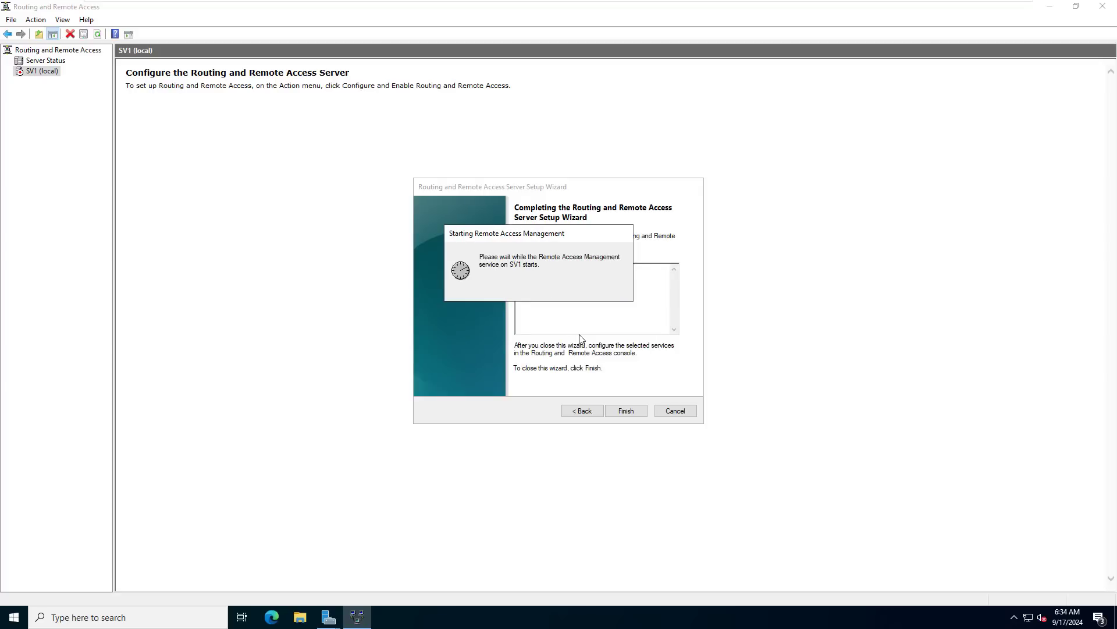
left_click(626, 410)
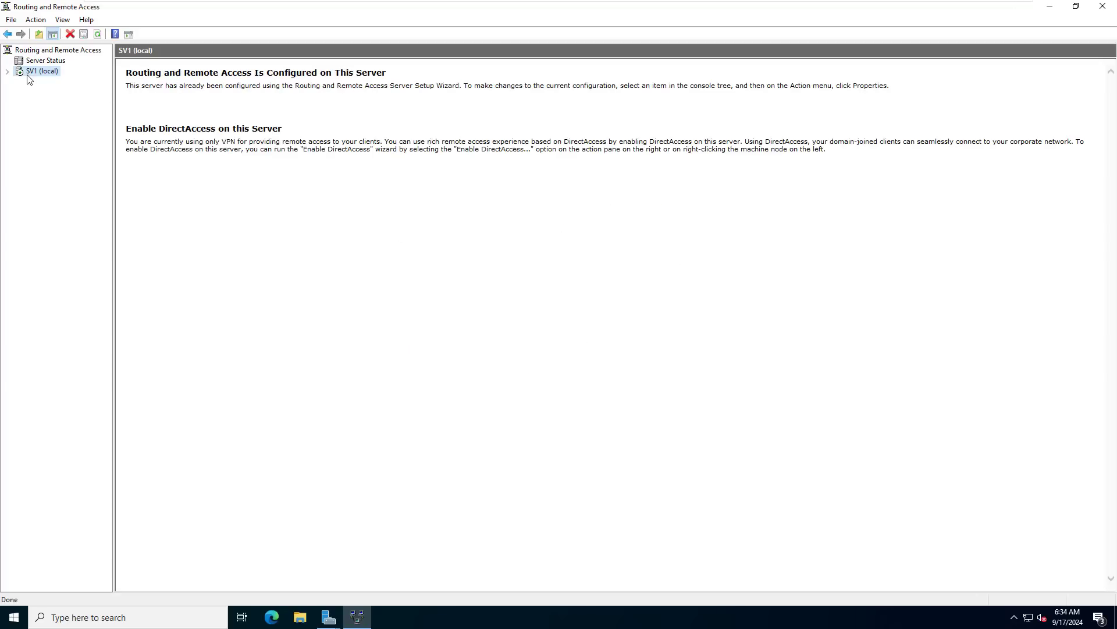
left_click(7, 72)
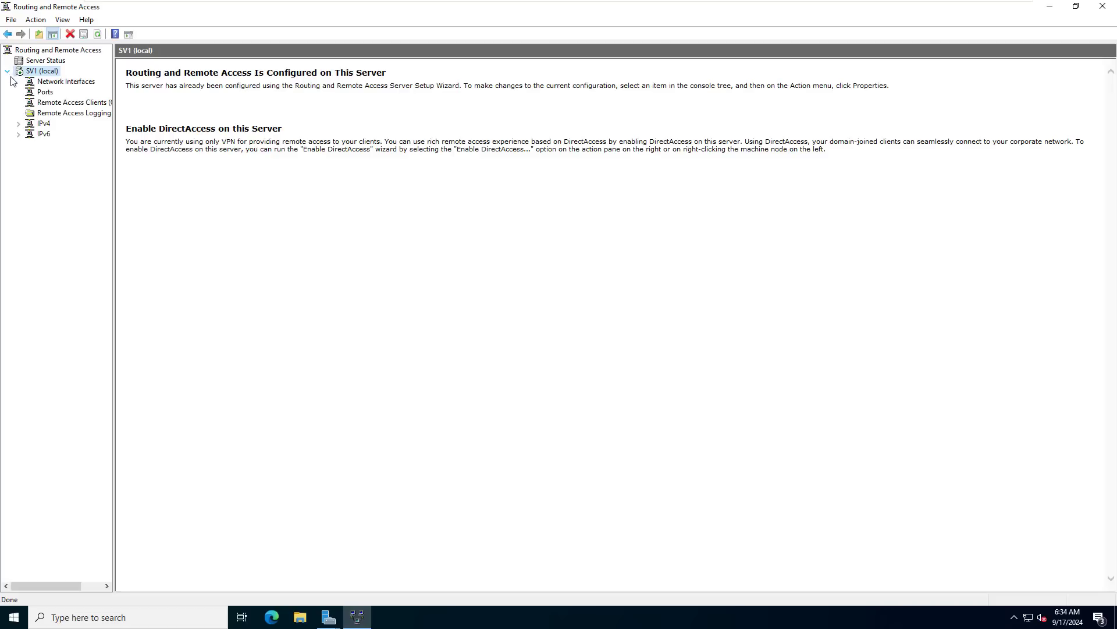
right_click(36, 70)
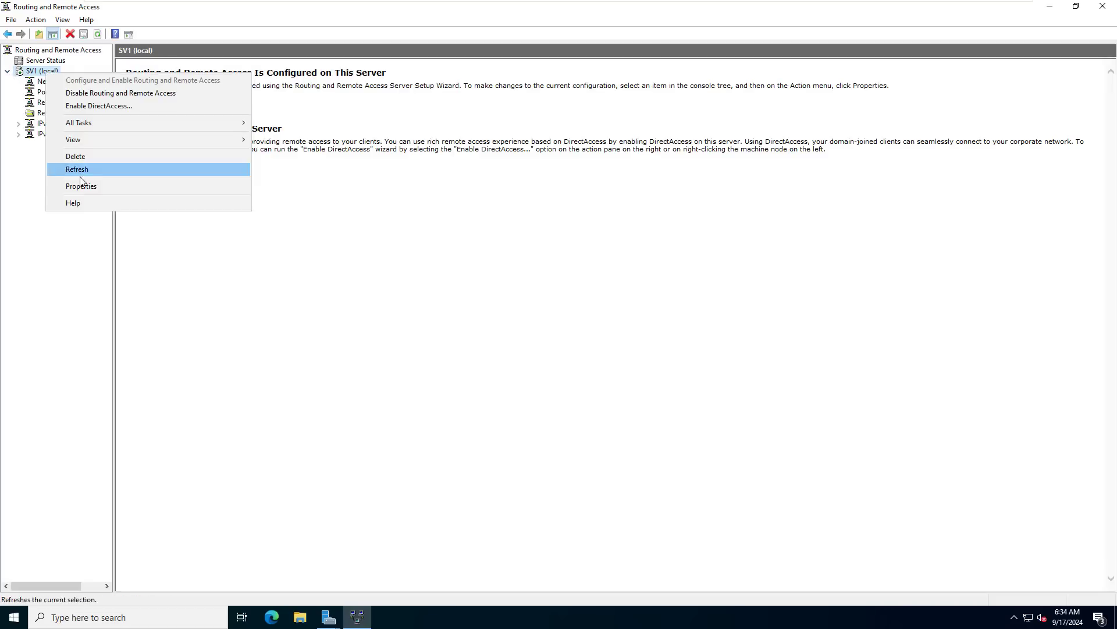
left_click(81, 186)
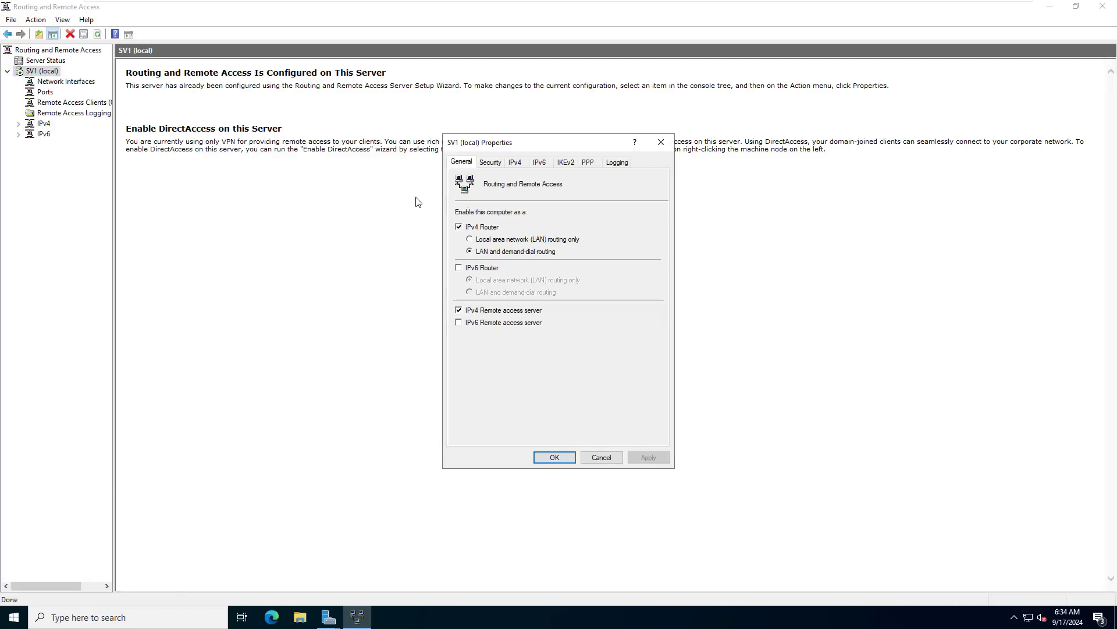
left_click(490, 161)
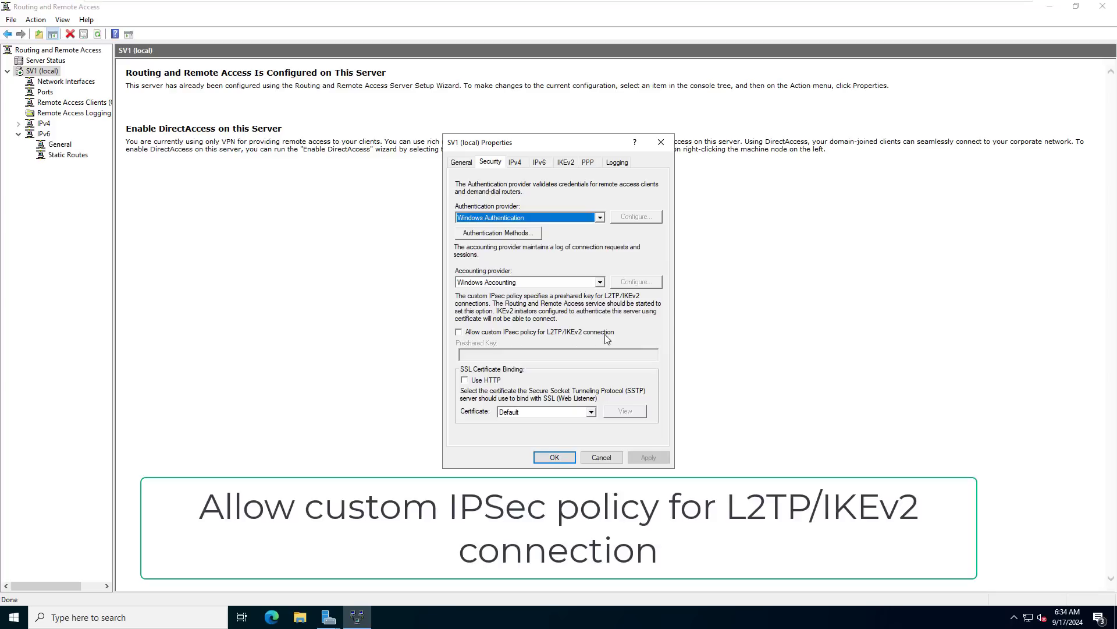
left_click(458, 332)
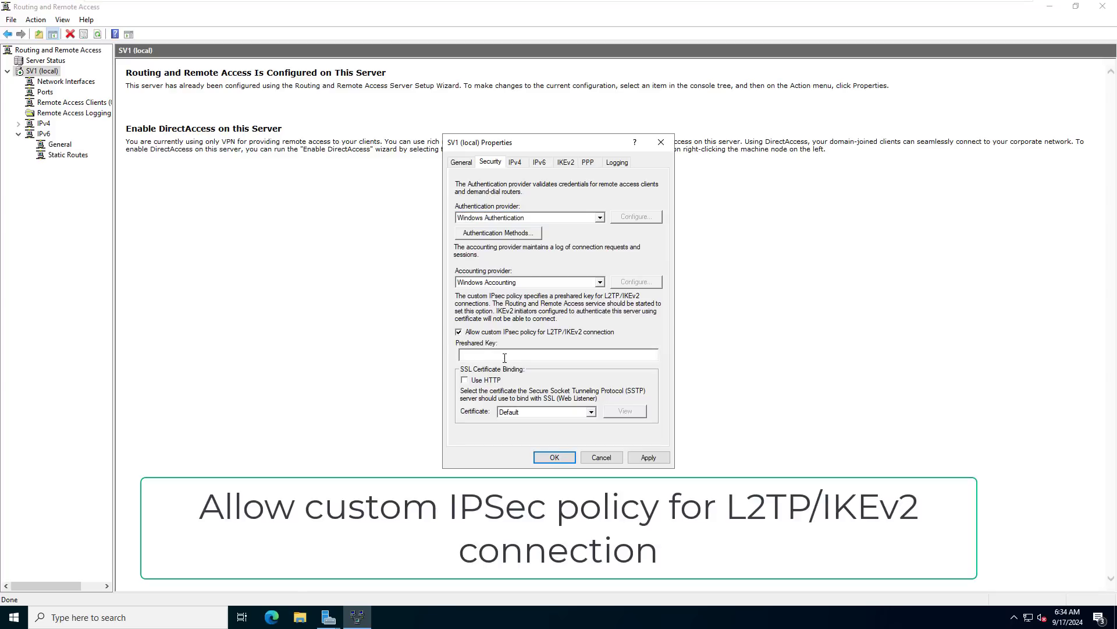
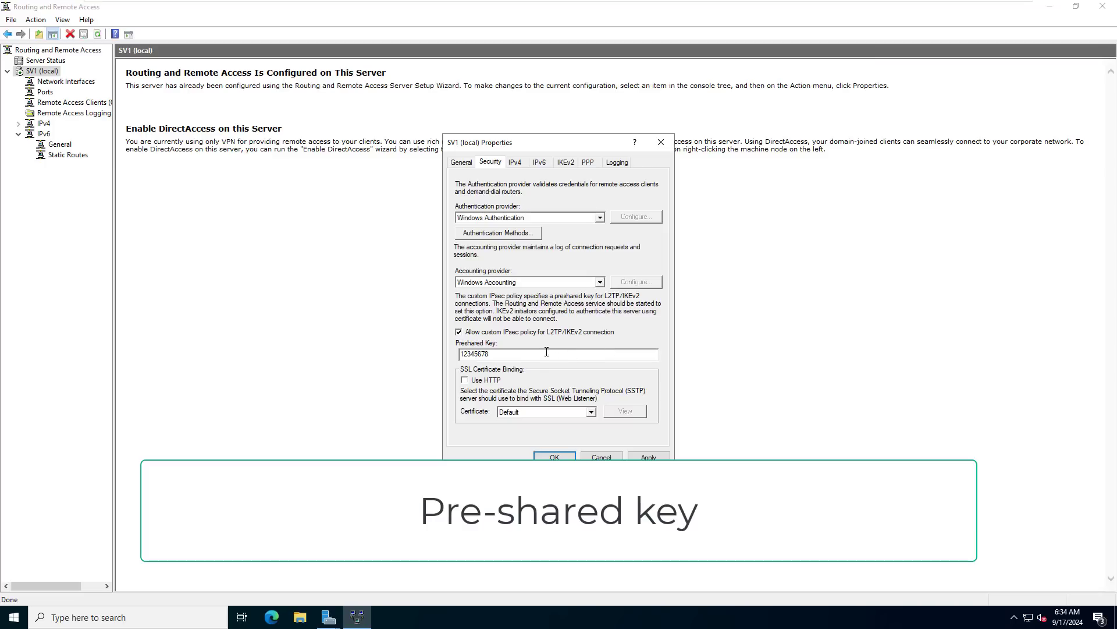
double_click(474, 354)
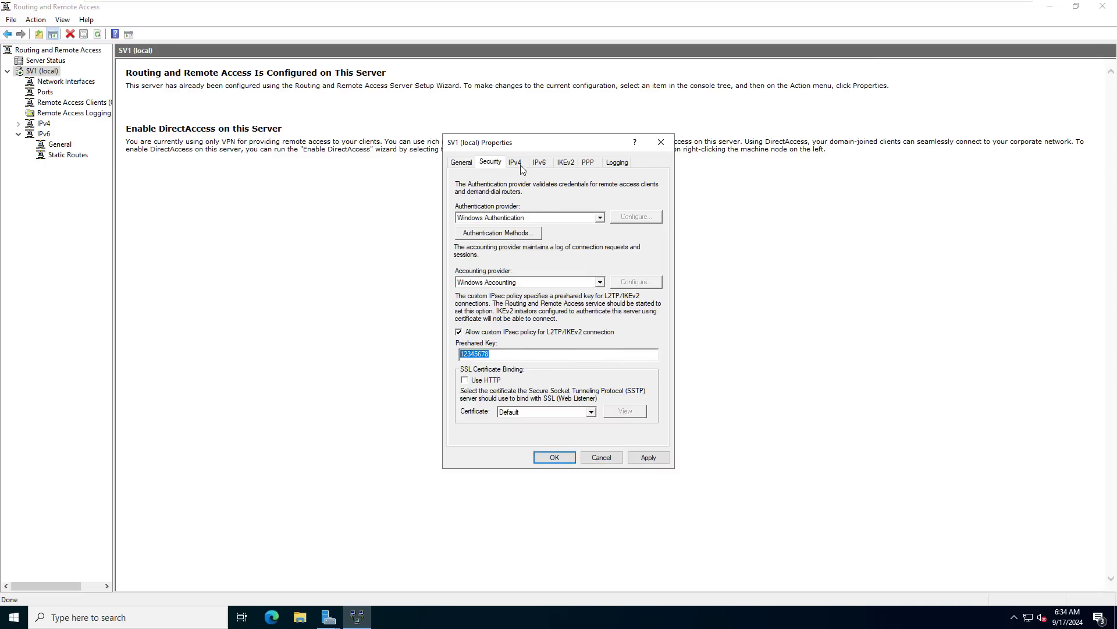
- On the IPv4 tab, add a static address pool 10.0.0.20–10.0.0.30 (11 addresses)
left_click(516, 162)
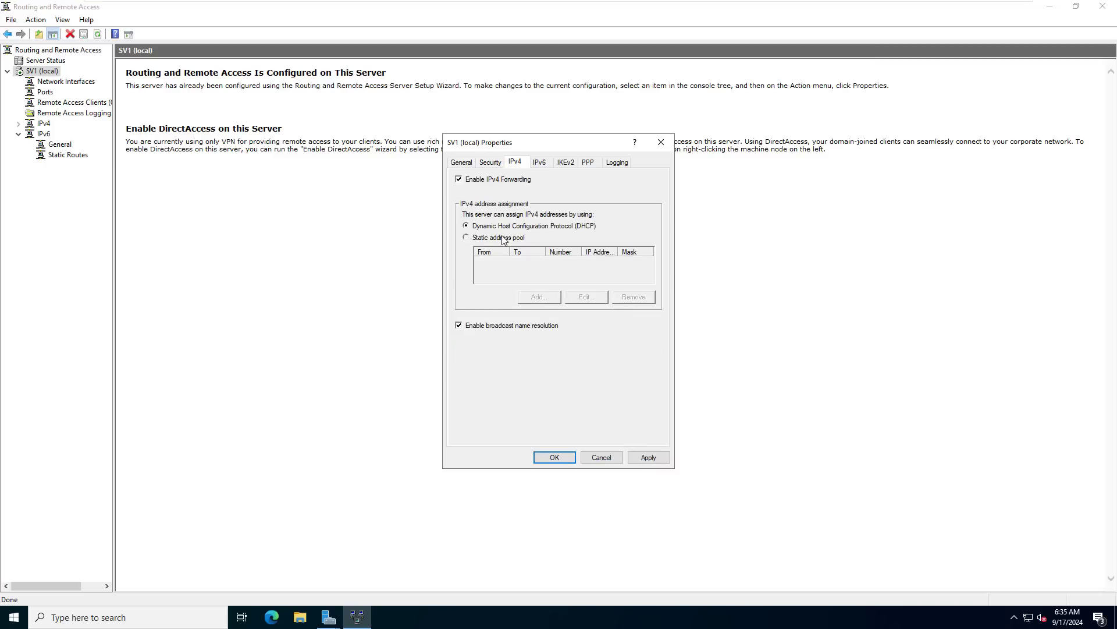
left_click(538, 297)
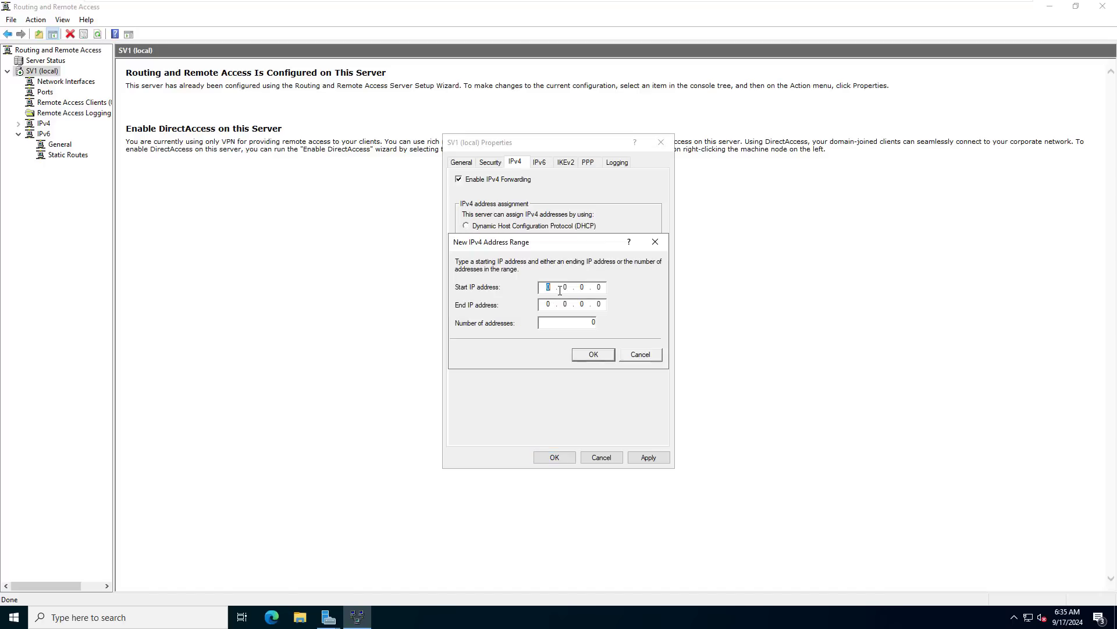
type("10")
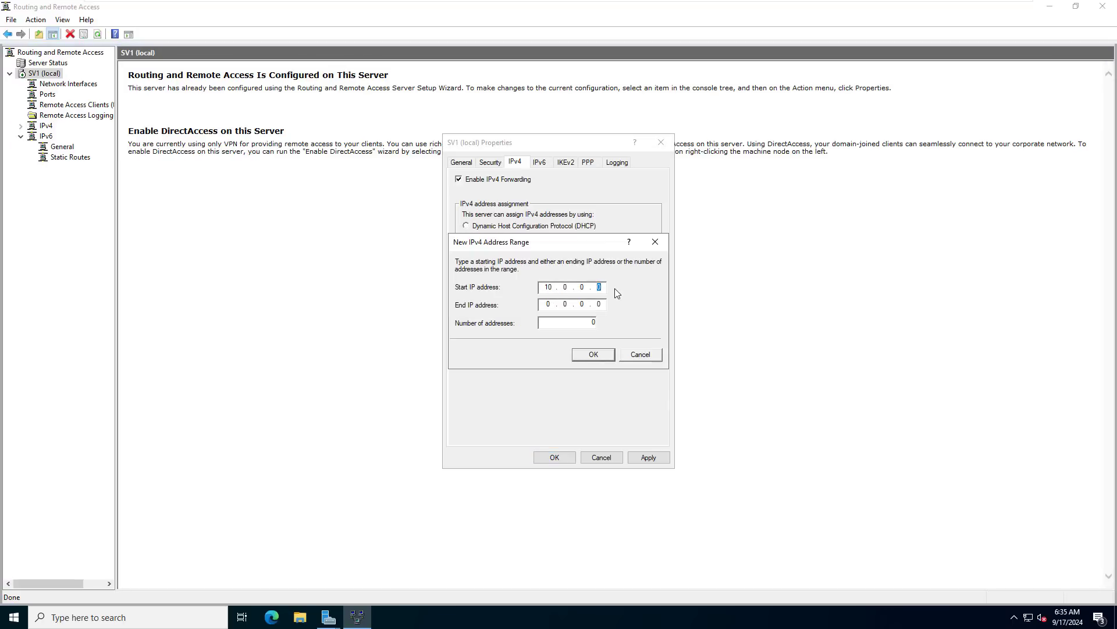
type("20")
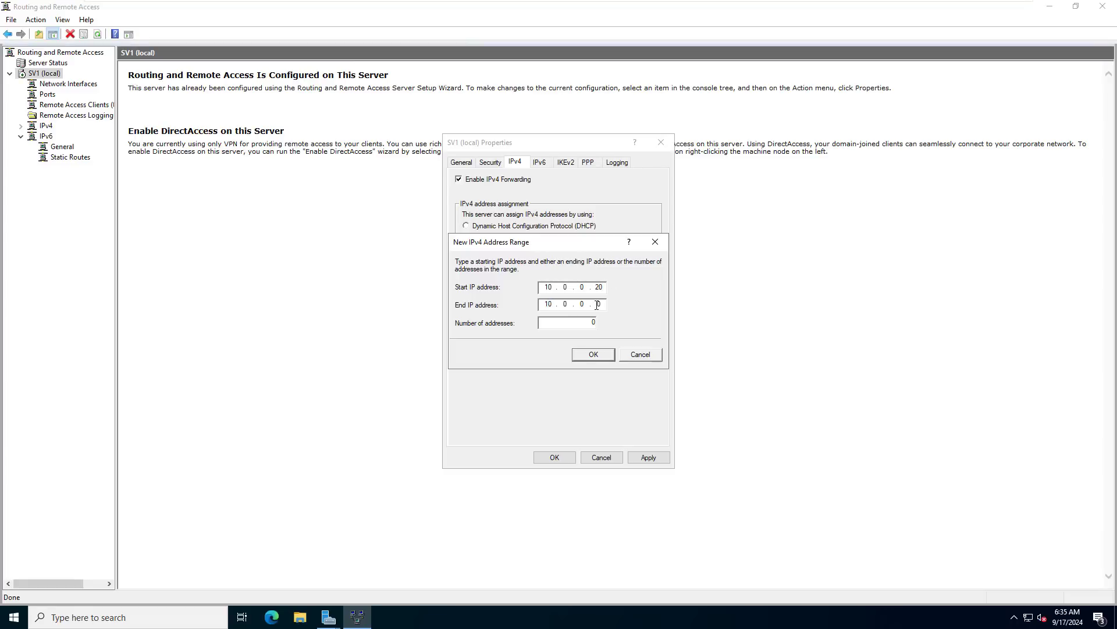
type("30")
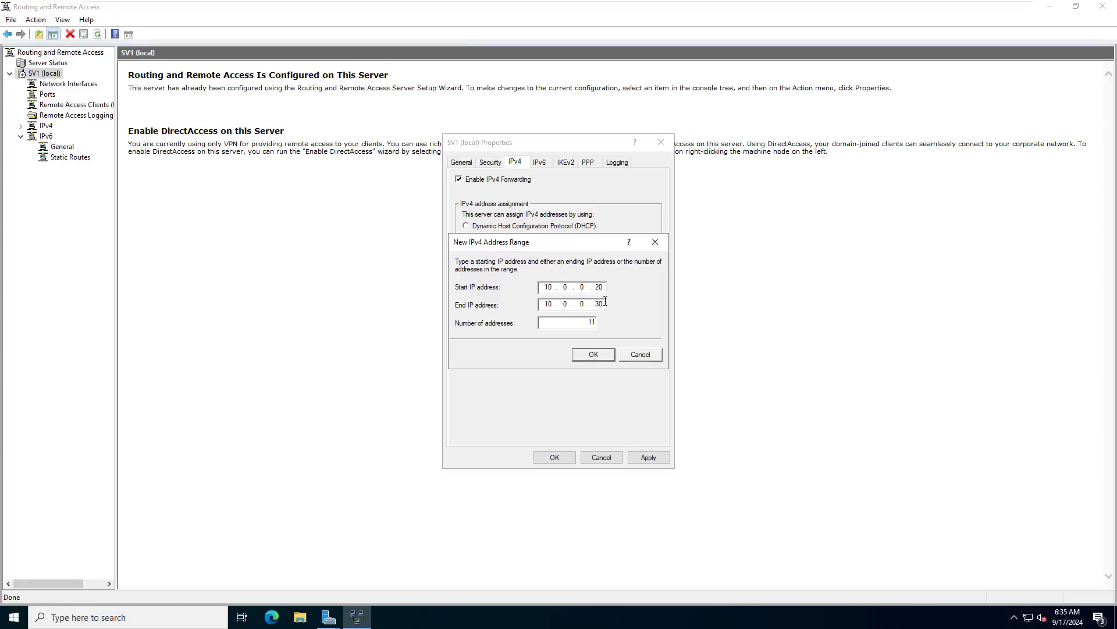
double_click(600, 287)
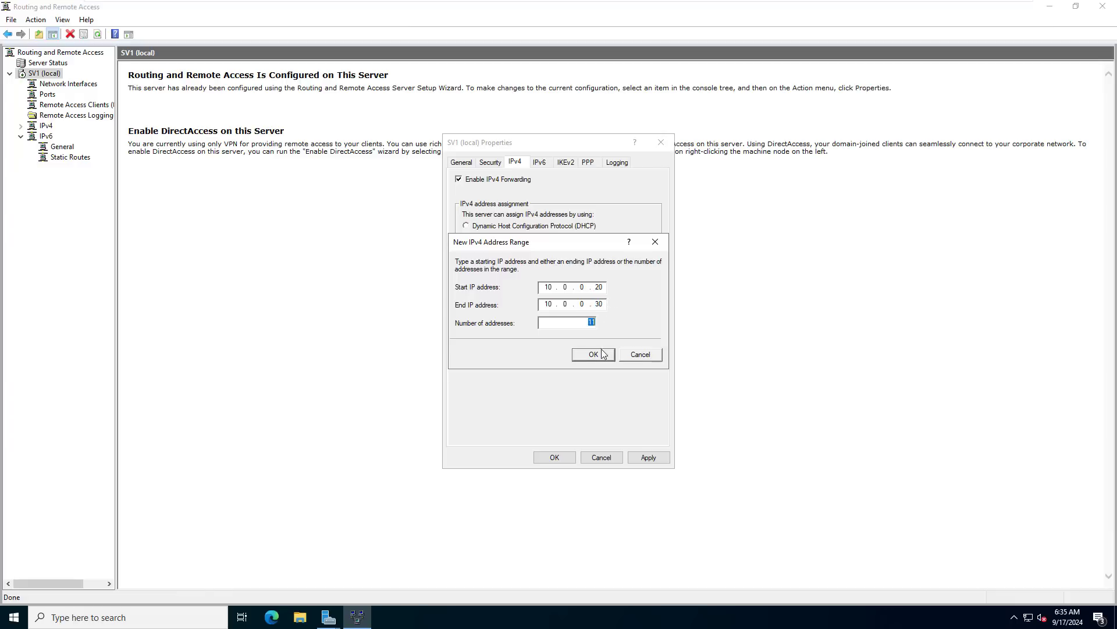
left_click(593, 355)
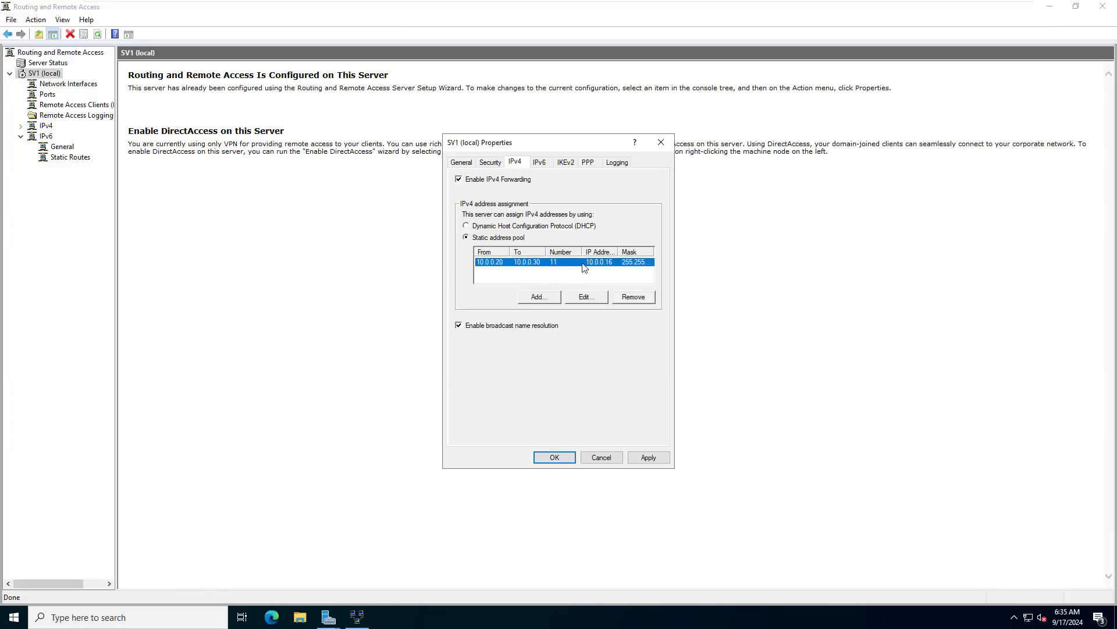
mouse_move(647, 451)
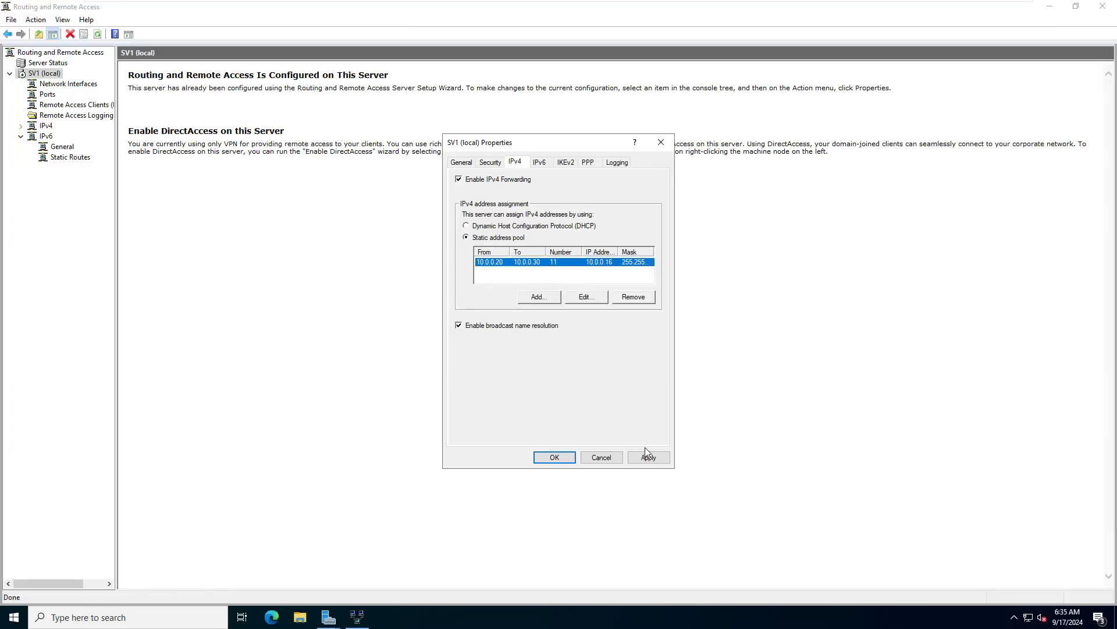
- Apply the static pool, acknowledge the service restart warning and close SV1 properties
left_click(648, 457)
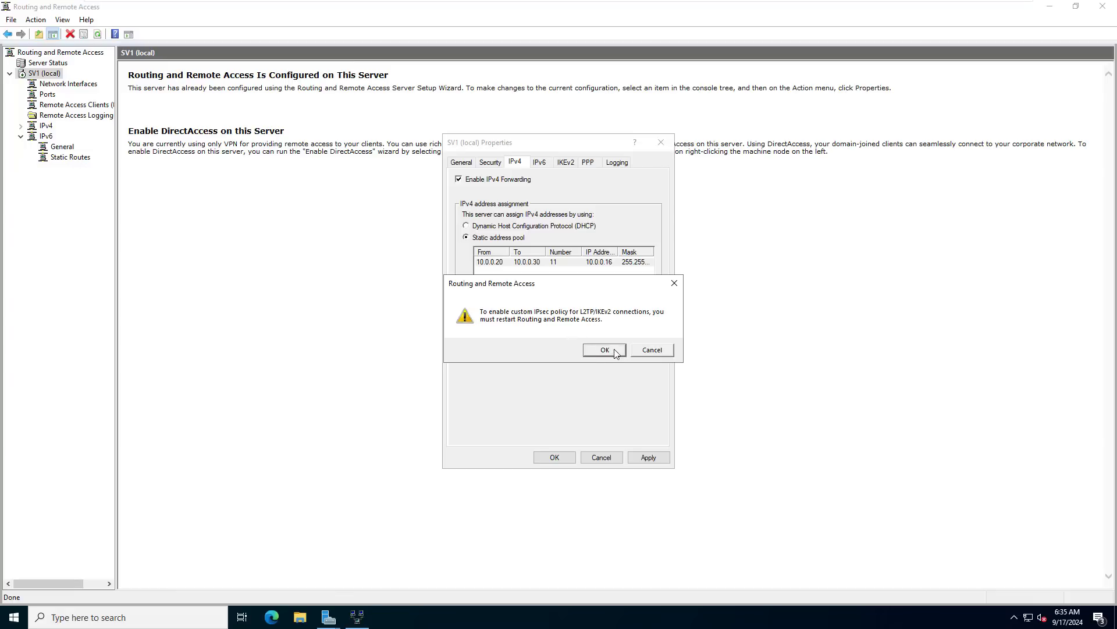
left_click(605, 350)
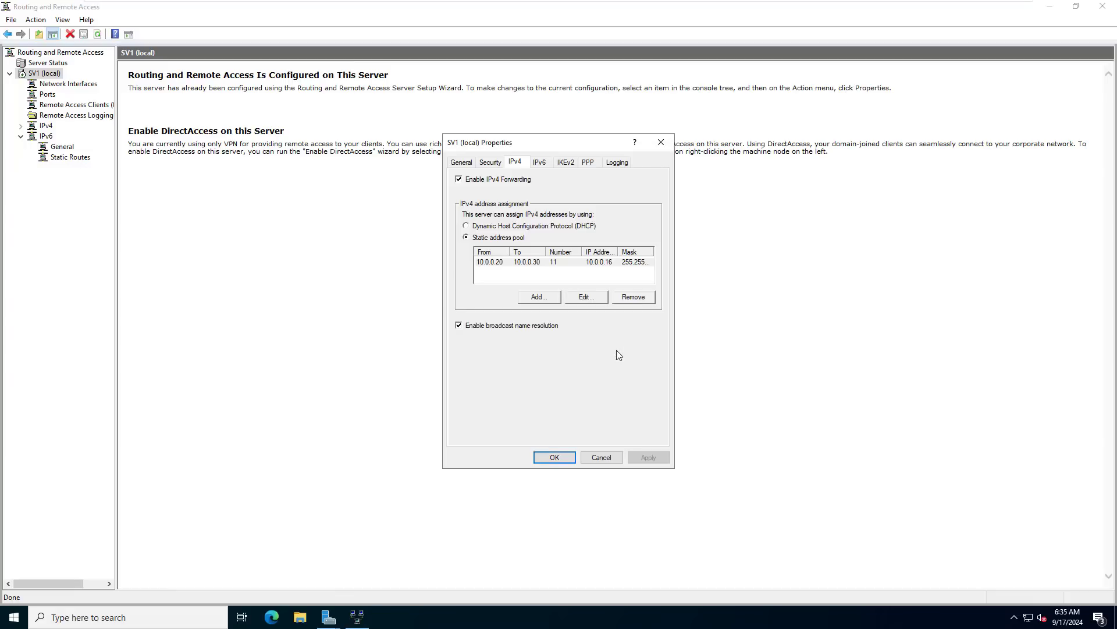
left_click(554, 457)
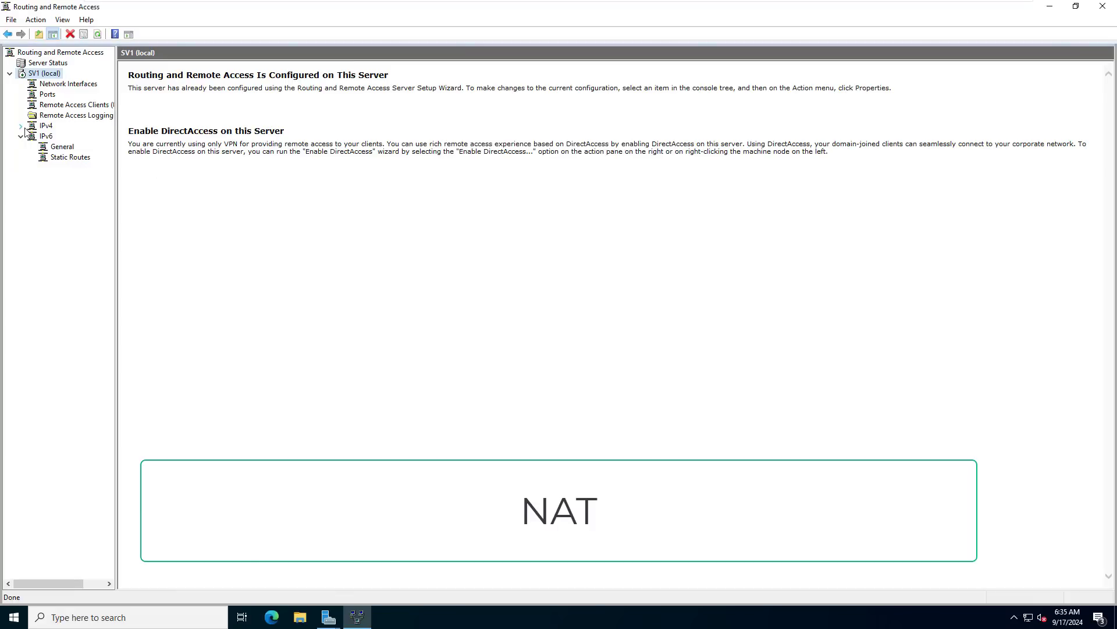
- Under IPv4 NAT, add Ethernet0 as a public interface with NAT enabled
left_click(21, 126)
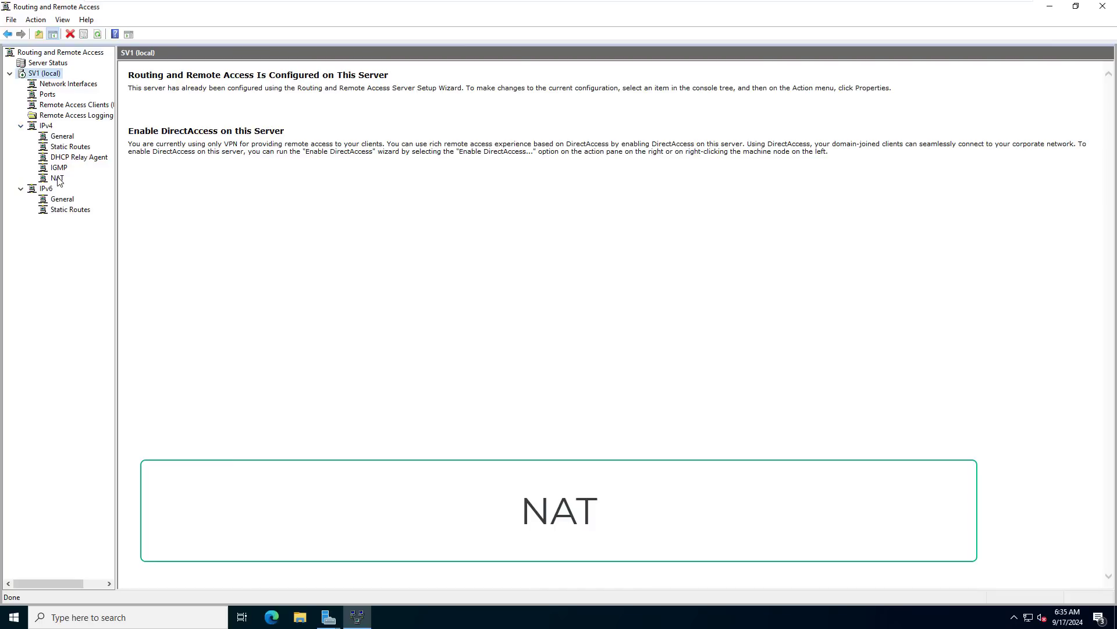
left_click(56, 178)
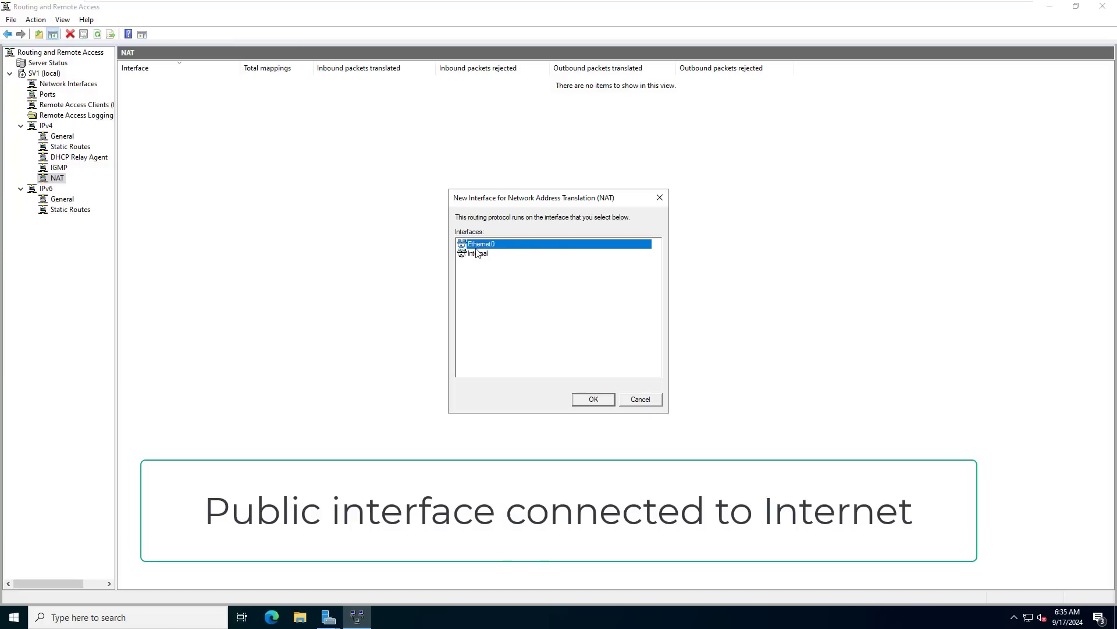
left_click(593, 398)
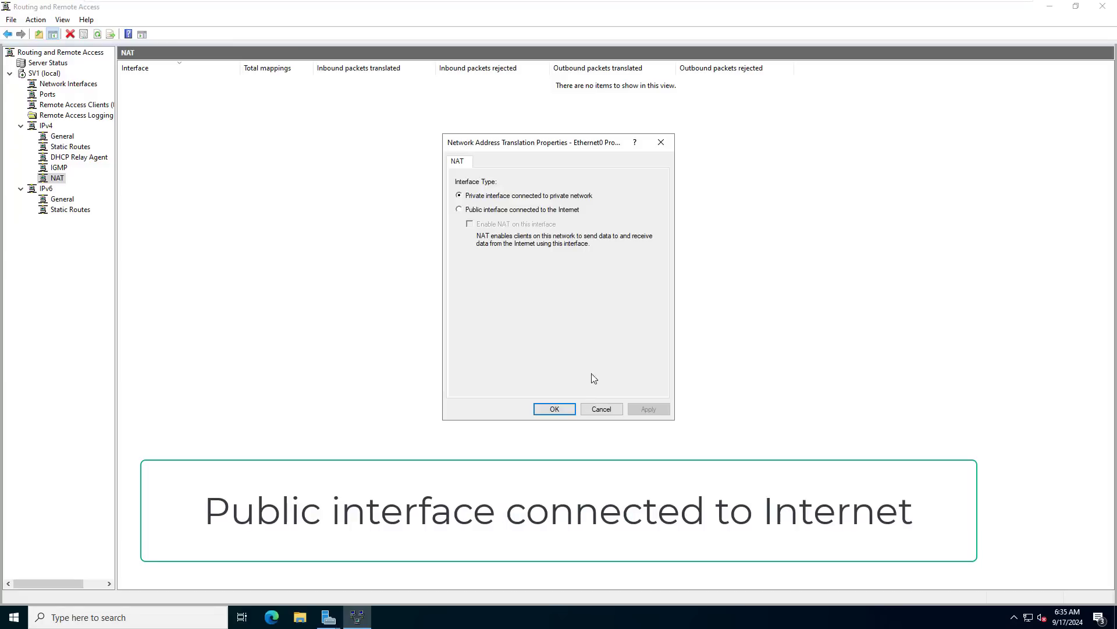
left_click(458, 210)
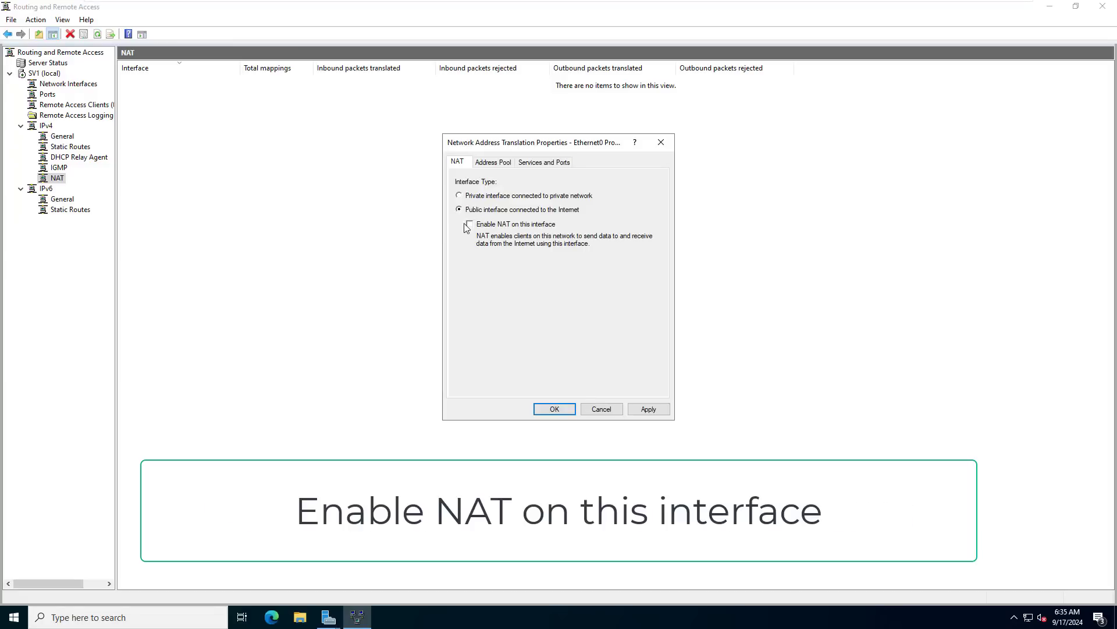
left_click(469, 224)
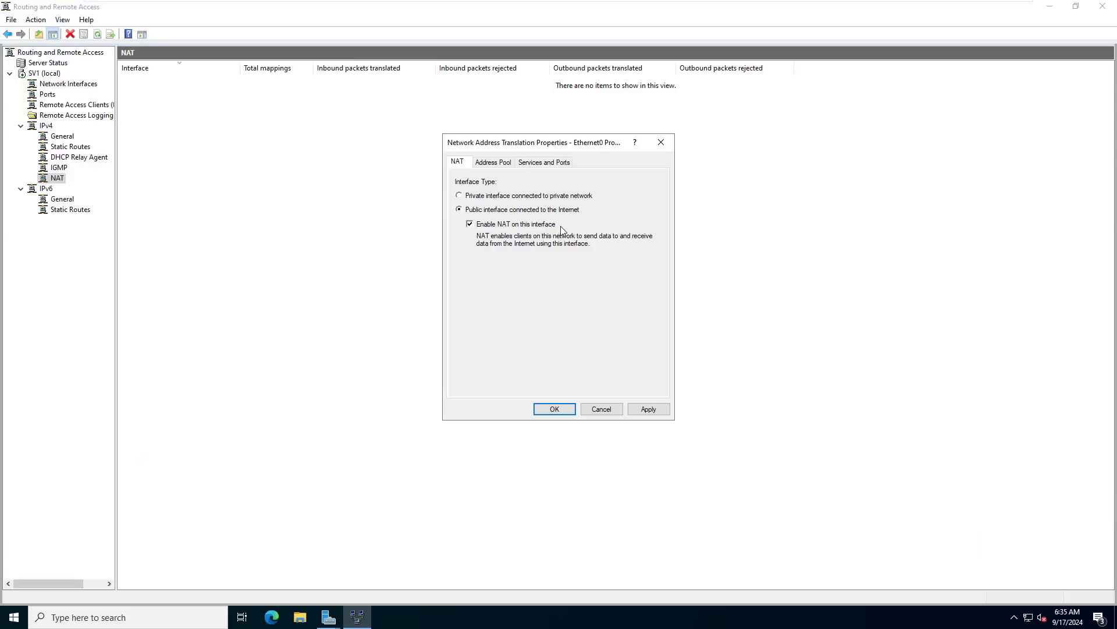
- Redirect VPN Gateway (L2TP/IPsec) to 127.0.0.1 in Services and Ports and apply the NAT settings
left_click(544, 162)
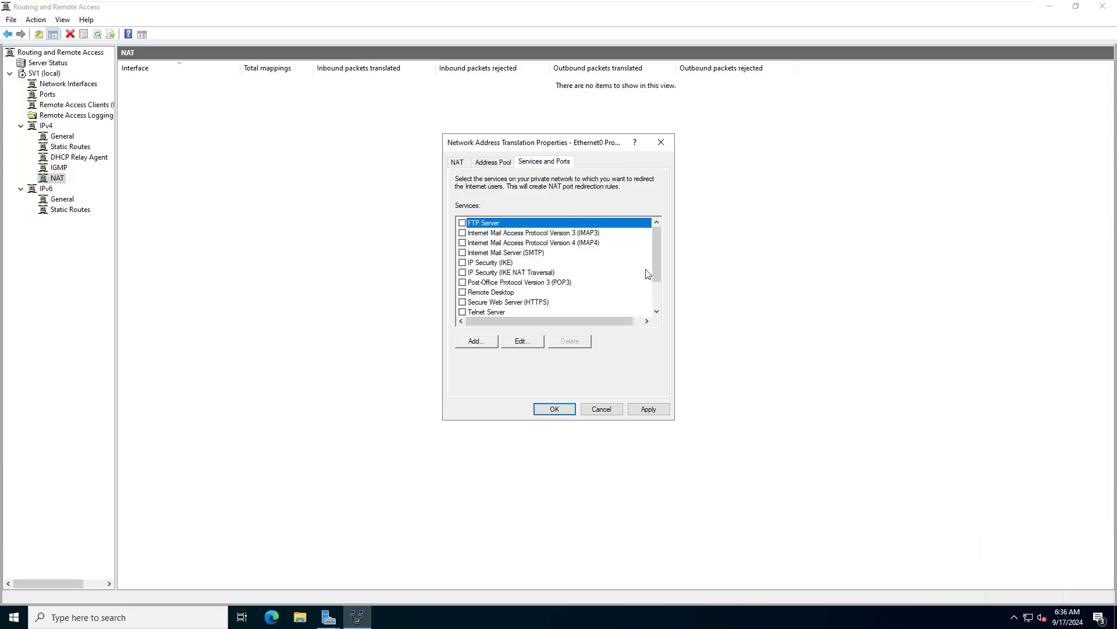
scroll("down", 3)
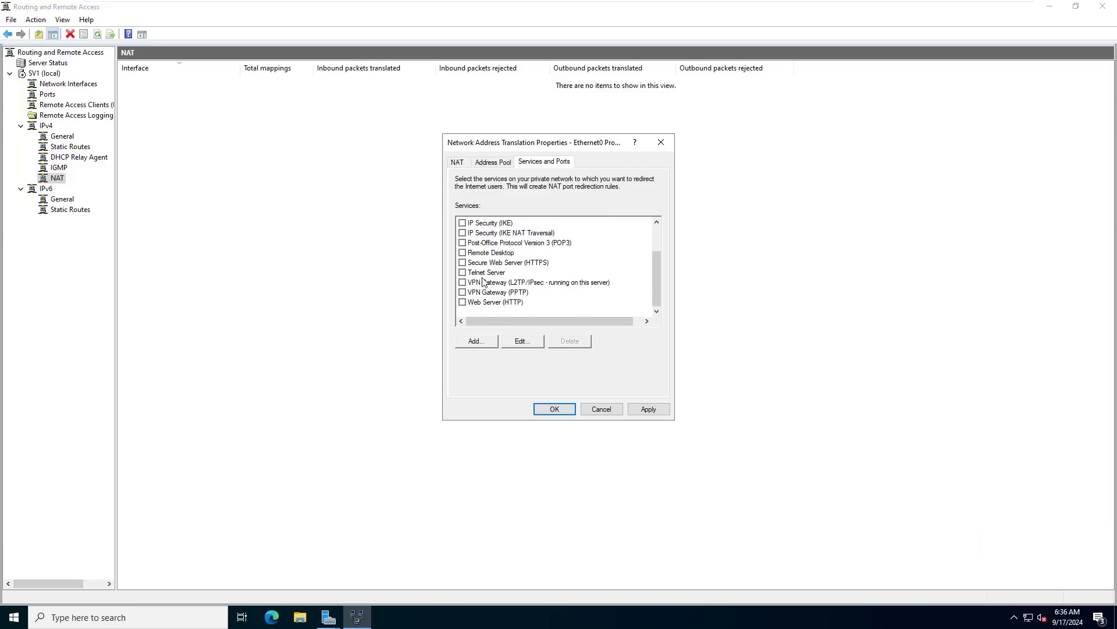
left_click(522, 341)
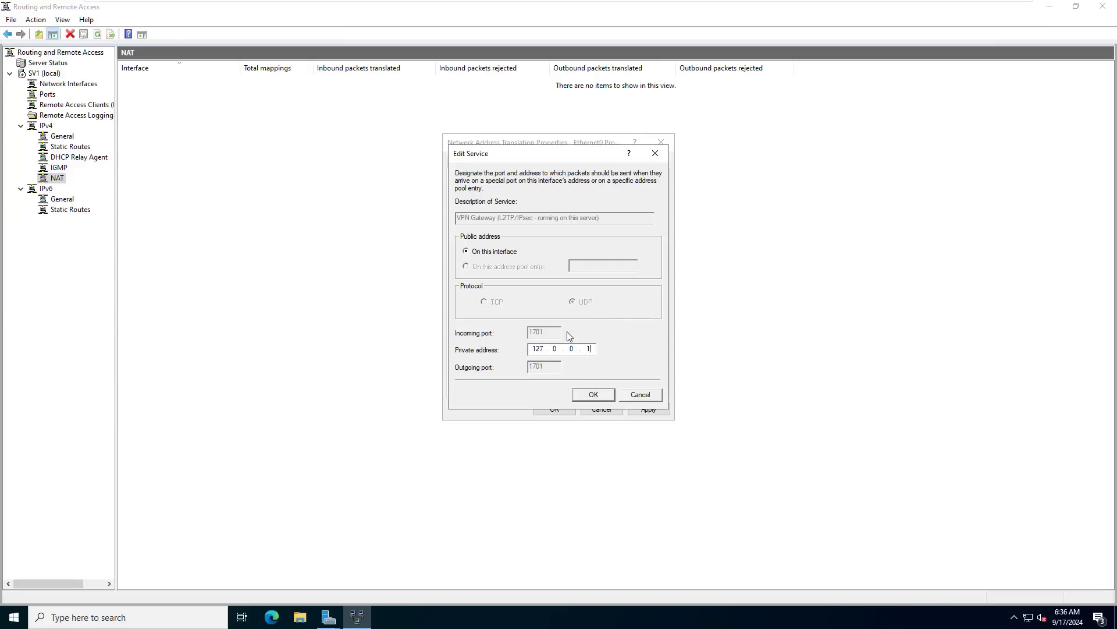
left_click(593, 394)
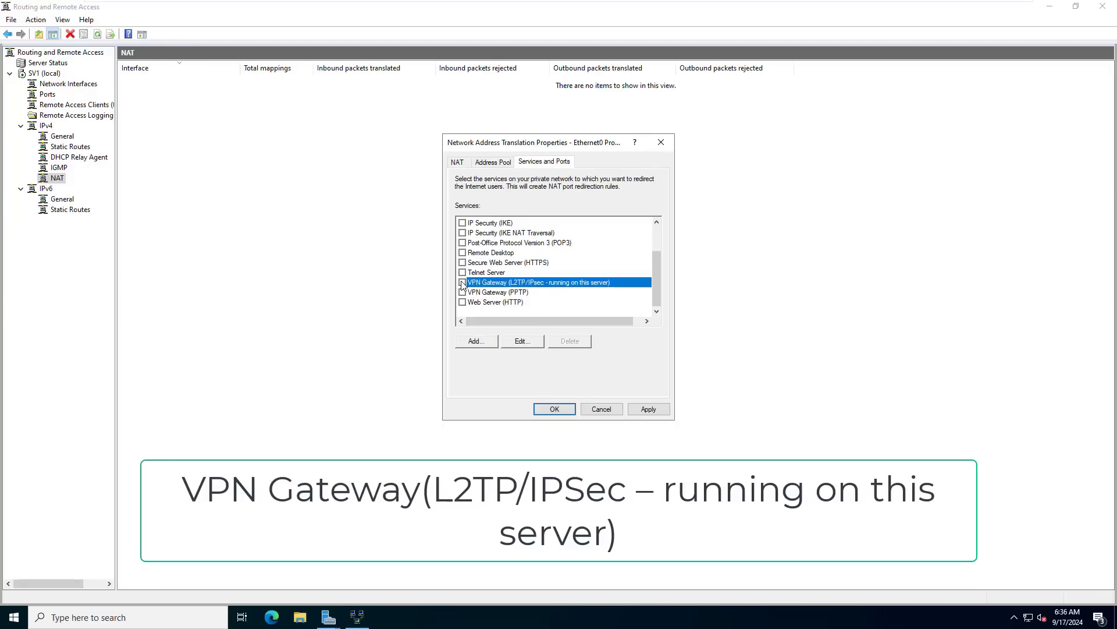
left_click(462, 282)
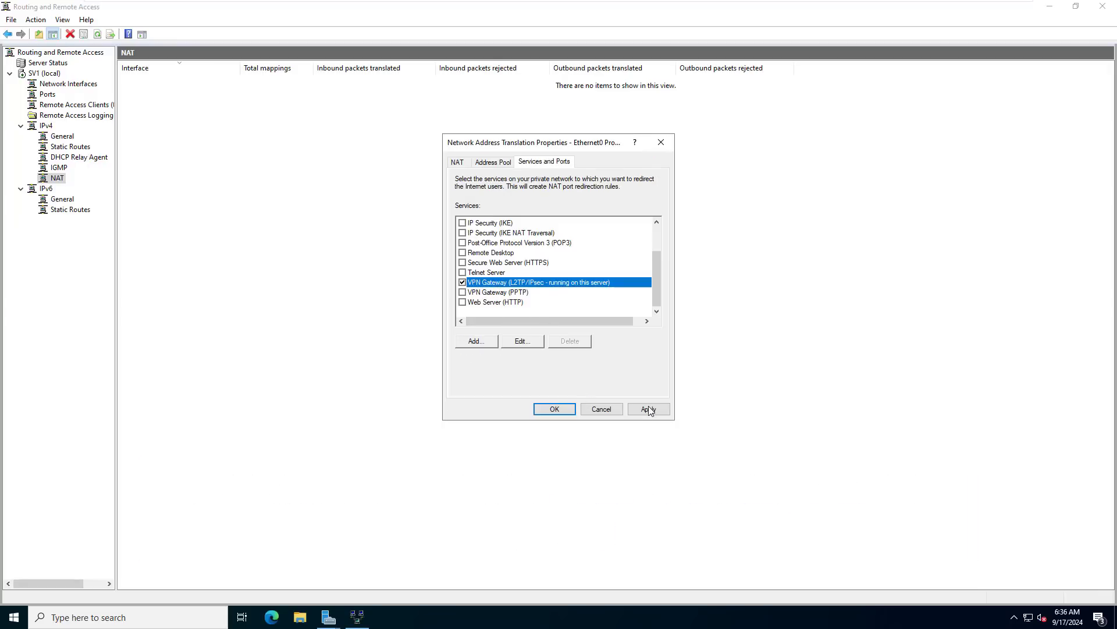
left_click(649, 409)
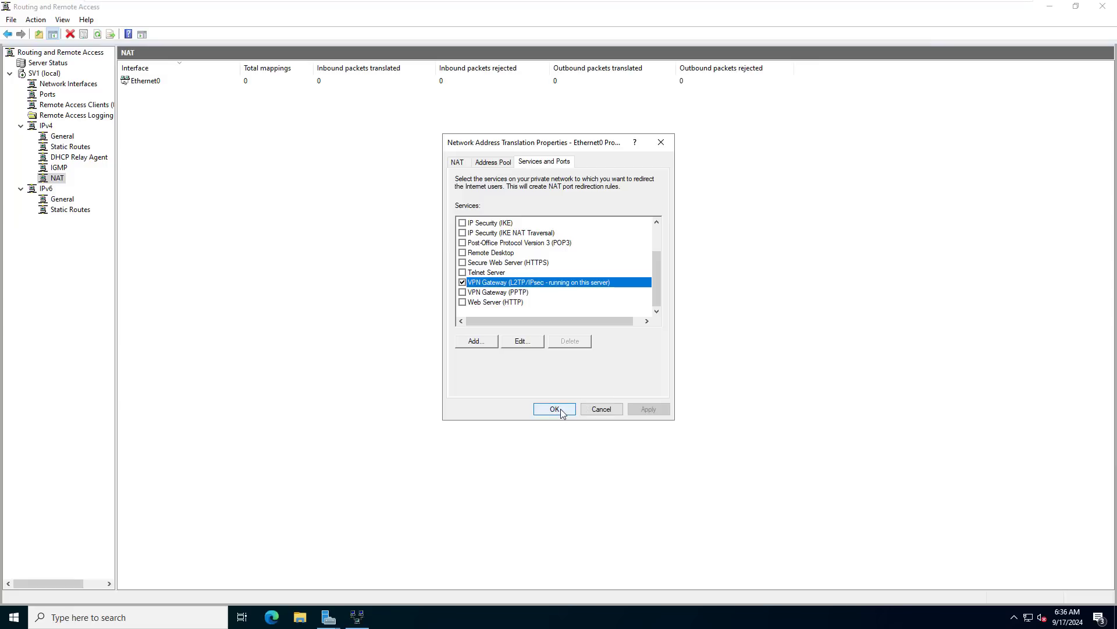
left_click(555, 409)
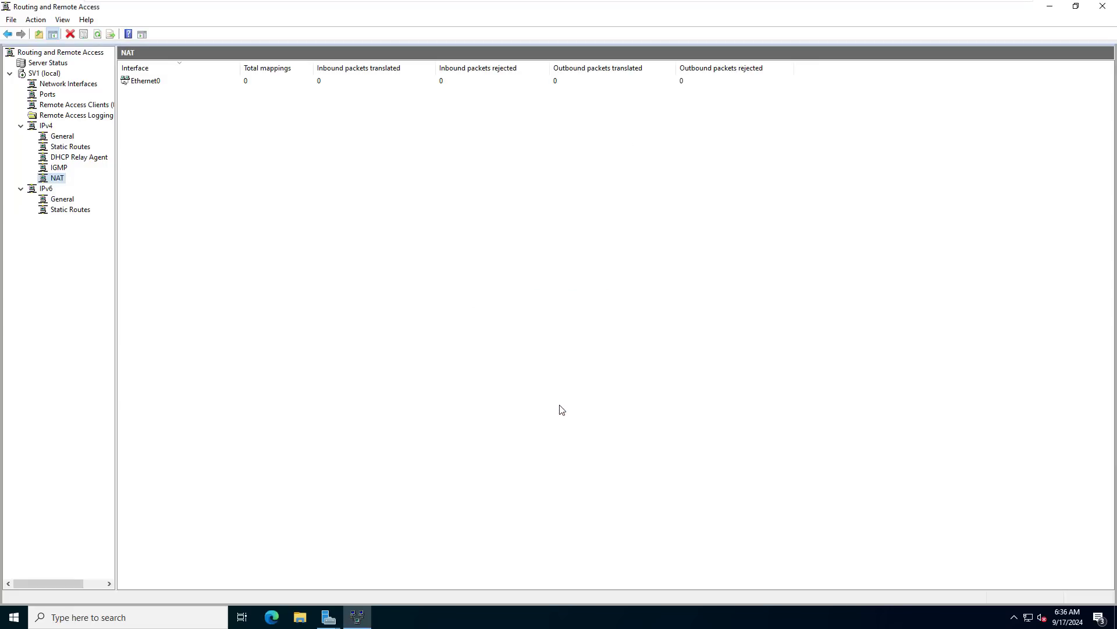
- Restart the Routing and Remote Access service on SV1 (local) via All Tasks
left_click(37, 73)
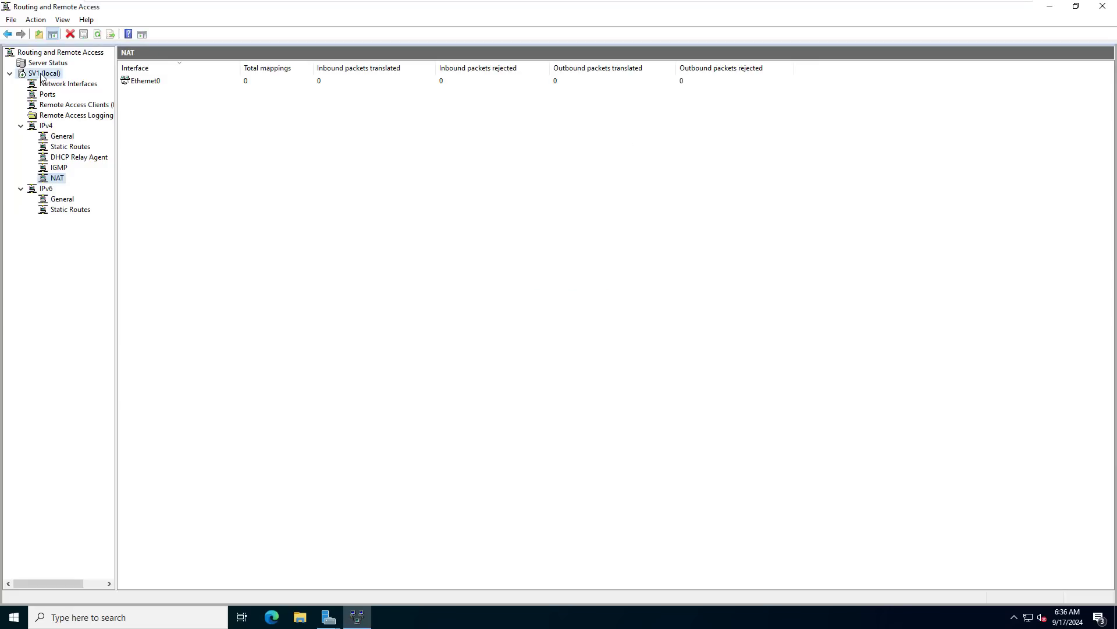
right_click(40, 74)
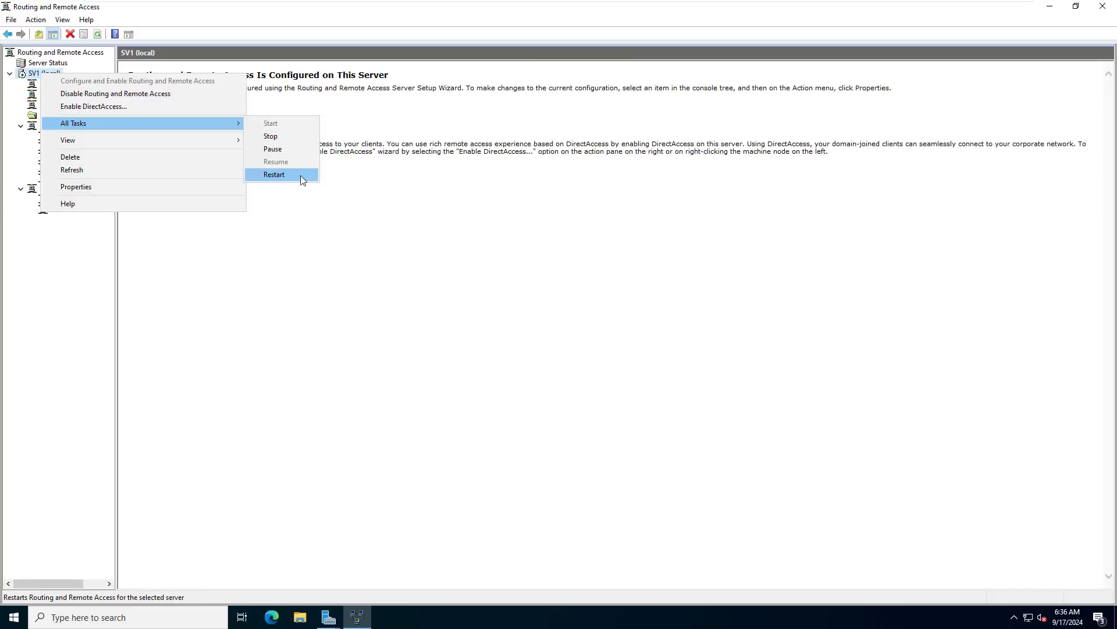
left_click(273, 175)
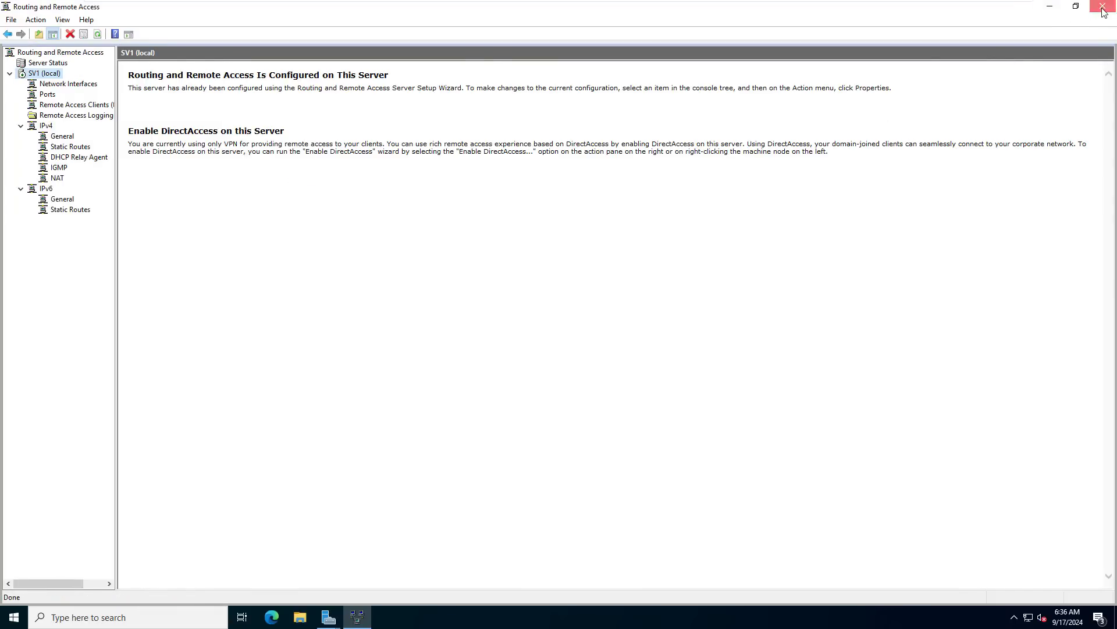
- Close the RRAS console and the finished role wizard, then go to Server Manager's Tools
left_click(1103, 7)
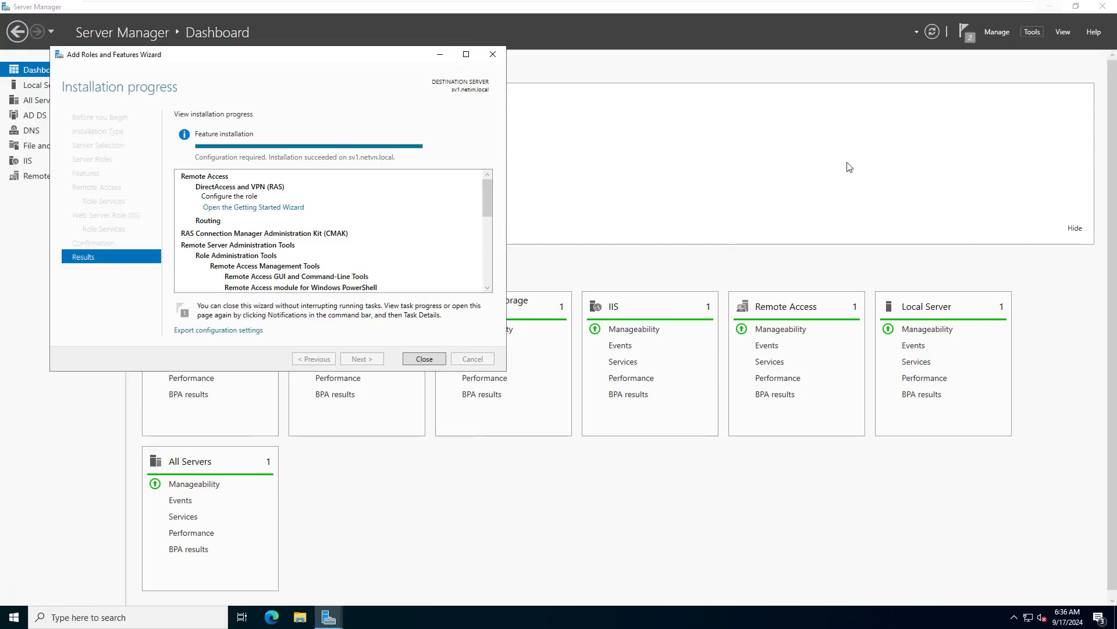
left_click(424, 359)
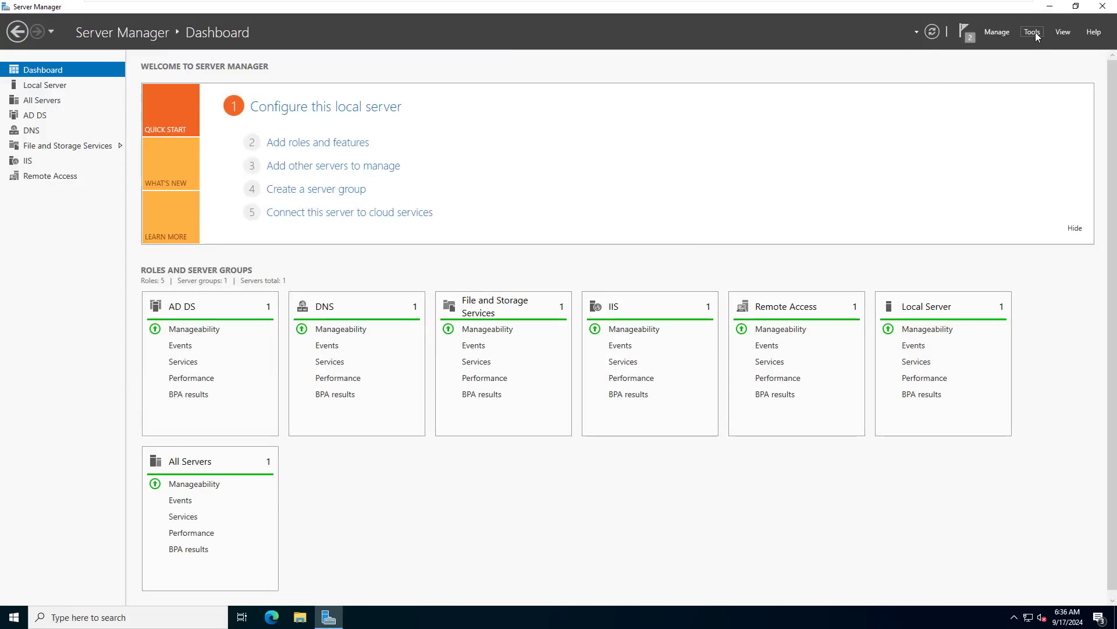
left_click(1032, 31)
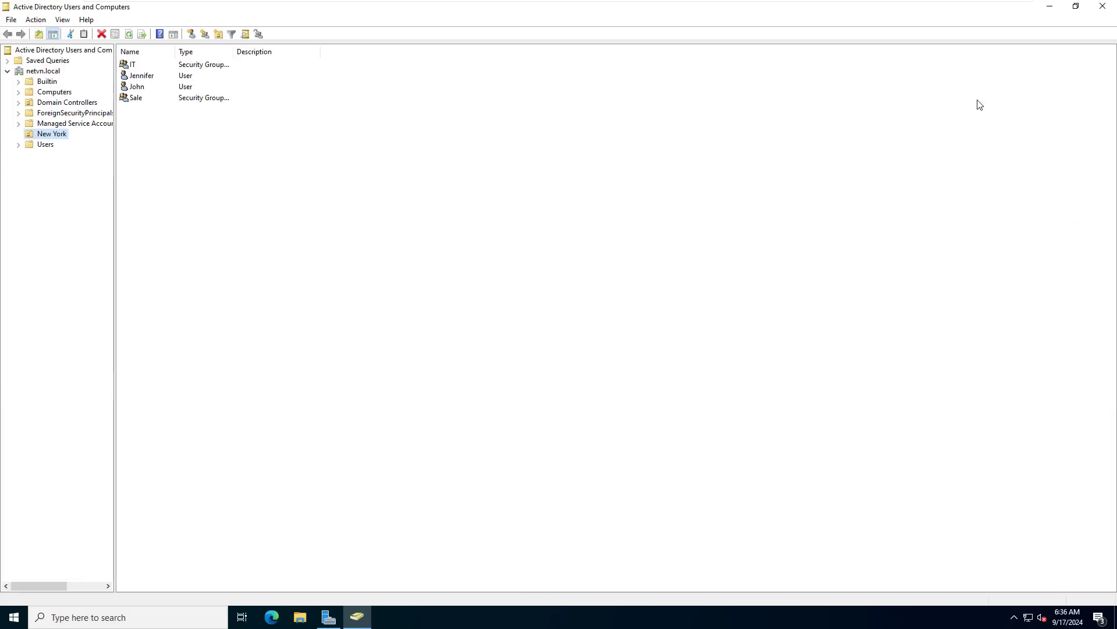
- Bring up the Properties of the New York user account to receive VPN access
left_click(136, 87)
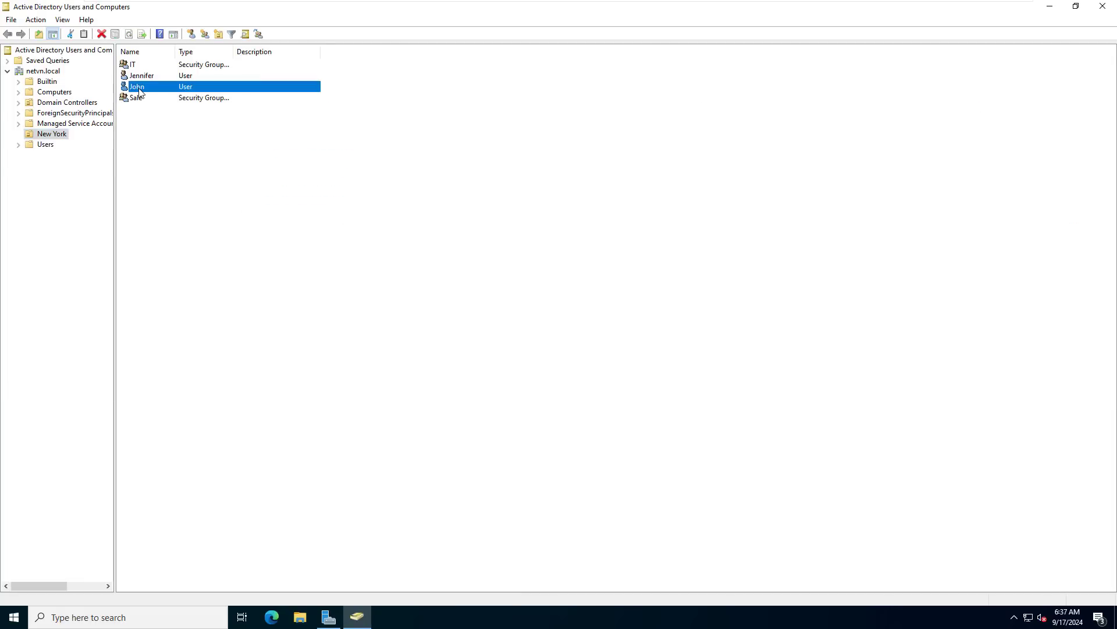
right_click(137, 86)
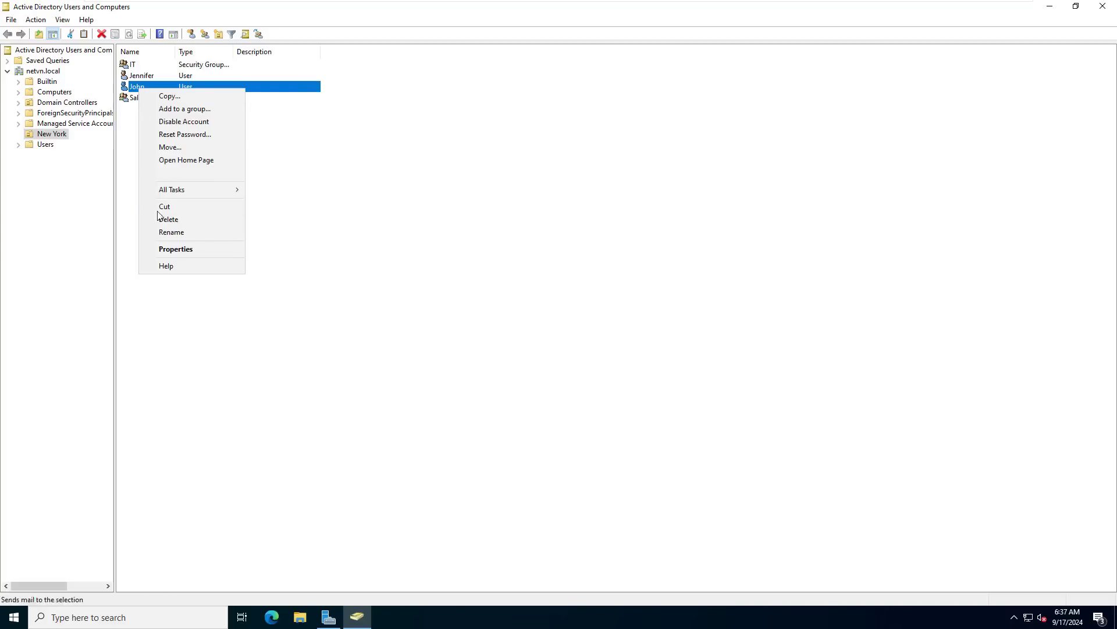
left_click(175, 249)
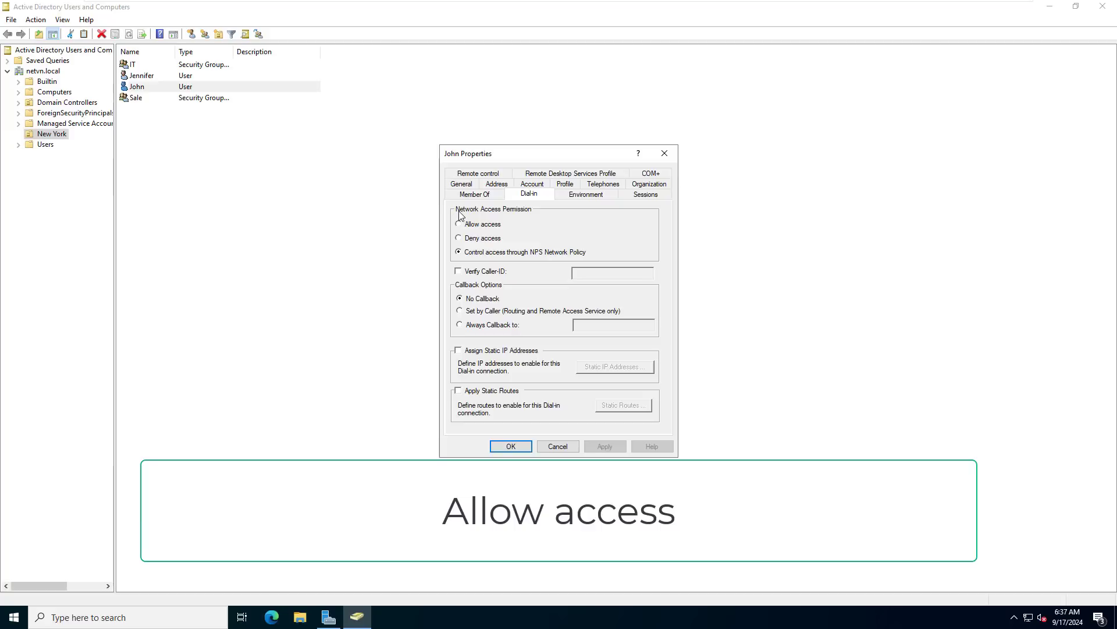
- Set the user's Dial-in network access permission to Allow access and apply it
left_click(459, 224)
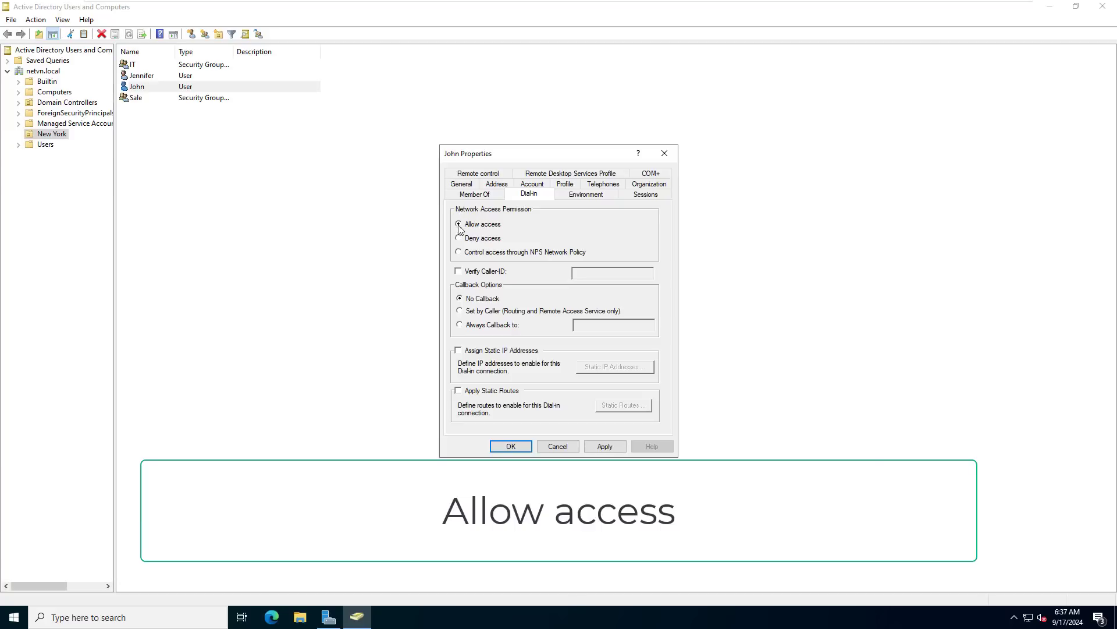
left_click(459, 225)
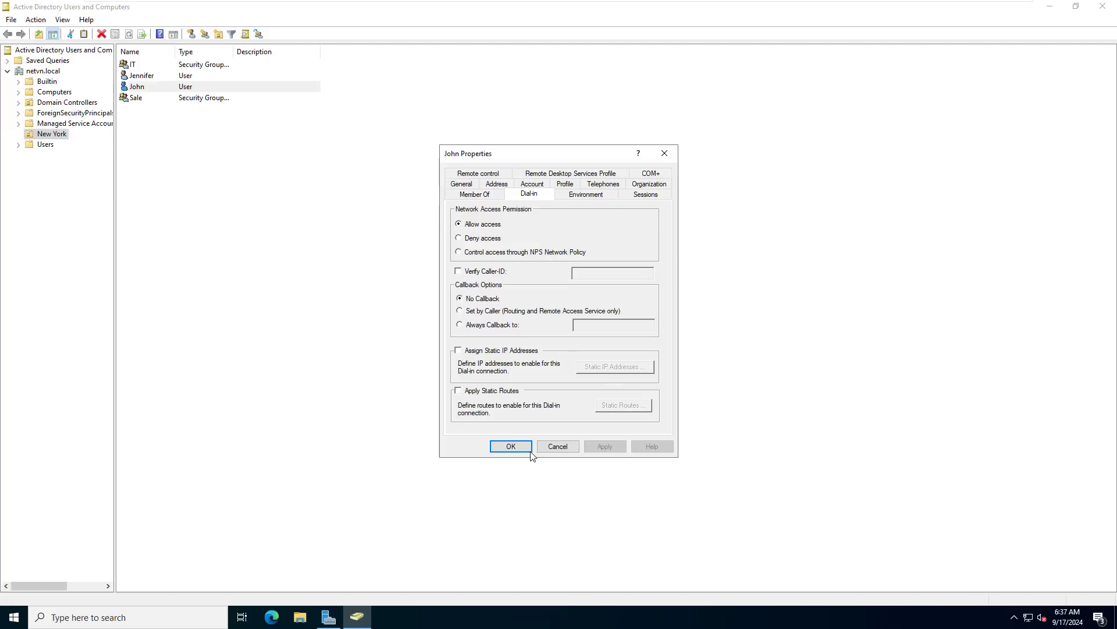
left_click(510, 446)
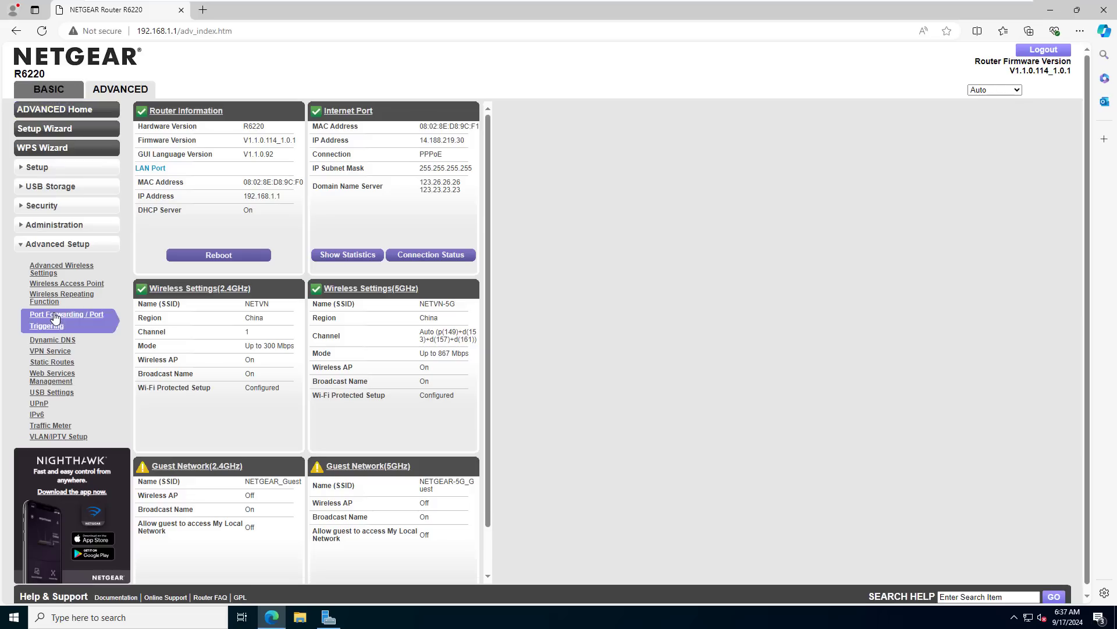
- Check Port Forwarding targets 192.168.1.254 and confirm the server IP with ipconfig
left_click(66, 319)
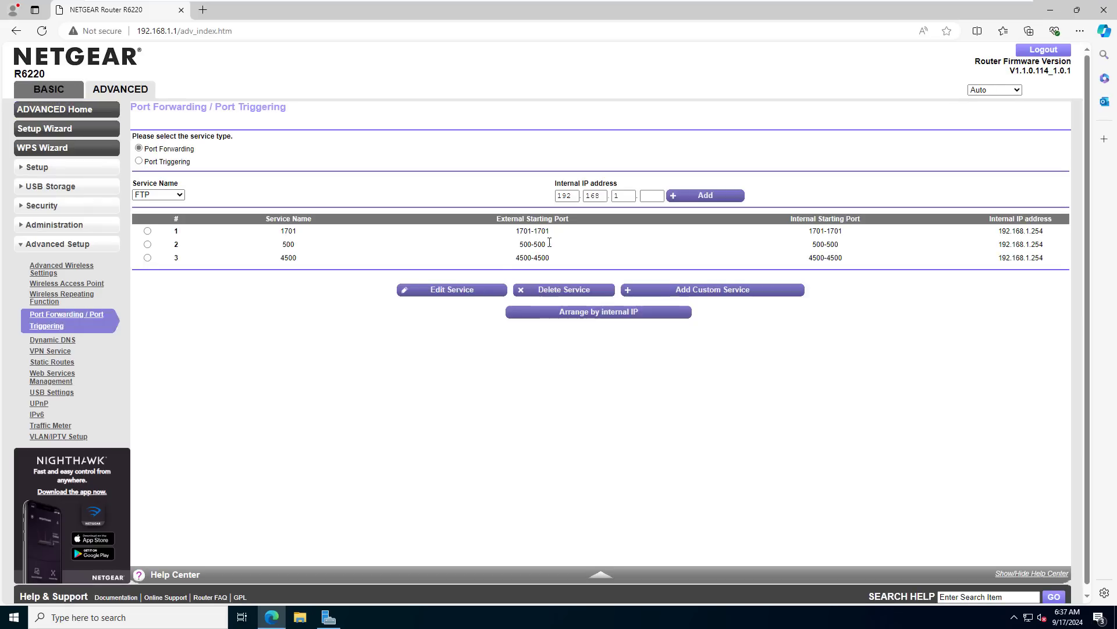
double_click(539, 230)
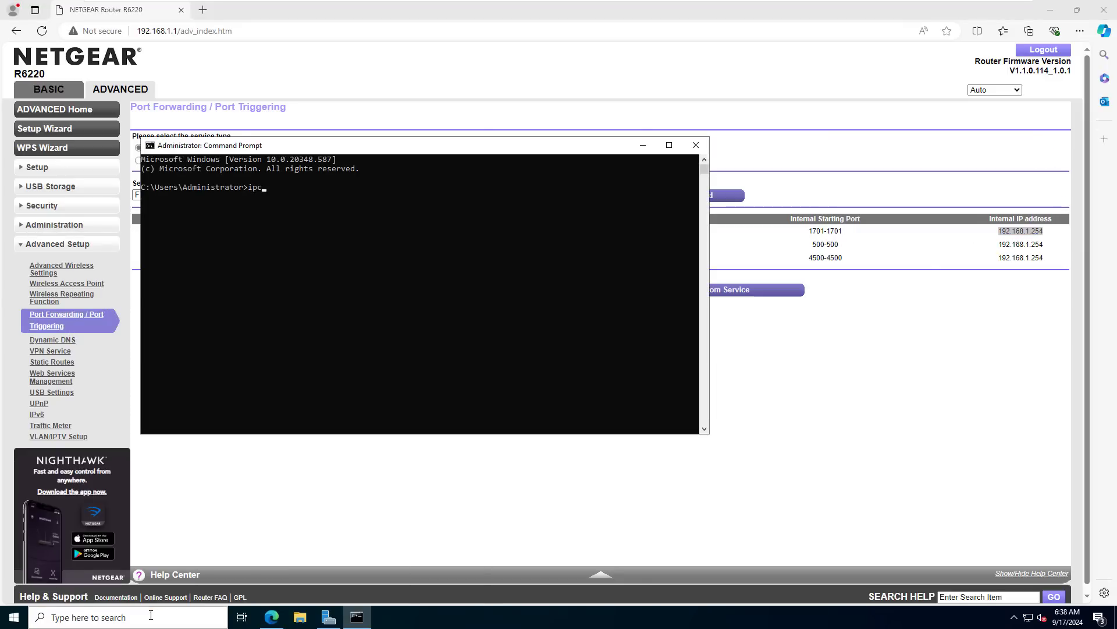
key("Enter")
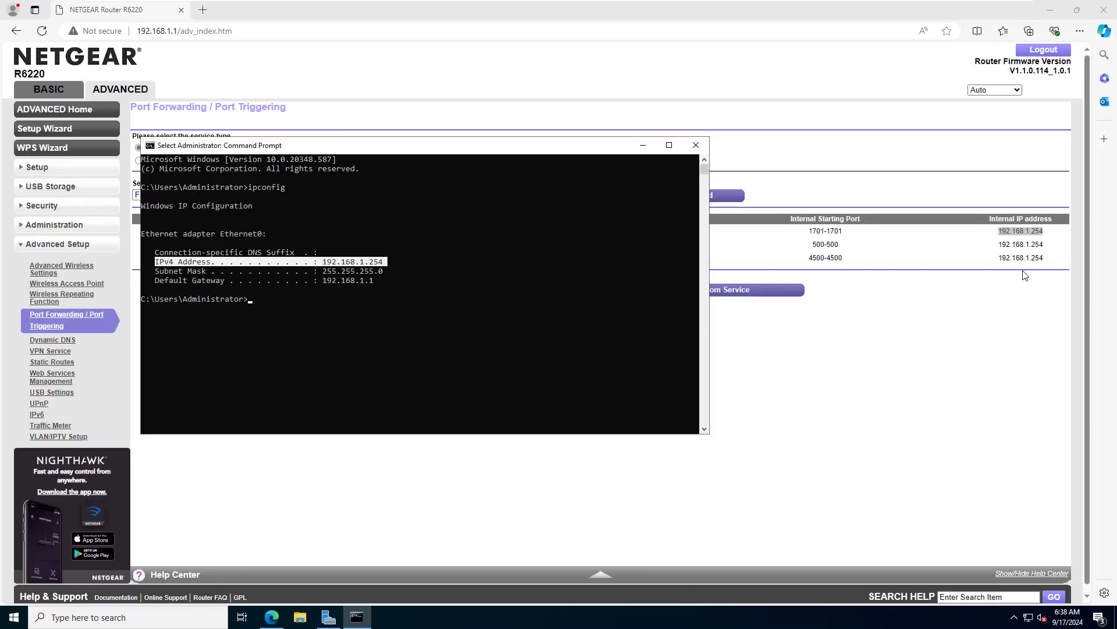
left_click(695, 144)
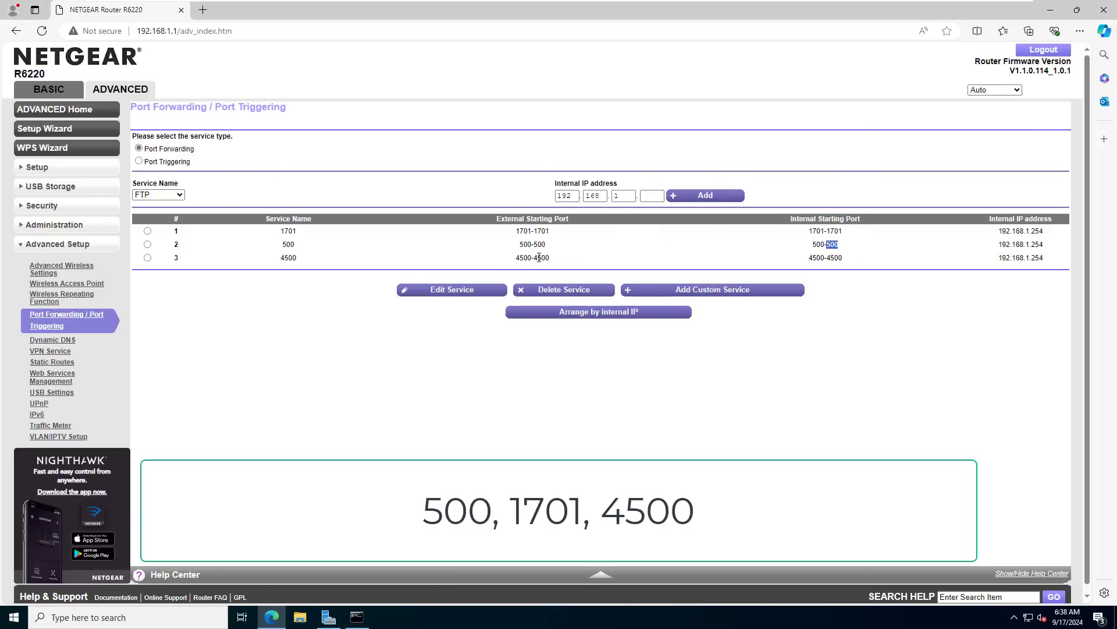
double_click(833, 258)
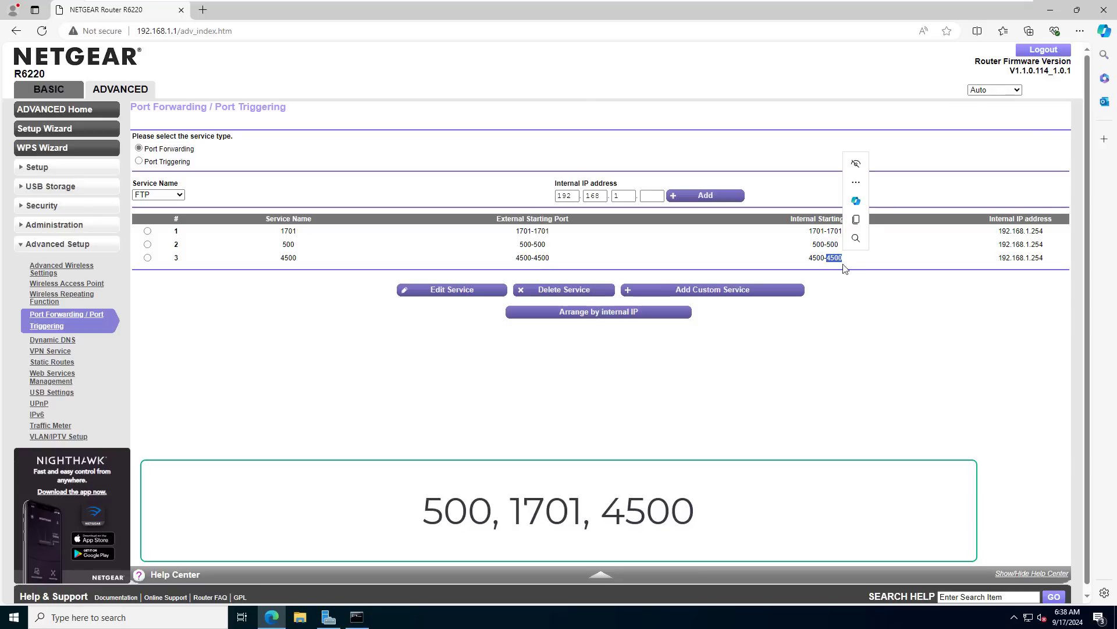
left_click(862, 312)
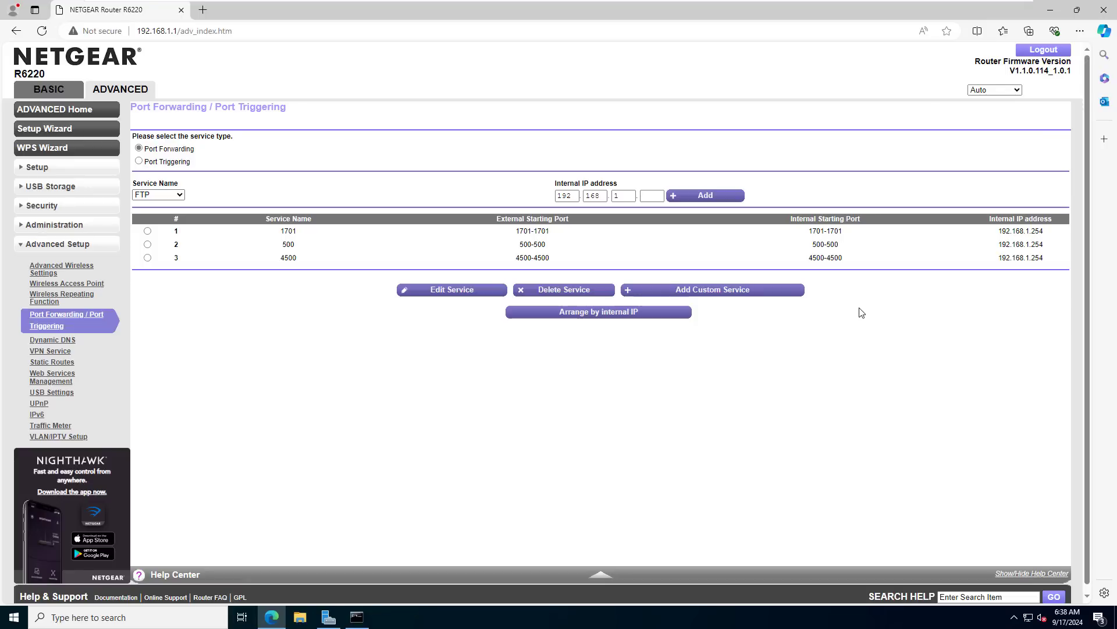
mouse_move(548, 202)
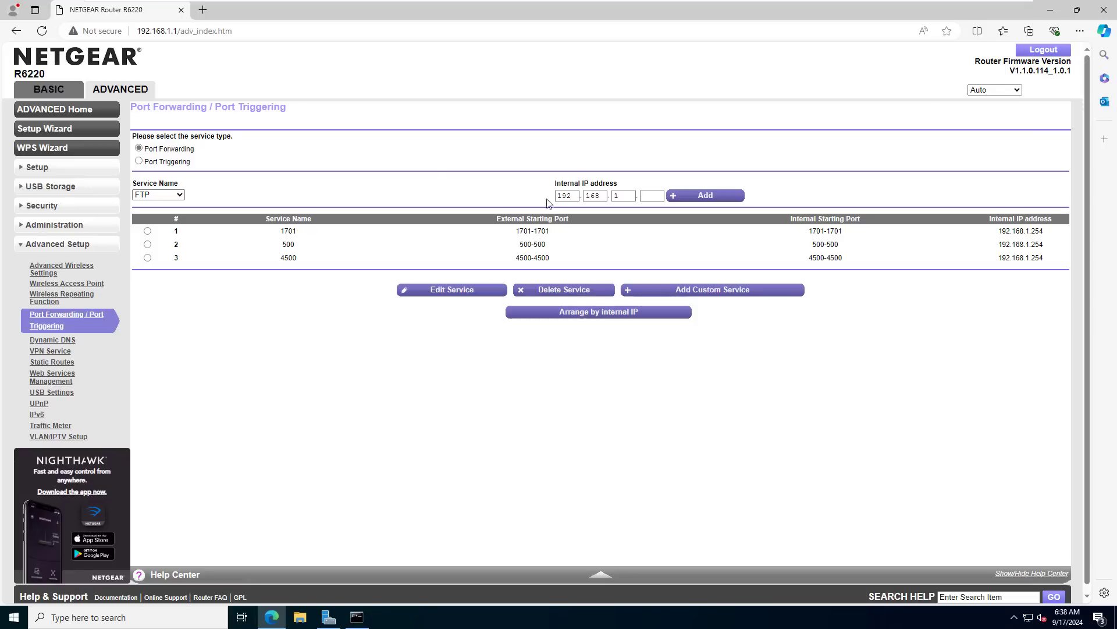
left_click(66, 109)
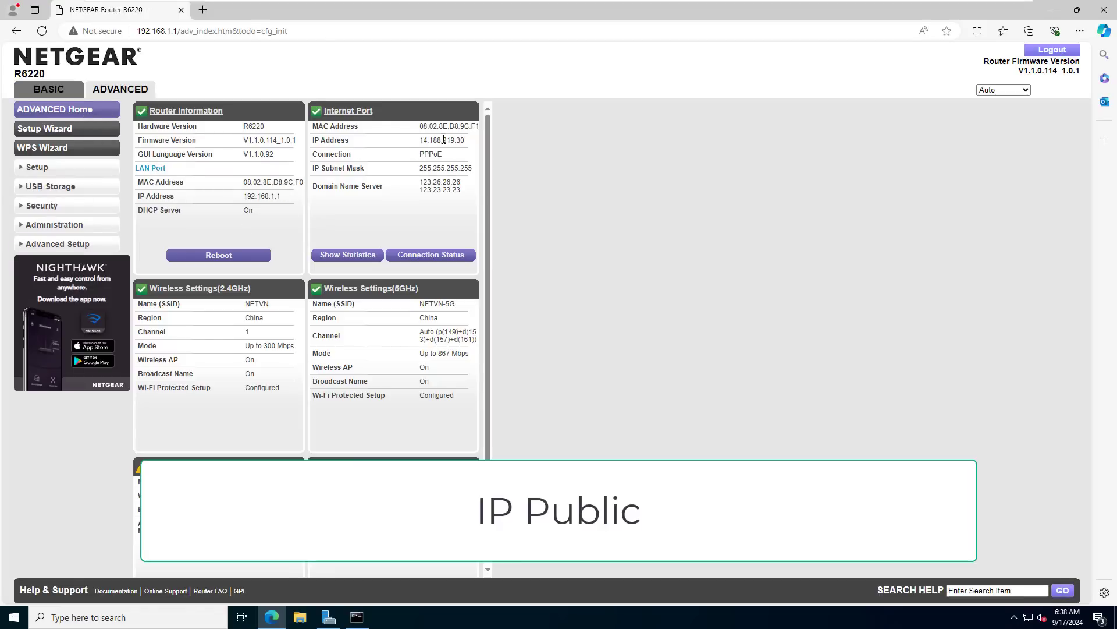
double_click(442, 140)
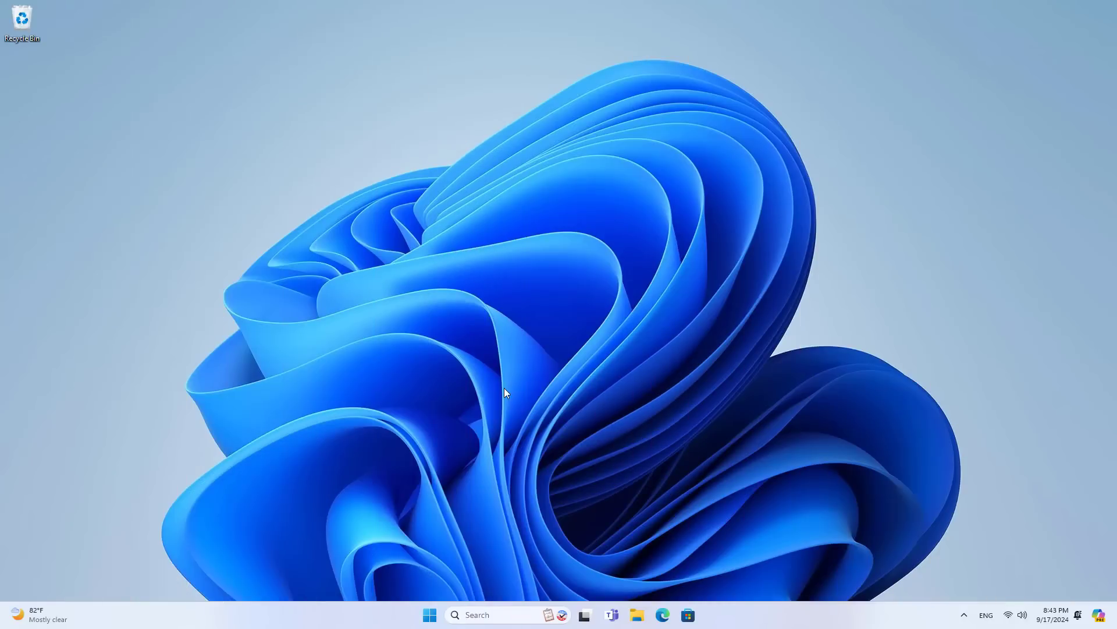
- Reach Network & internet > VPN in Windows 11 Settings and start adding a connection
left_click(430, 614)
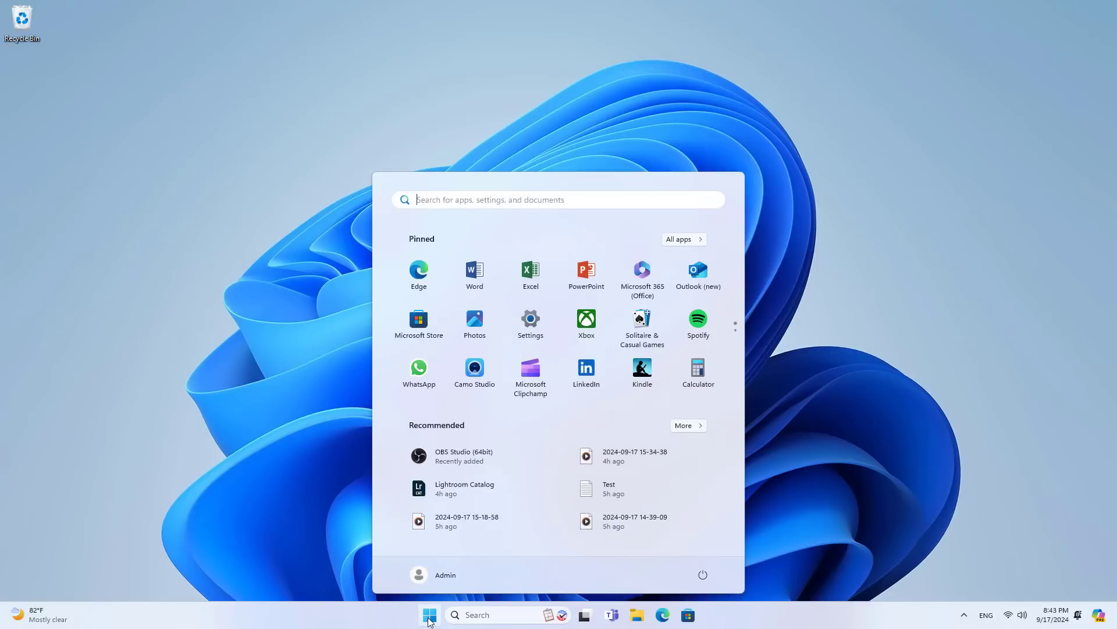
left_click(530, 319)
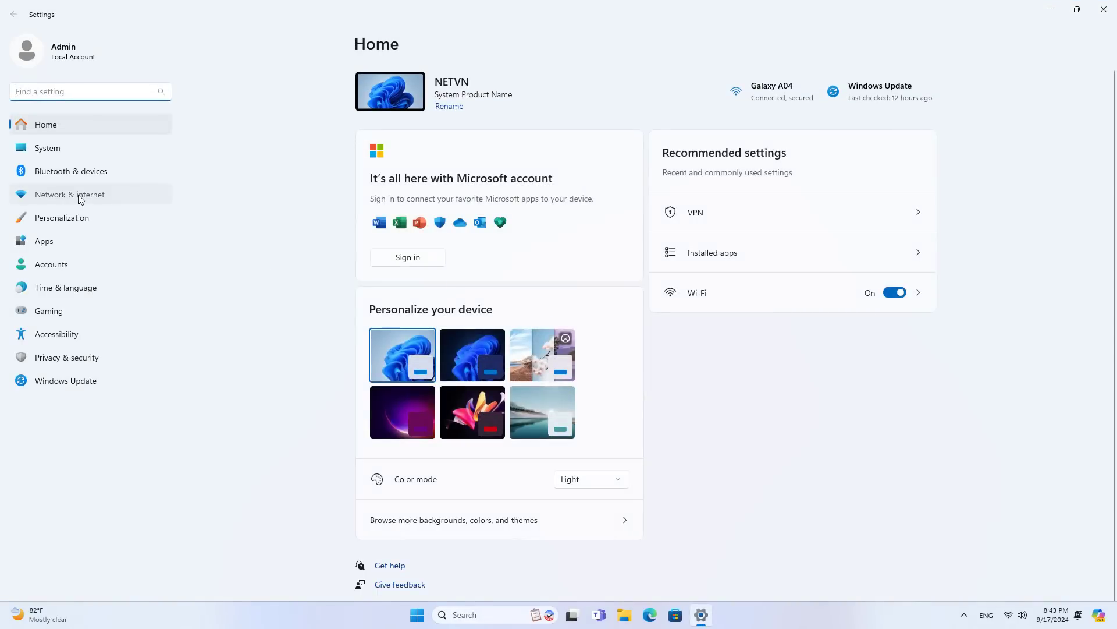
left_click(69, 194)
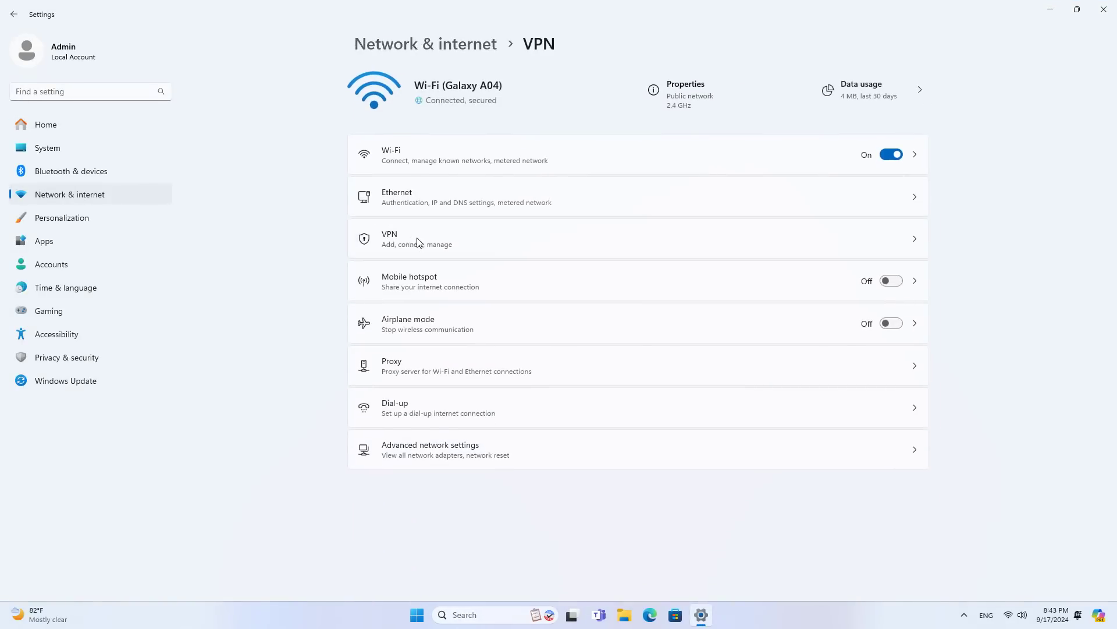
left_click(440, 244)
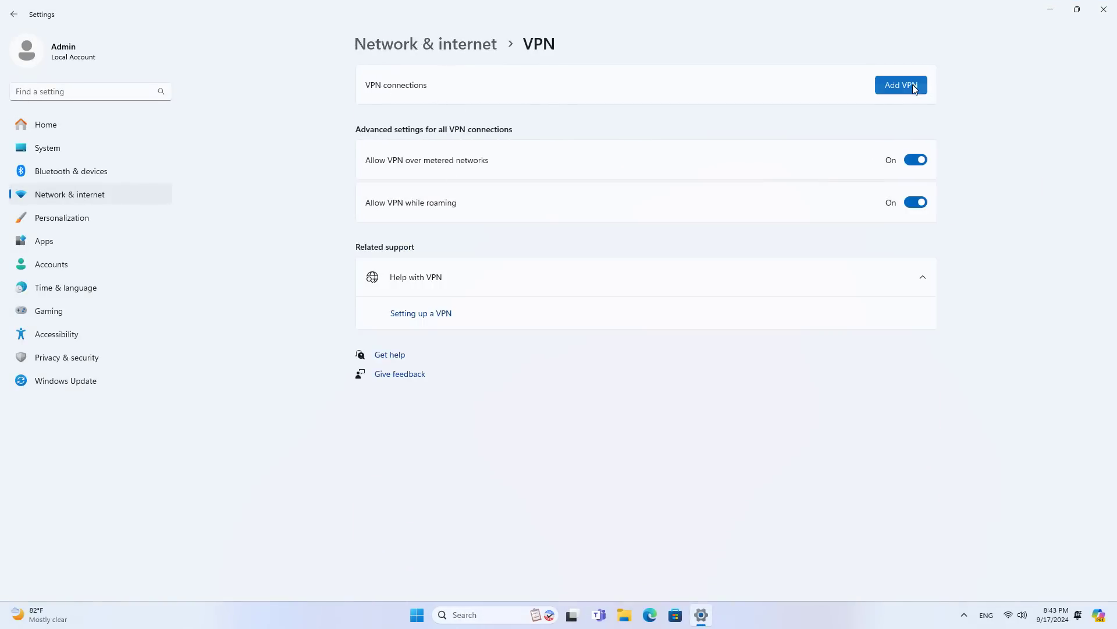
left_click(901, 85)
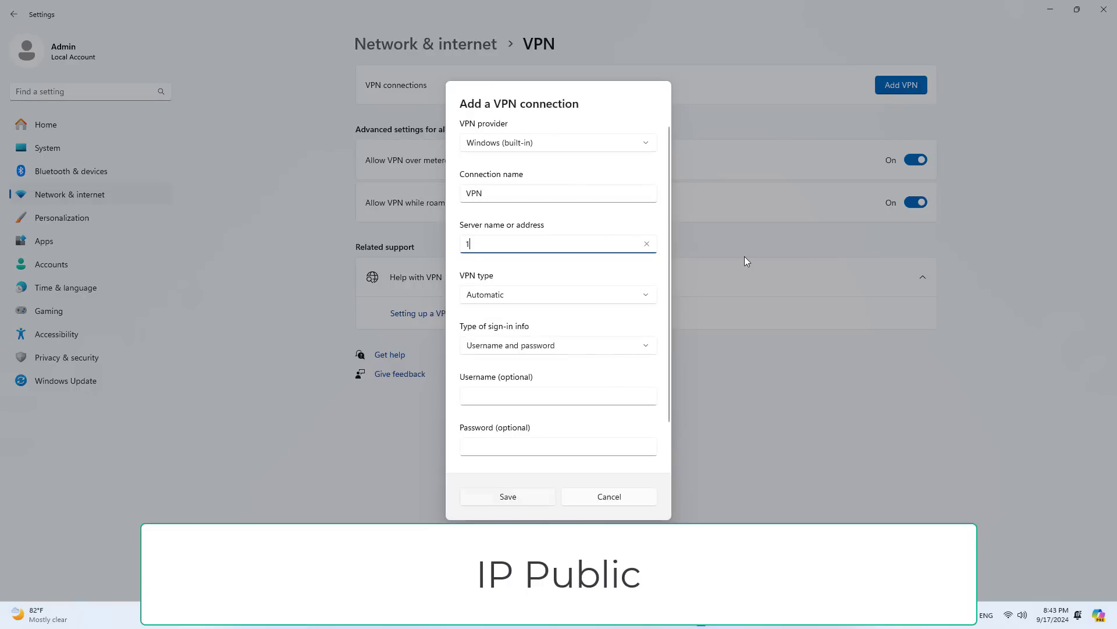
- Save a VPN to 14.188.219.30 using L2TP/IPsec with pre-shared key
type("4.188.219.30")
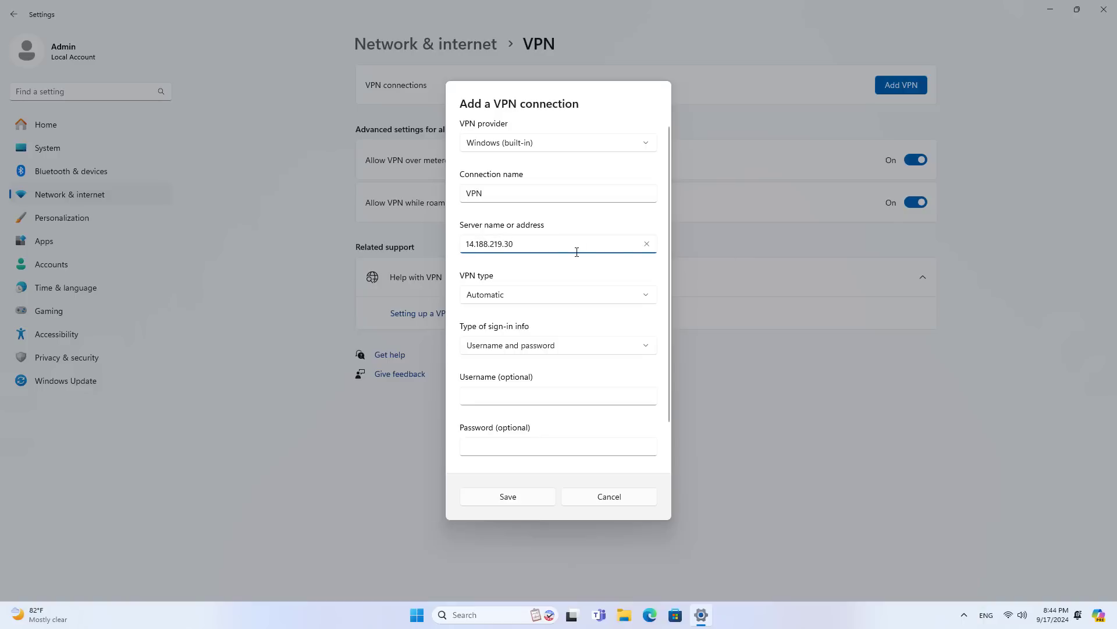
left_click(558, 294)
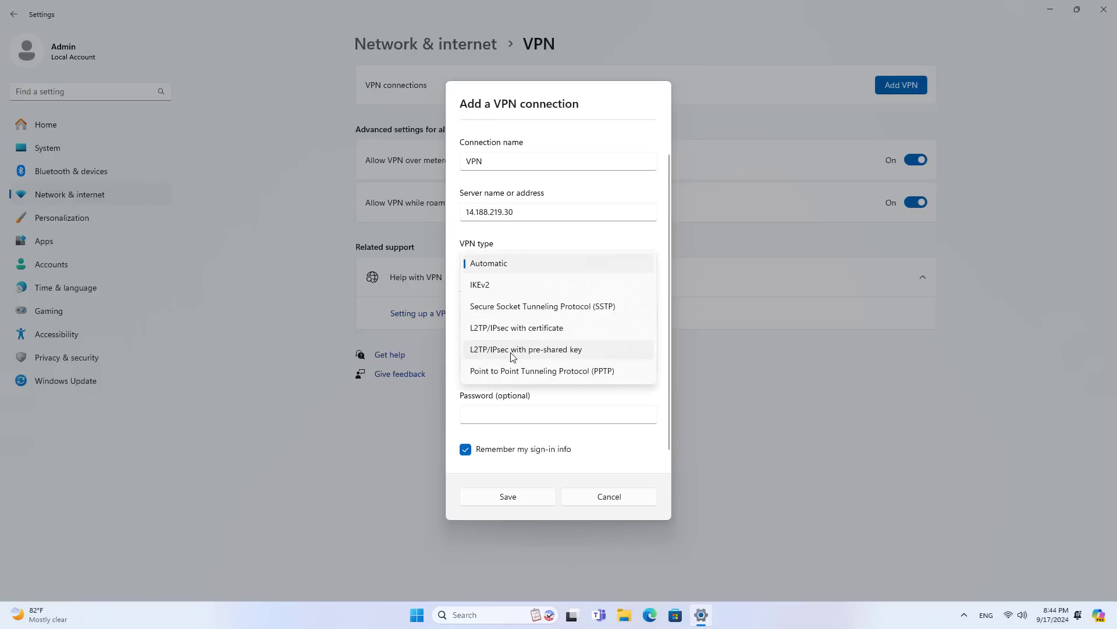
left_click(526, 349)
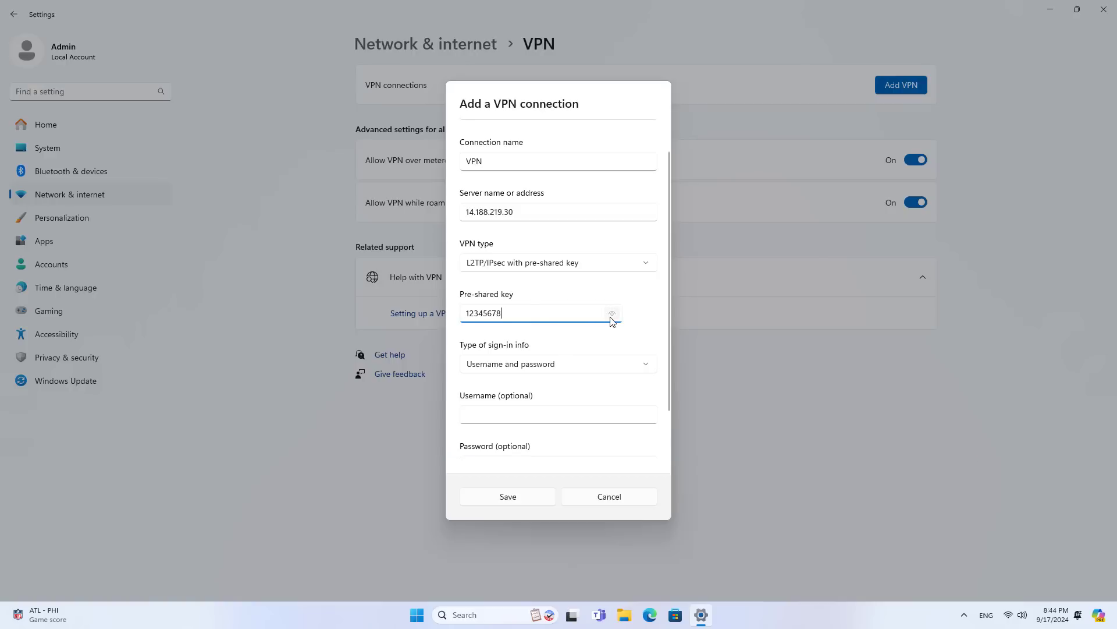
left_click(507, 496)
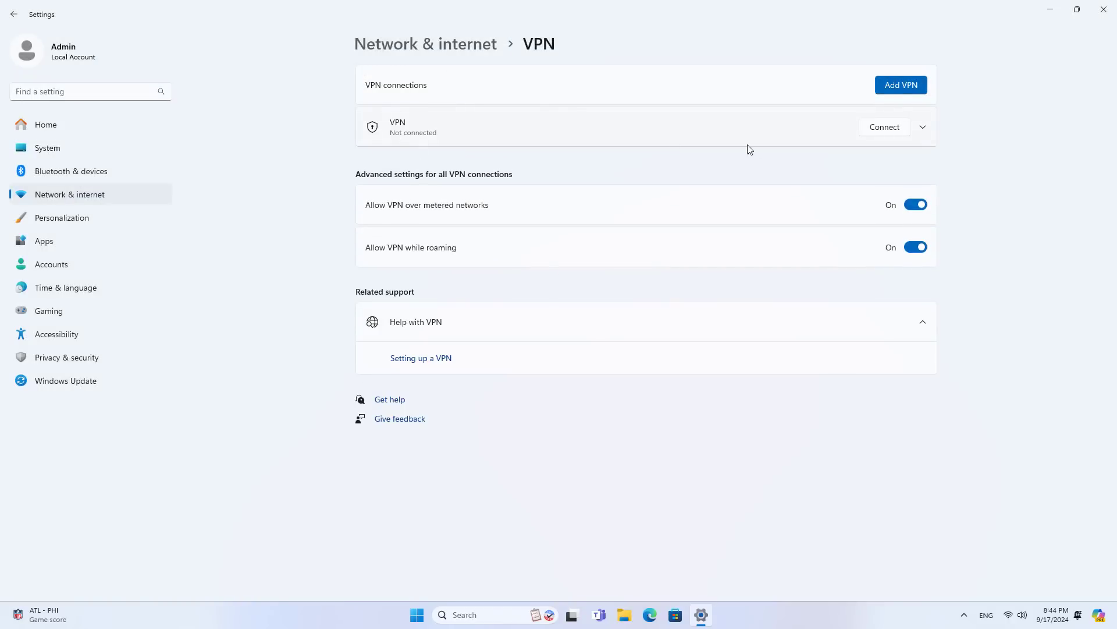
- Attempt the VPN connection, see the server-not-responding error, and close Settings
left_click(884, 127)
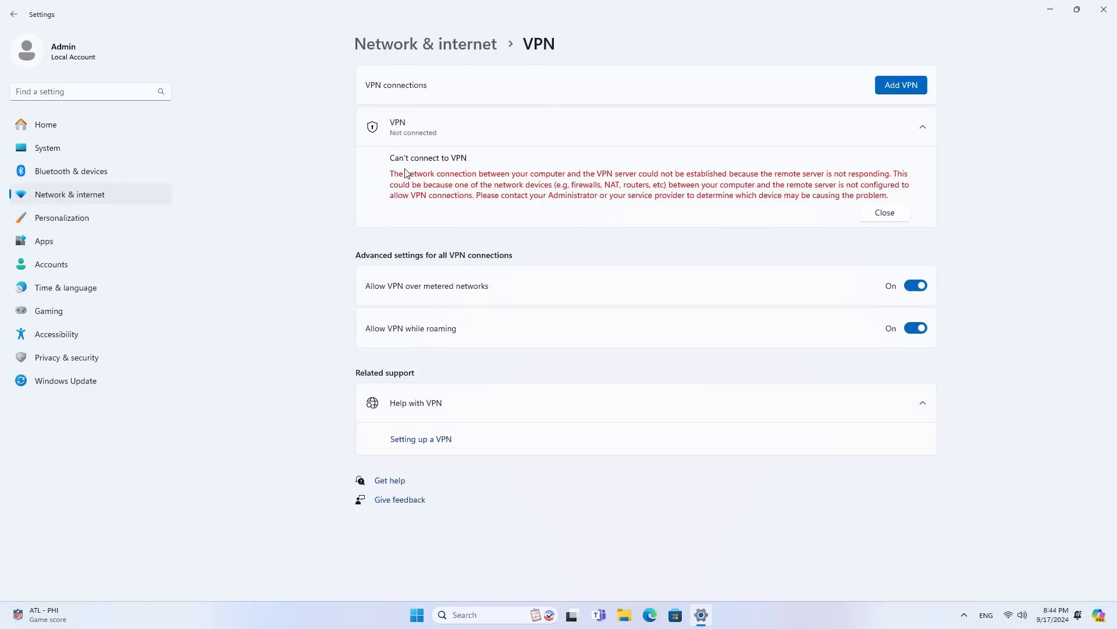
mouse_move(854, 164)
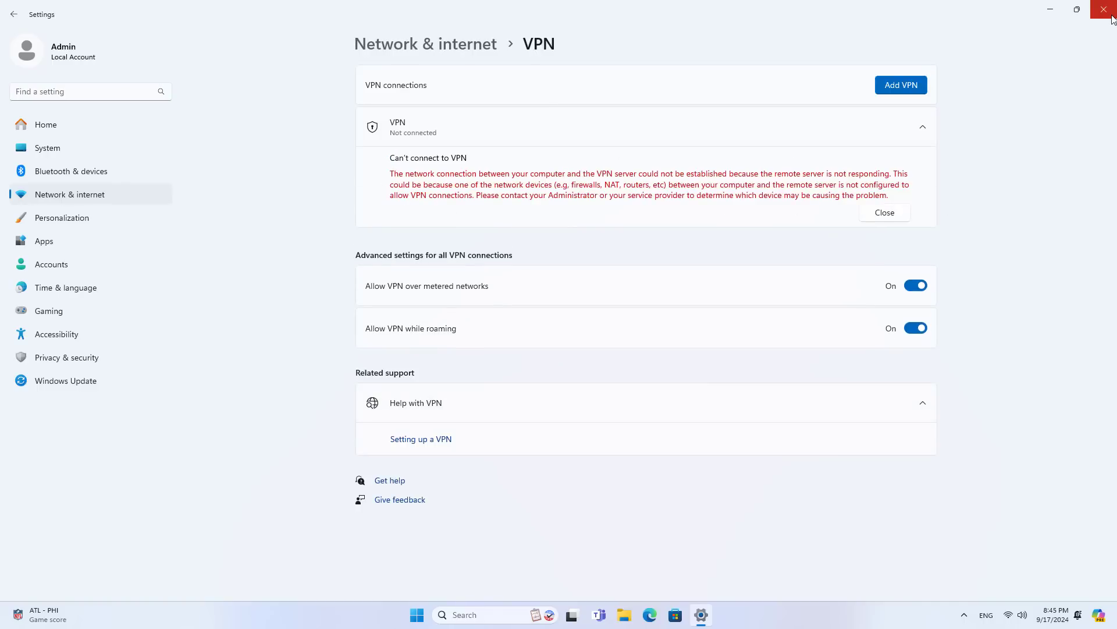
left_click(1103, 9)
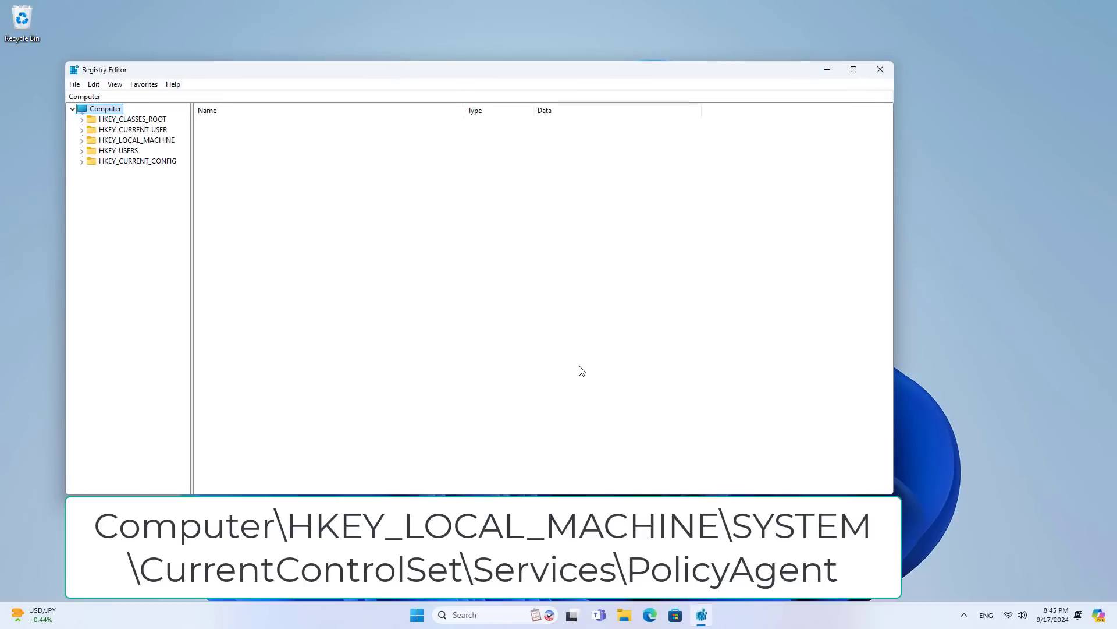
mouse_move(575, 353)
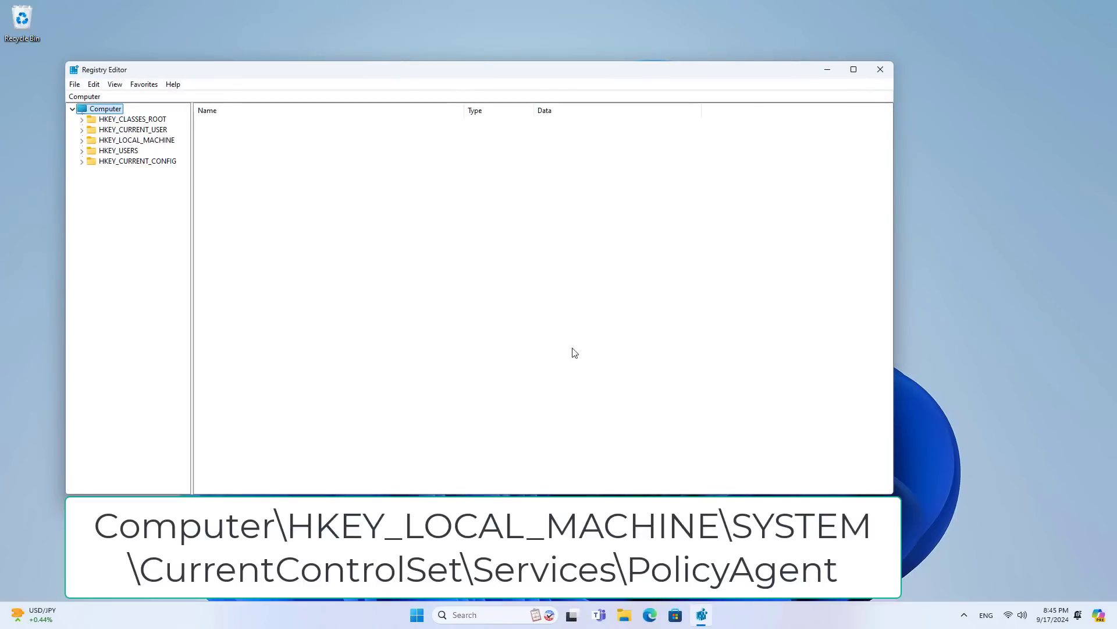
- Navigate Registry Editor to HKLM\SYSTEM\CurrentControlSet\Services\PolicyAgent
left_click(138, 139)
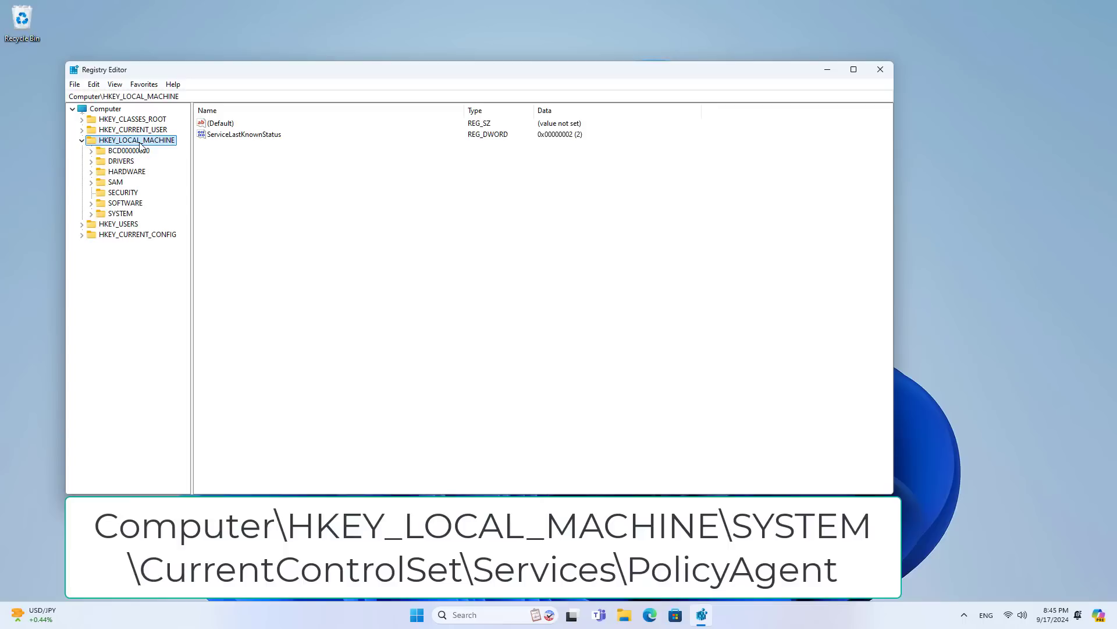
left_click(120, 213)
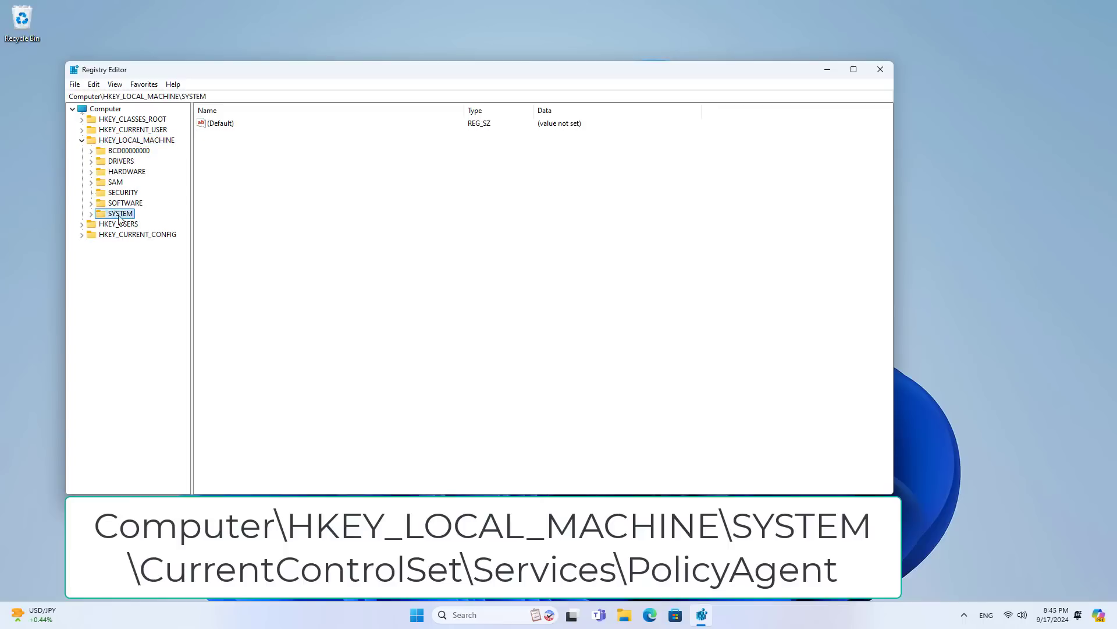
left_click(92, 214)
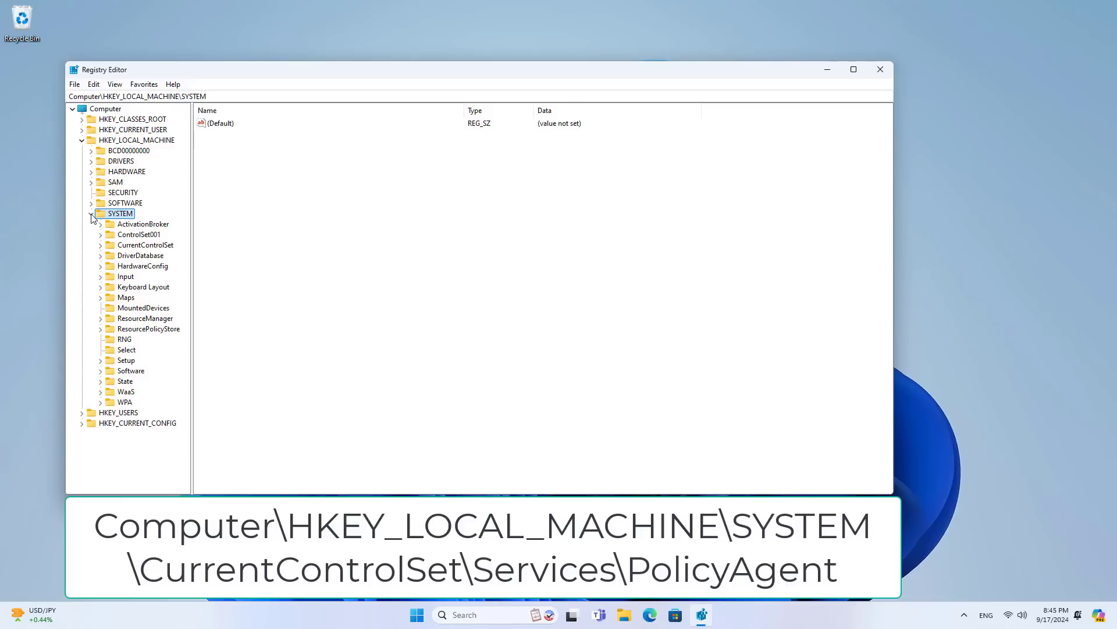
left_click(145, 245)
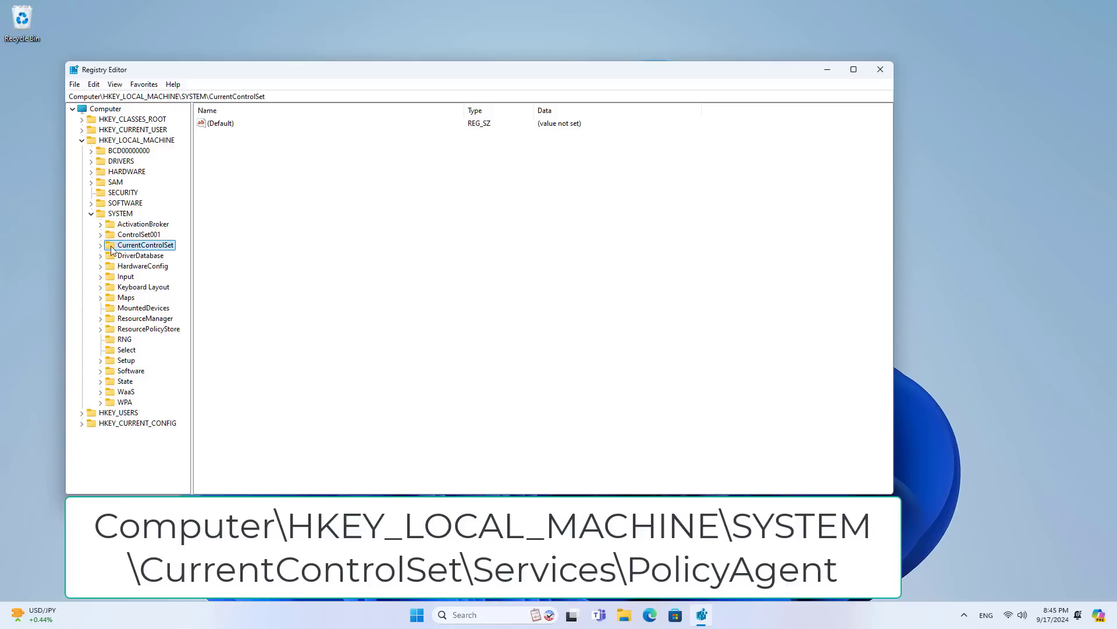
left_click(100, 245)
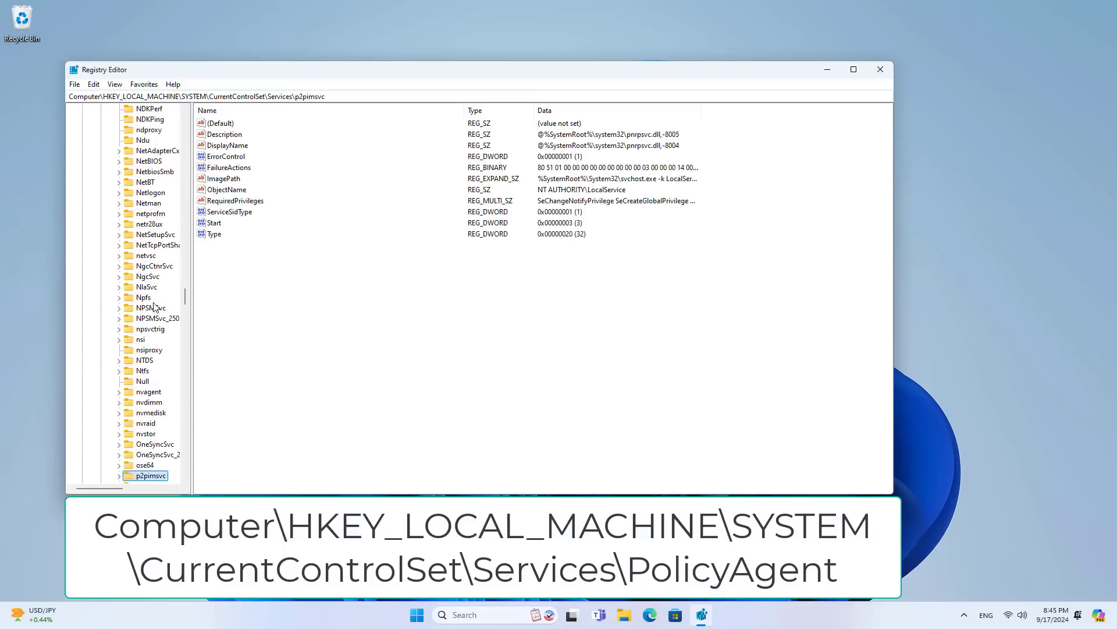
left_click(153, 224)
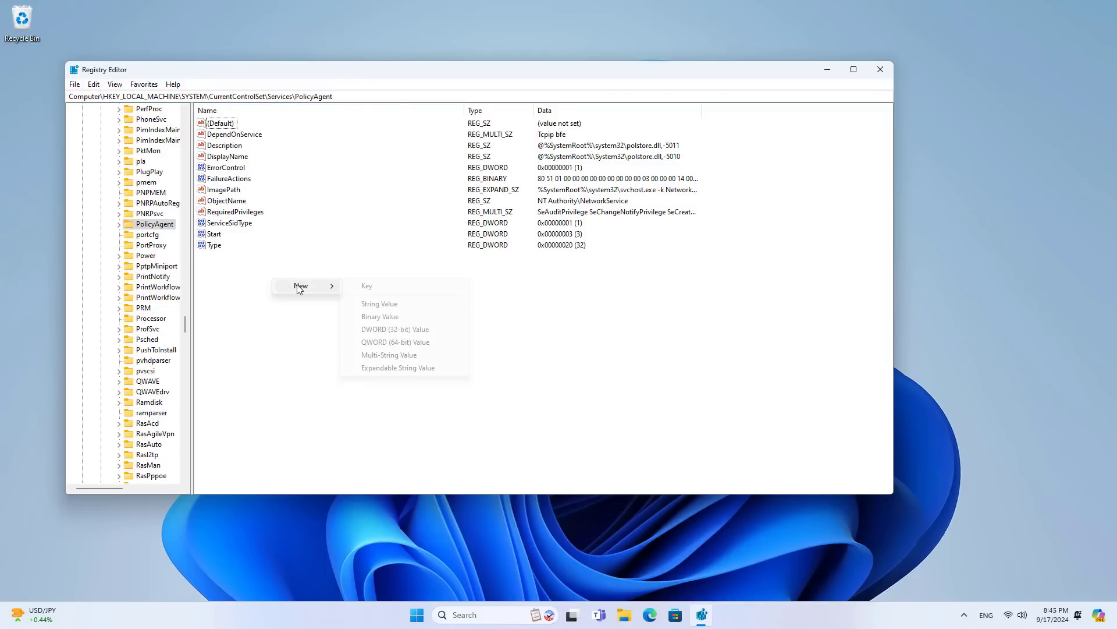
mouse_move(397, 337)
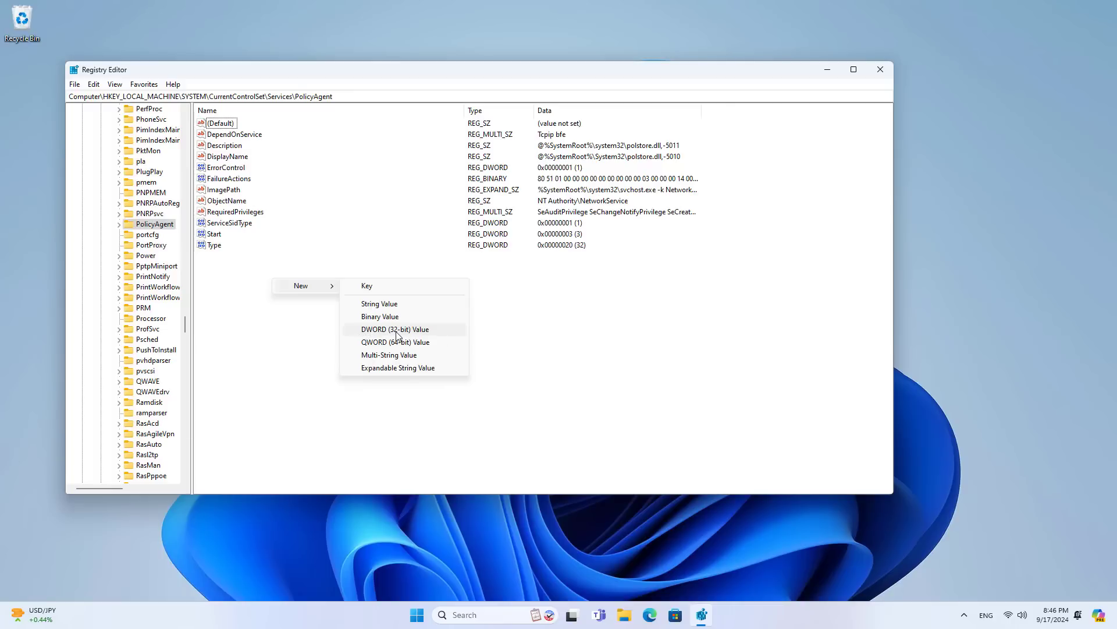
- Name the new DWORD value AssumeUDPEncapsulationContextOnSendRule
left_click(395, 328)
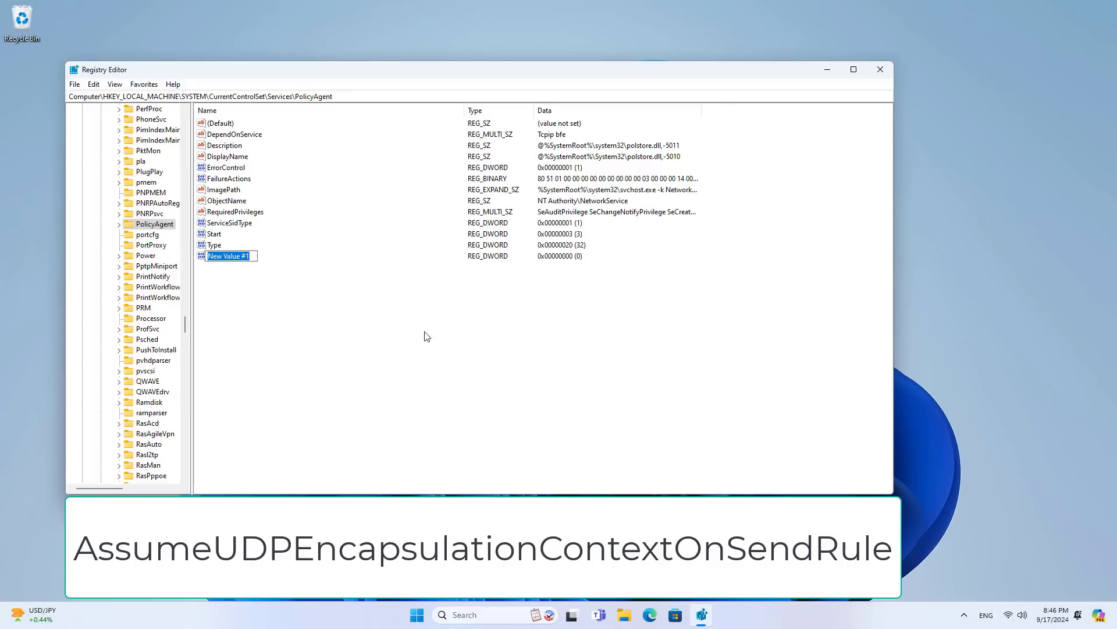
type("AssumeUDP")
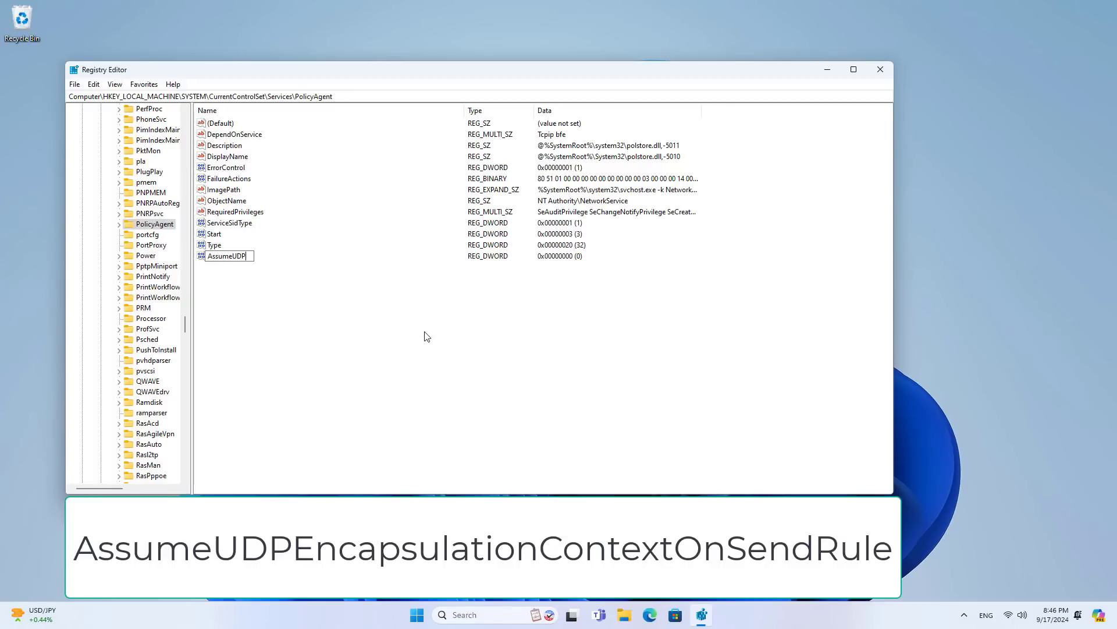
type("EncapsulationConte")
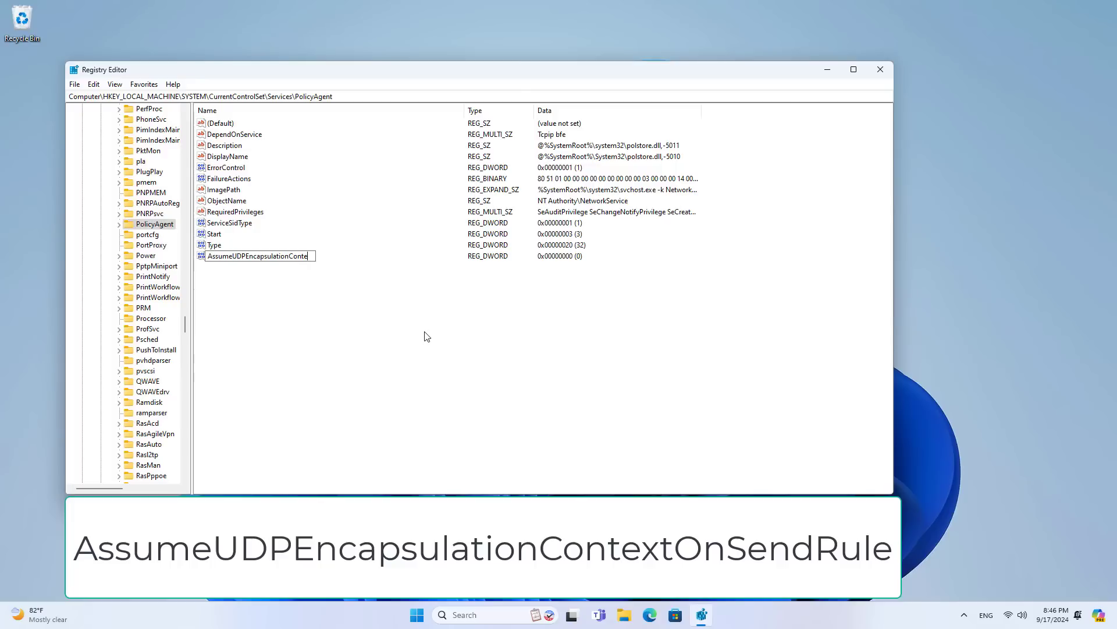
key("Enter")
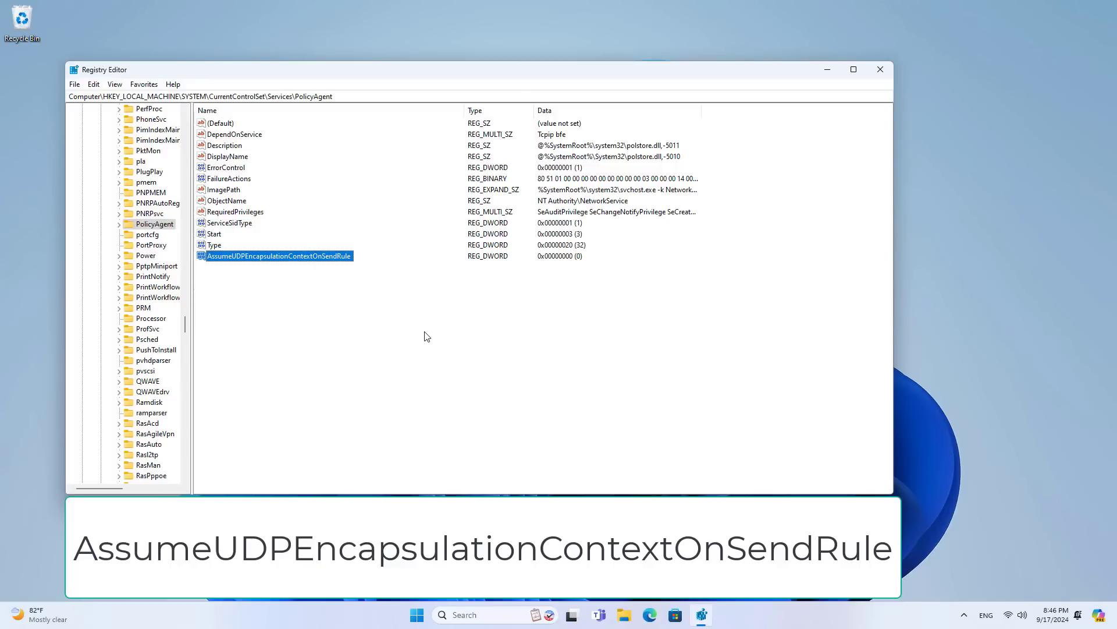
mouse_move(358, 267)
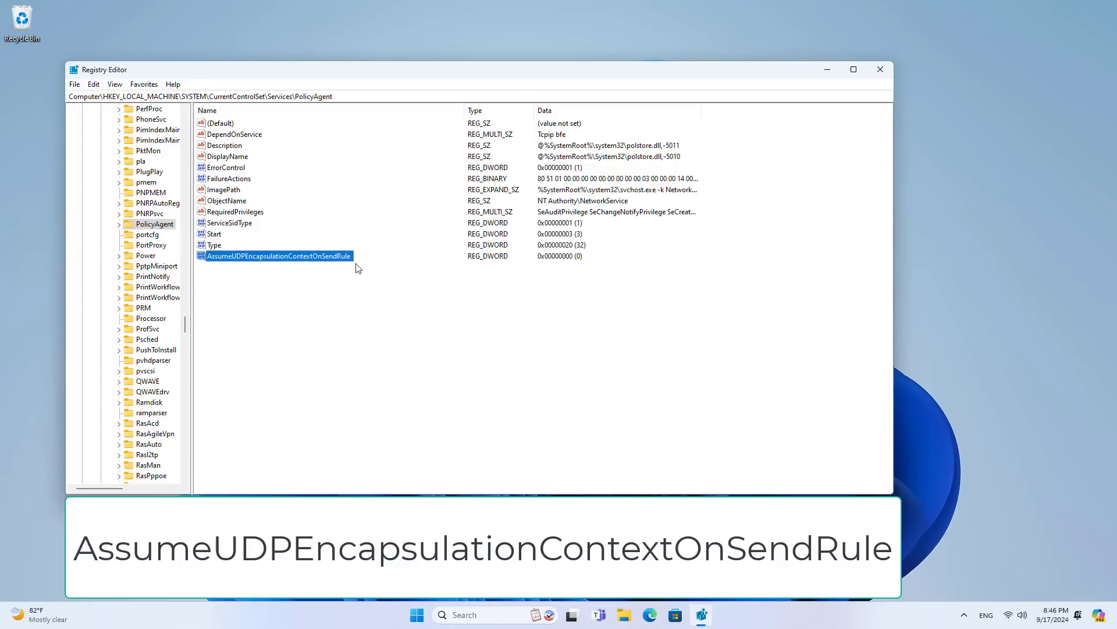
mouse_move(351, 269)
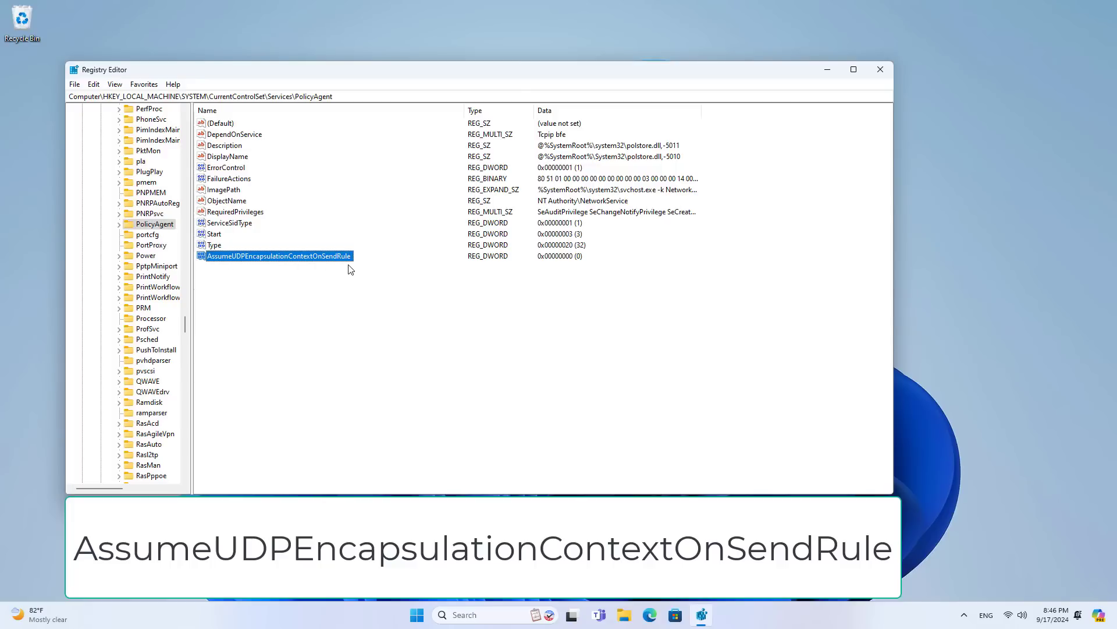
- Set AssumeUDPEncapsulationContextOnSendRule's value data to 2
double_click(275, 255)
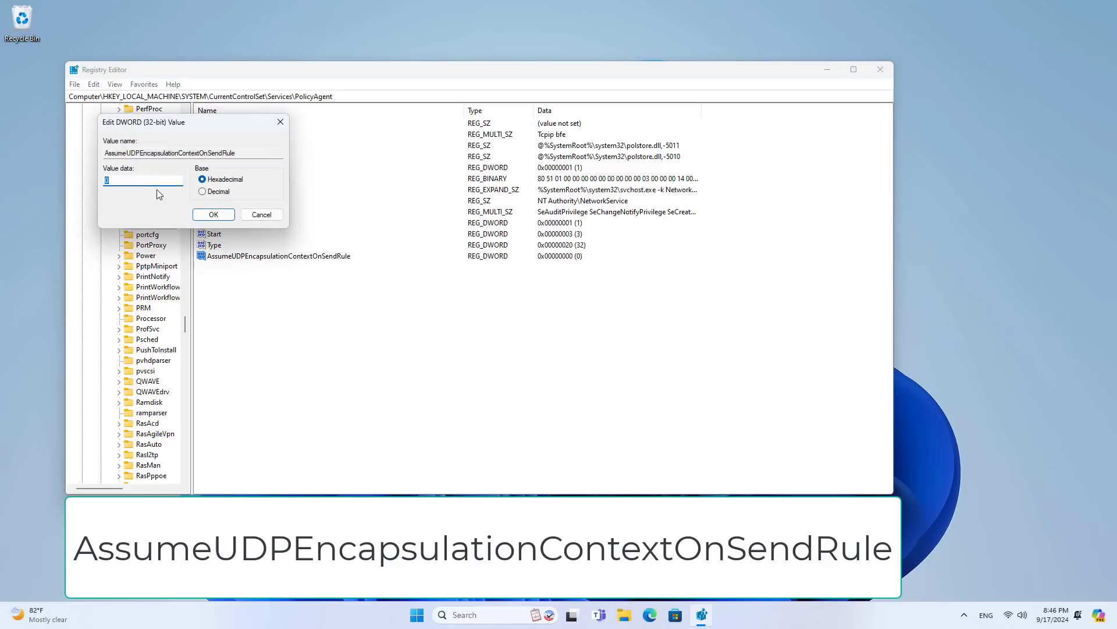
type("2")
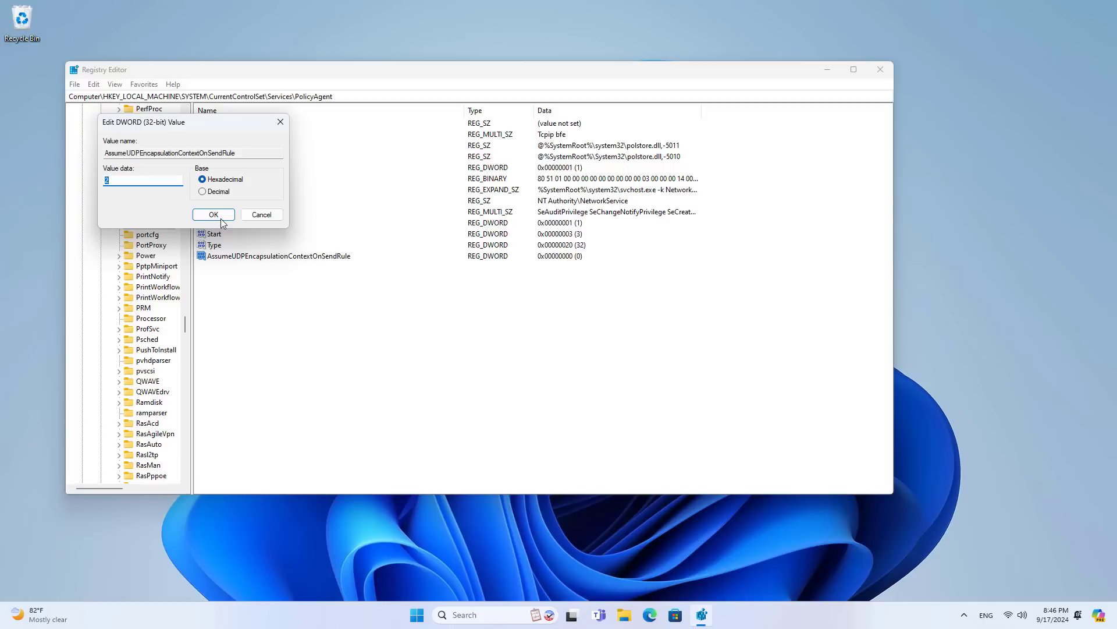
left_click(214, 214)
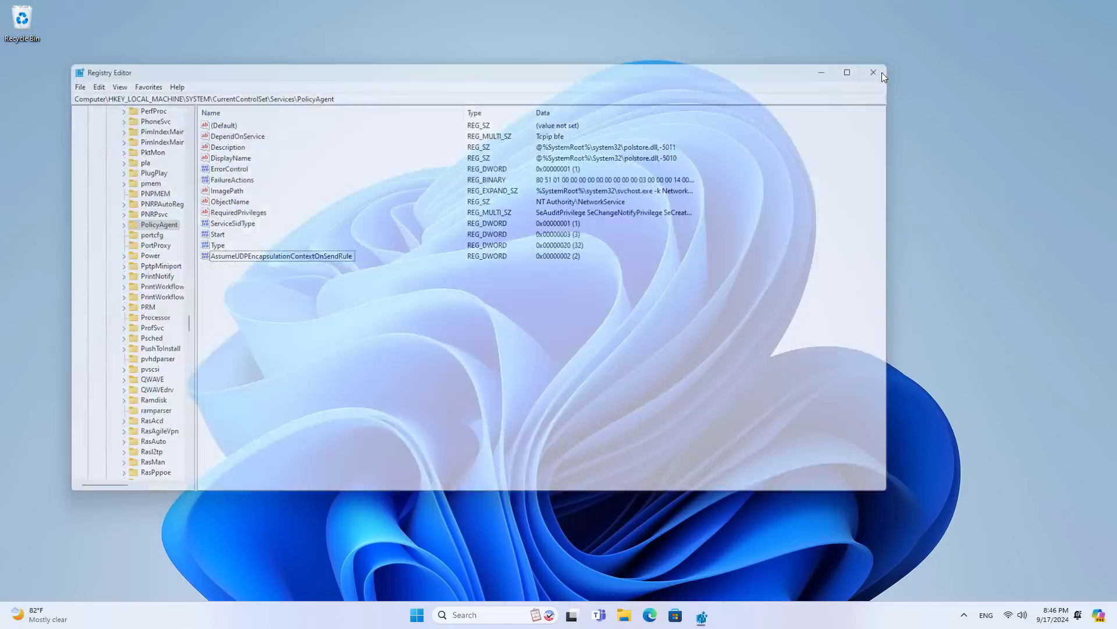
- Connect to the VPN from the network tray's Quick Settings
left_click(420, 615)
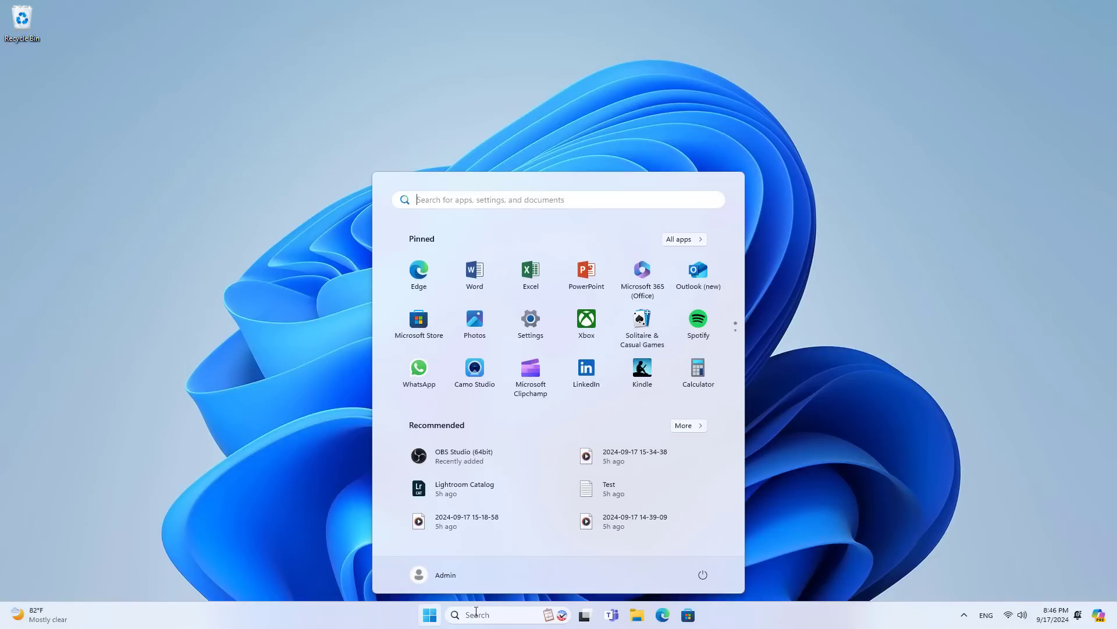
left_click(703, 574)
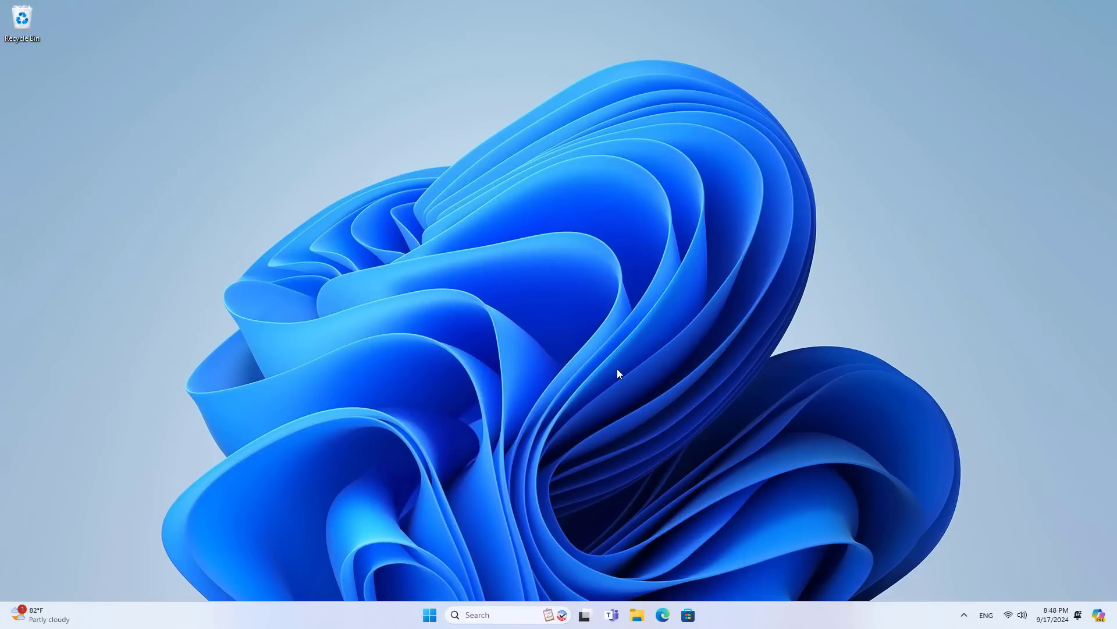
mouse_move(1009, 621)
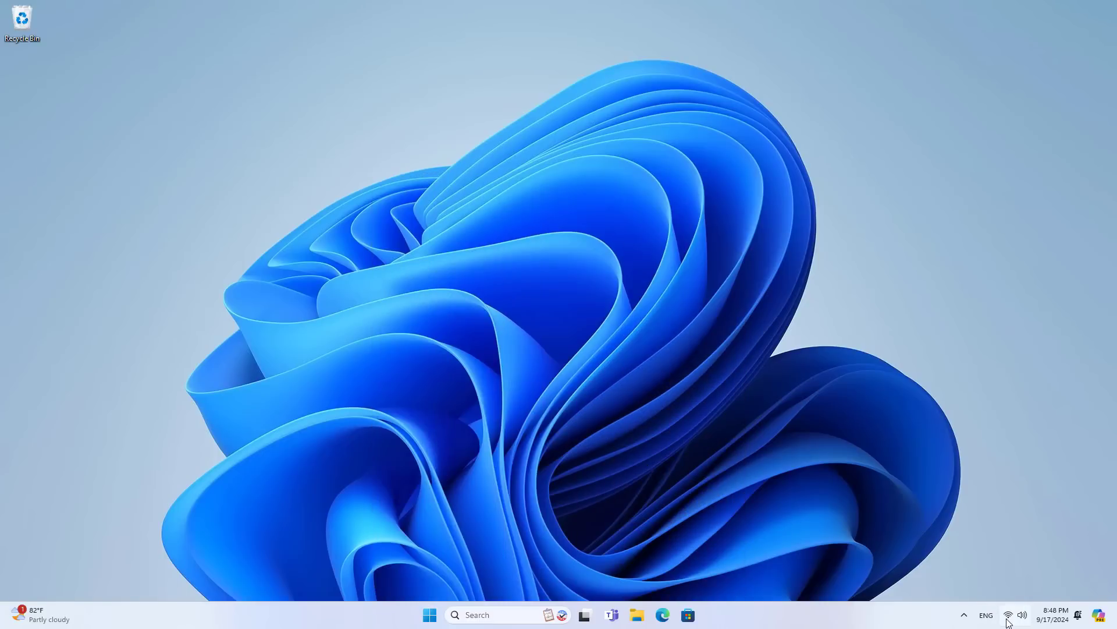
left_click(1010, 615)
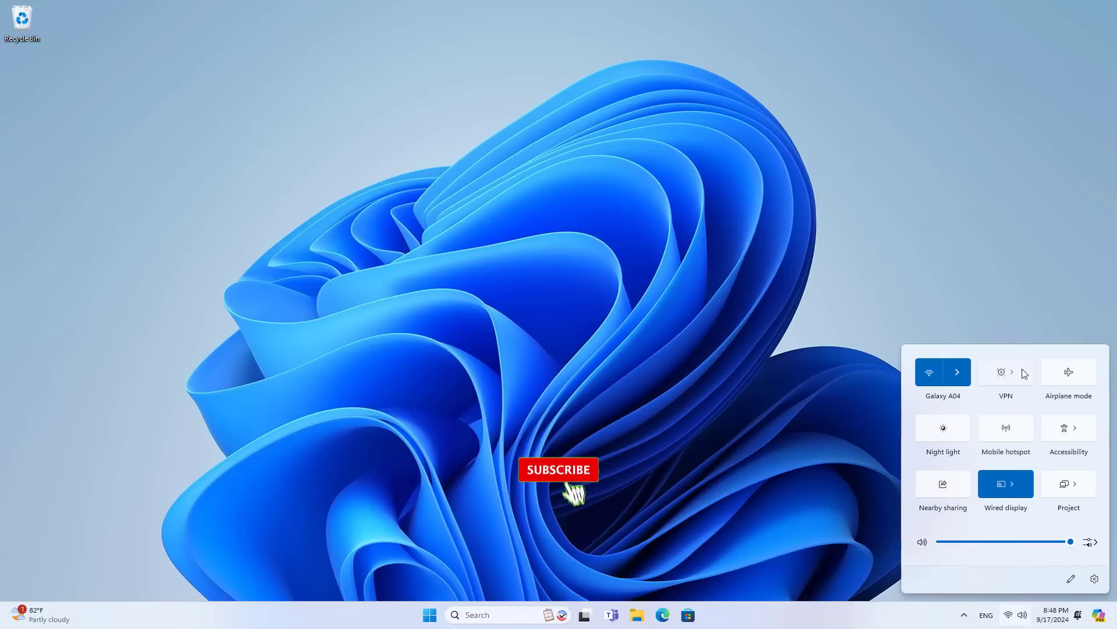
left_click(1012, 371)
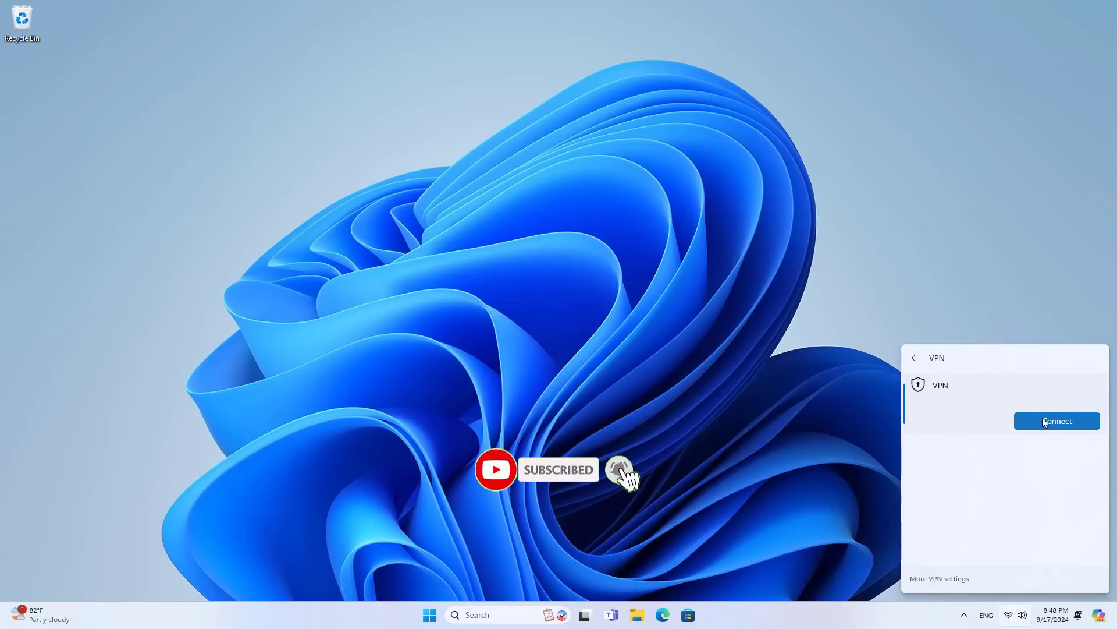
left_click(1057, 421)
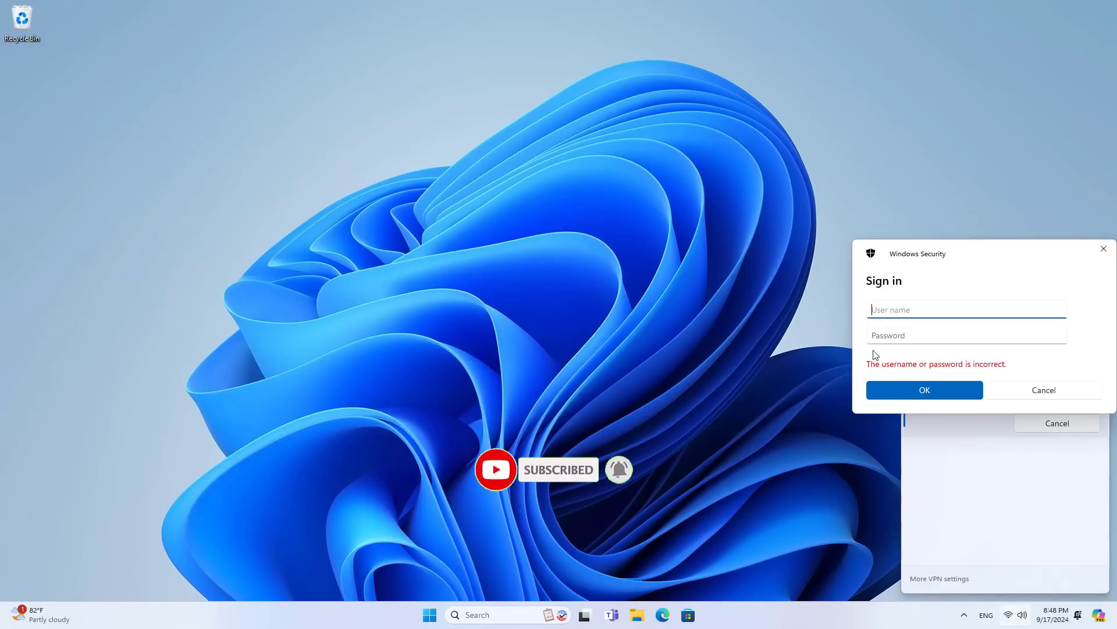
- Sign in to the VPN as user john
type("john")
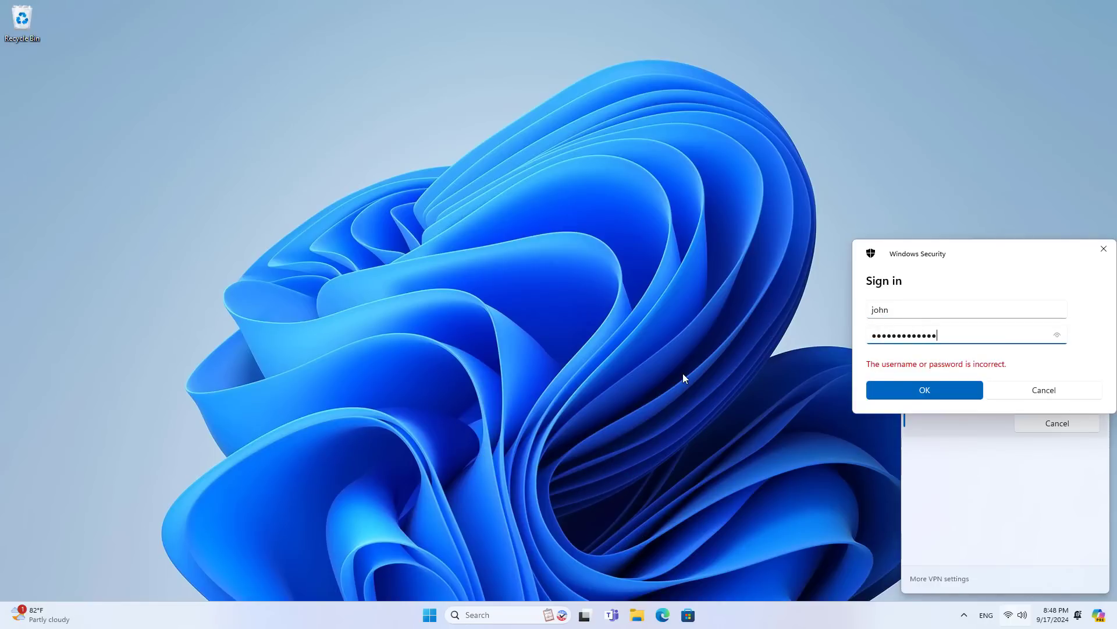
left_click(925, 390)
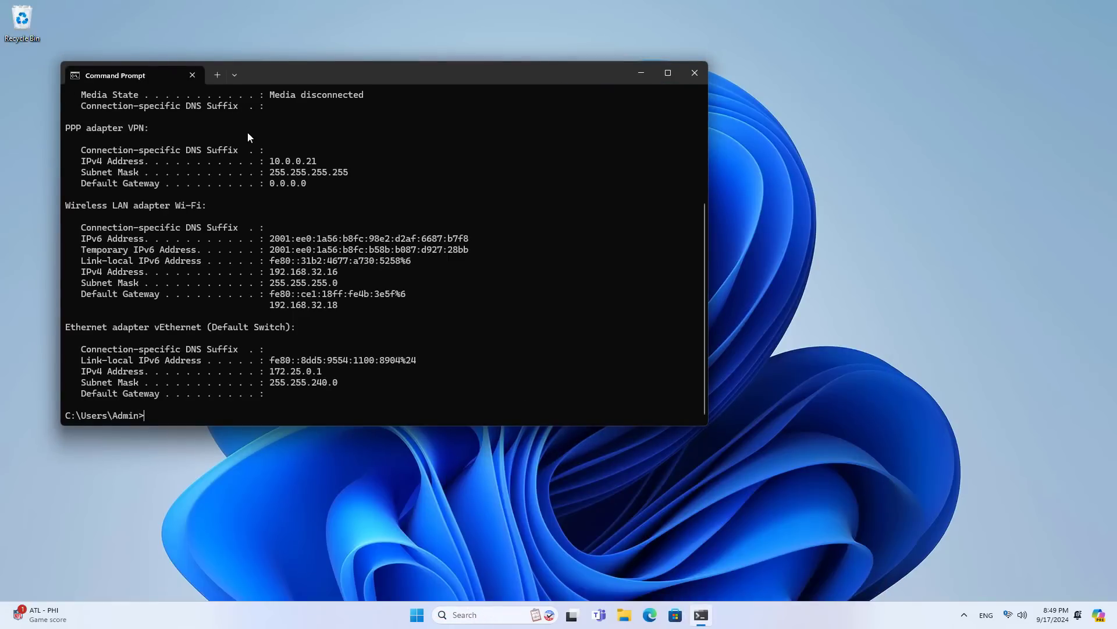
- Ping the server network 192.168.1.x after confirming the PPP VPN adapter got 10.0.0.21
type("ping 192.168.1.")
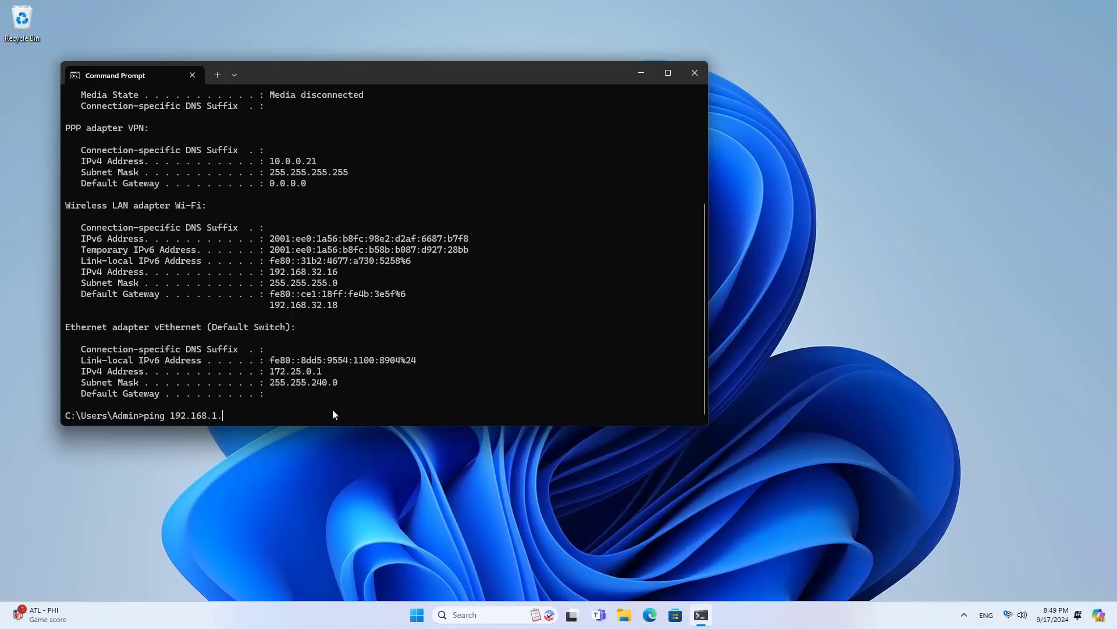
key("enter")
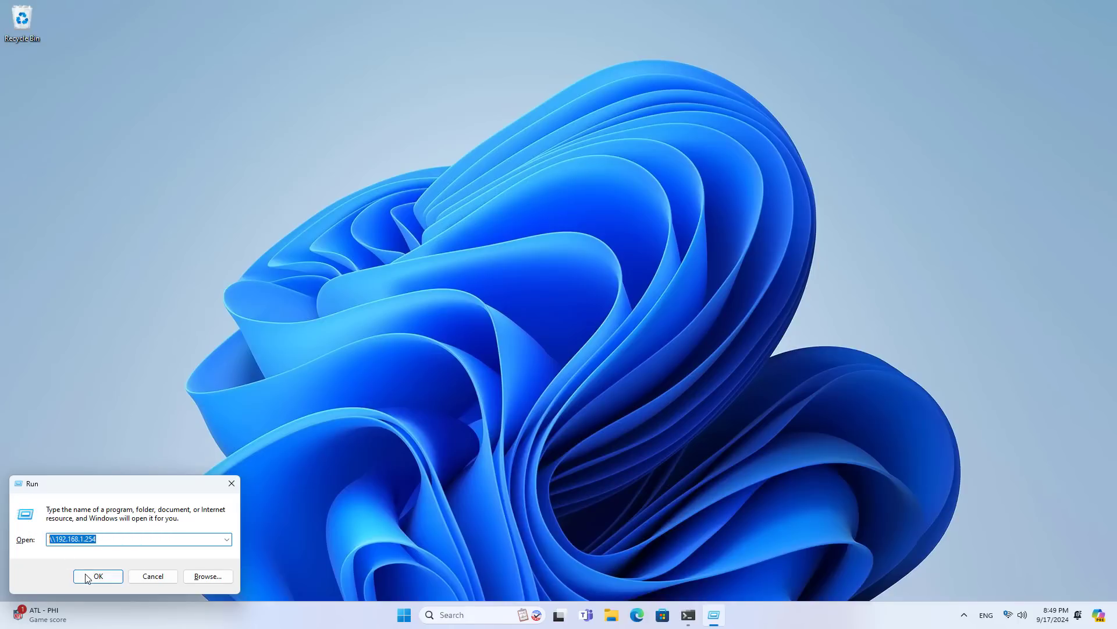
- Browse to \\192.168.1.254\Data\IT through the VPN
left_click(97, 576)
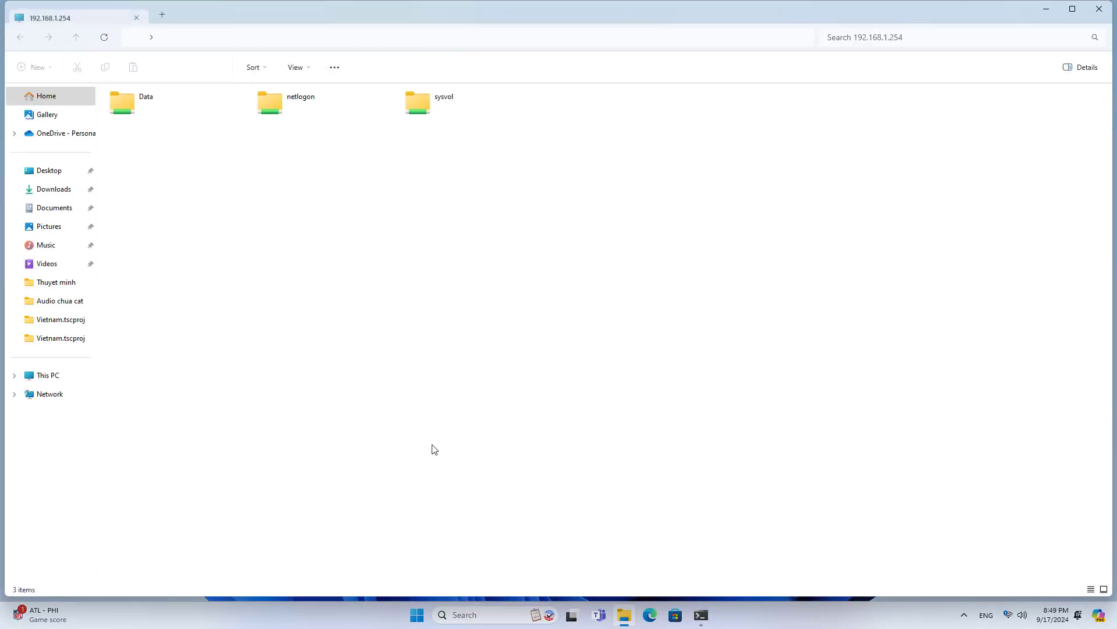
left_click(132, 104)
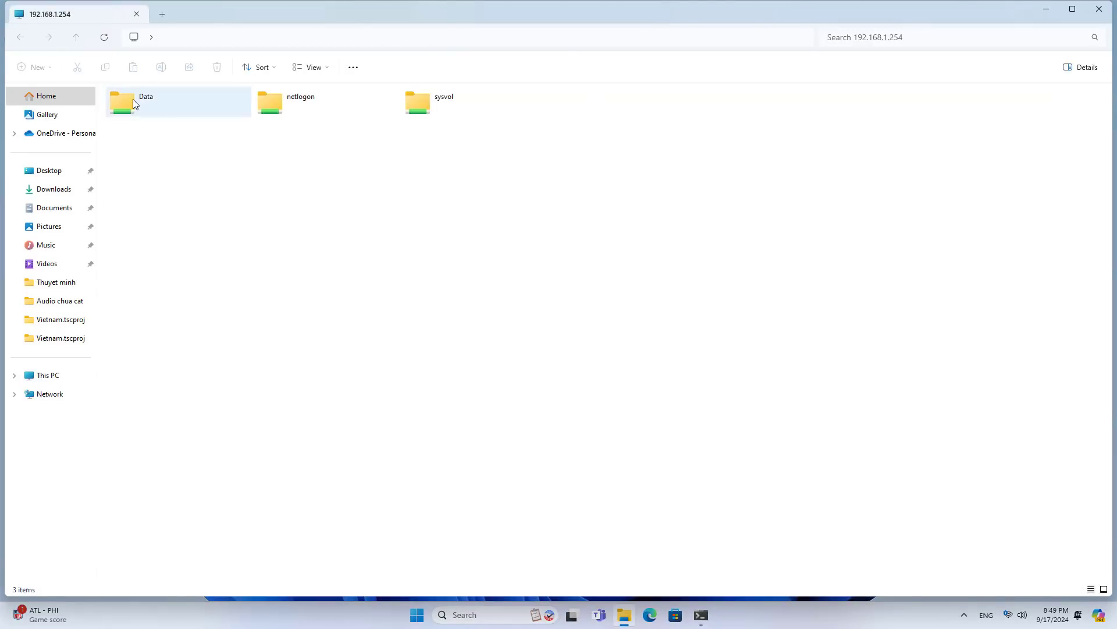
double_click(123, 102)
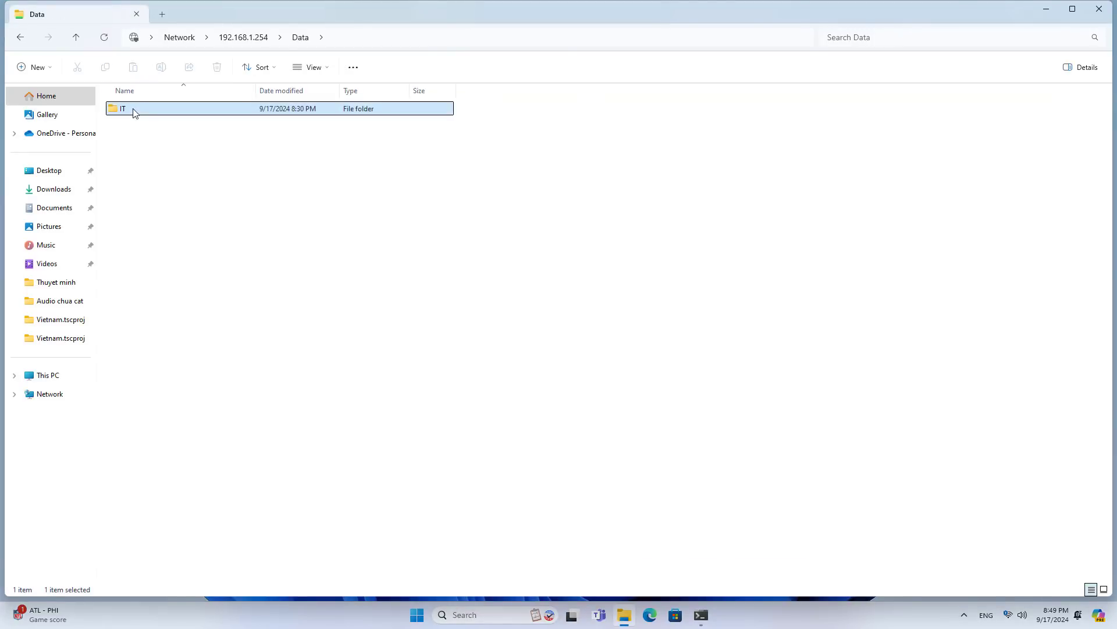
double_click(122, 109)
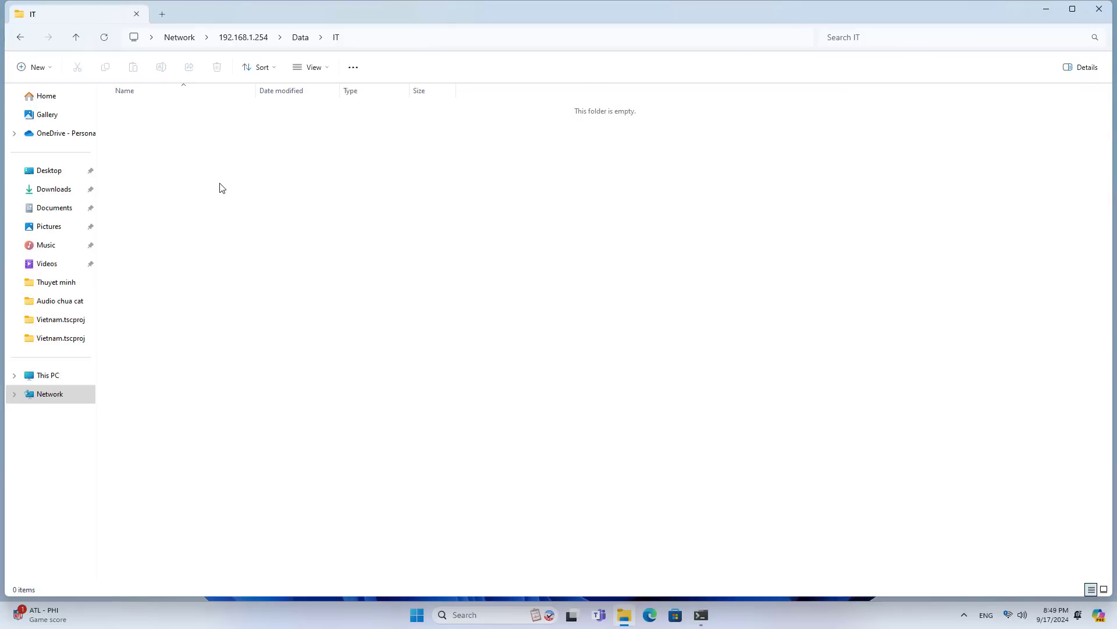
- Create a new text document named Test in the IT folder
right_click(221, 187)
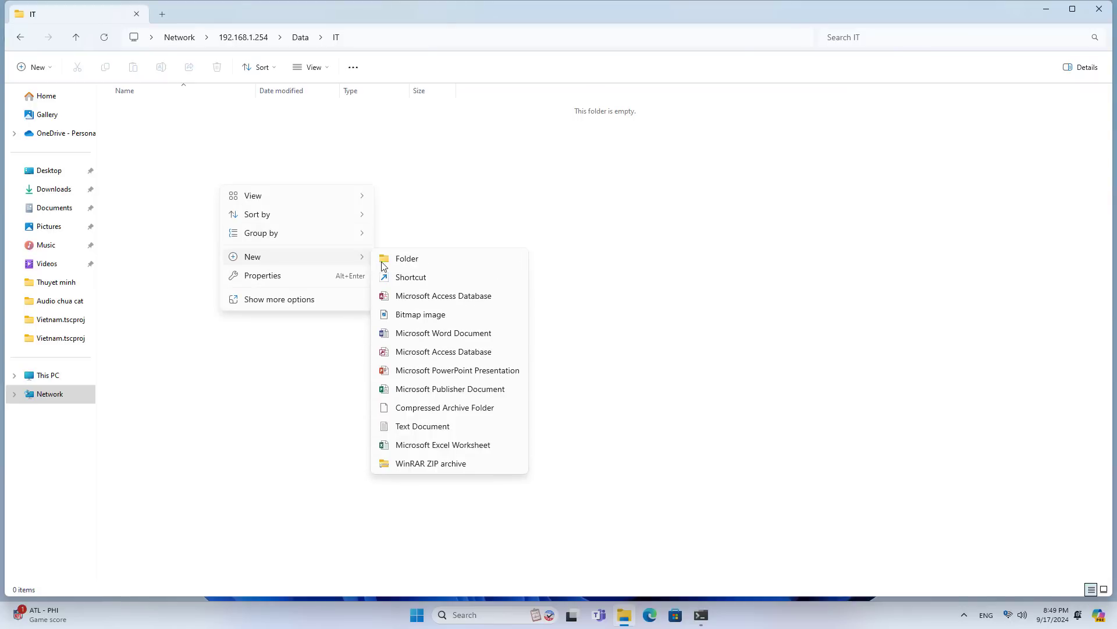
left_click(424, 432)
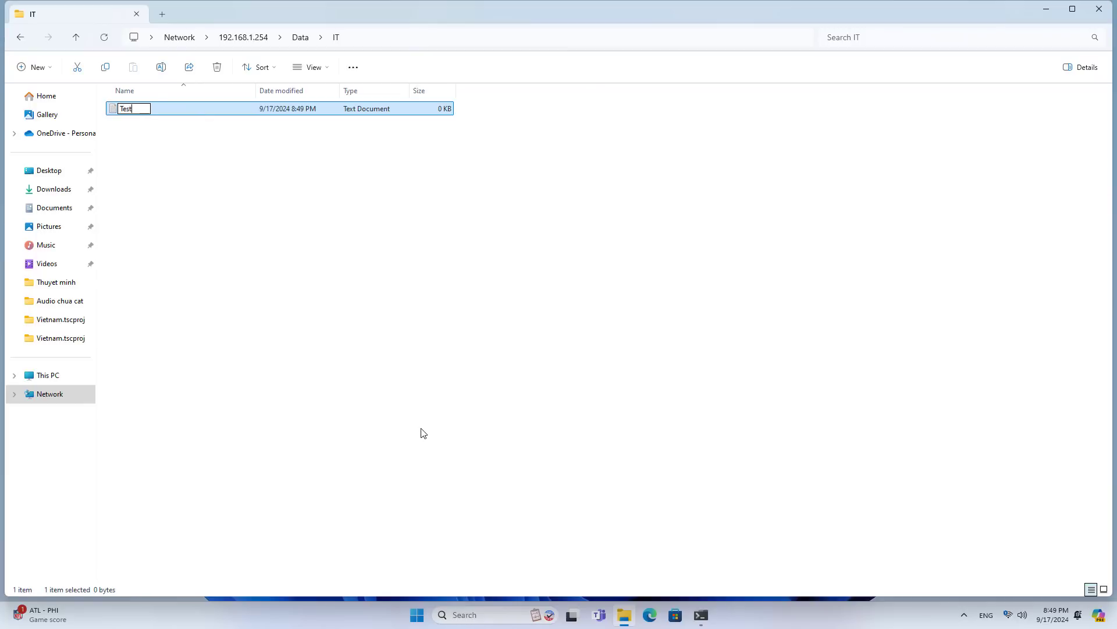
key("Enter")
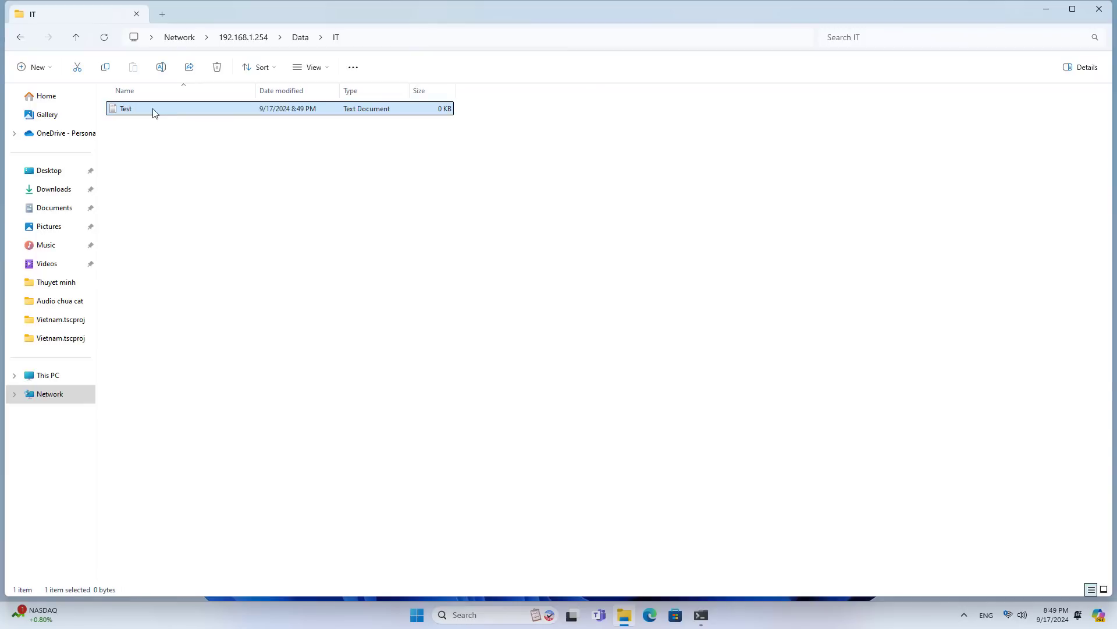
- Write 'Thank for watching' into Test.txt on the server share, save it, and close Notepad
double_click(125, 109)
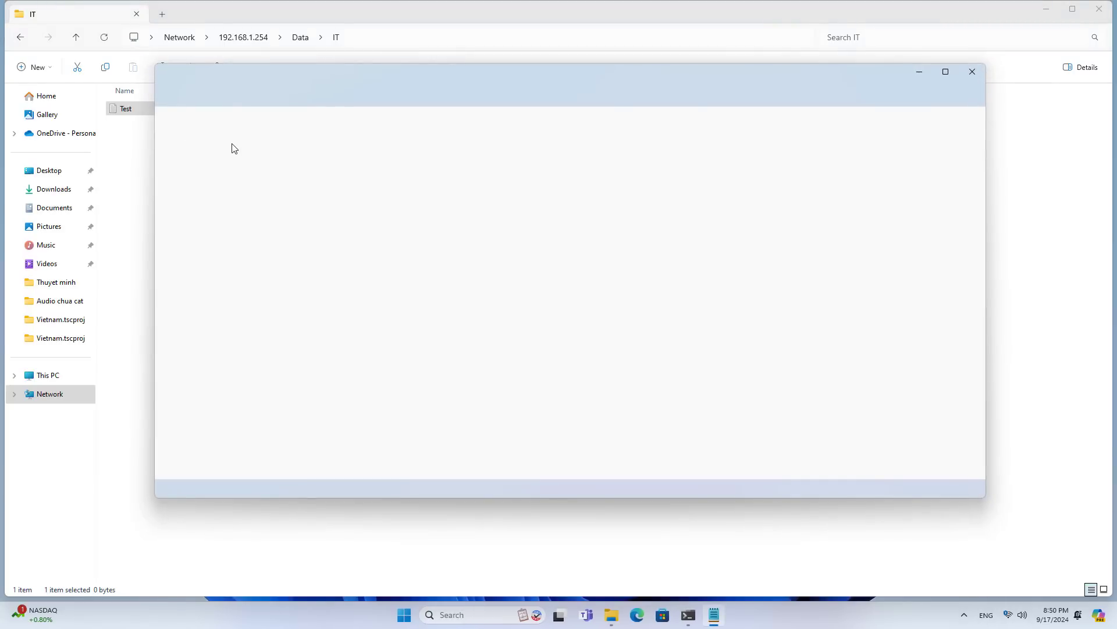
type("Thank for watching")
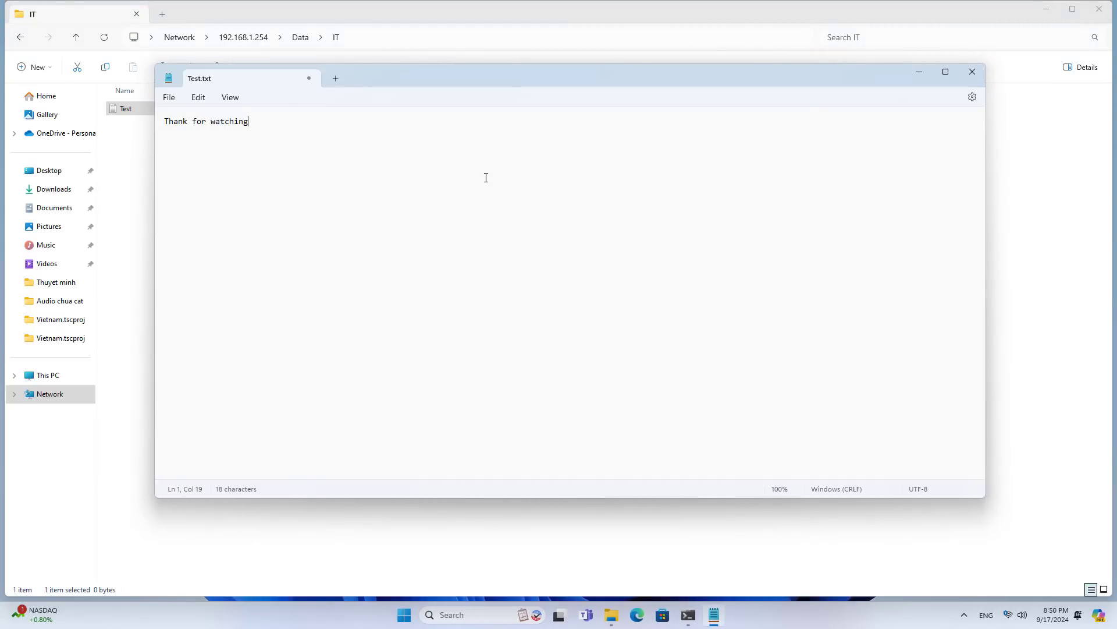
left_click(168, 97)
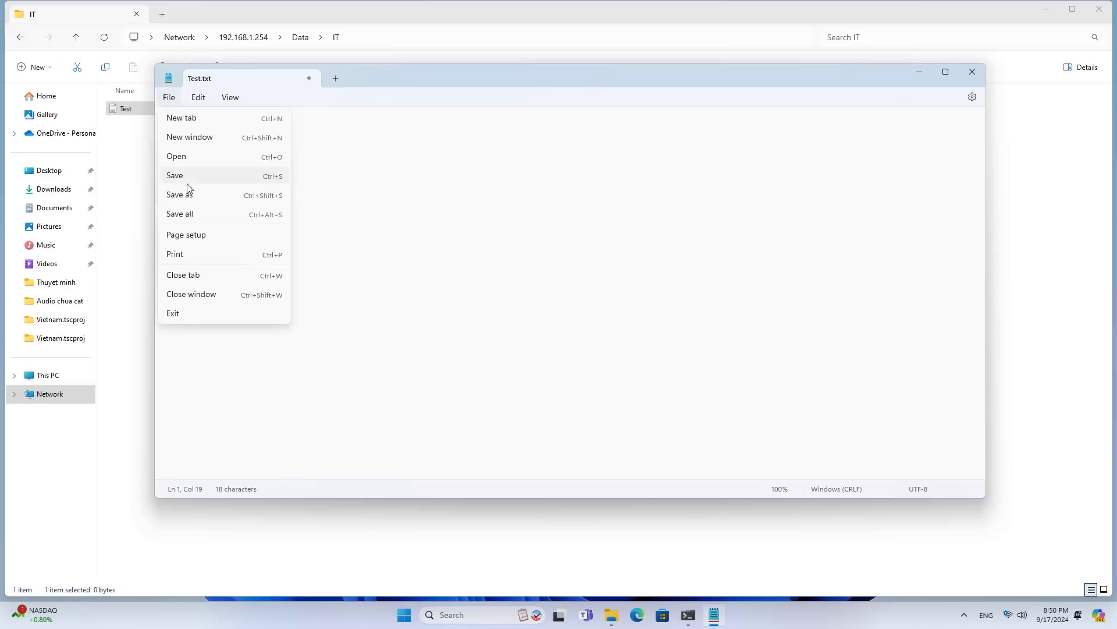
left_click(175, 175)
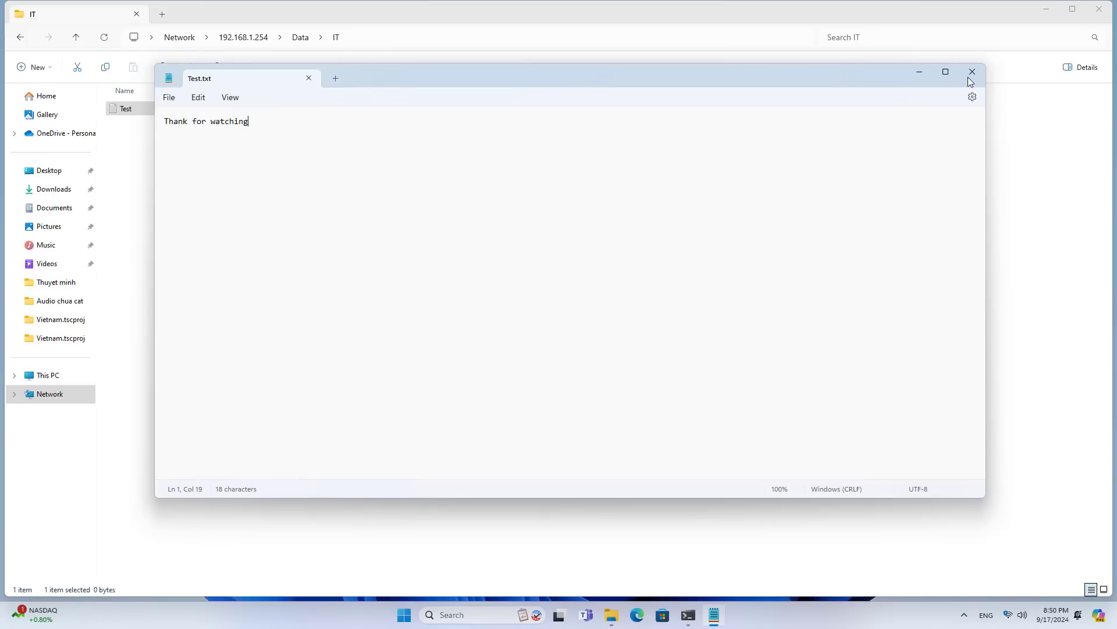
left_click(970, 71)
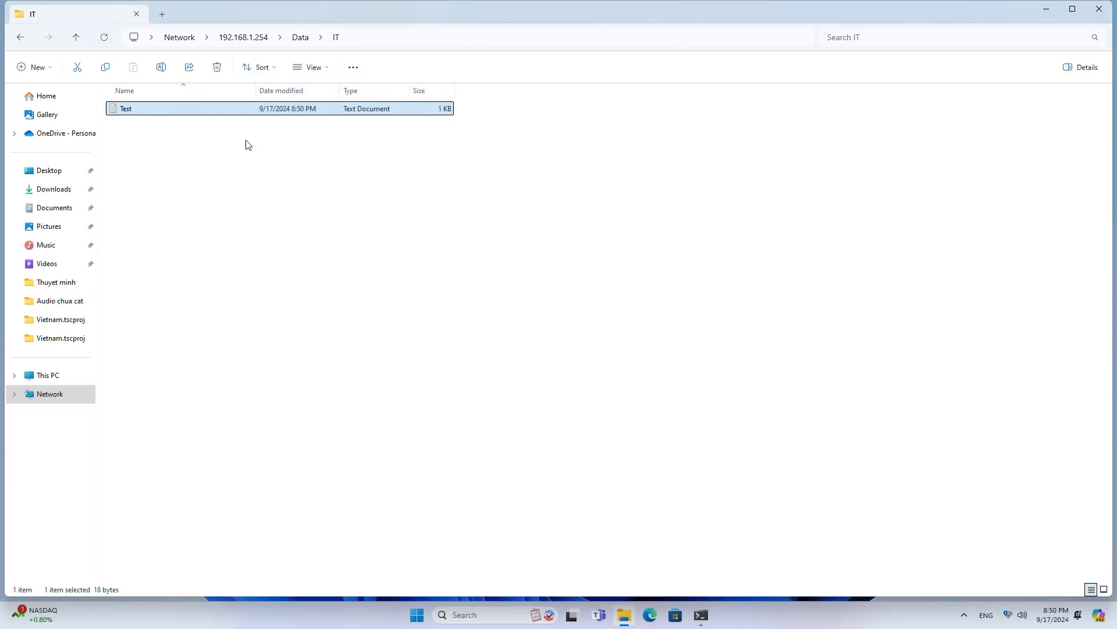